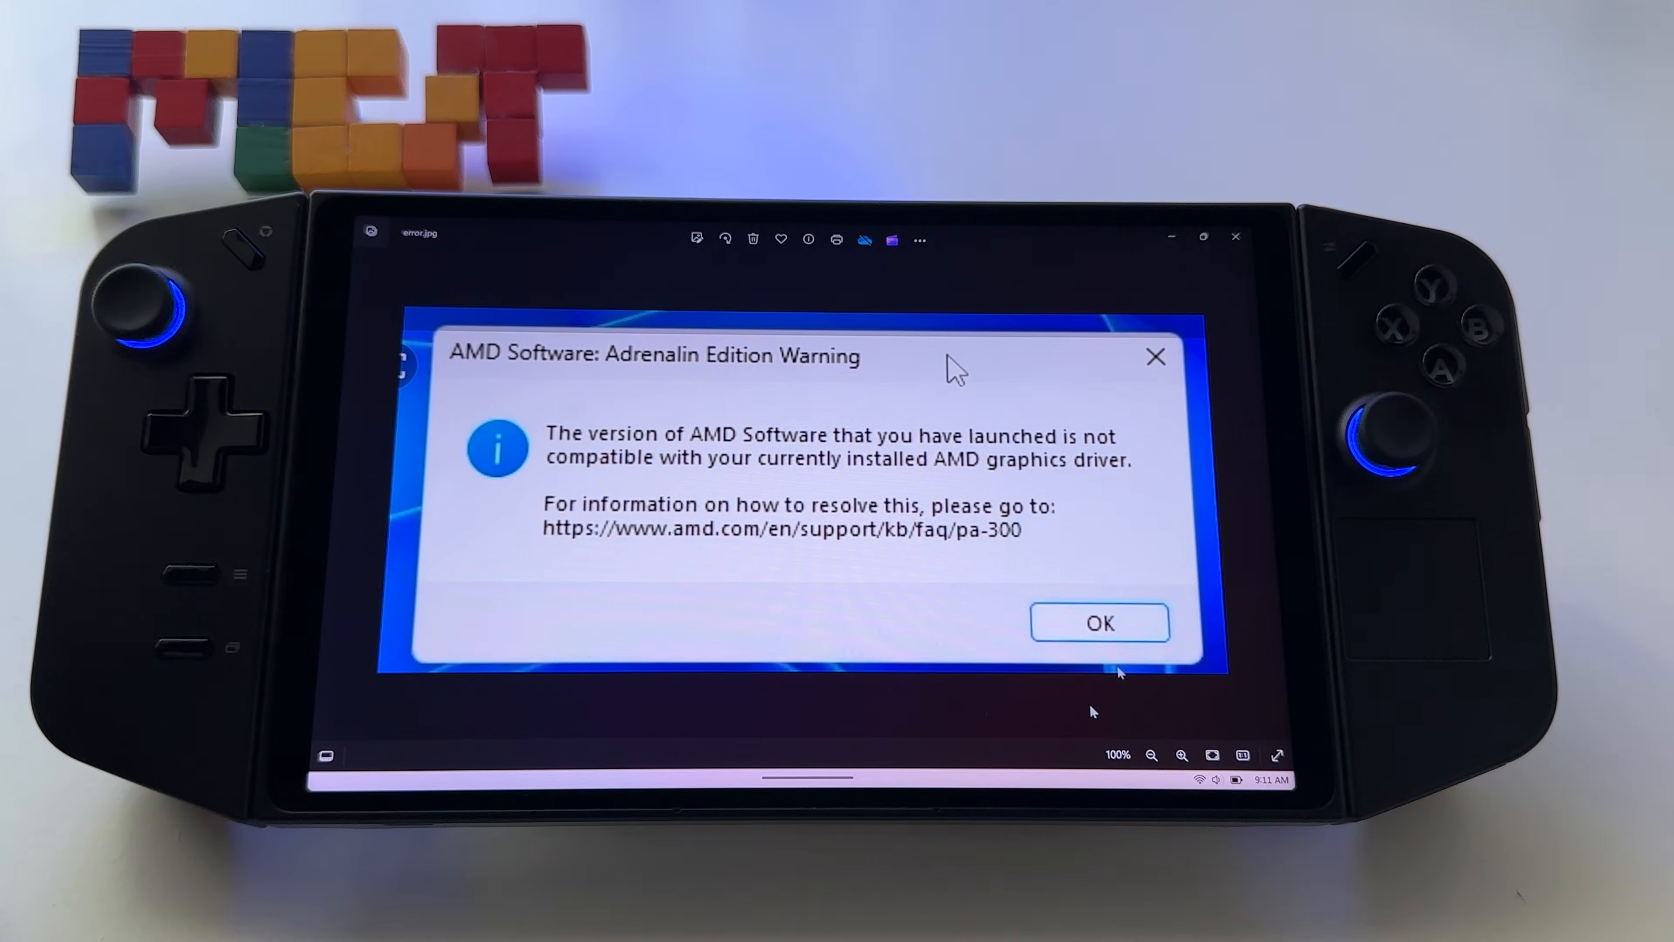
Step: Check AMD Software's System version 23.40.28.01 against the compatibility warning image, then return to the desktop
{"action": "left_click", "coordinate": [1099, 623]}
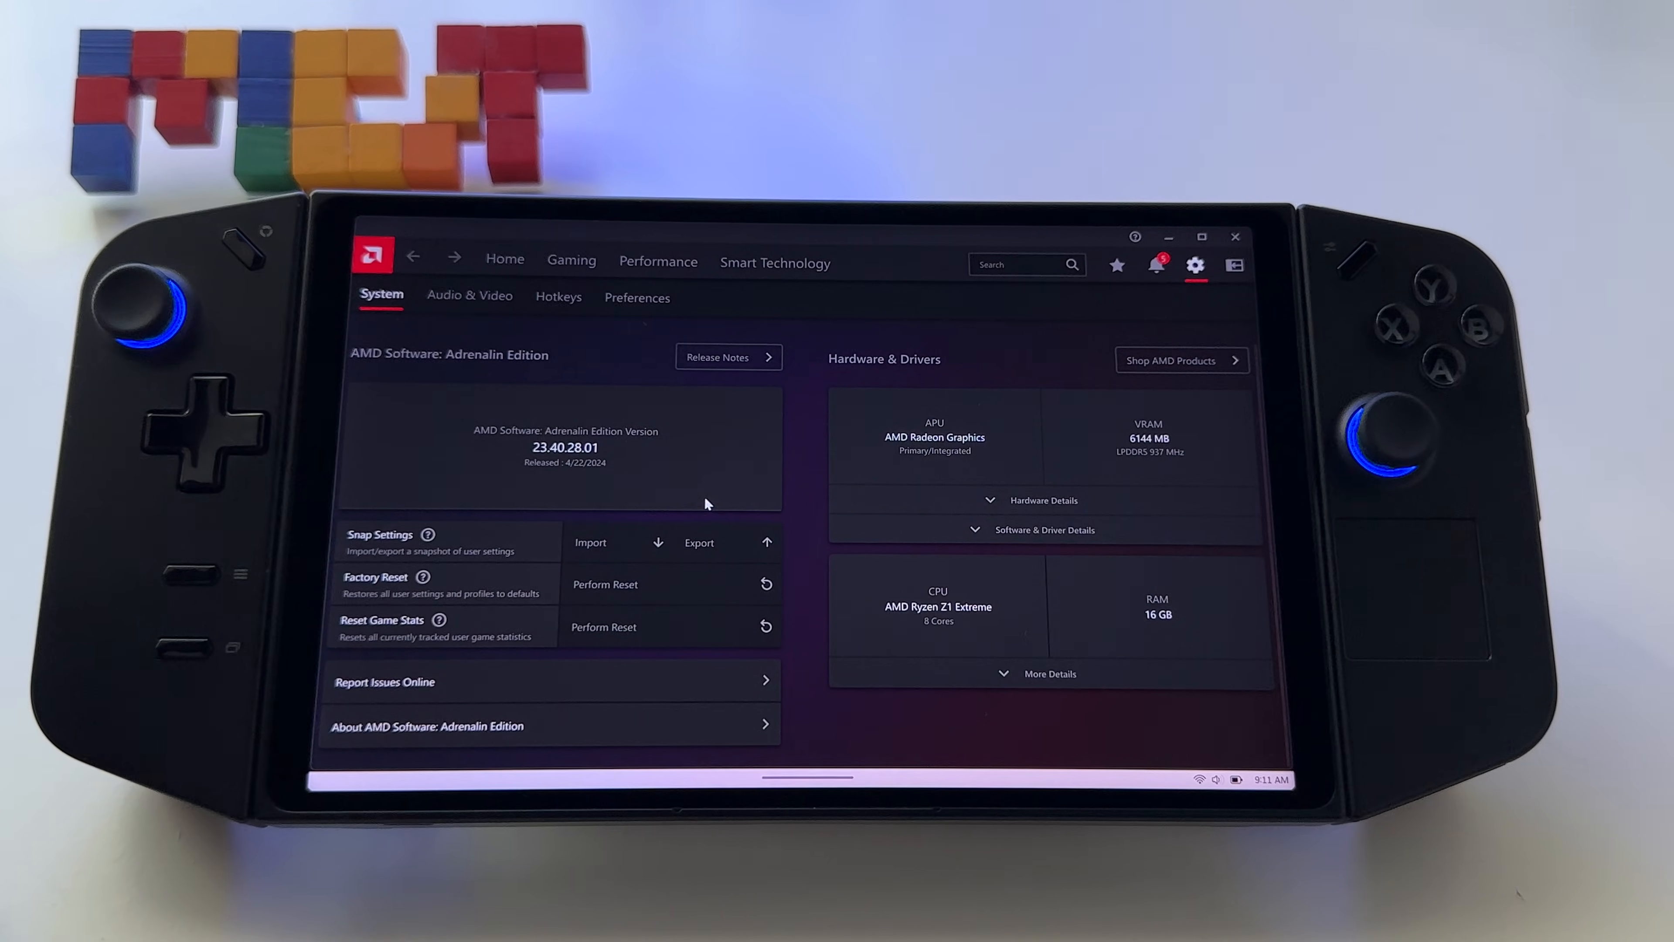
{"action": "mouse_move", "coordinate": [983, 347]}
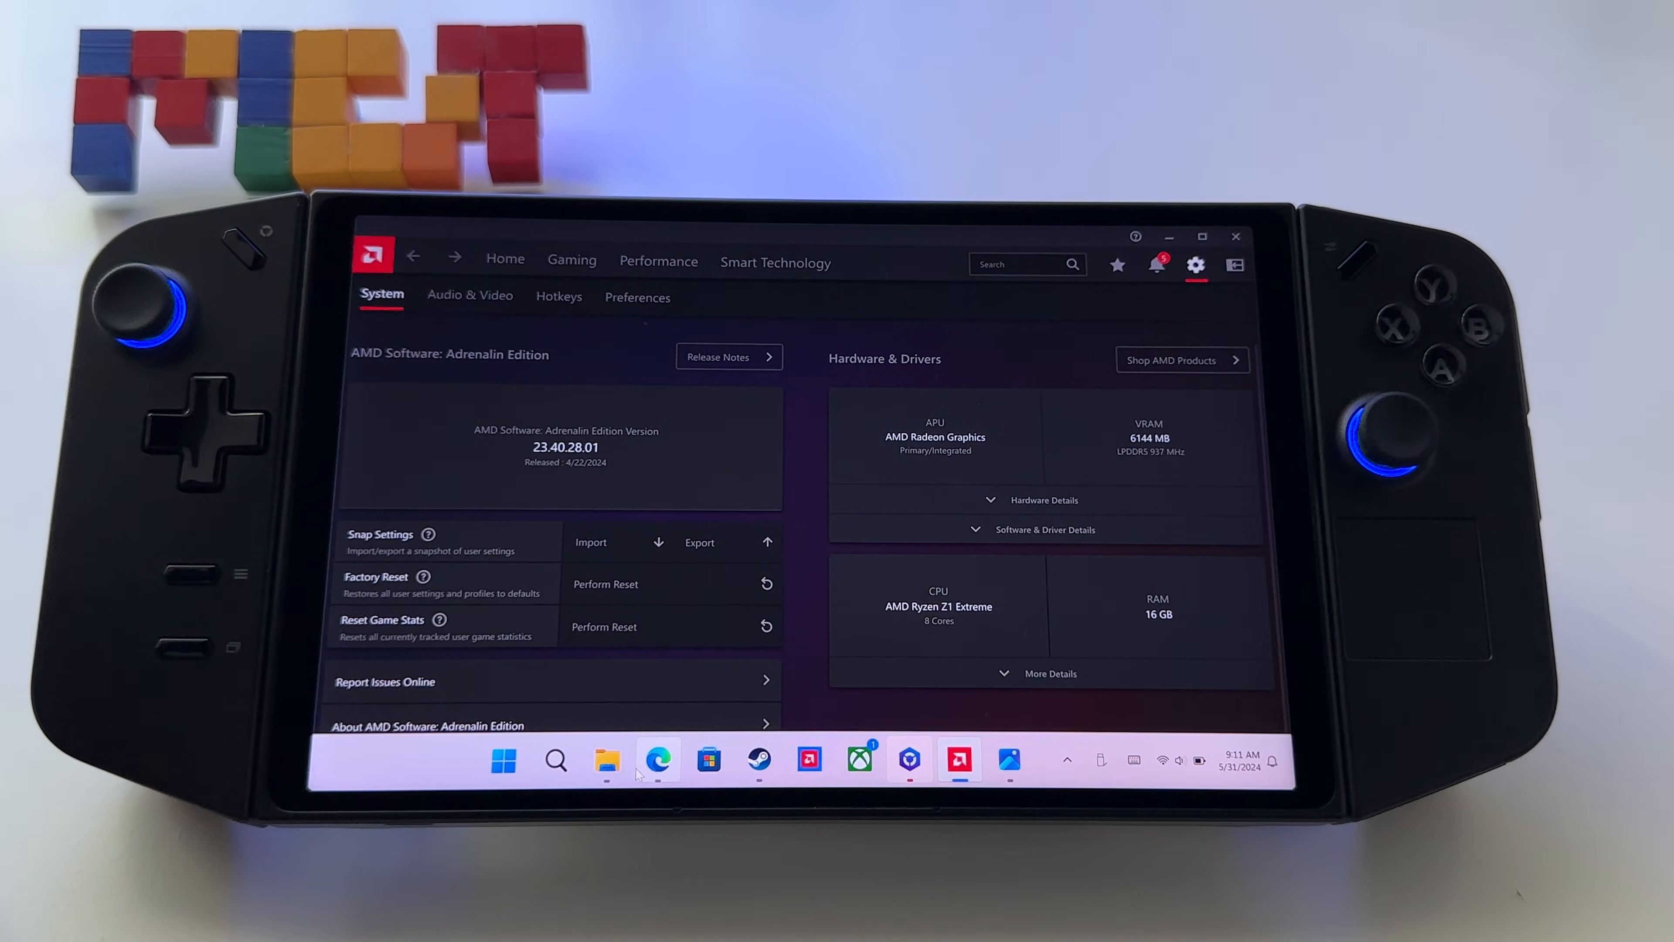
{"action": "left_click", "coordinate": [656, 760]}
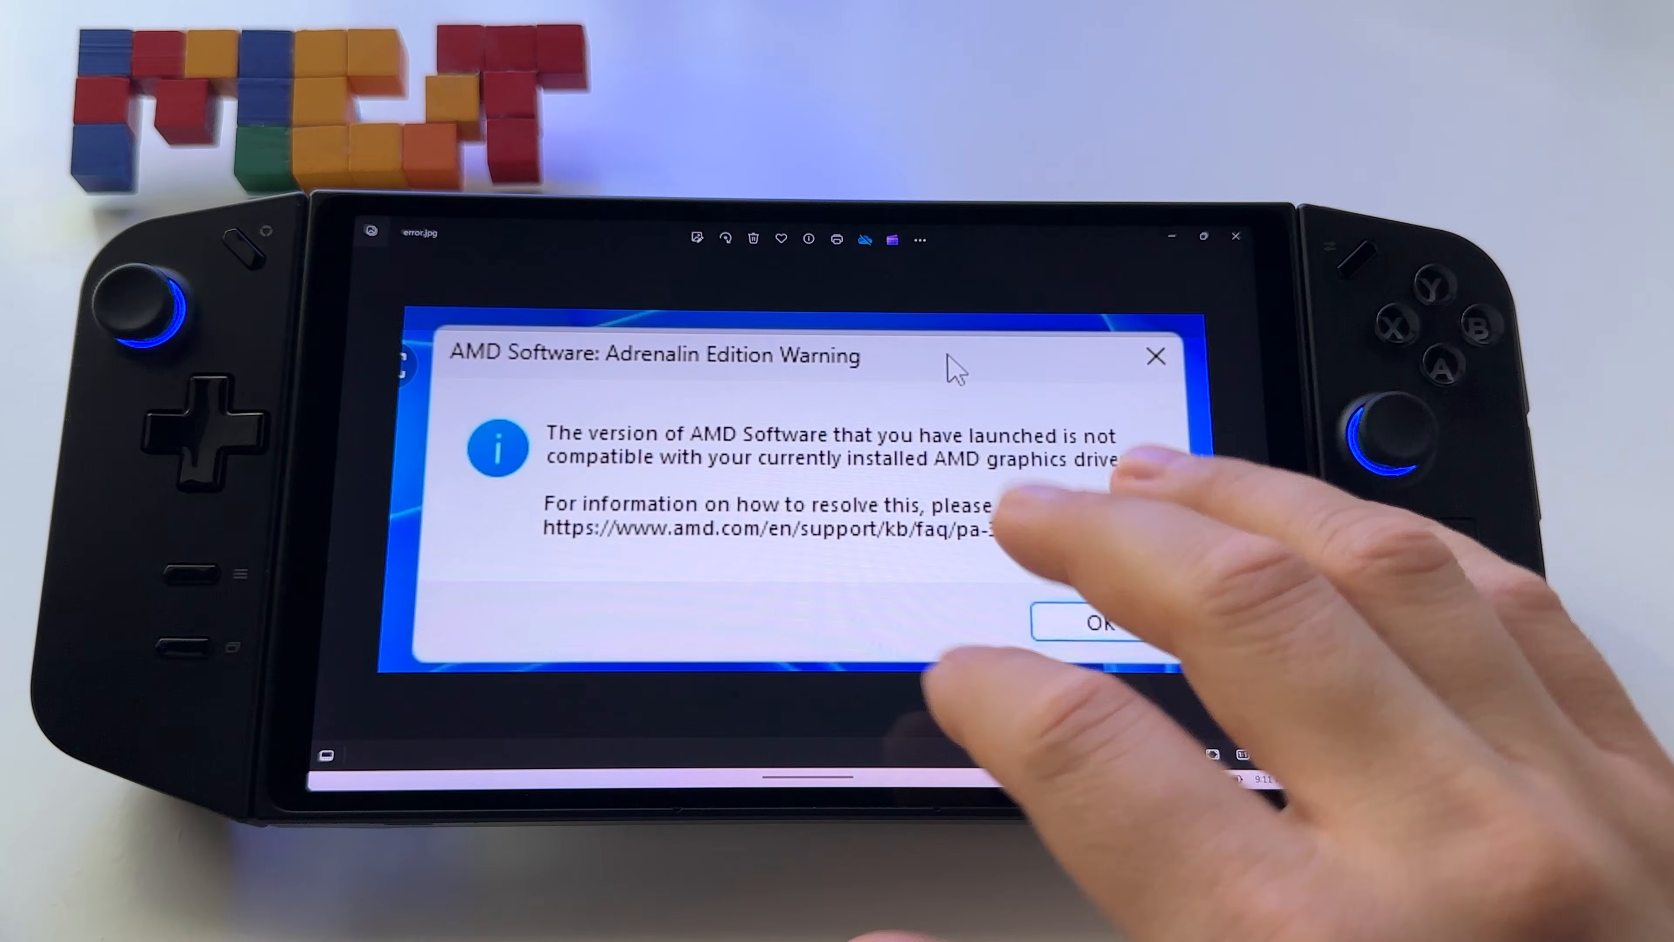
{"action": "left_click", "coordinate": [1099, 623]}
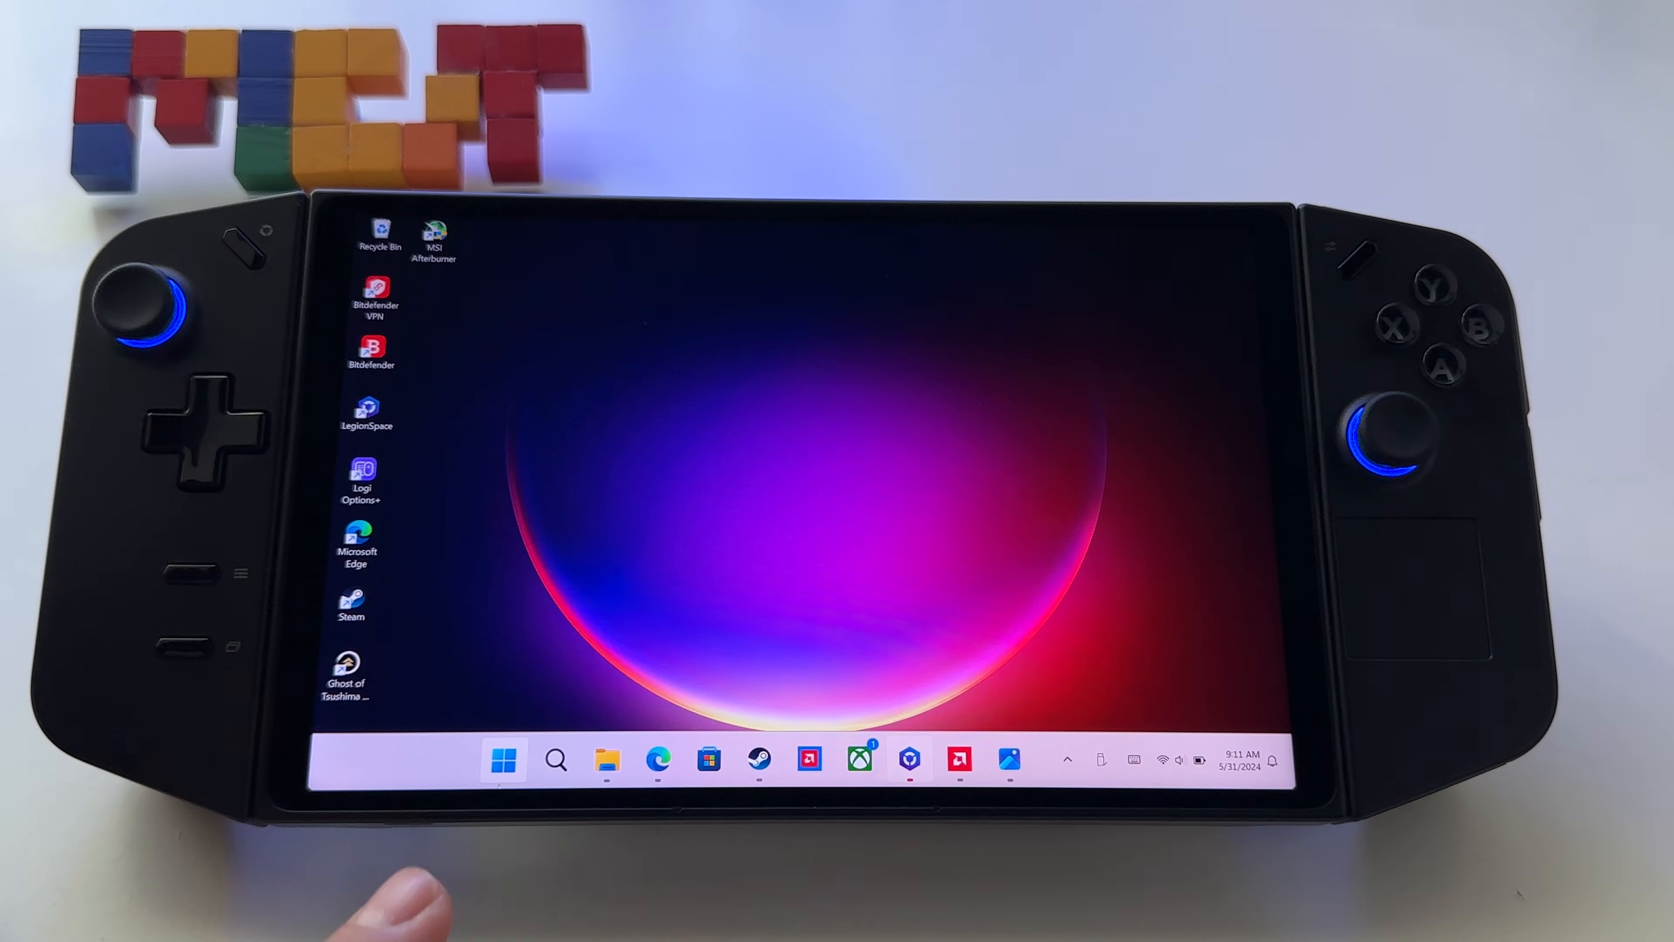
Step: From Device Manager's Display adapters, bring up the action menu for AMD Radeon Graphics
{"action": "right_click", "coordinate": [504, 761]}
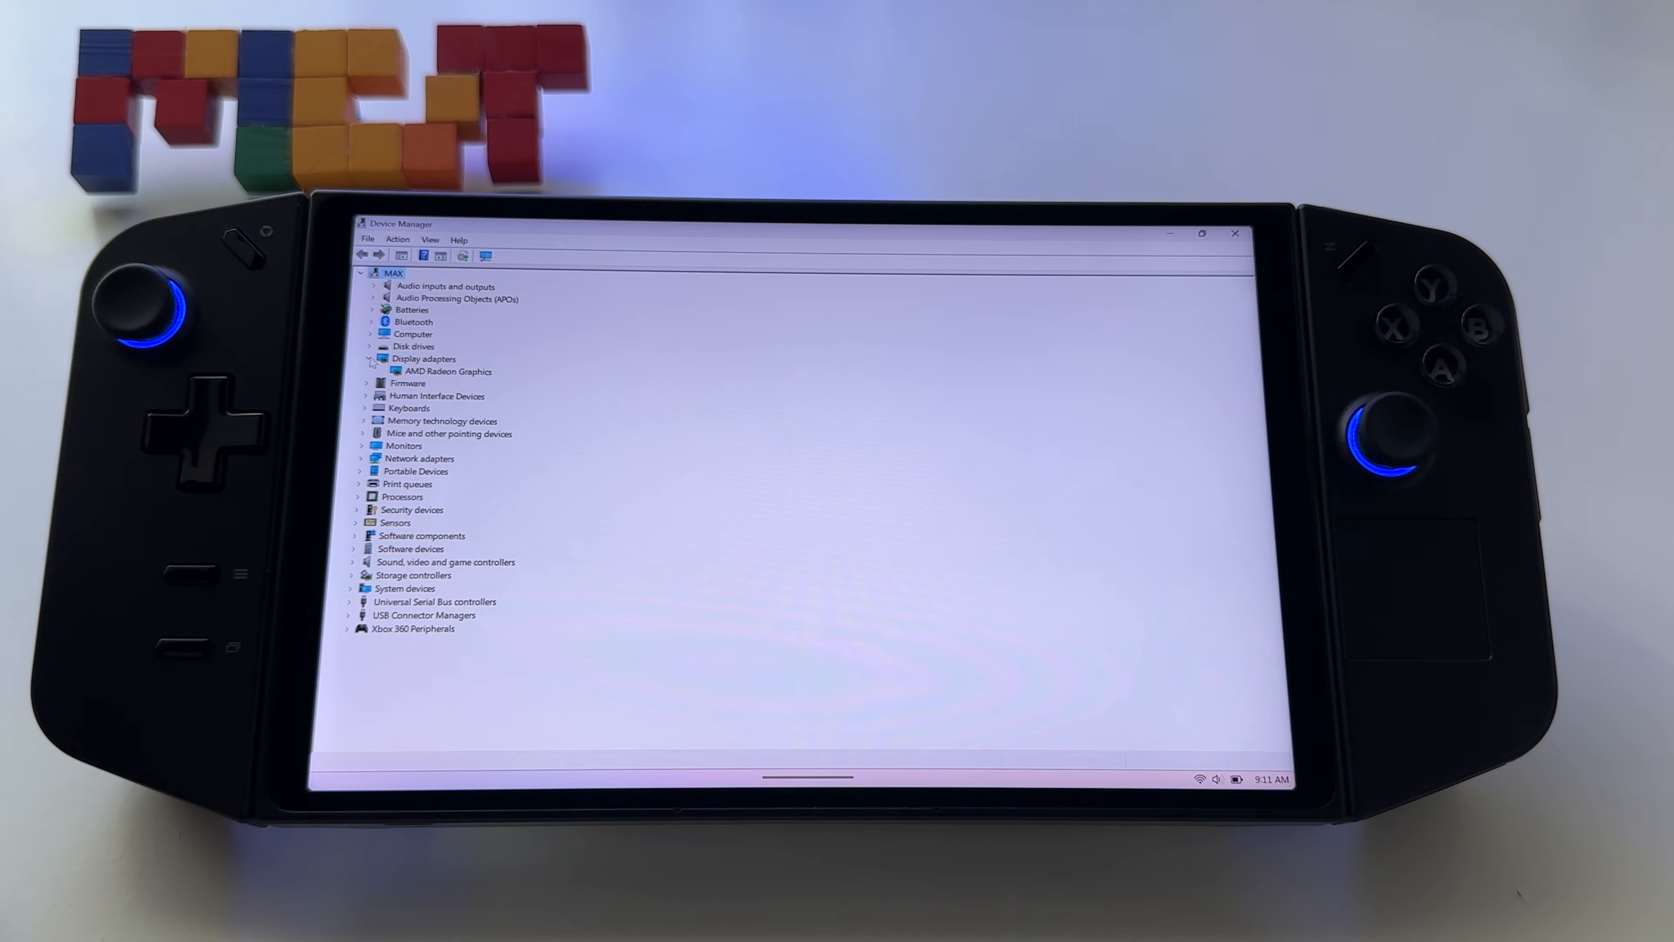
{"action": "left_click", "coordinate": [422, 358]}
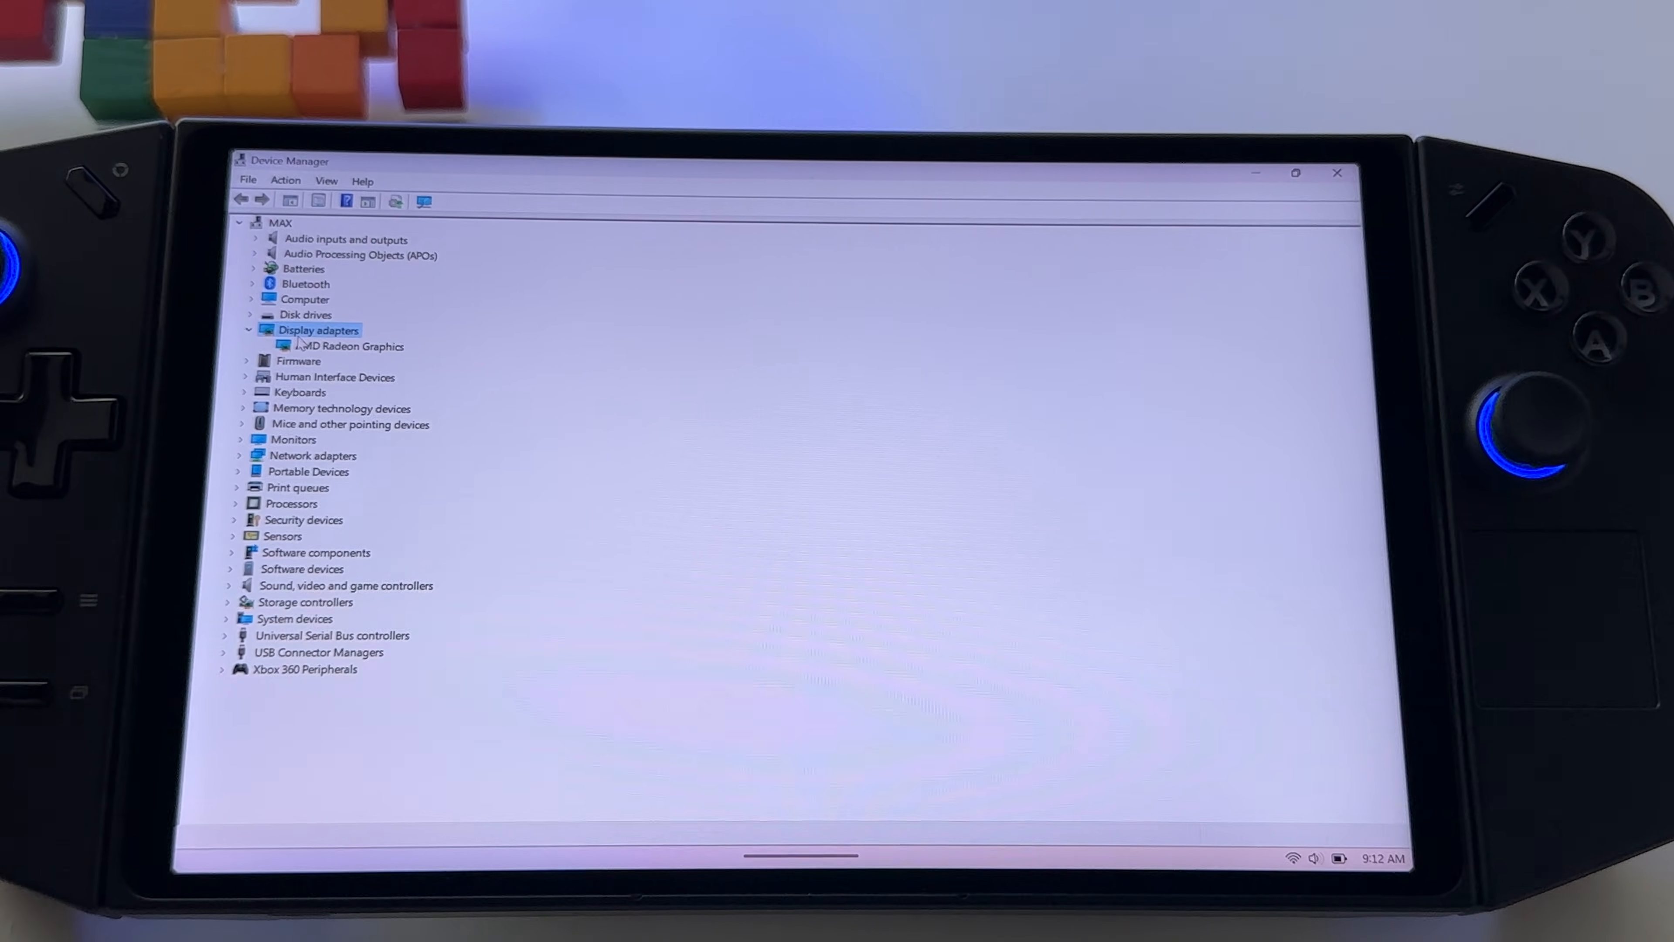
{"action": "left_click", "coordinate": [351, 345]}
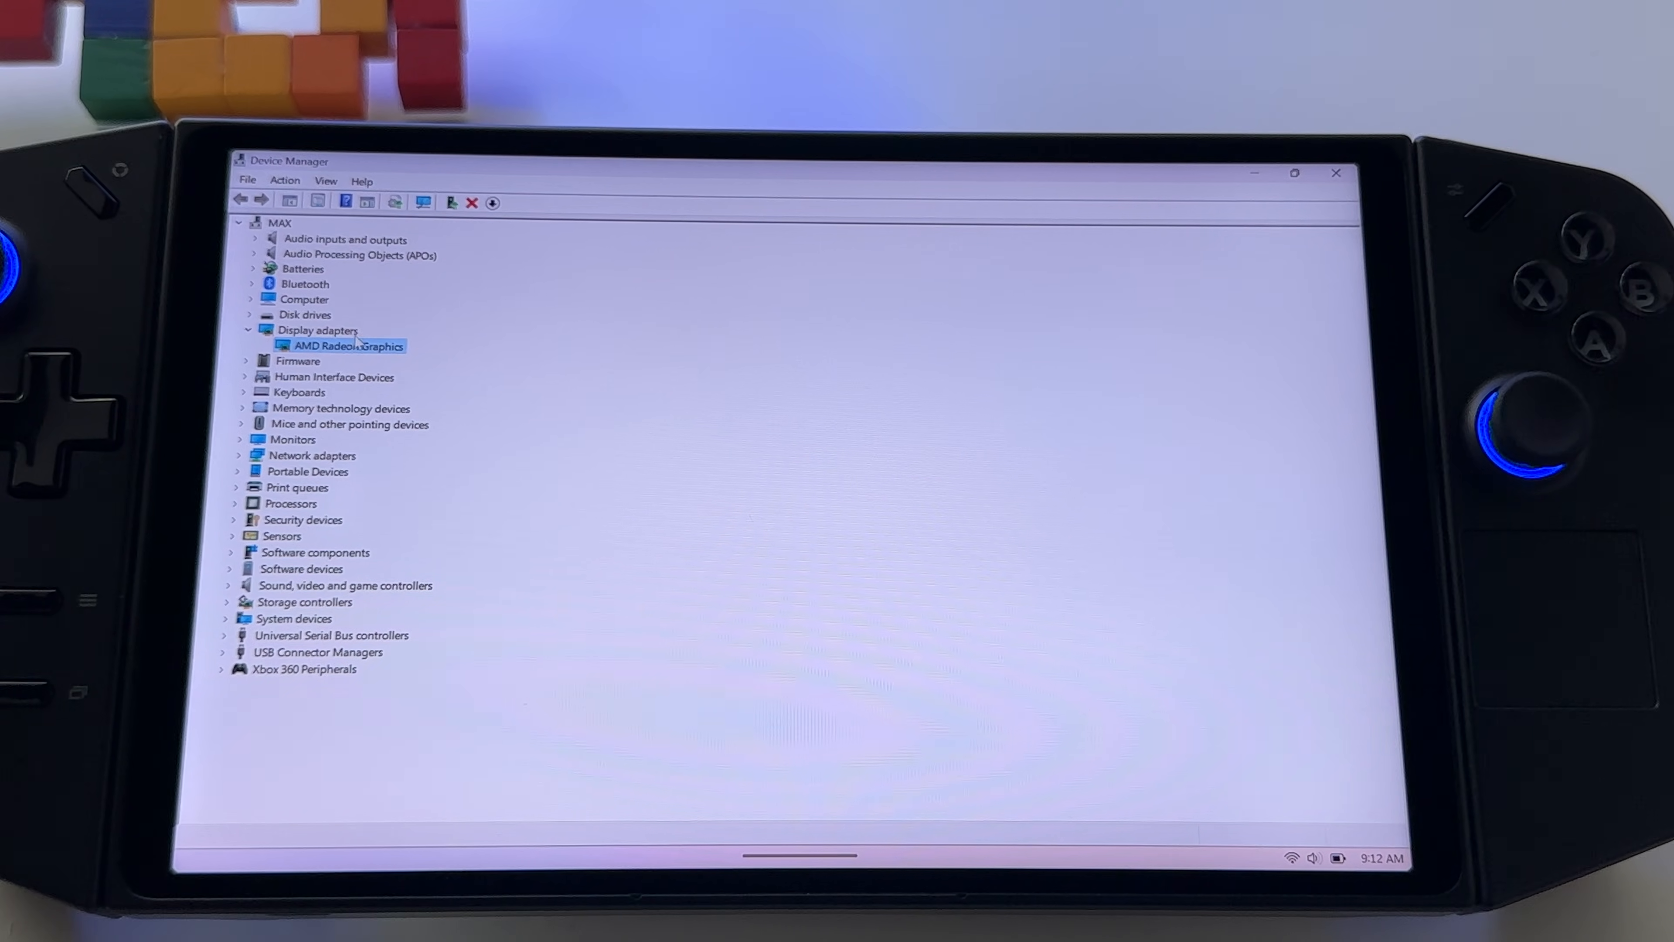
{"action": "right_click", "coordinate": [343, 345]}
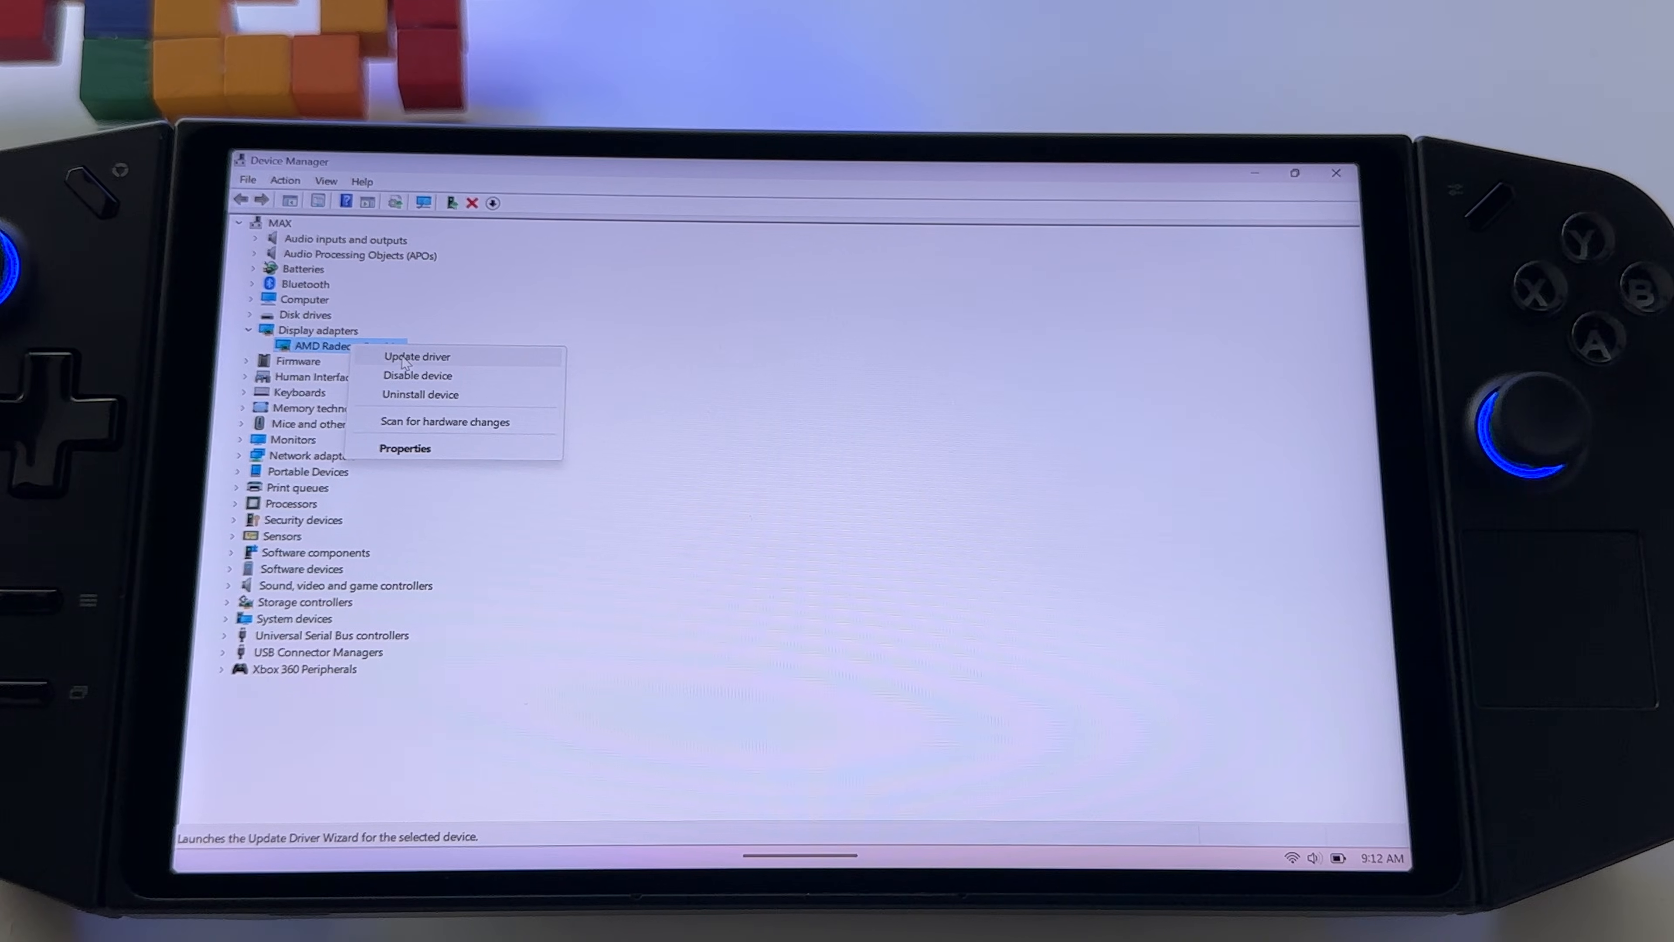
Step: Update the driver by picking AMD Radeon Graphics 31.0.24028.1001 [4/22/2024] from the drivers on the computer
{"action": "left_click", "coordinate": [415, 356]}
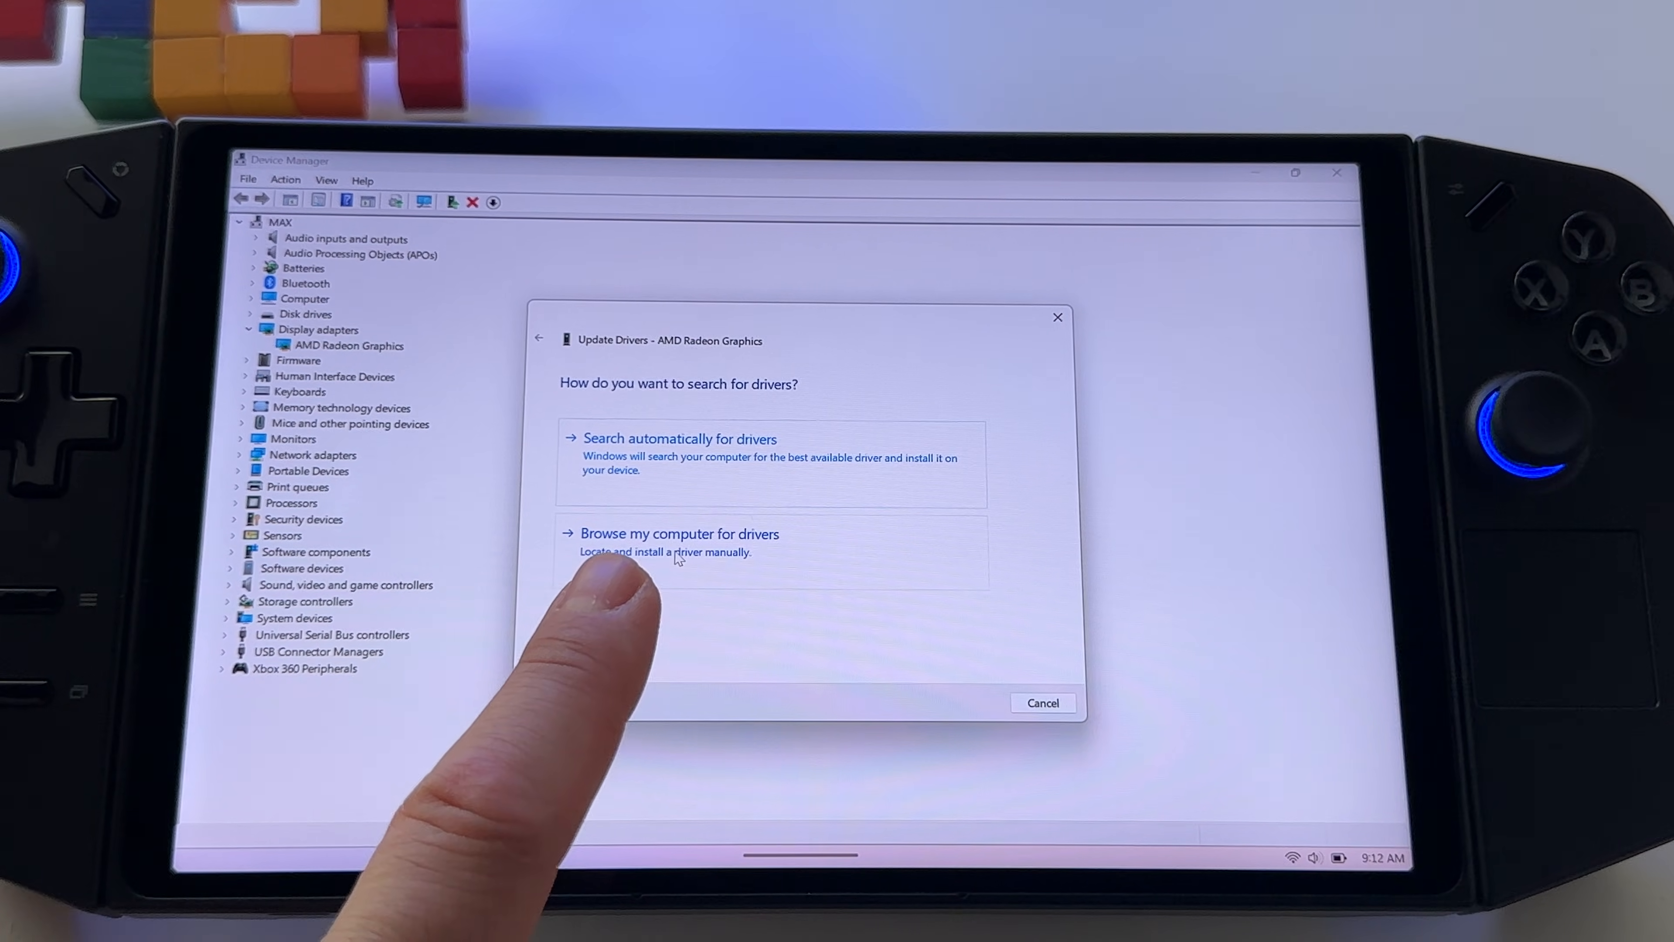
{"action": "left_click", "coordinate": [680, 532]}
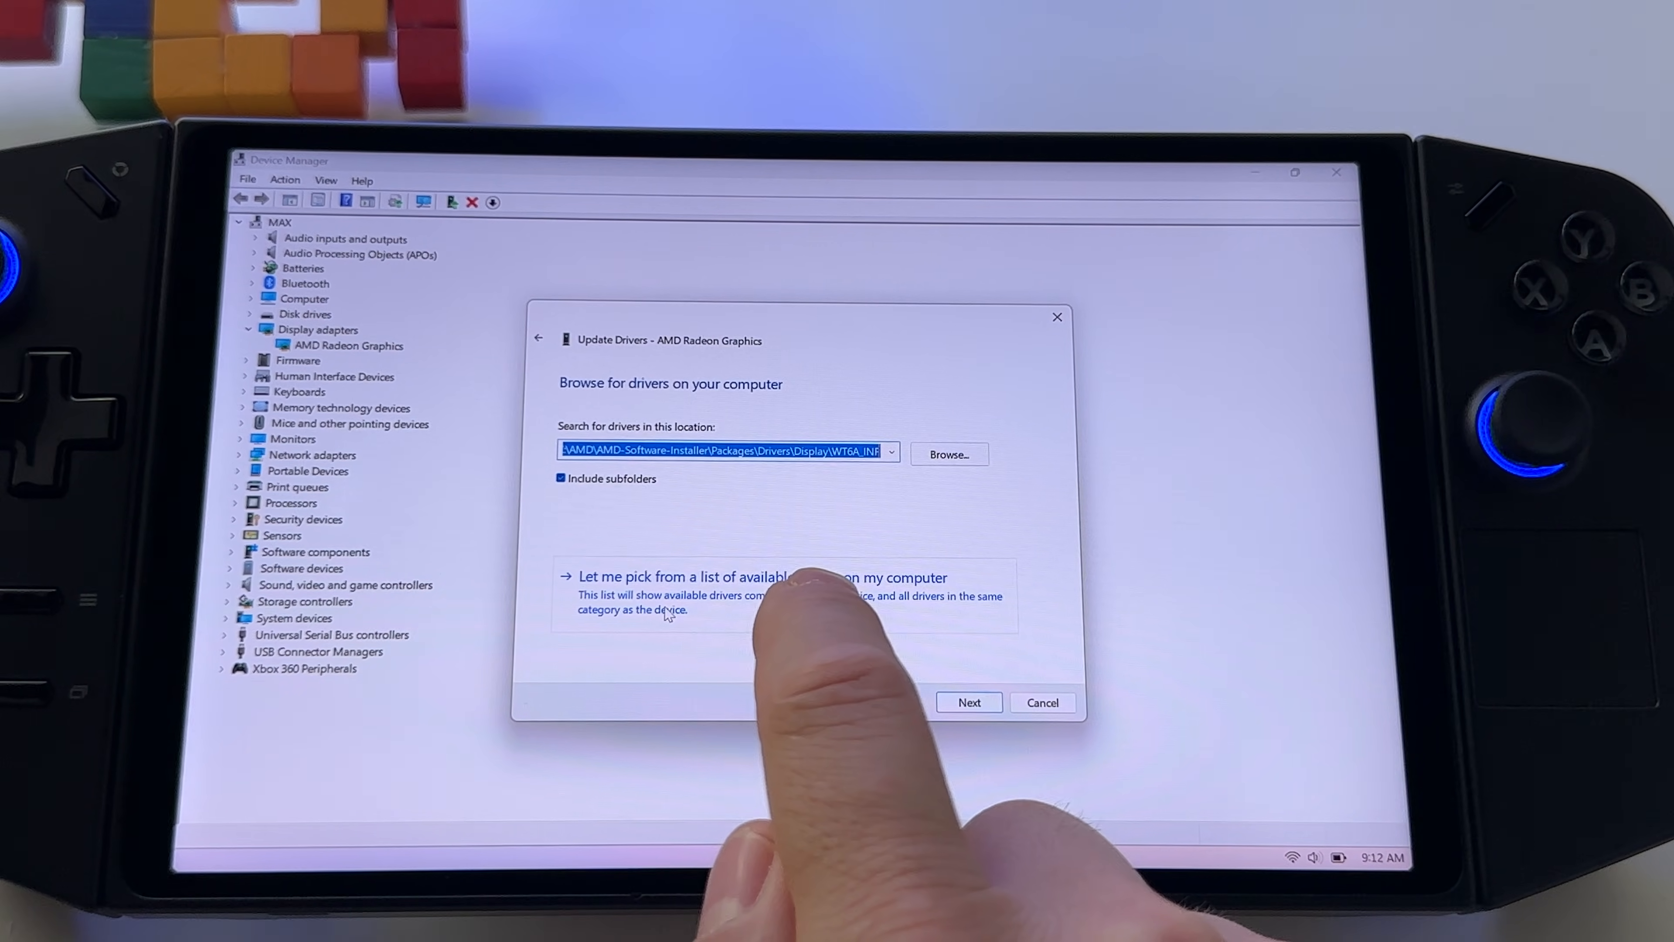
{"action": "left_click", "coordinate": [762, 576]}
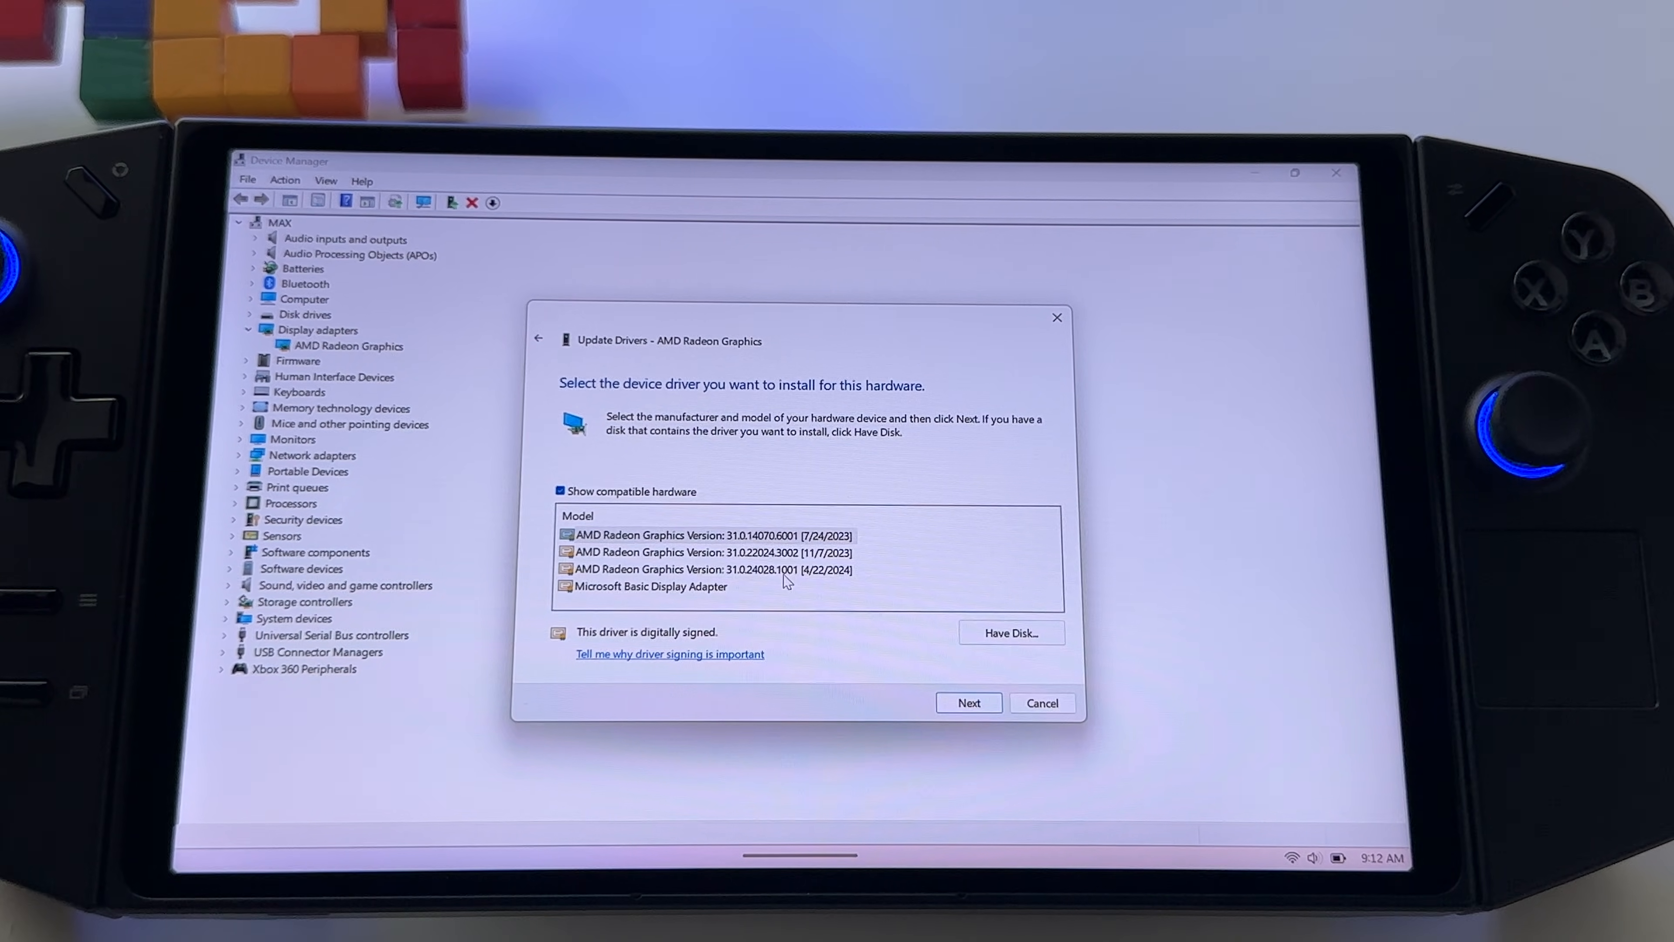
{"action": "left_click", "coordinate": [712, 570]}
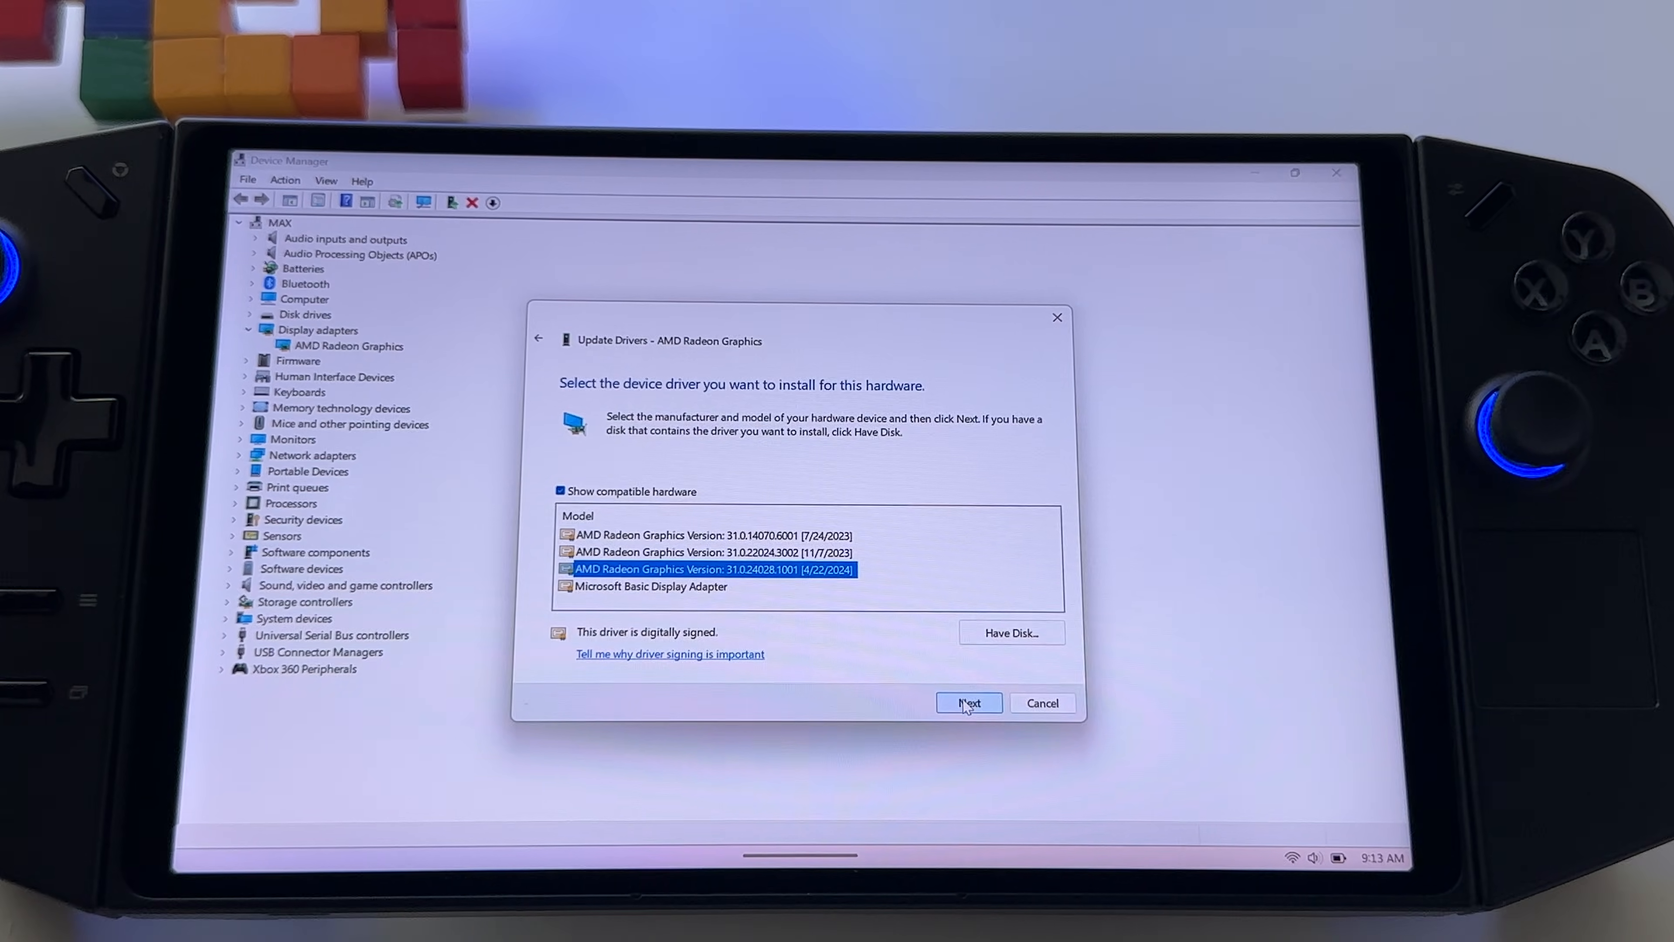
{"action": "left_click", "coordinate": [967, 703]}
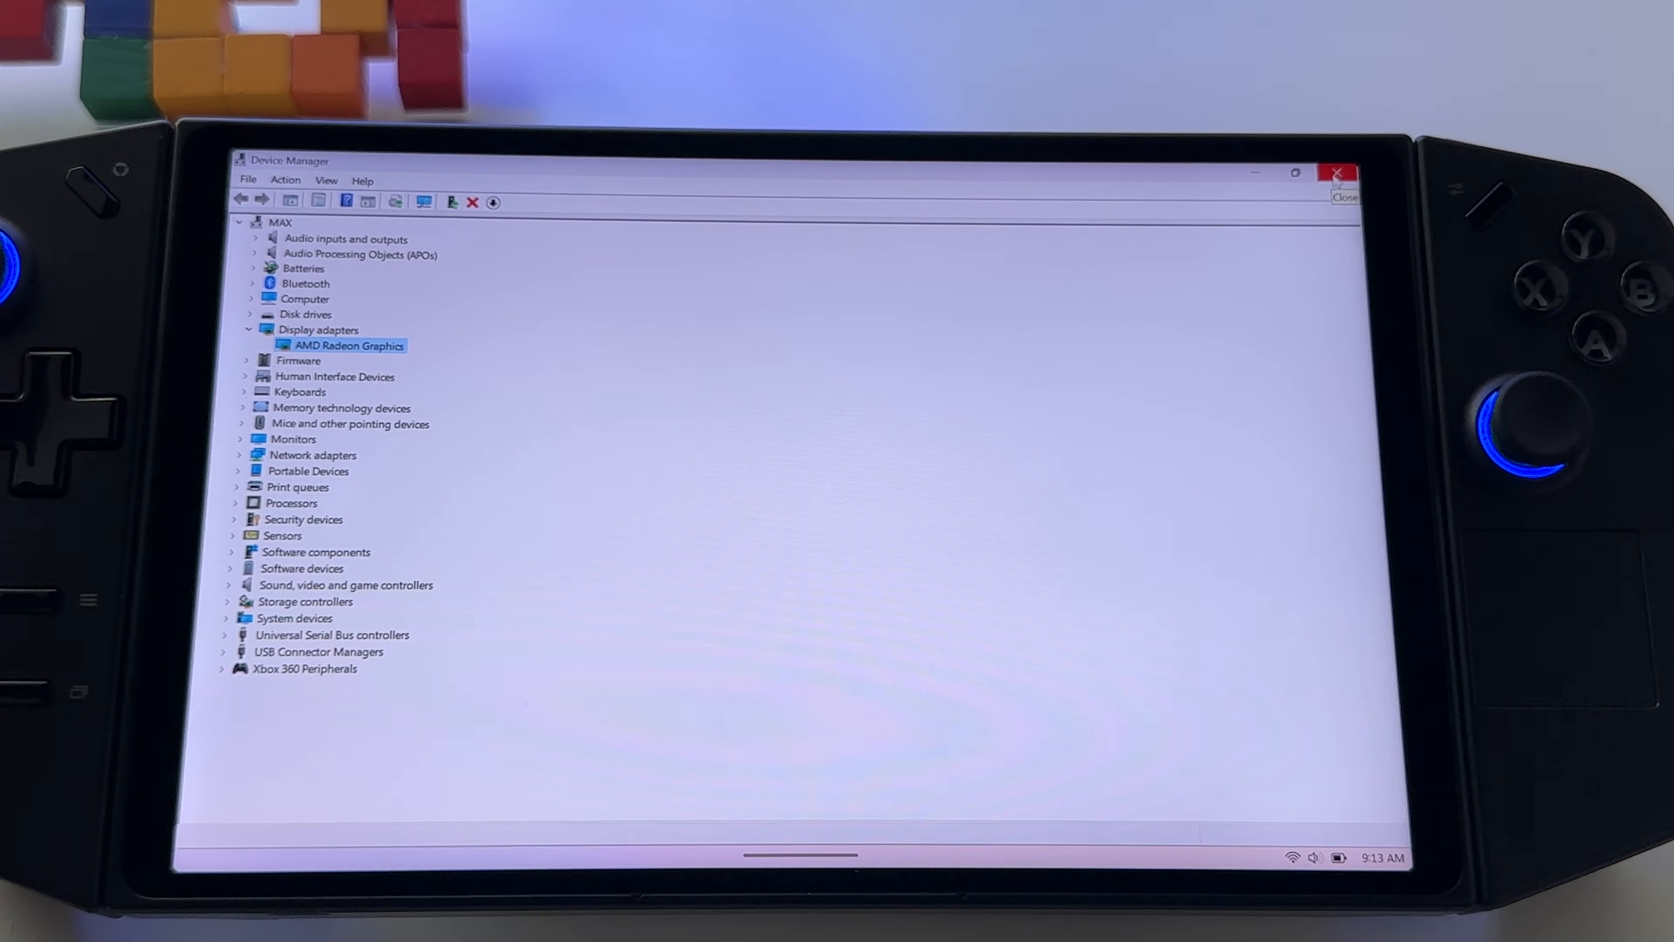
Step: Close Device Manager and minimize AMD Software and the warning image to reach the desktop
{"action": "left_click", "coordinate": [1338, 173]}
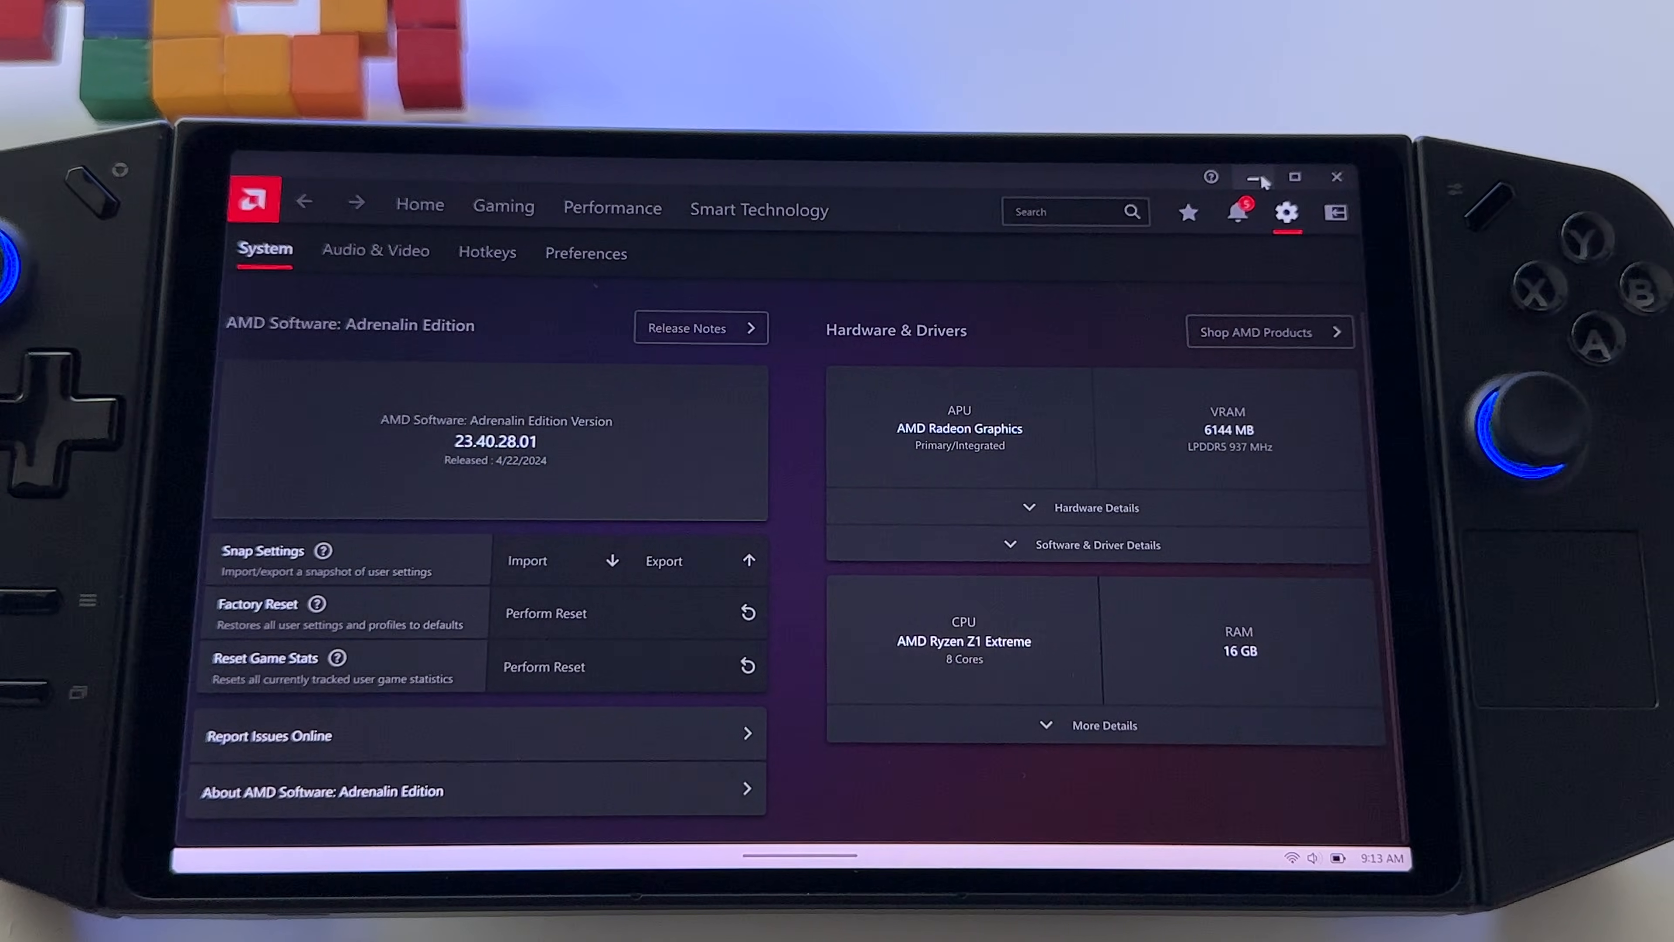
{"action": "left_click", "coordinate": [1255, 177]}
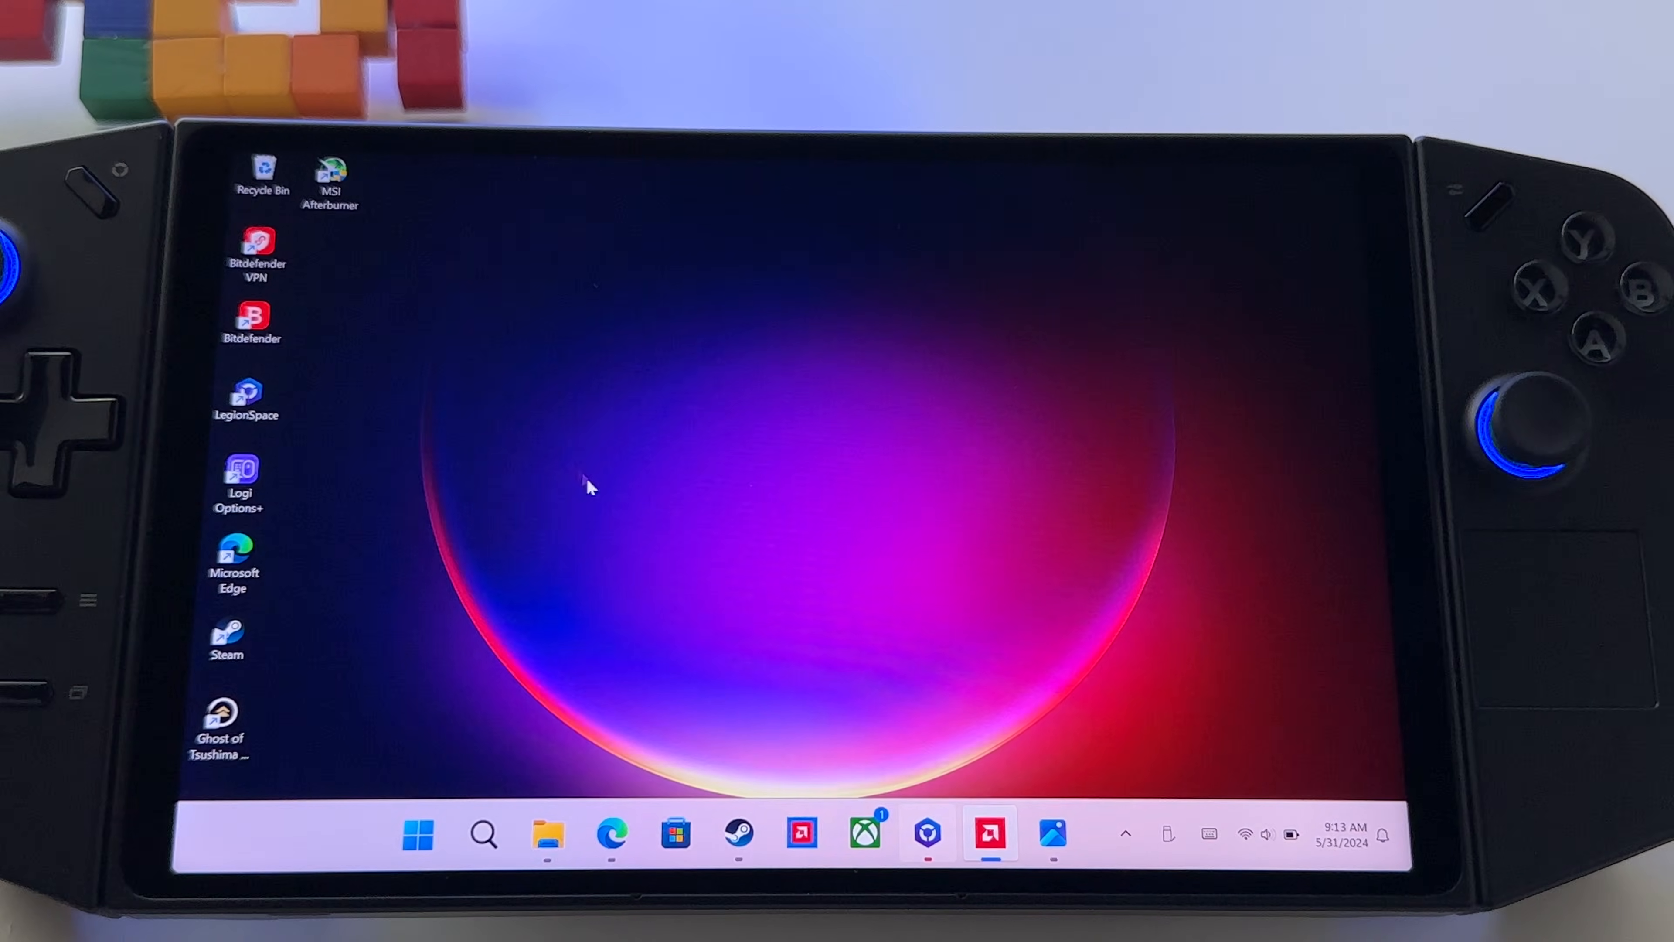
{"action": "mouse_move", "coordinate": [593, 536]}
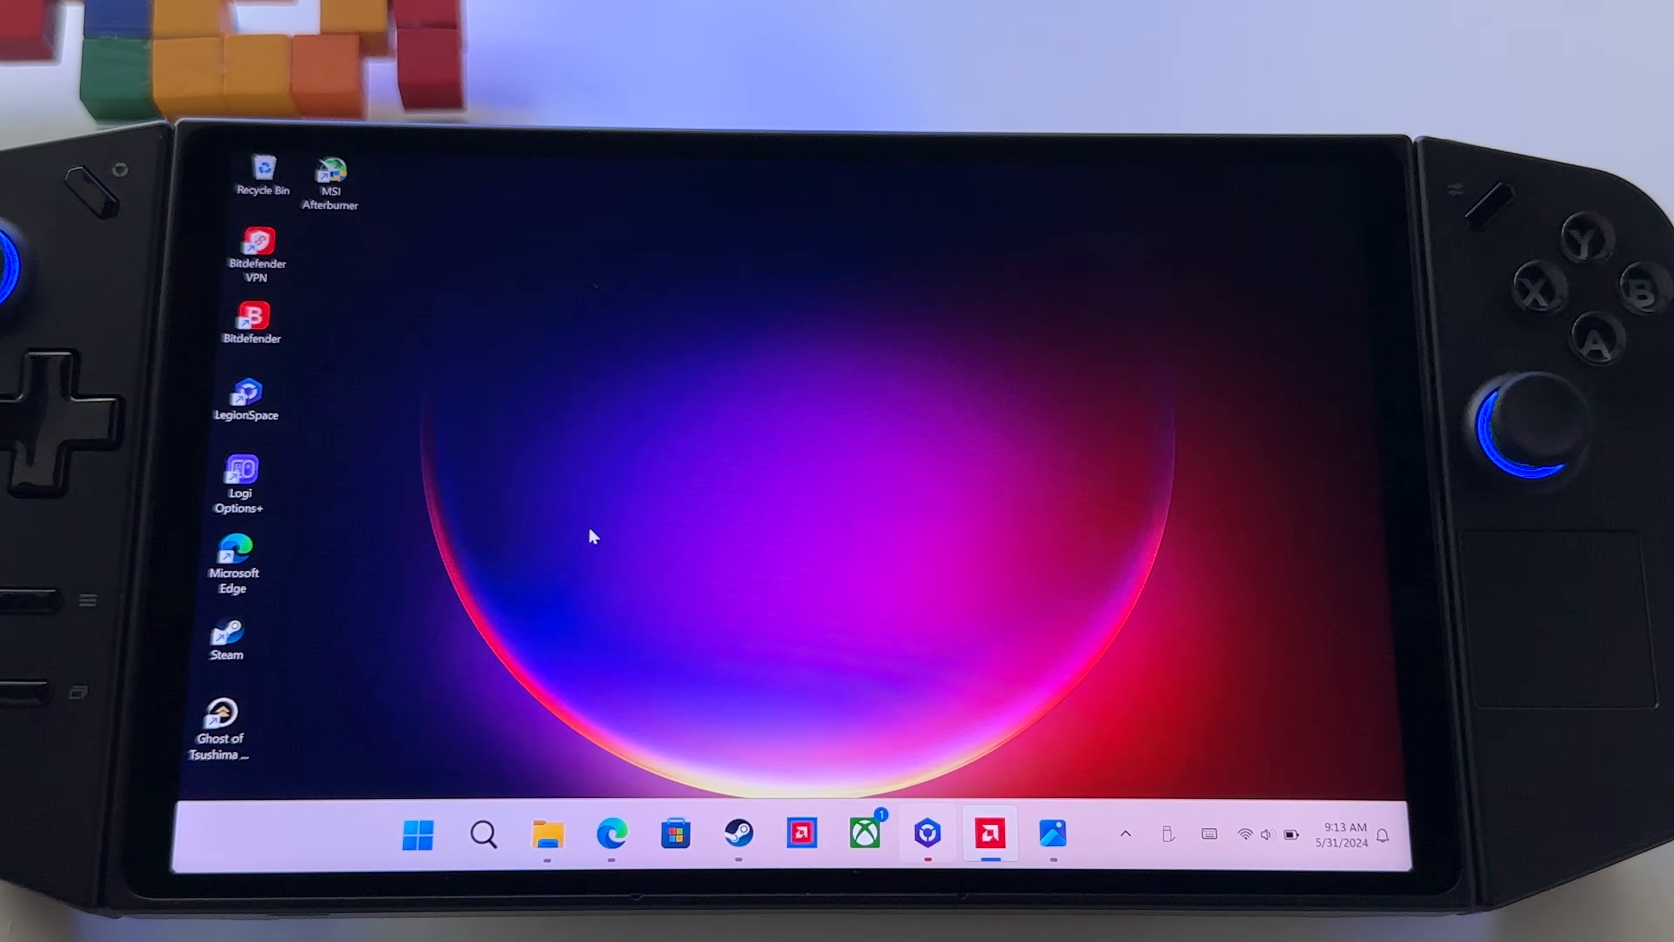
{"action": "mouse_move", "coordinate": [550, 611]}
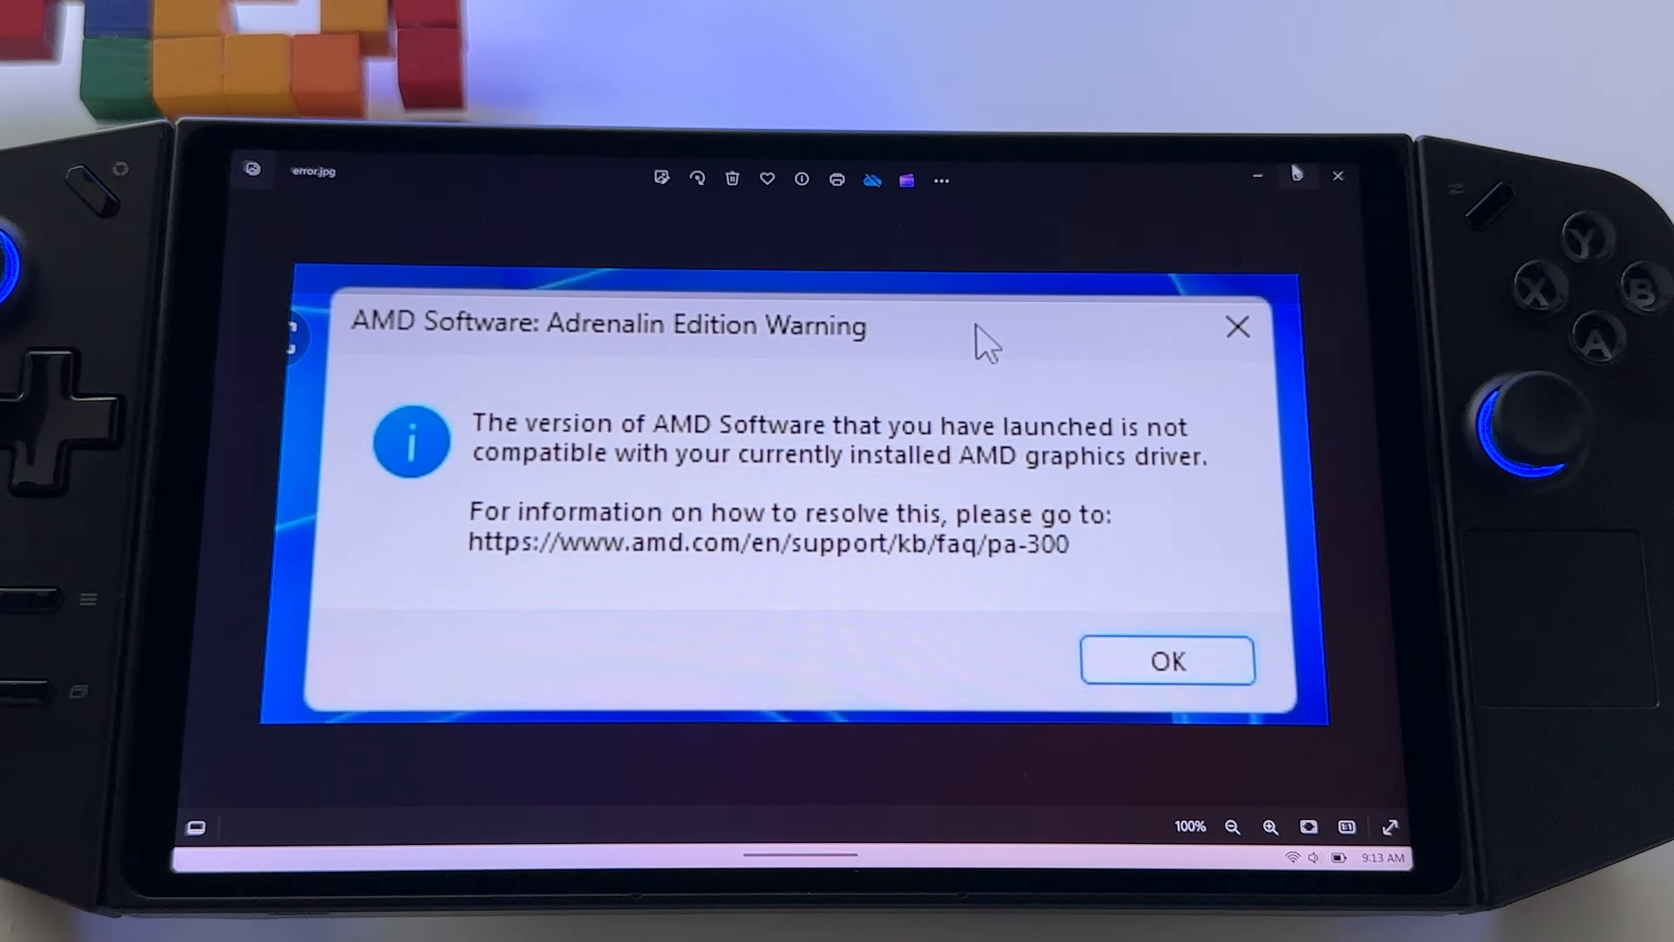
{"action": "mouse_move", "coordinate": [1265, 176]}
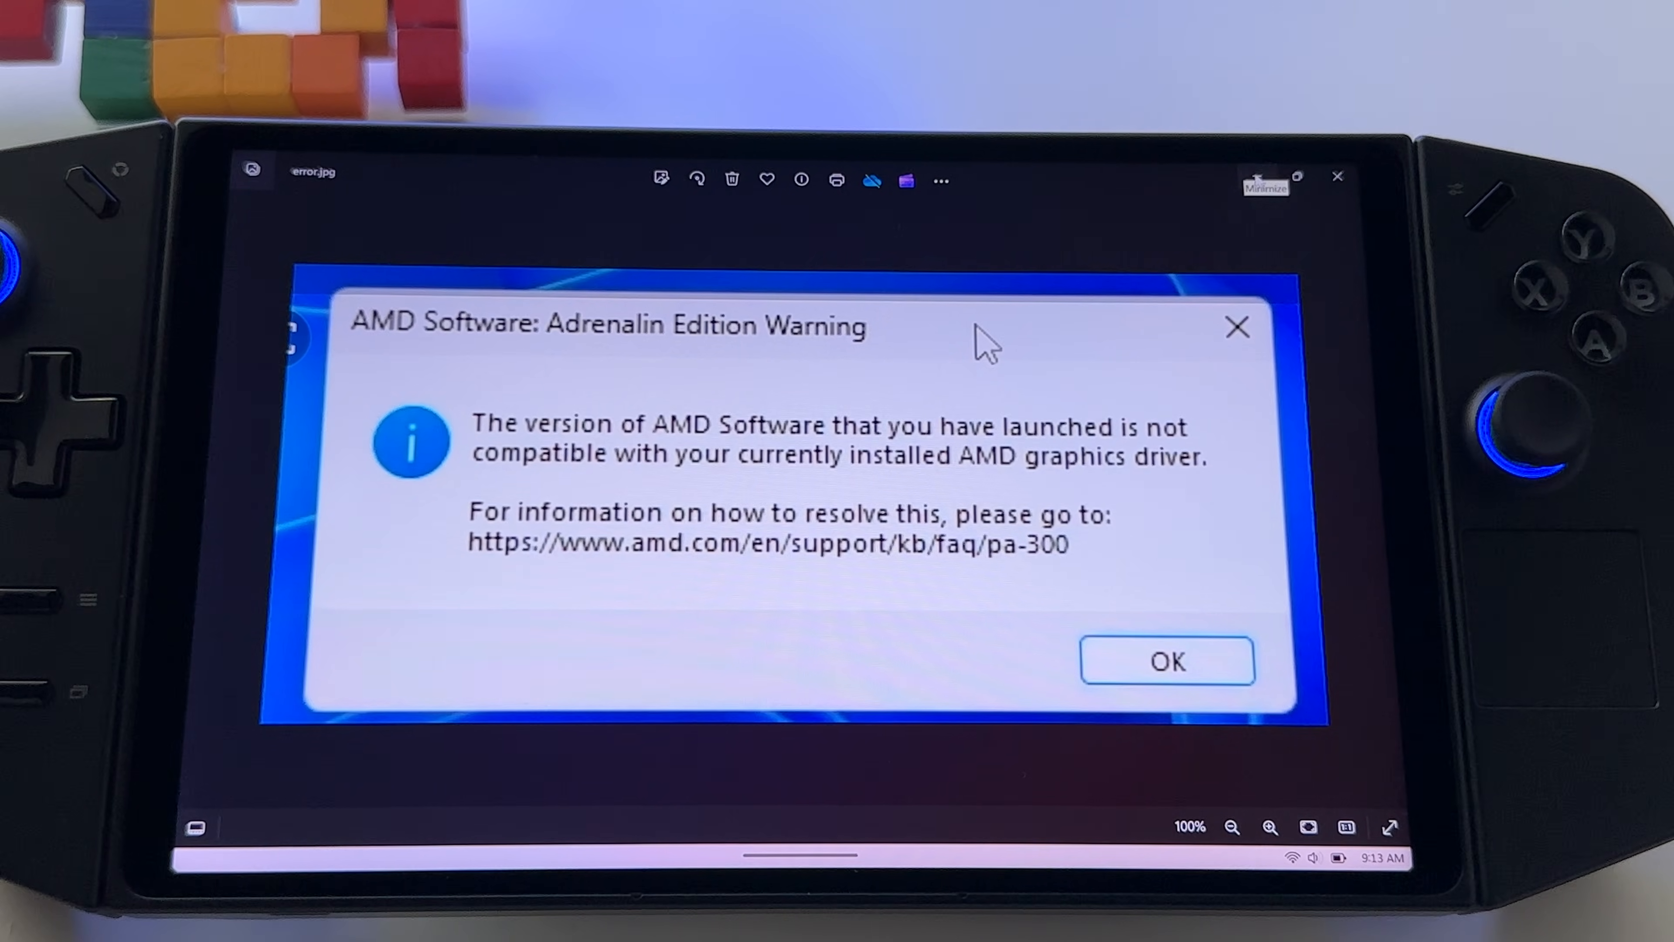
{"action": "left_click", "coordinate": [1166, 661]}
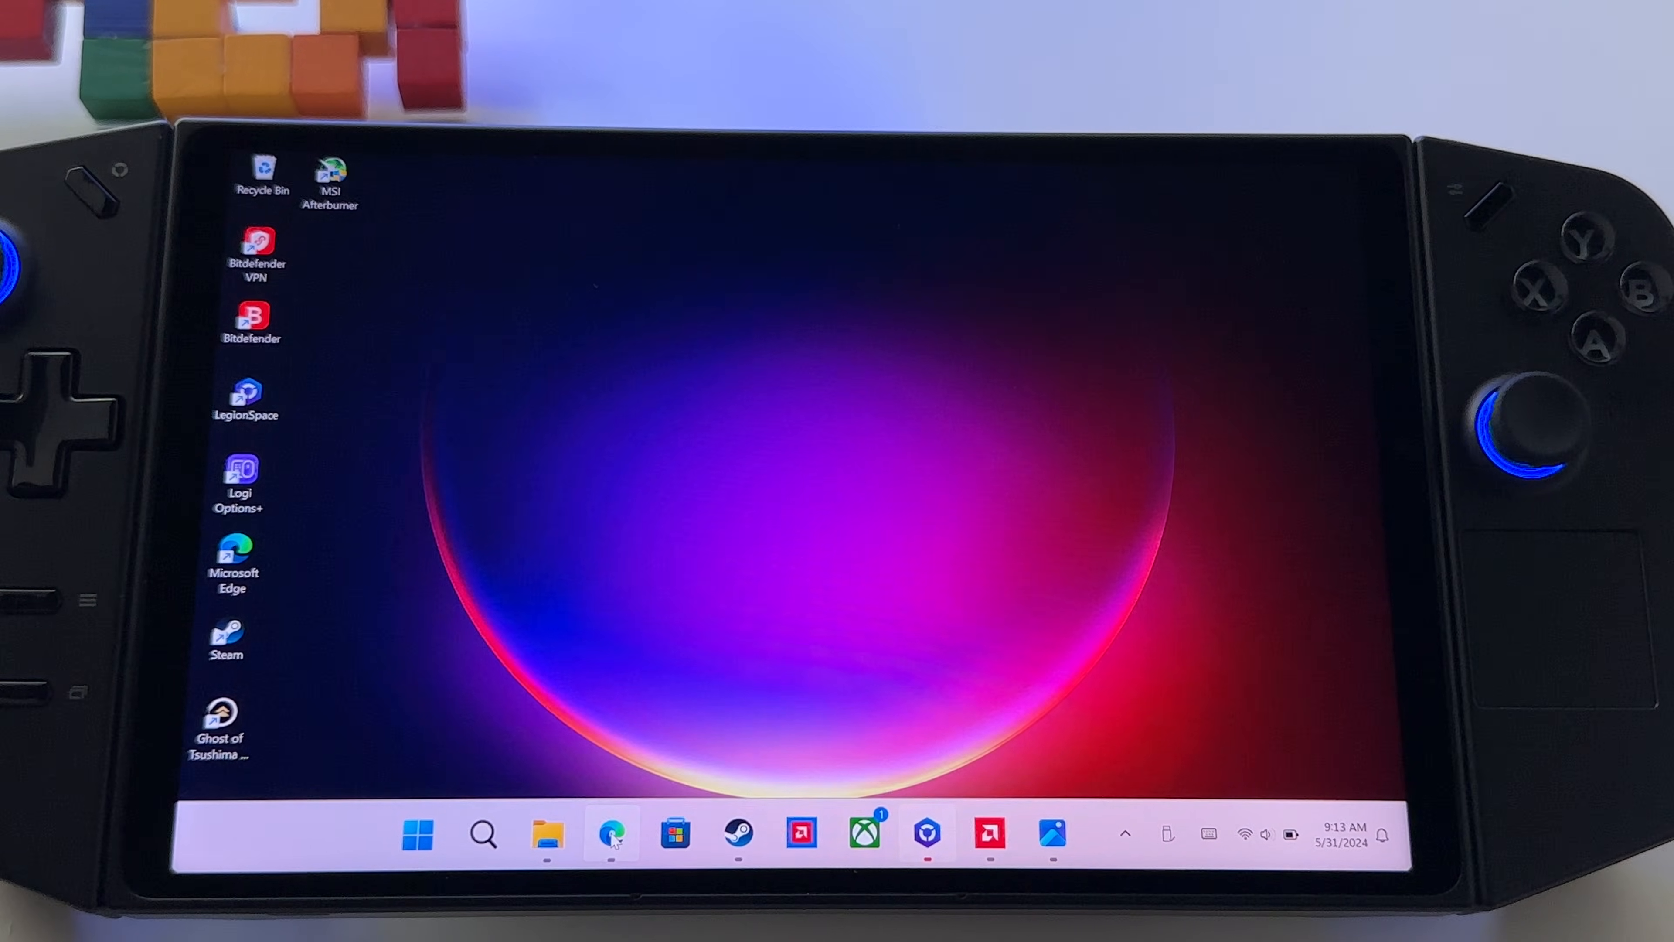
Step: From the search results reach AMD's Drivers and Support page and start the Windows 10/11 driver download
{"action": "left_click", "coordinate": [610, 833]}
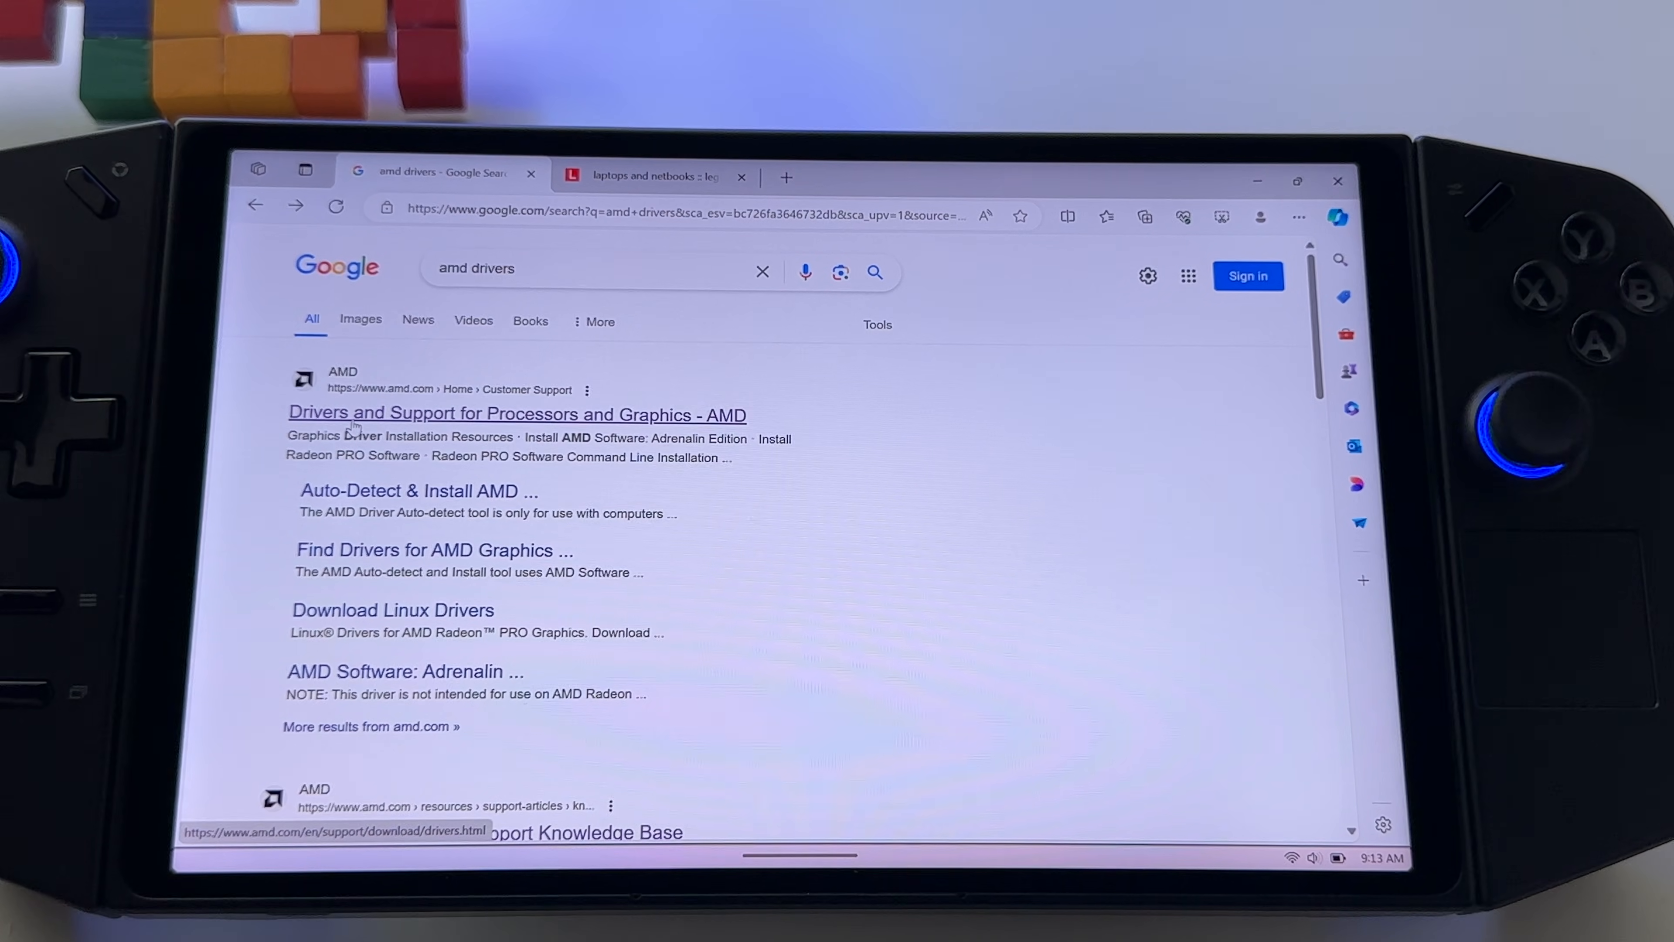
{"action": "left_click", "coordinate": [517, 413]}
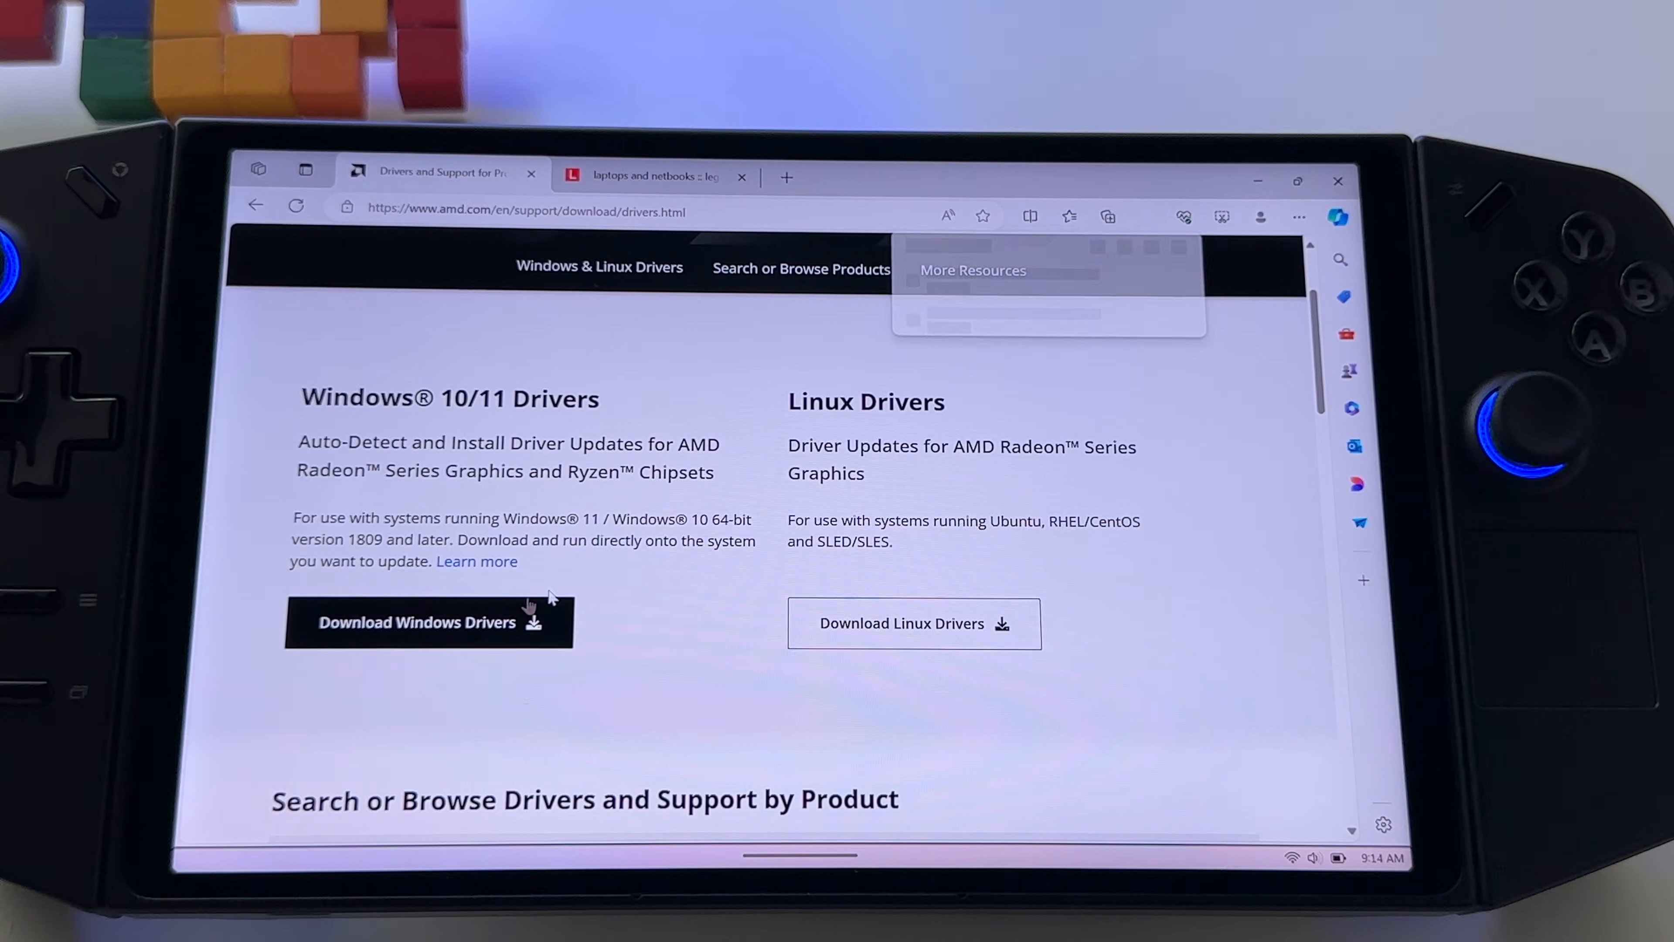
{"action": "left_click", "coordinate": [418, 622]}
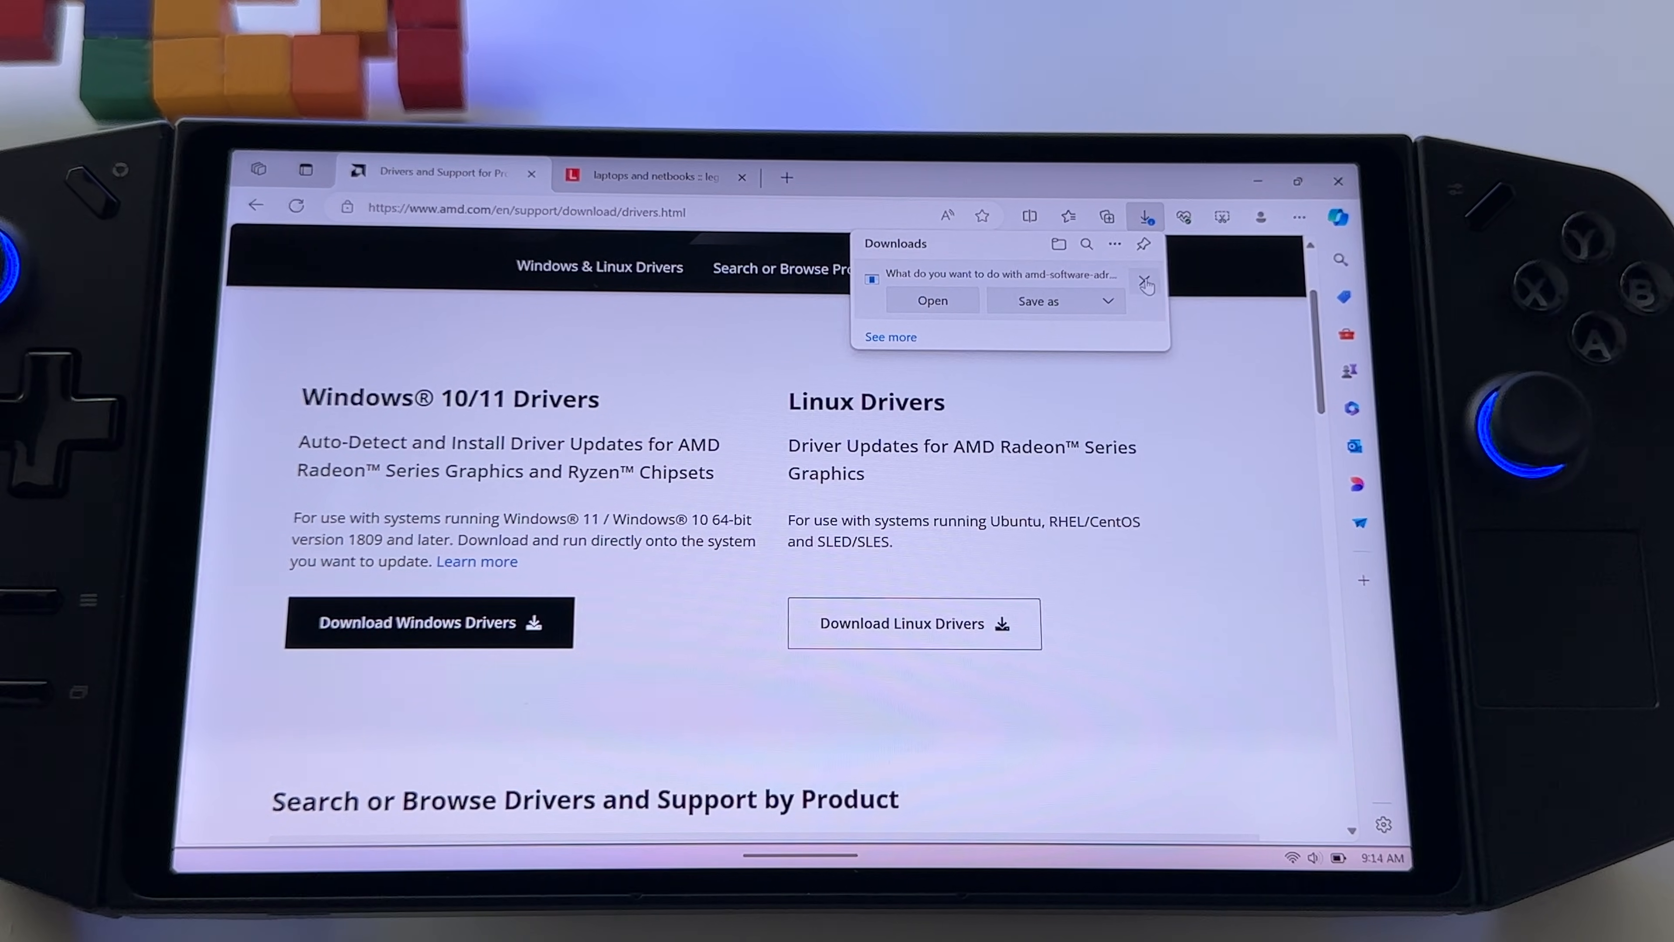
{"action": "left_click", "coordinate": [1146, 285]}
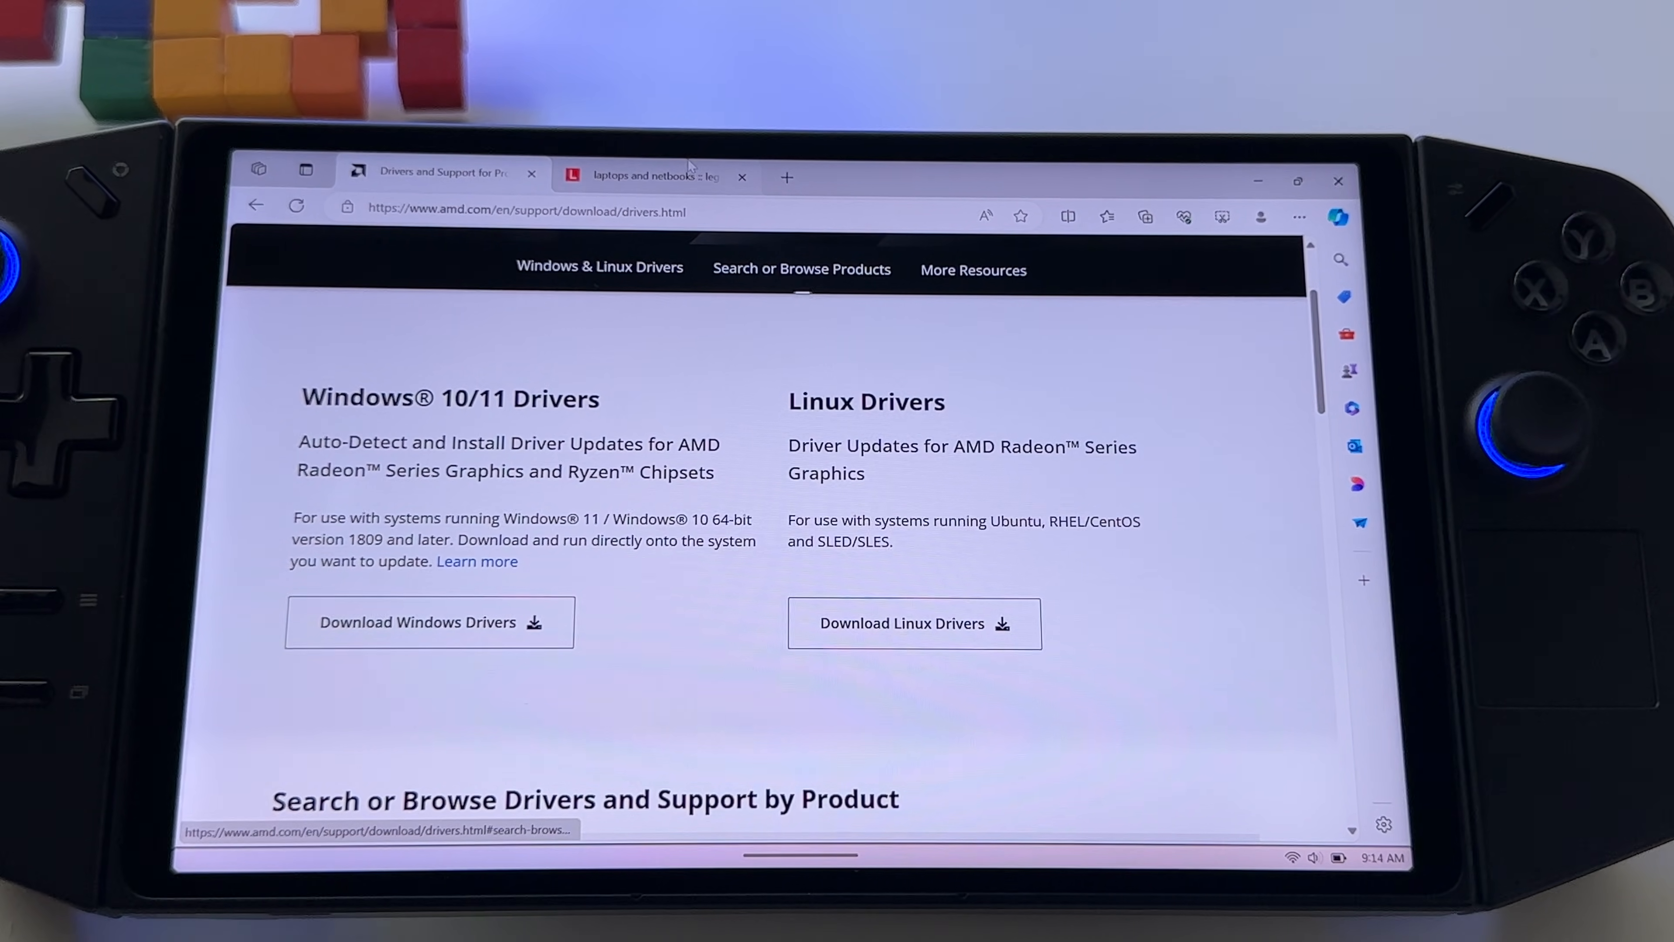
Step: On the Lenovo Support tab, expand Graphics Processing Units and download the AMD Graphics Driver package
{"action": "left_click", "coordinate": [651, 176]}
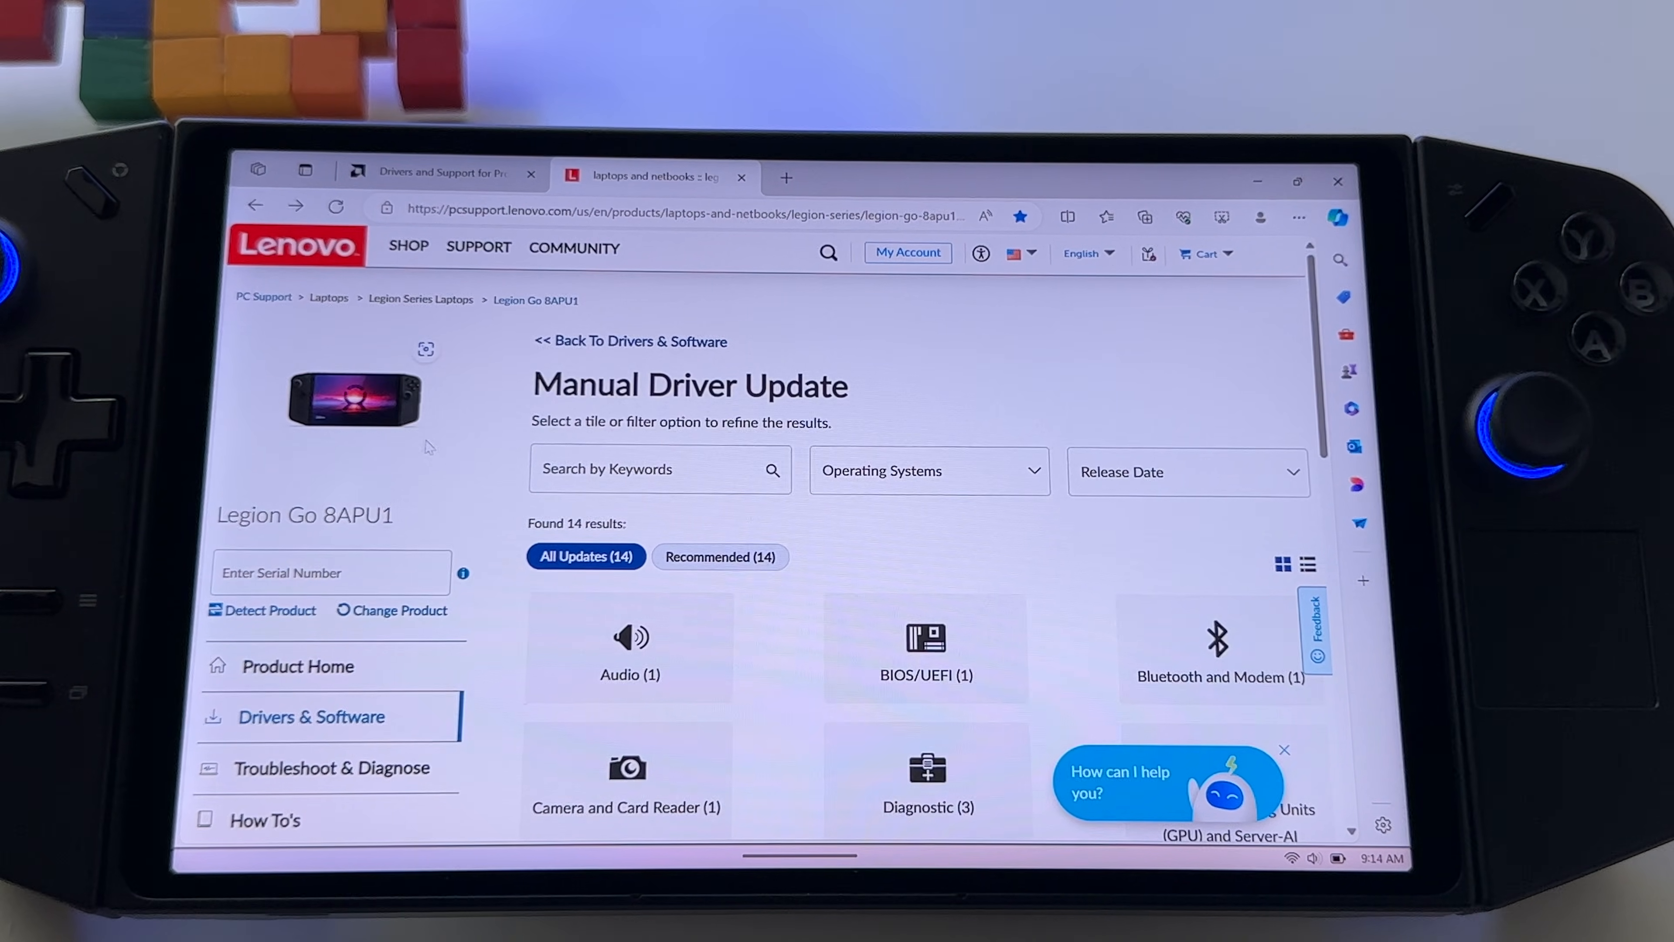
{"action": "scroll", "scroll_direction": "down", "scroll_amount": 3}
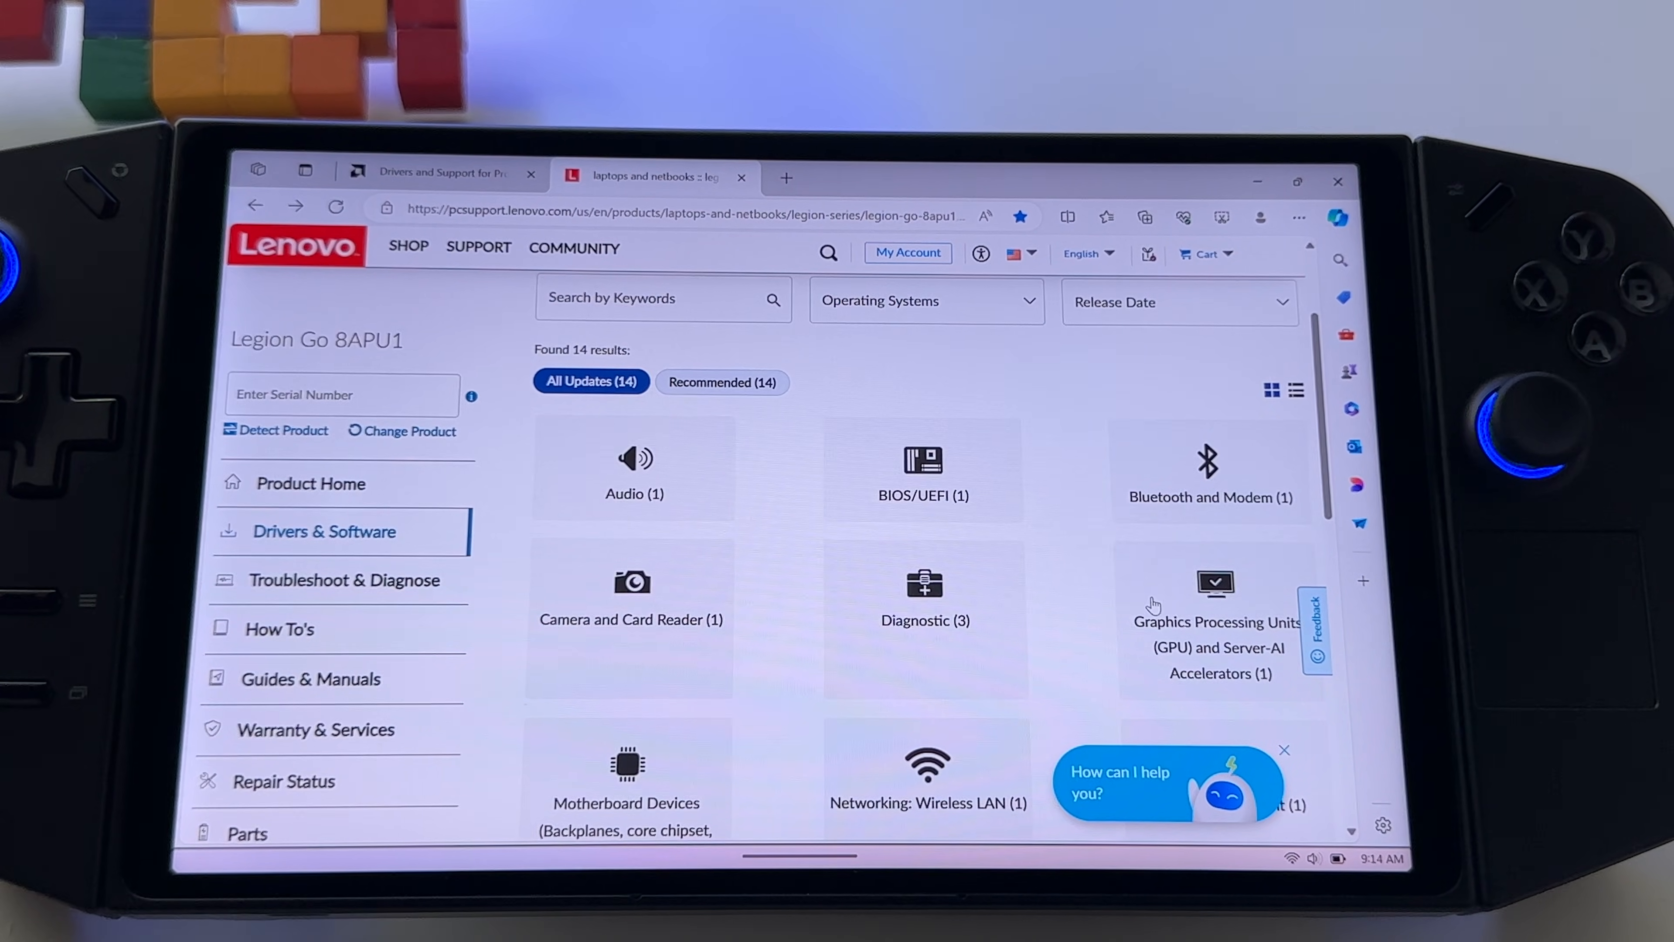
{"action": "scroll", "scroll_direction": "down", "scroll_amount": 3}
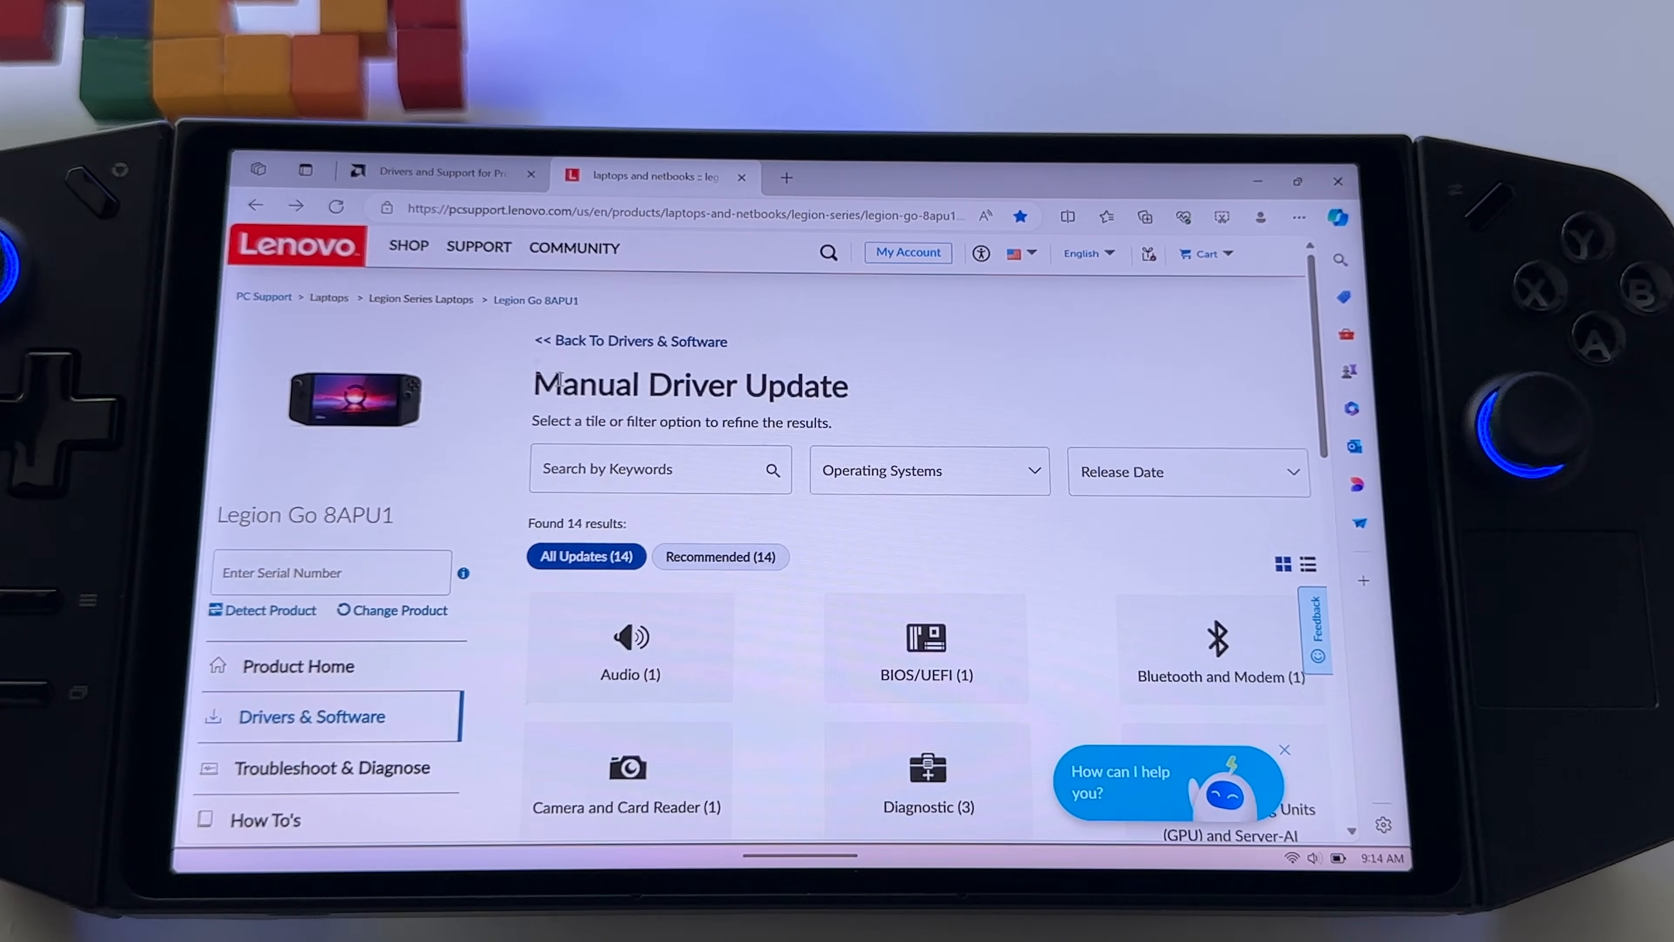
{"action": "scroll", "scroll_direction": "down", "scroll_amount": 3}
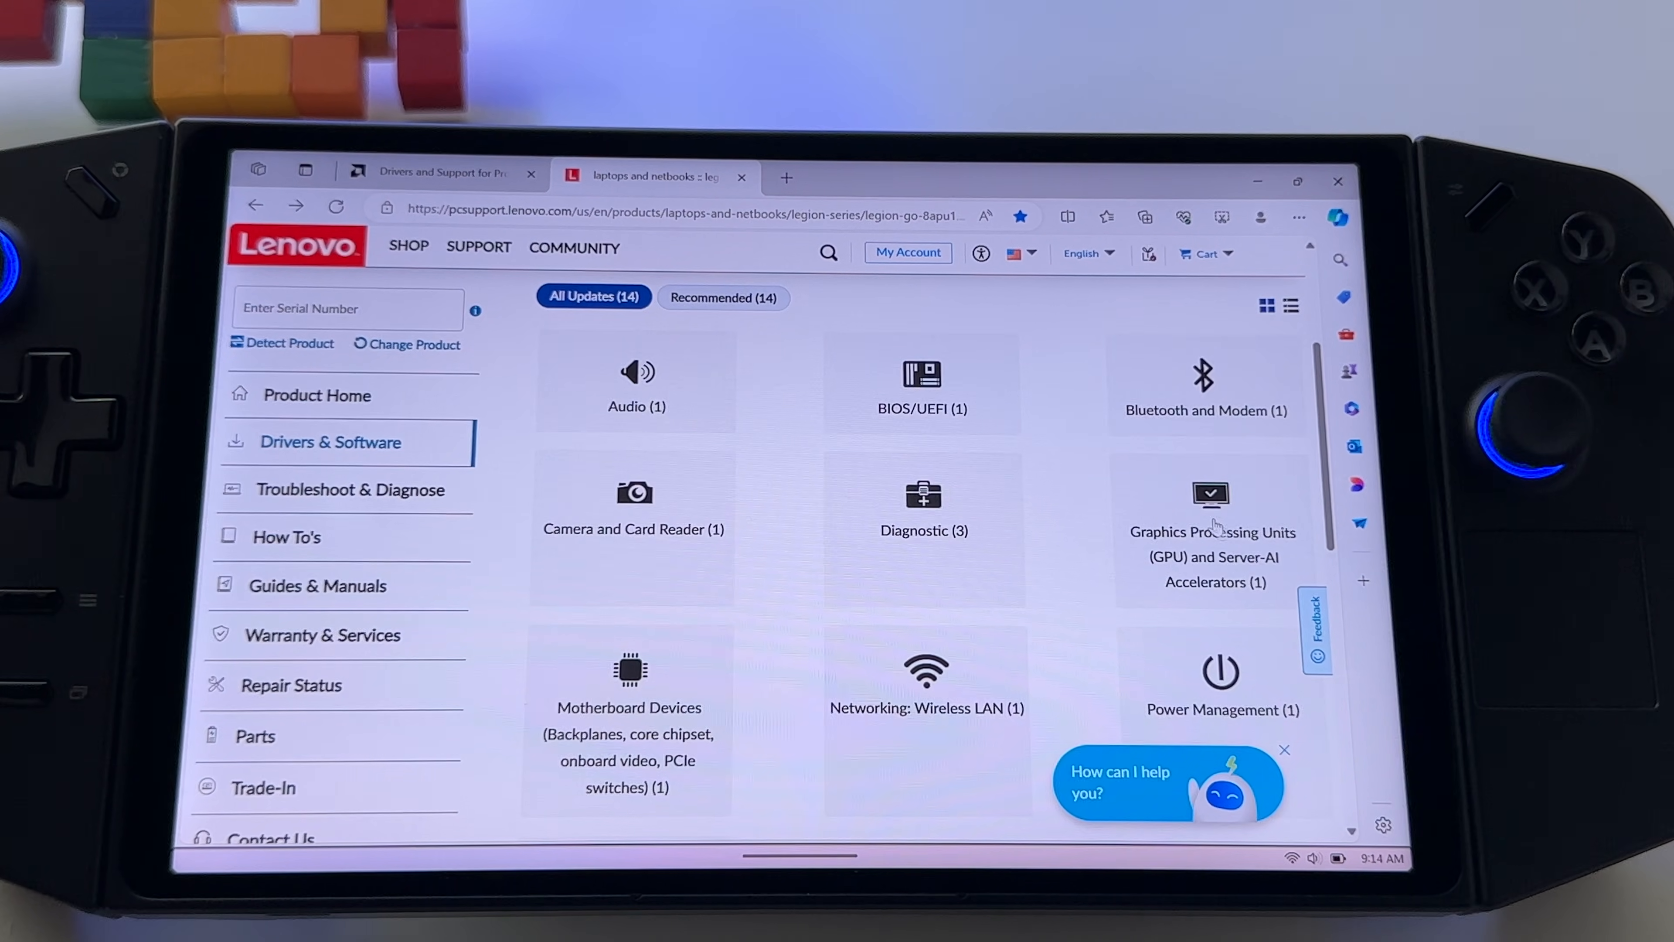
{"action": "left_click", "coordinate": [1213, 531]}
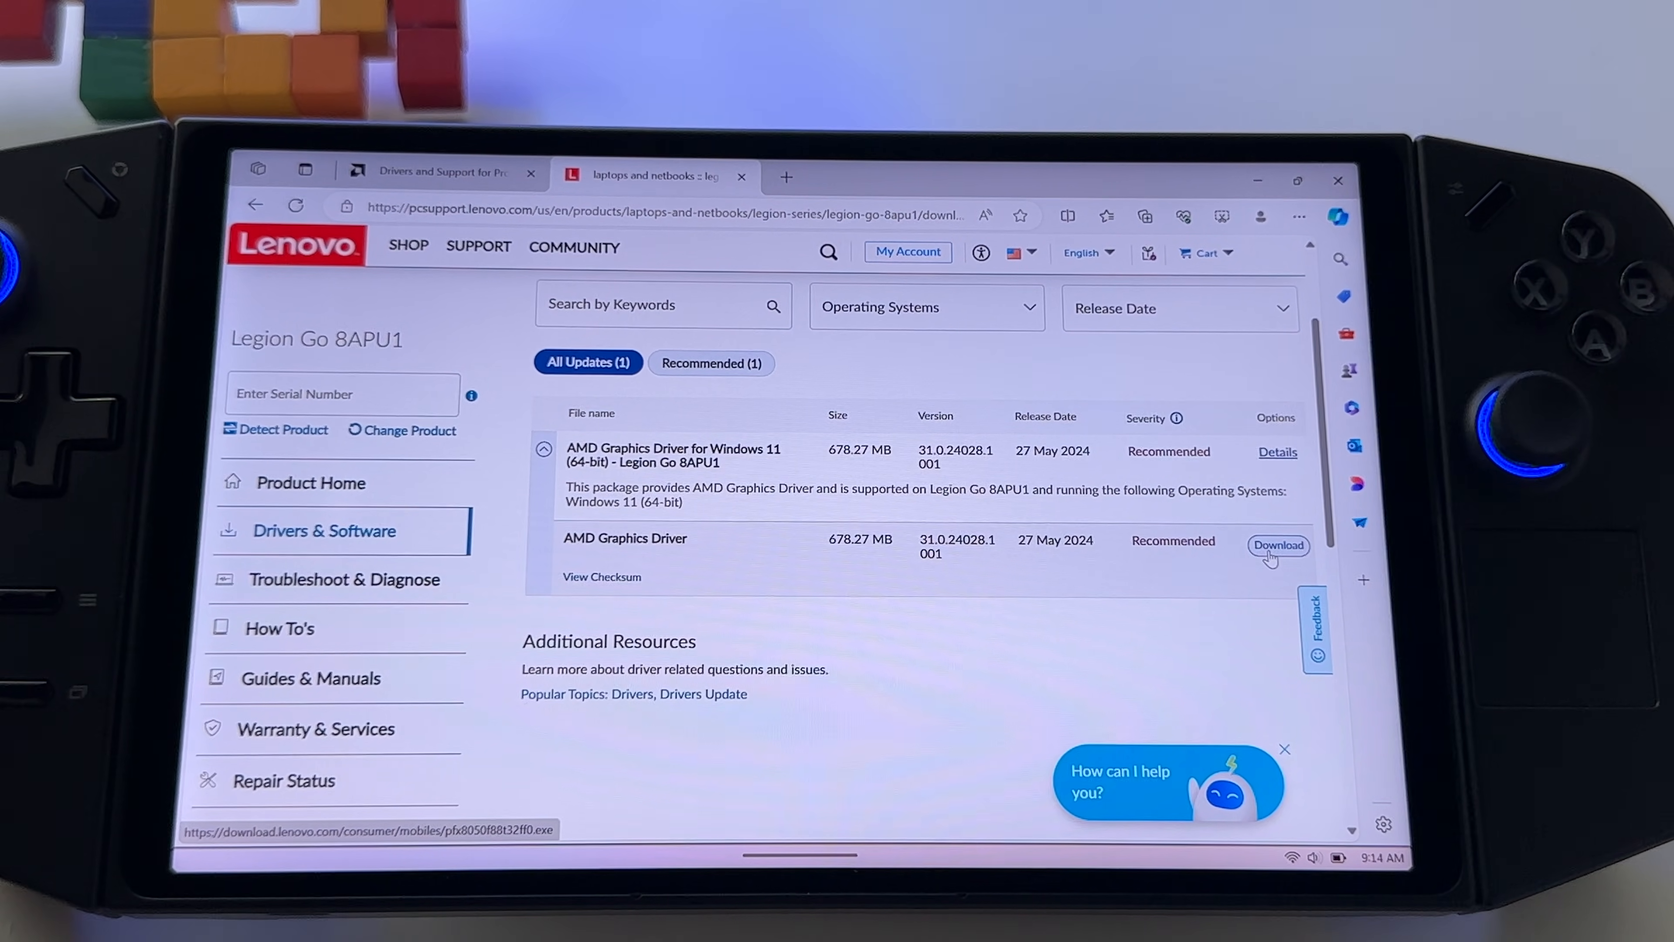
{"action": "left_click", "coordinate": [1279, 544]}
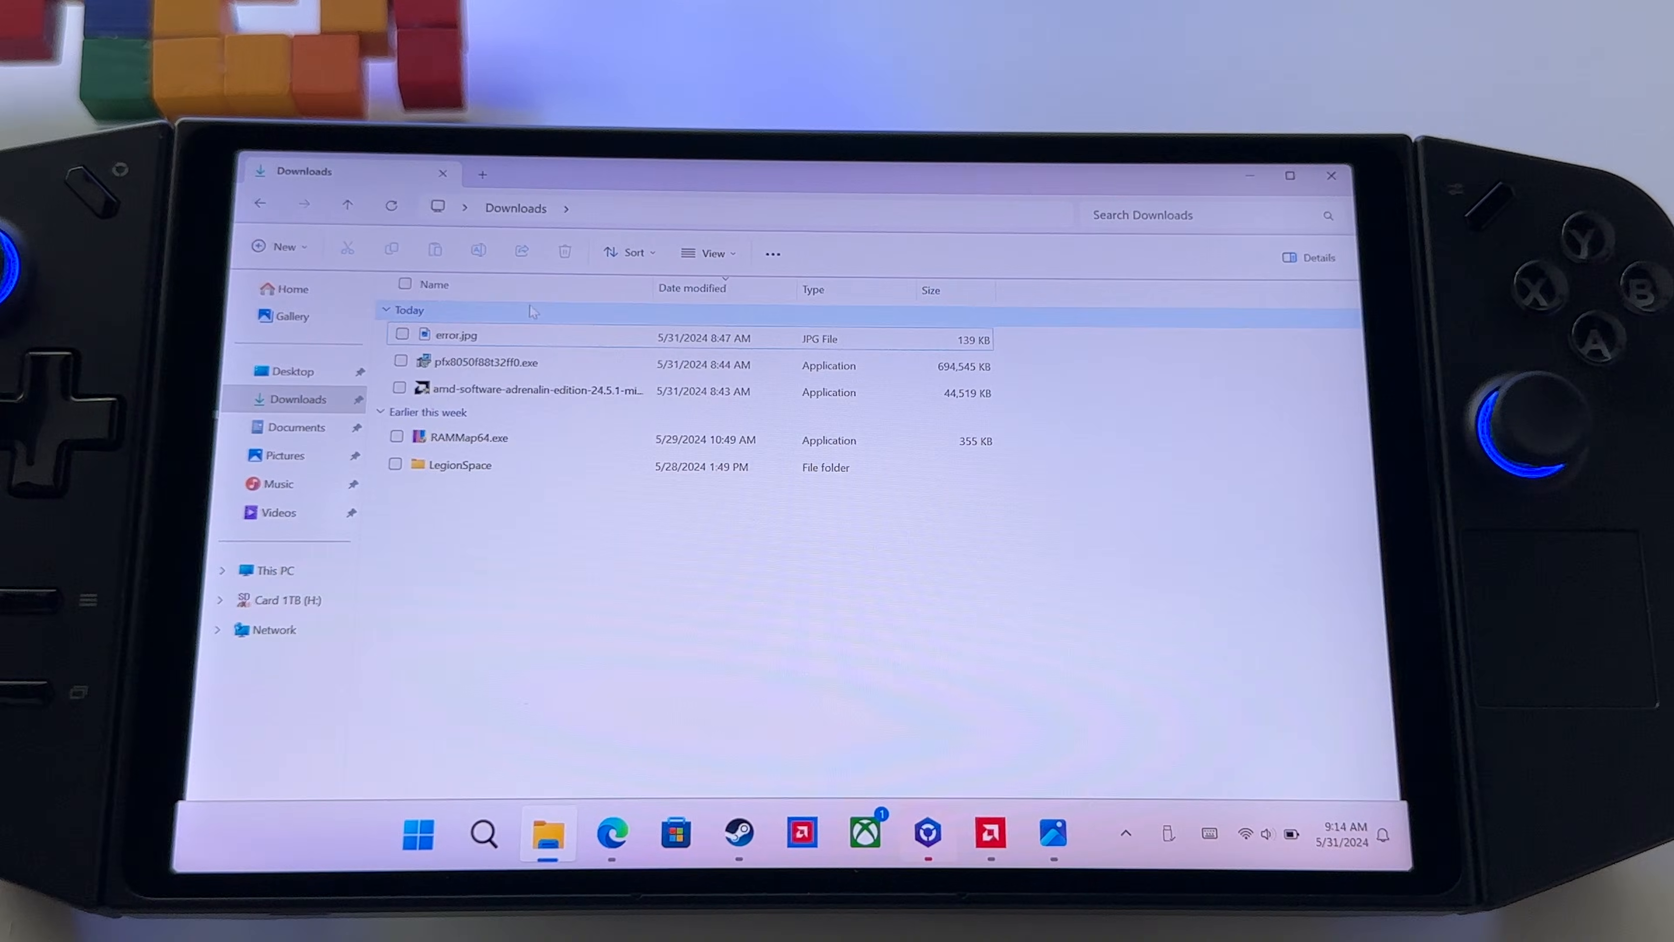
Step: Glance at the AMD folder on C:, then run the downloaded Lenovo driver .exe from Downloads
{"action": "left_click", "coordinate": [538, 390]}
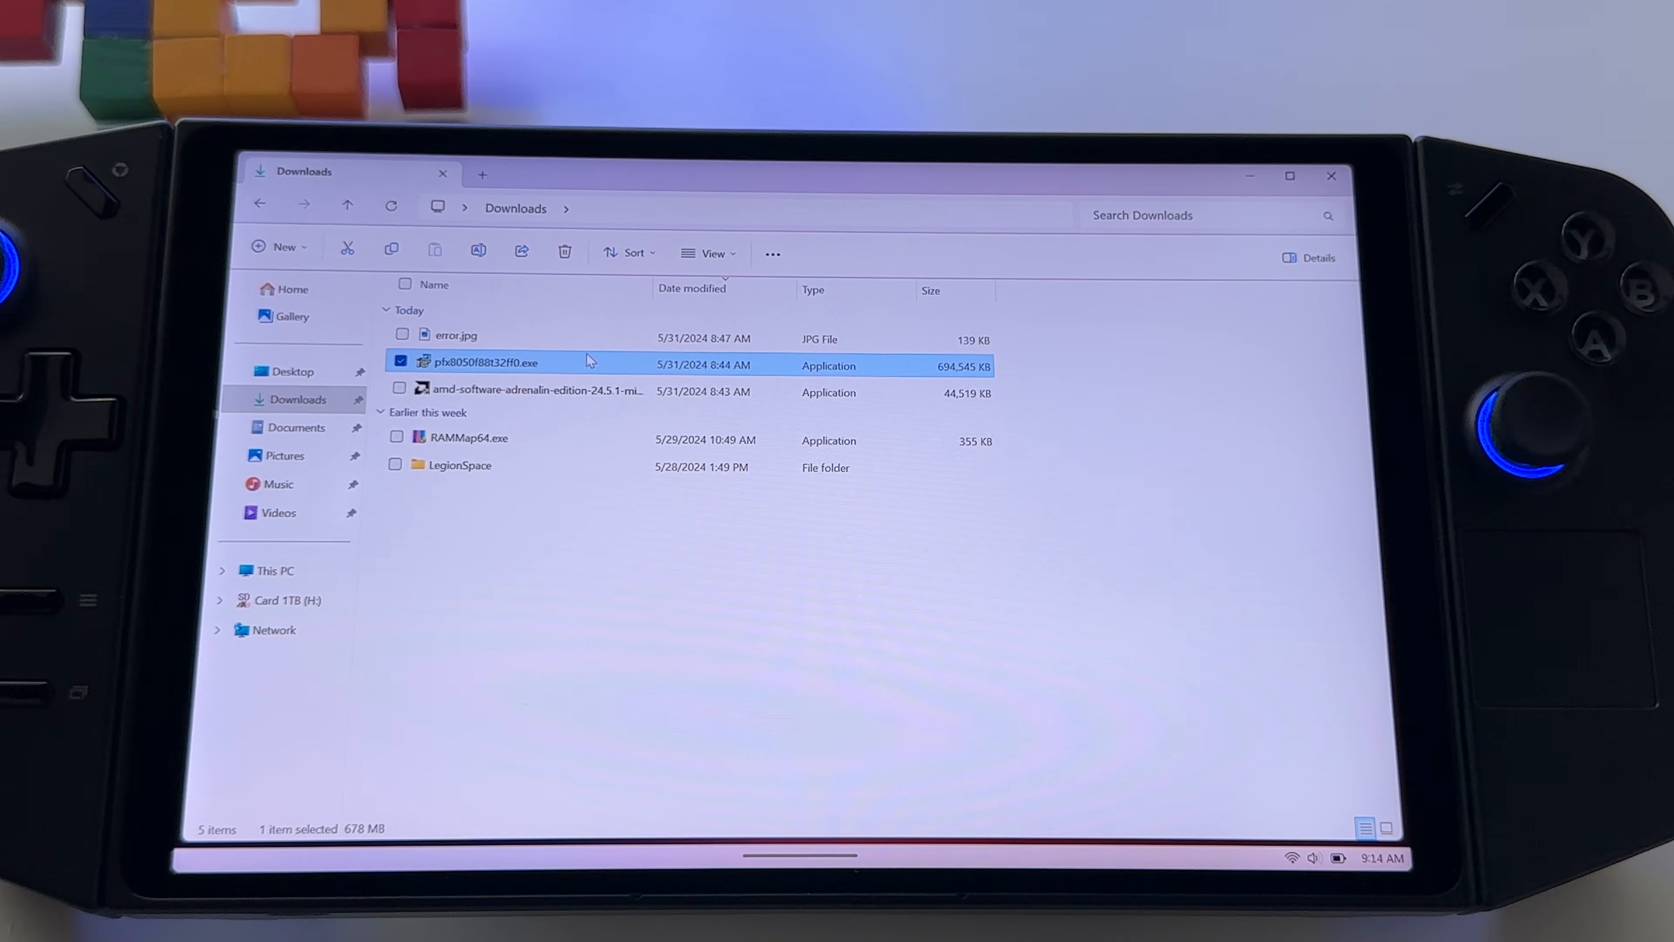
{"action": "mouse_move", "coordinate": [485, 366]}
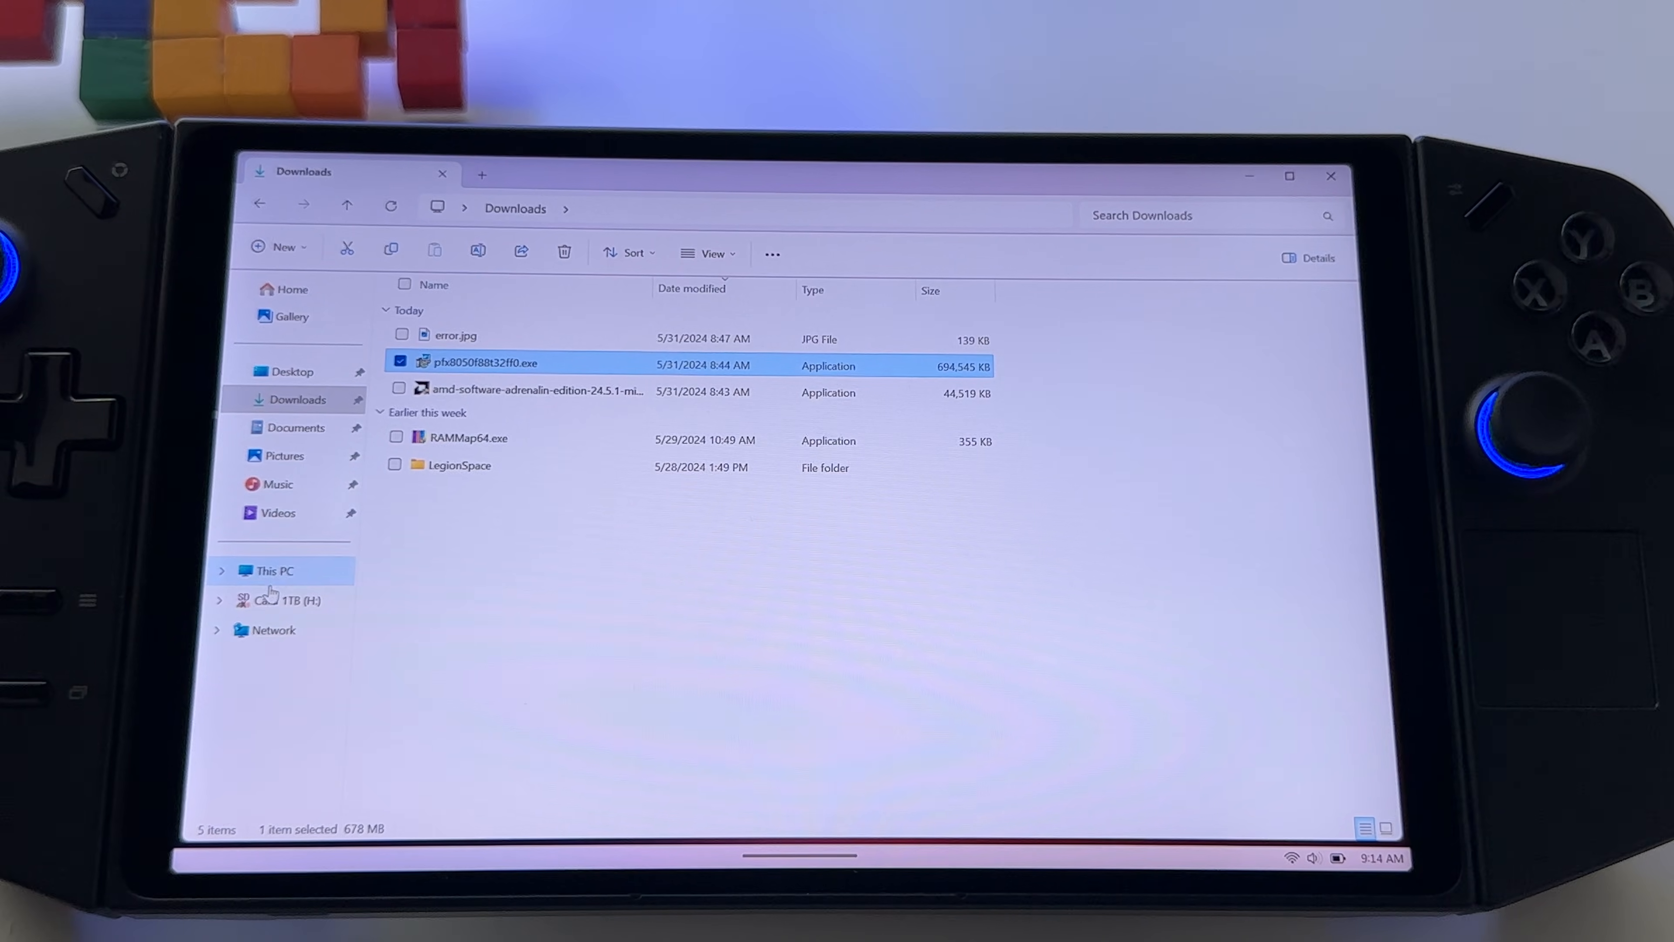
{"action": "left_click", "coordinate": [275, 570]}
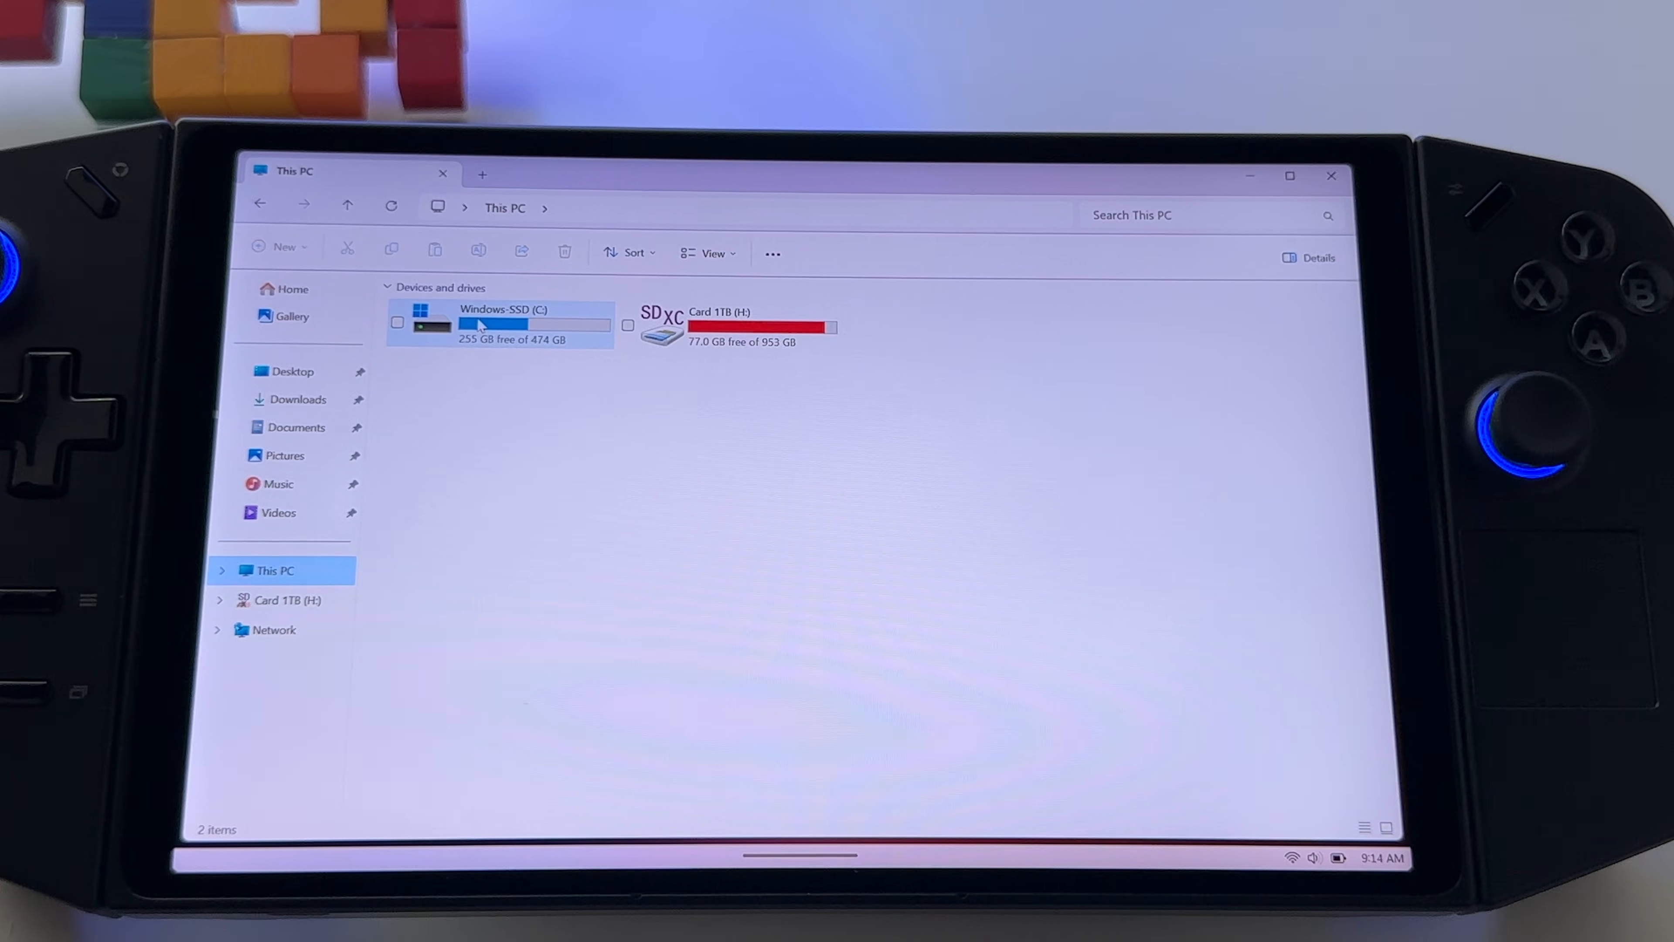
{"action": "double_click", "coordinate": [502, 323]}
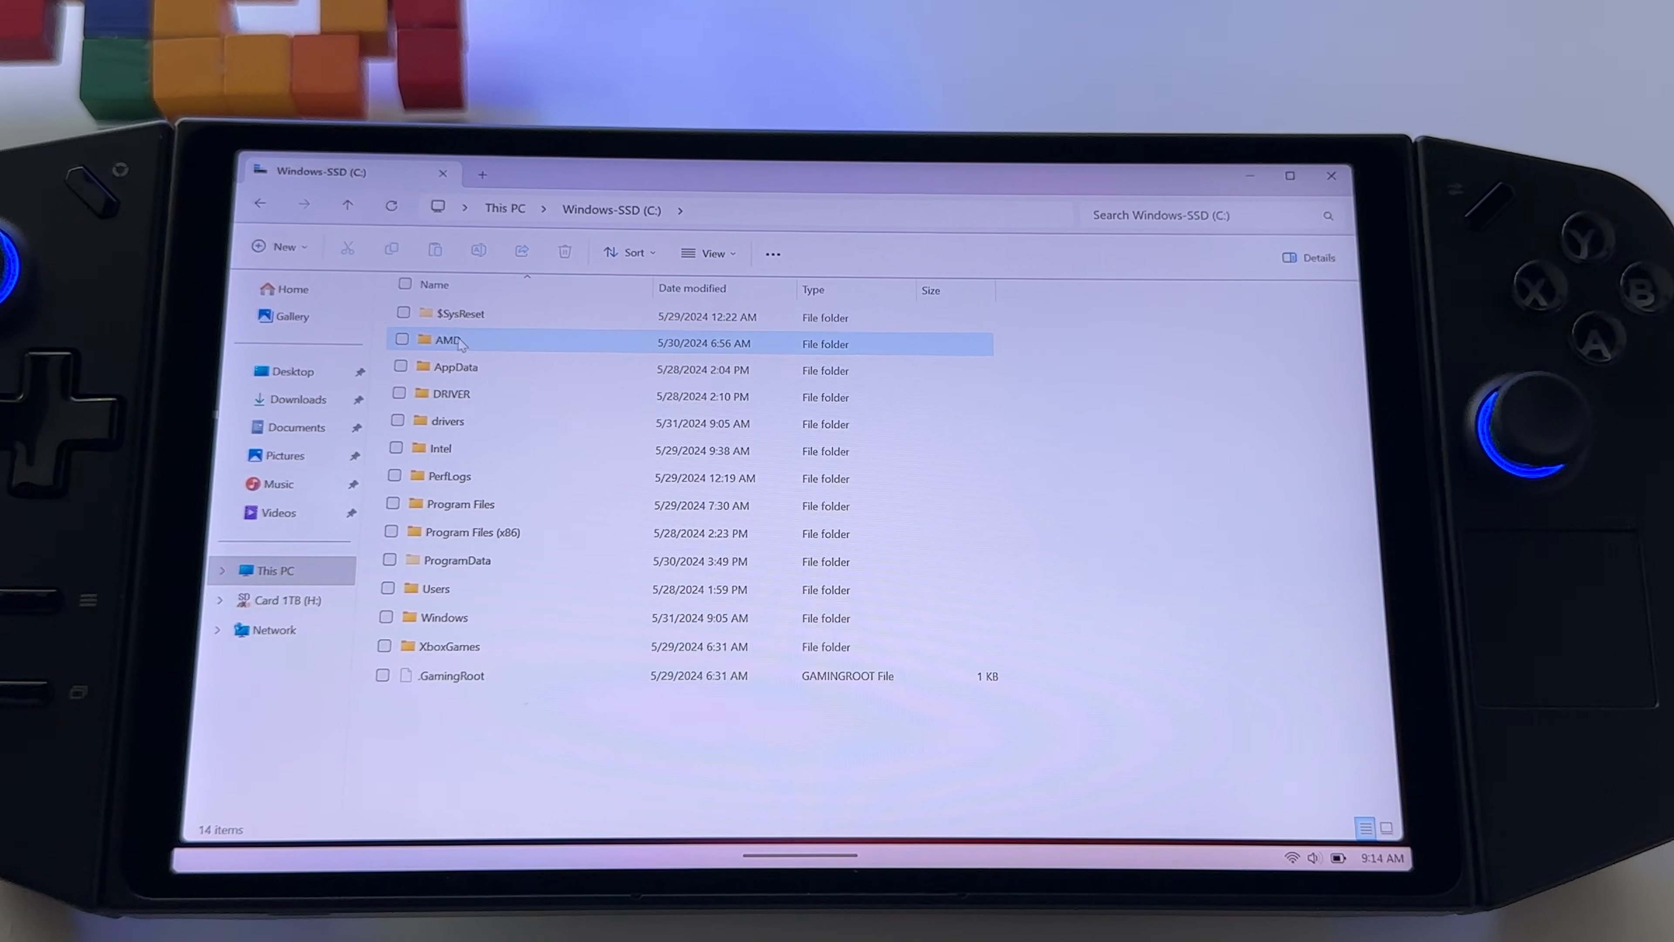
{"action": "left_click", "coordinate": [403, 339]}
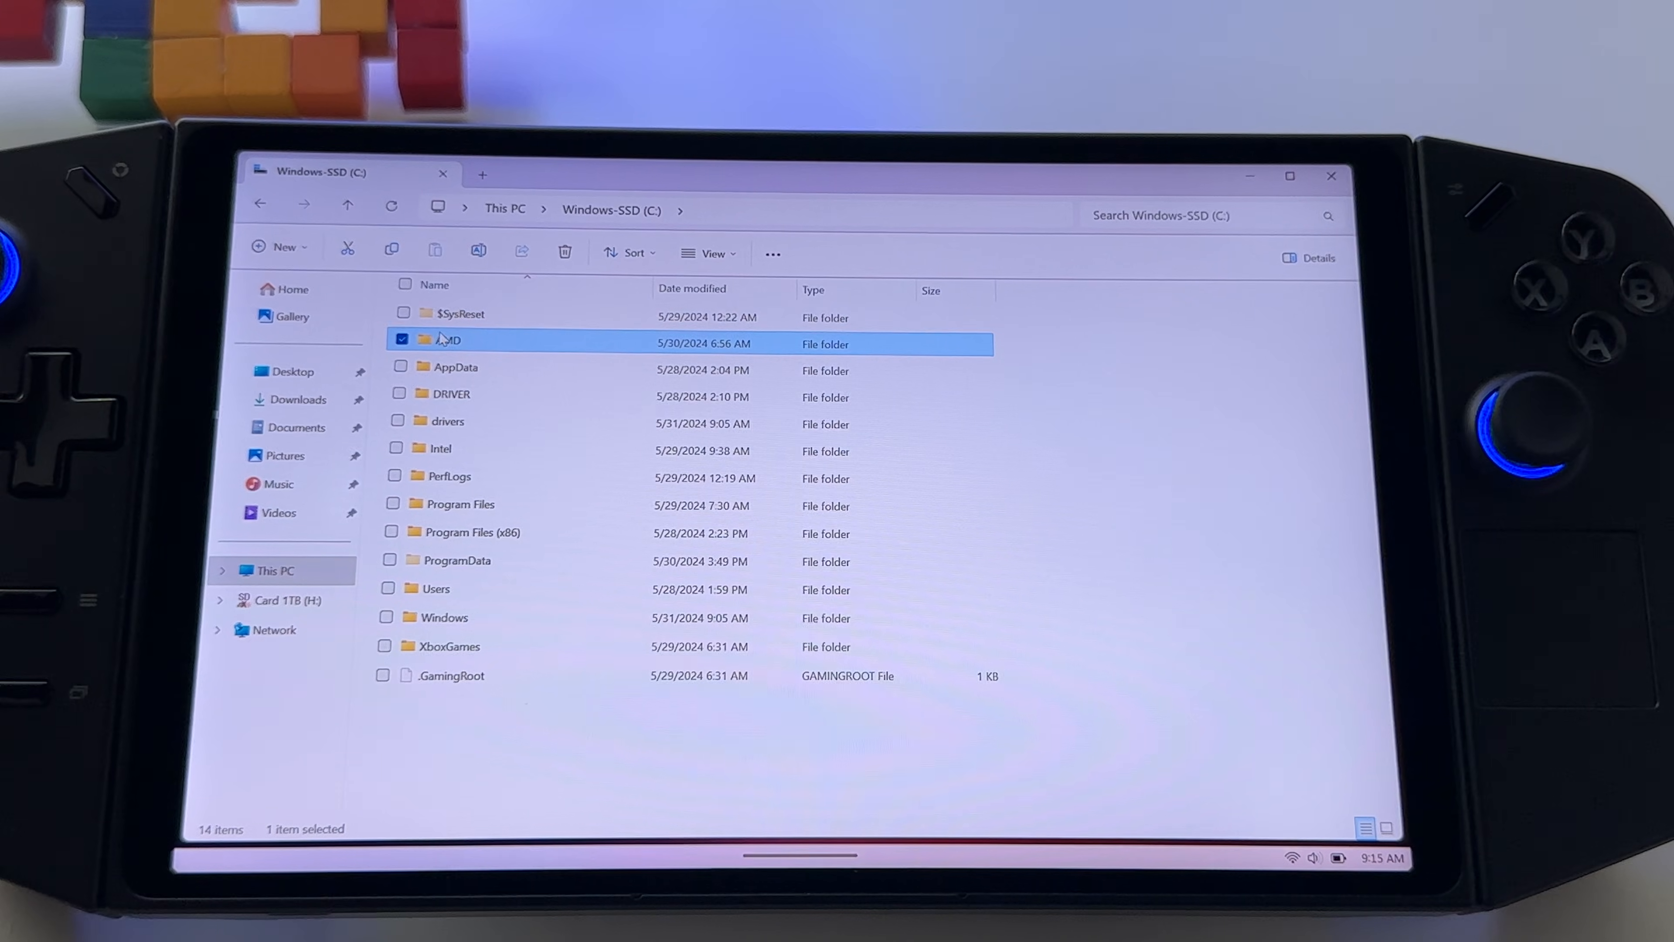
{"action": "mouse_move", "coordinate": [446, 343]}
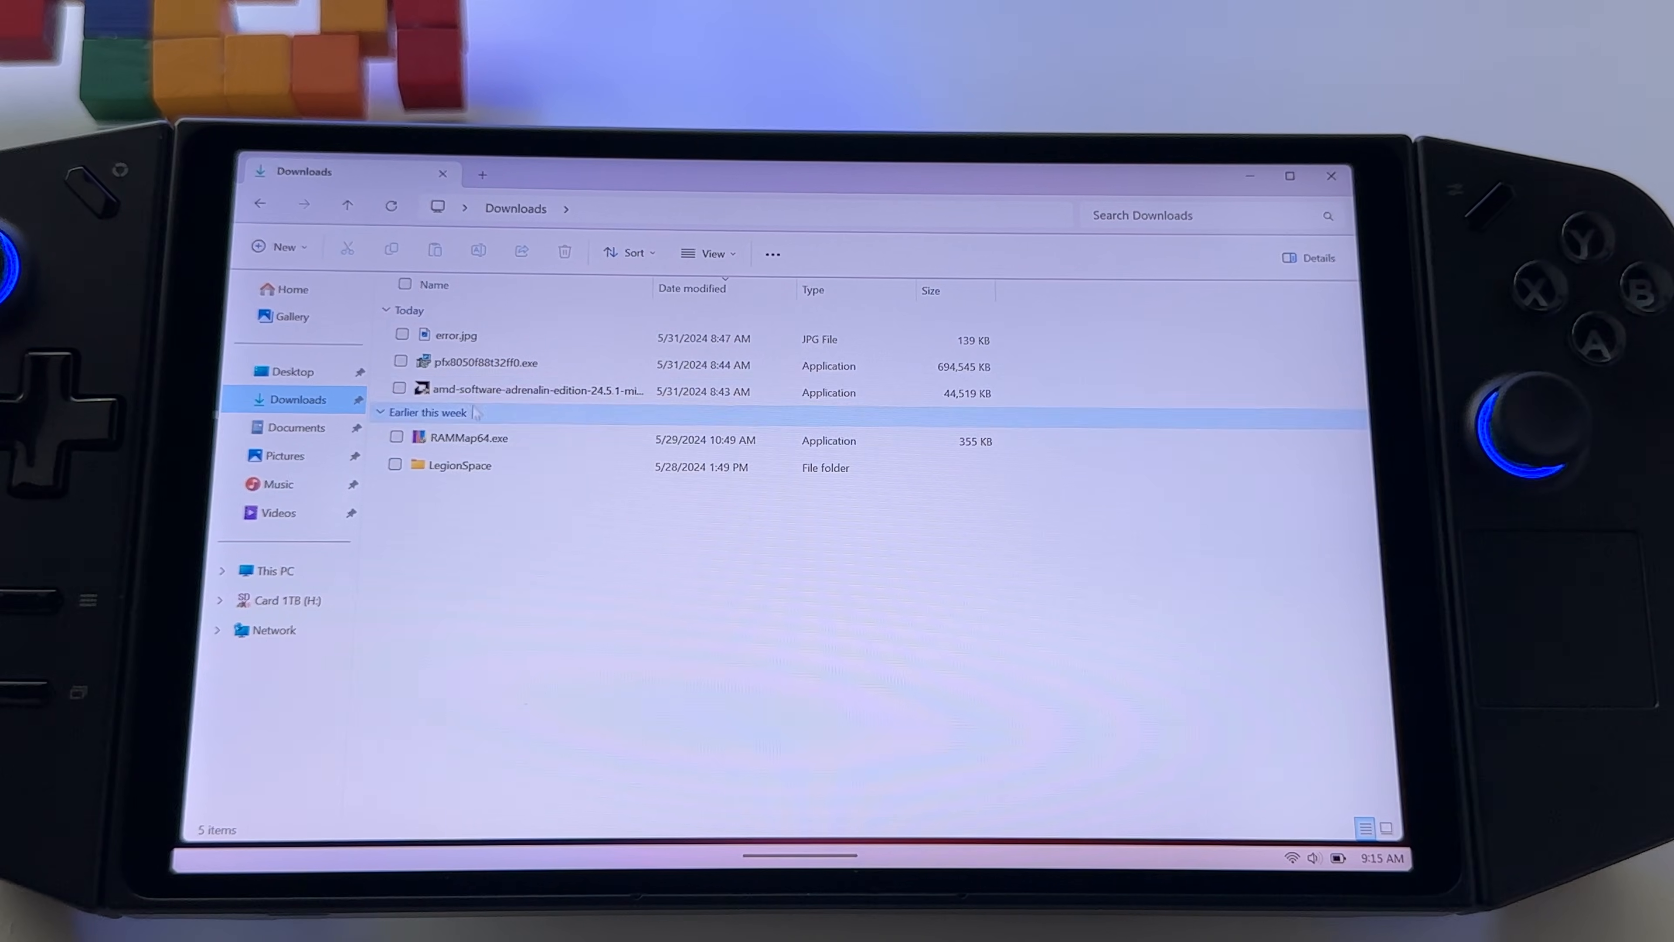
{"action": "mouse_move", "coordinate": [494, 380]}
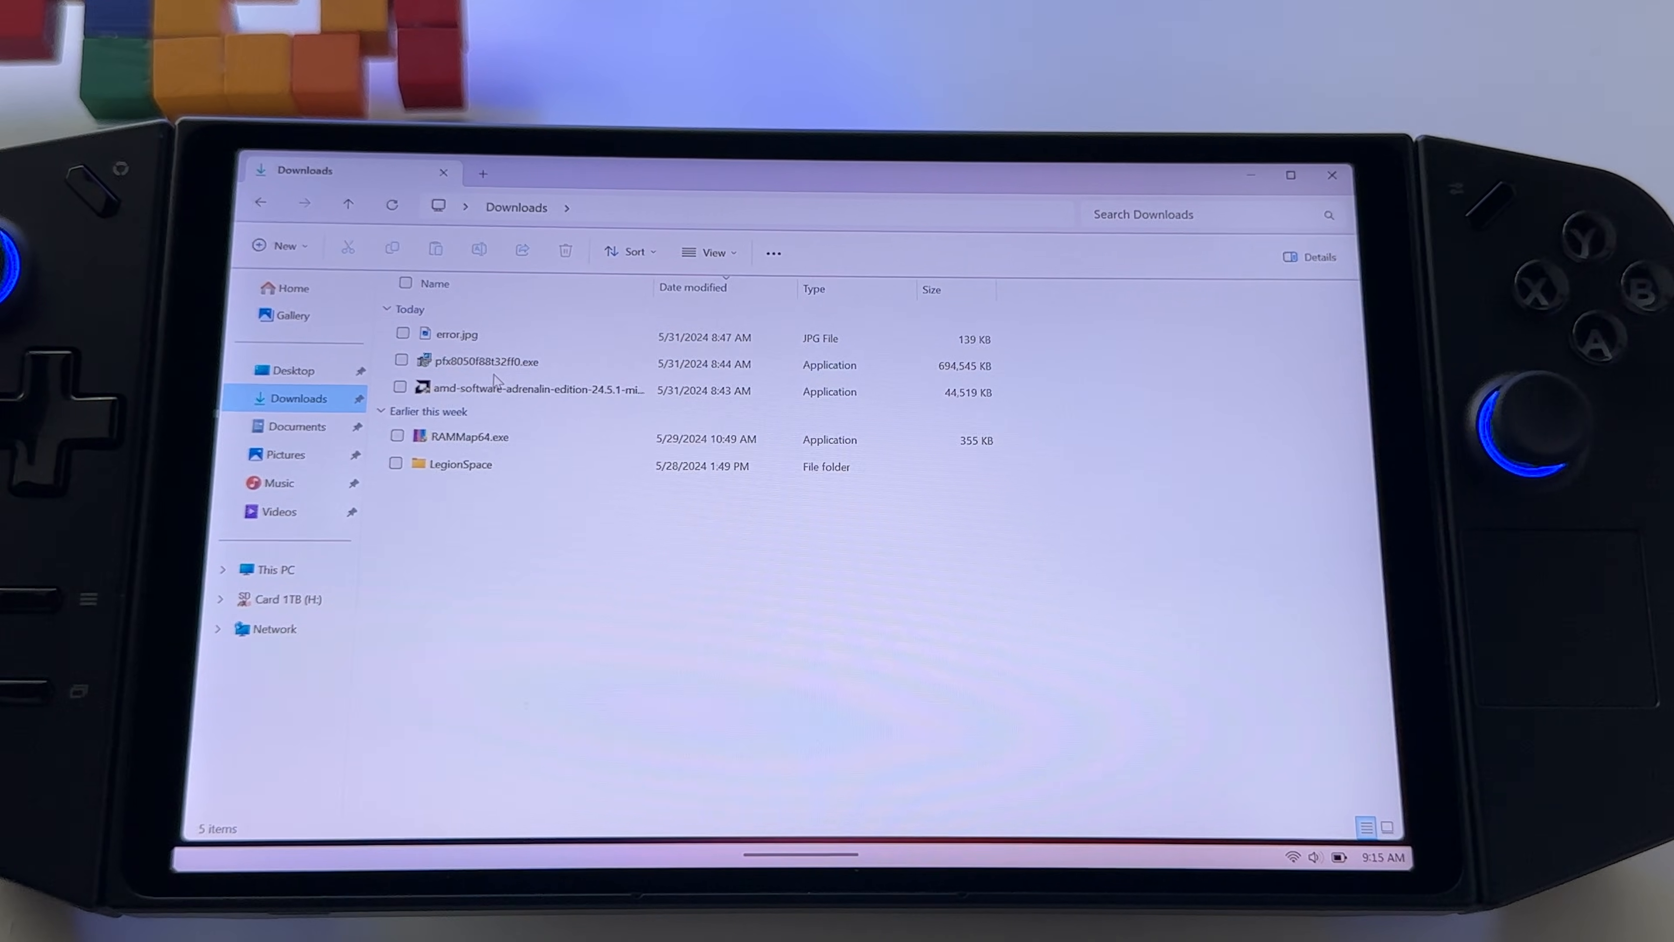
{"action": "left_click", "coordinate": [487, 365]}
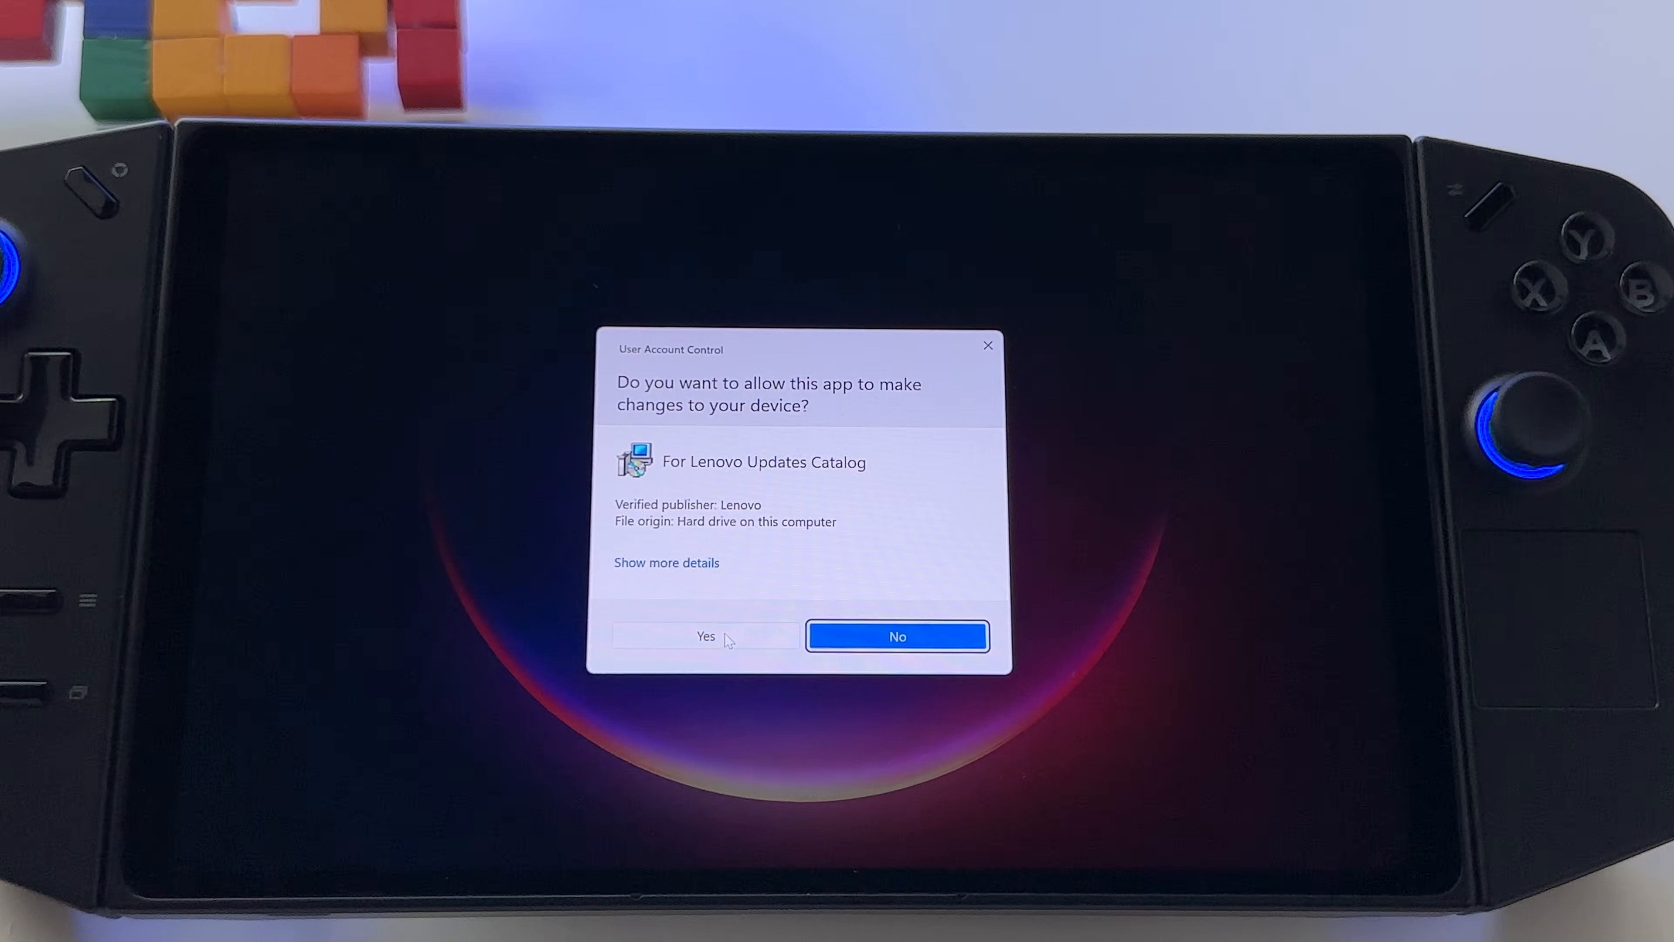
Step: Allow the AMD_gfx setup, accept English and the license, choose Extract Only, then start quitting at the destination step
{"action": "left_click", "coordinate": [705, 636]}
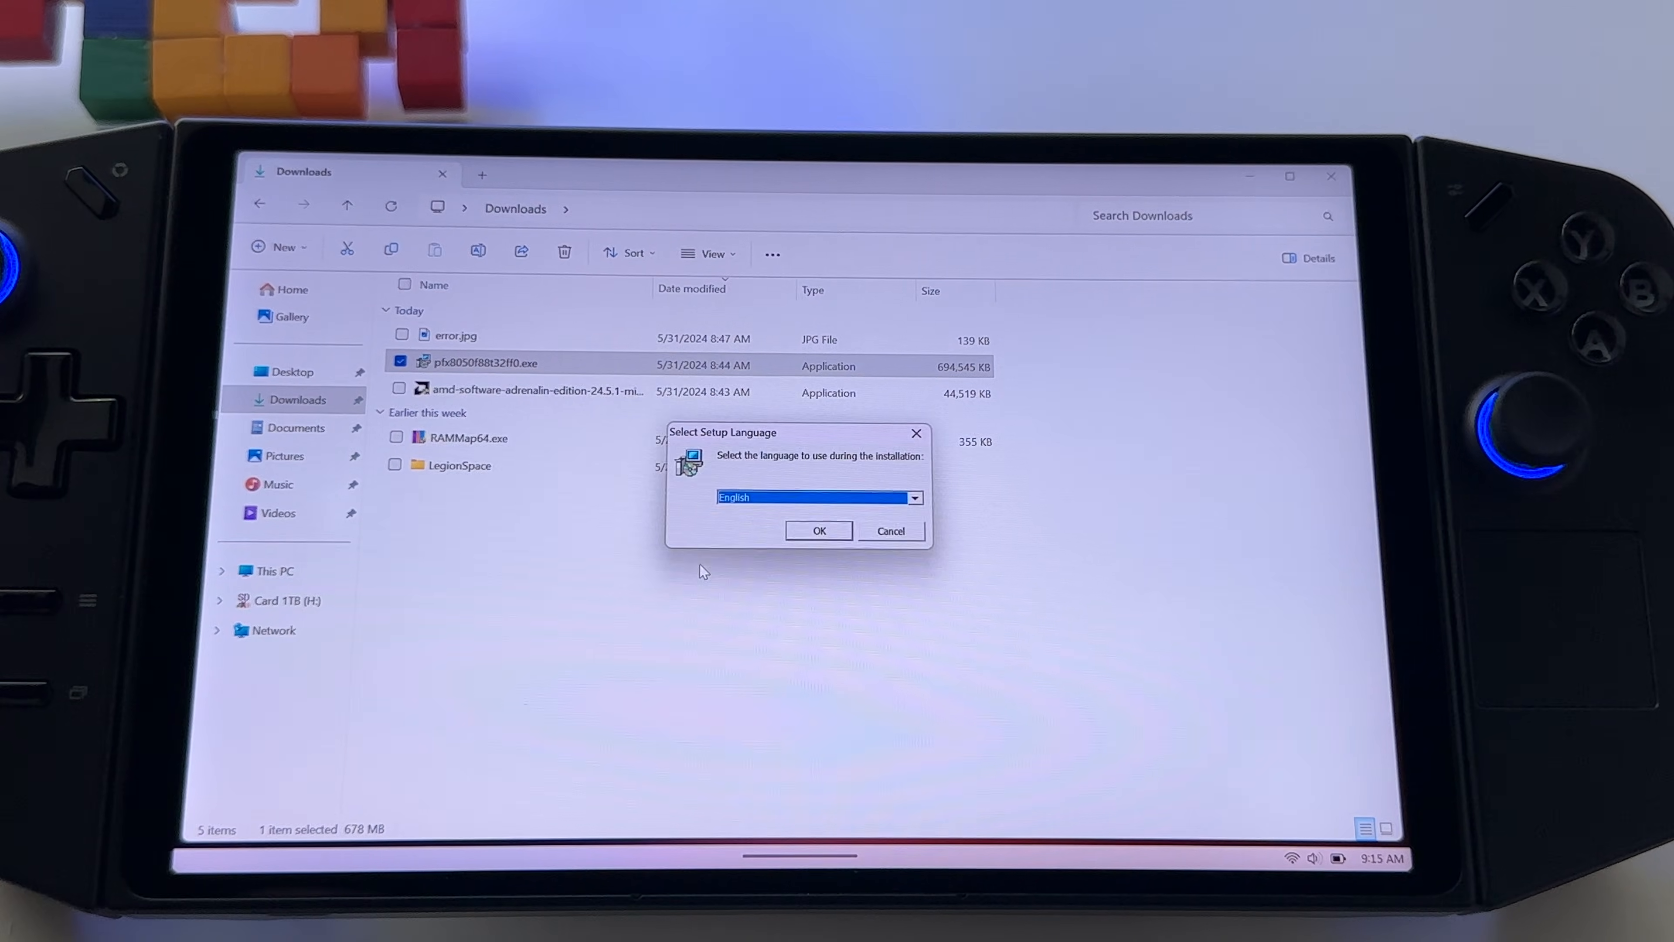
{"action": "left_click", "coordinate": [818, 531]}
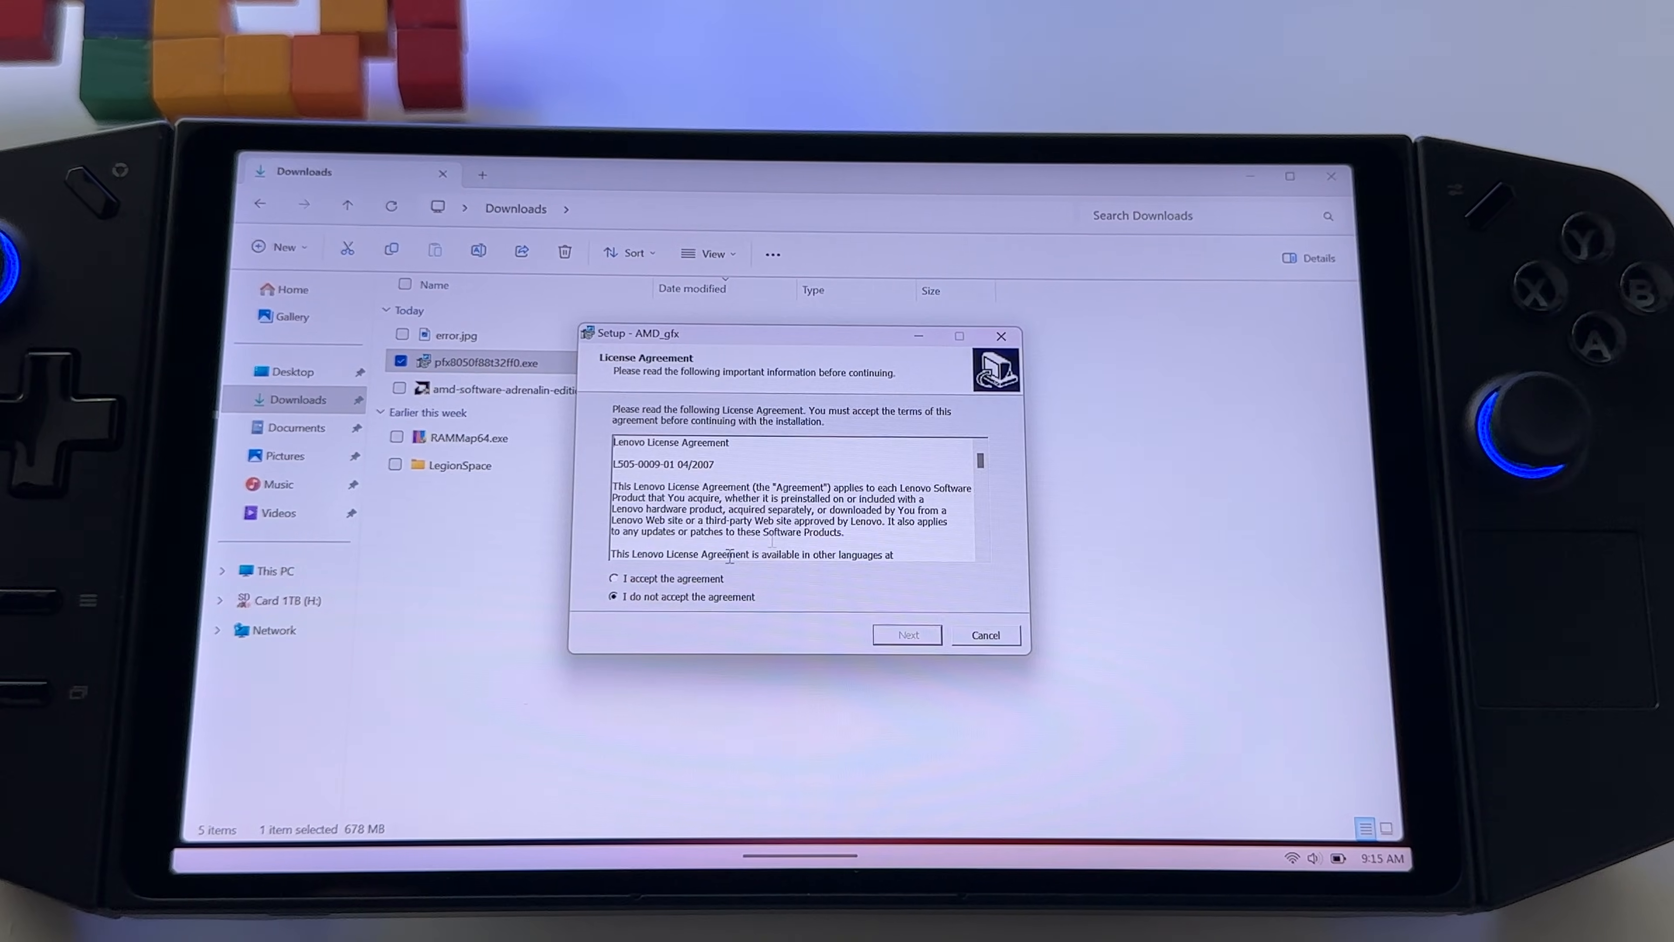
{"action": "left_click", "coordinate": [907, 634]}
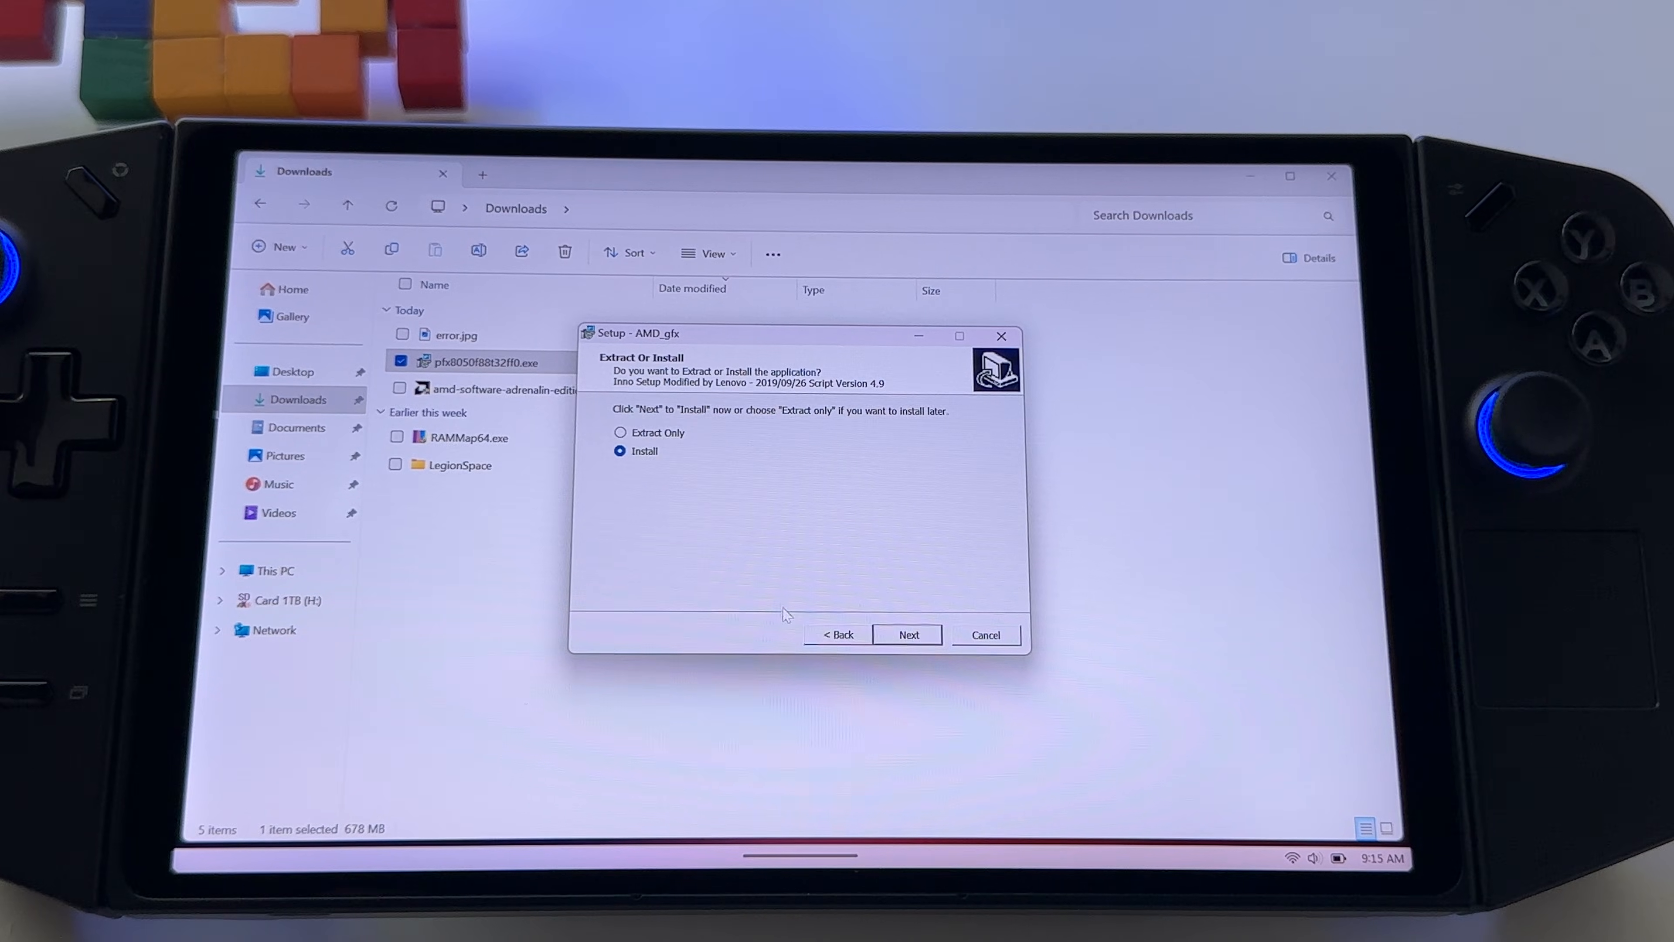
{"action": "left_click", "coordinate": [619, 432]}
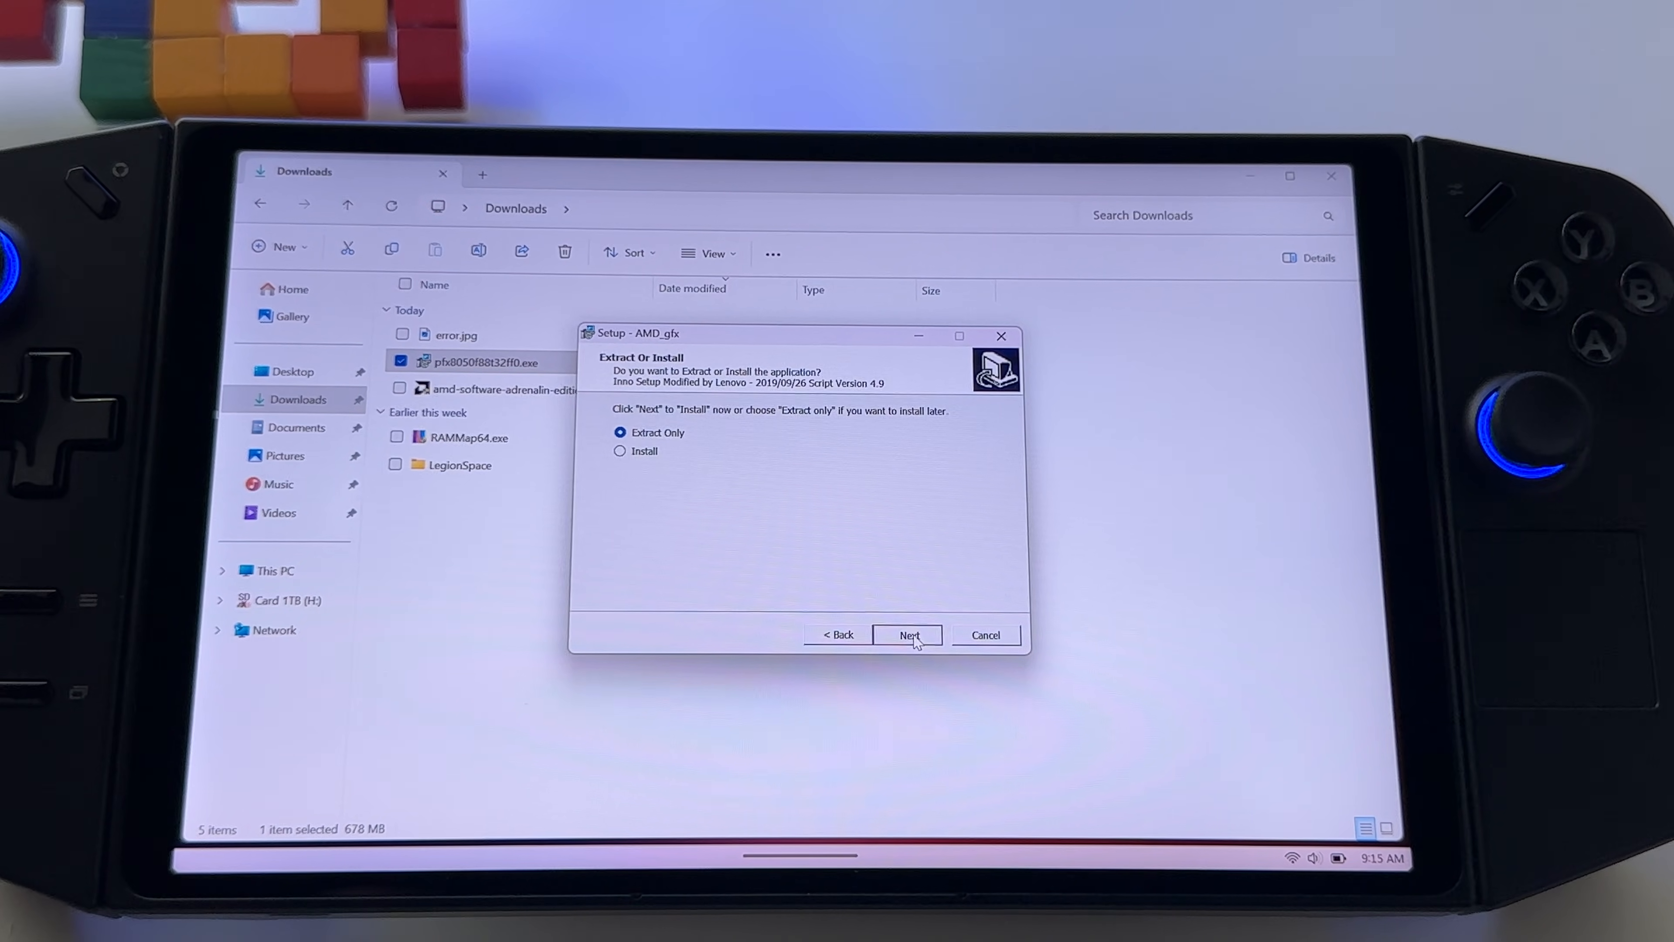
{"action": "left_click", "coordinate": [907, 634]}
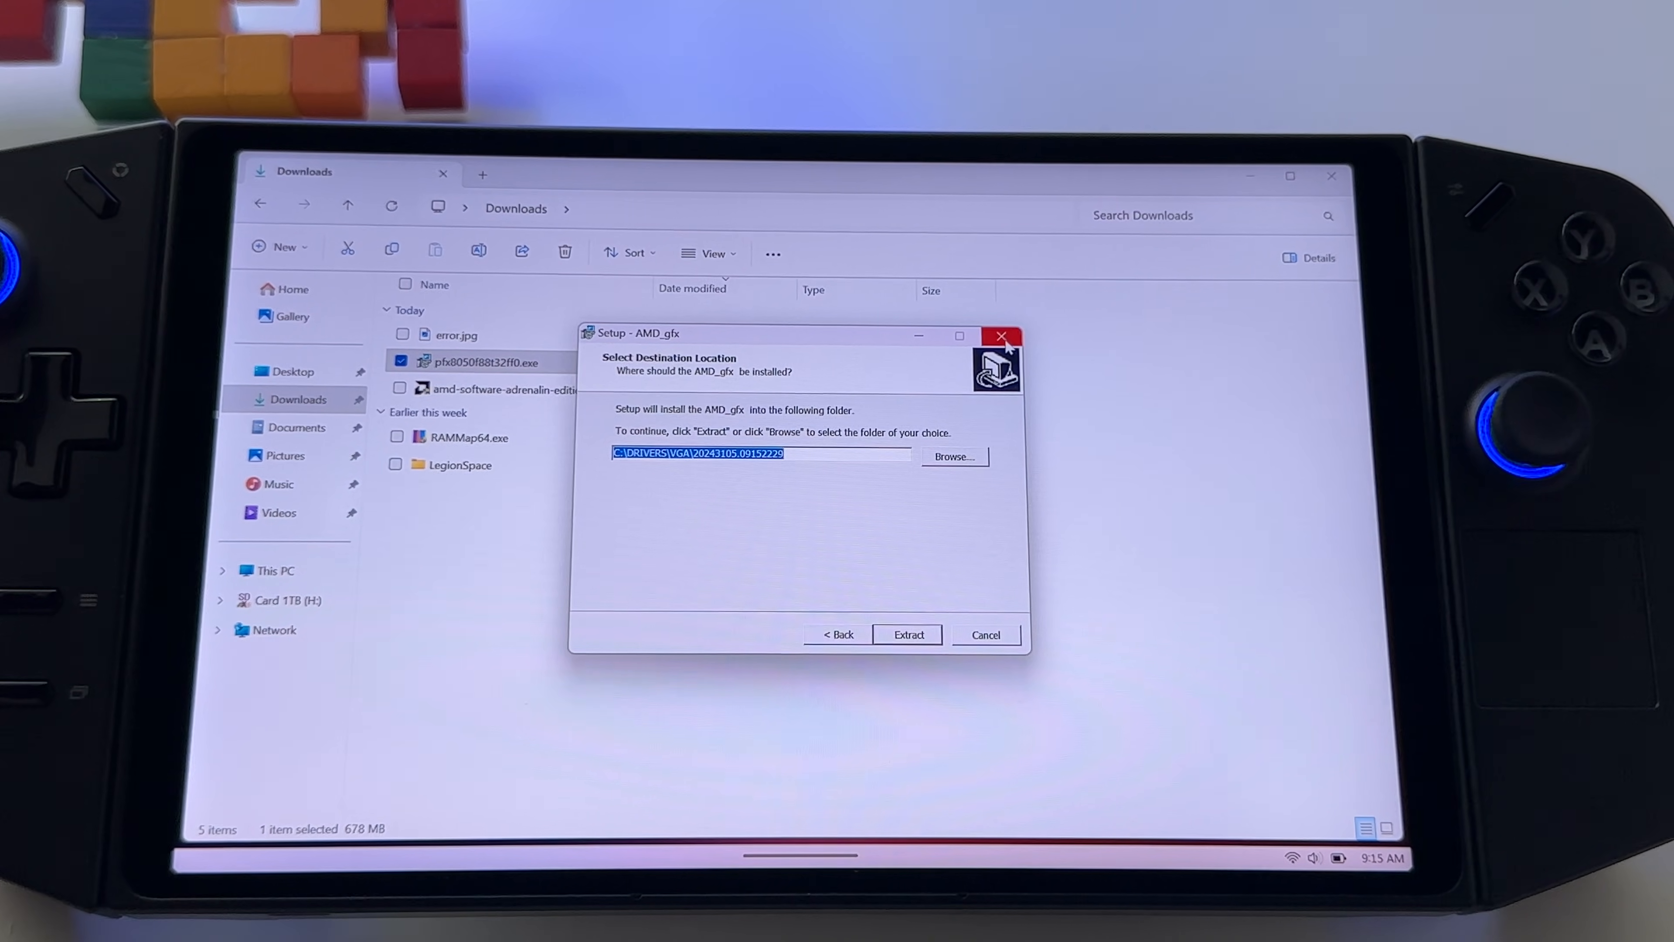
{"action": "mouse_move", "coordinate": [1002, 340]}
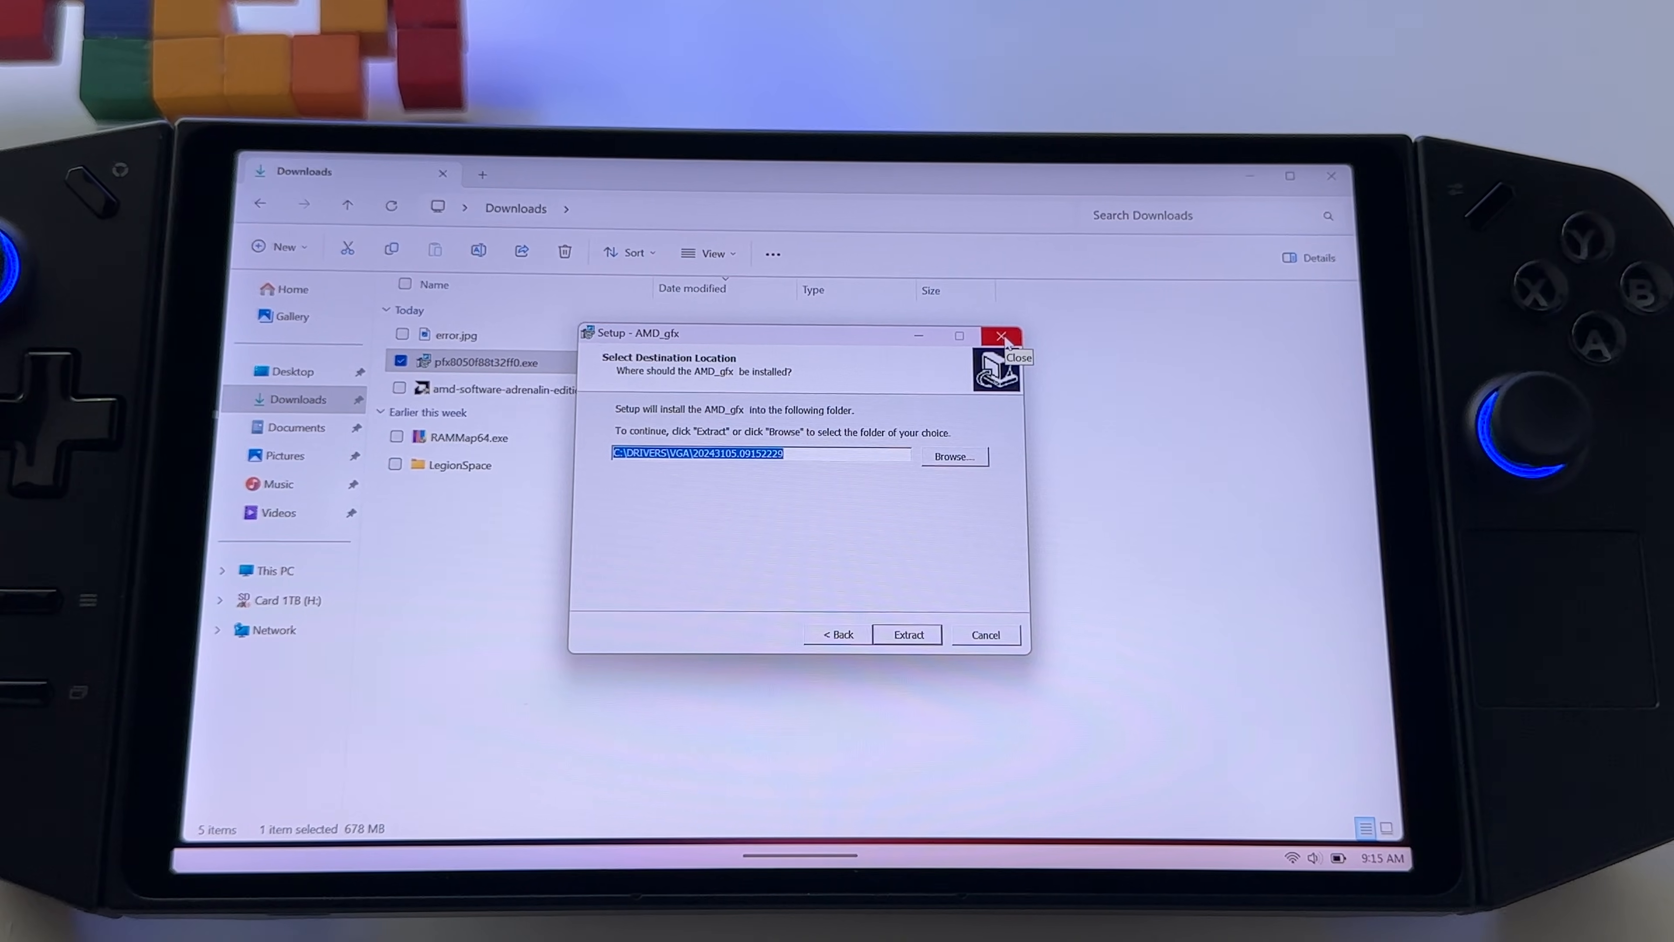
{"action": "left_click", "coordinate": [1000, 334]}
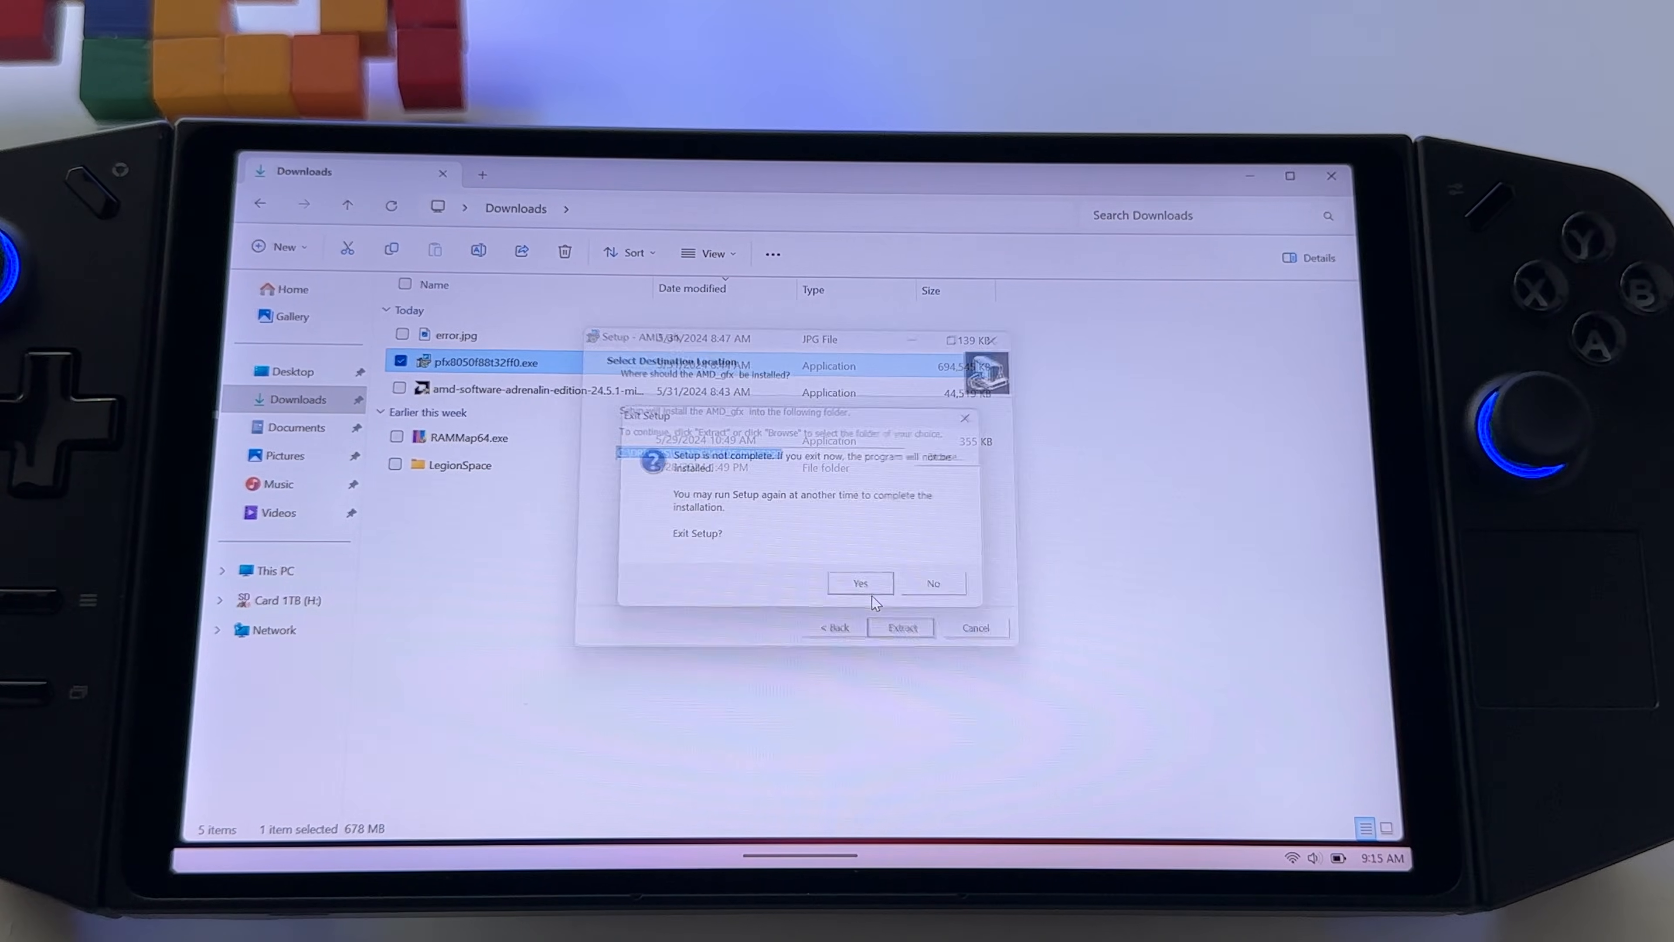
Step: Confirm exiting setup and look inside C:\DRIVER before returning to the drive root
{"action": "left_click", "coordinate": [860, 583]}
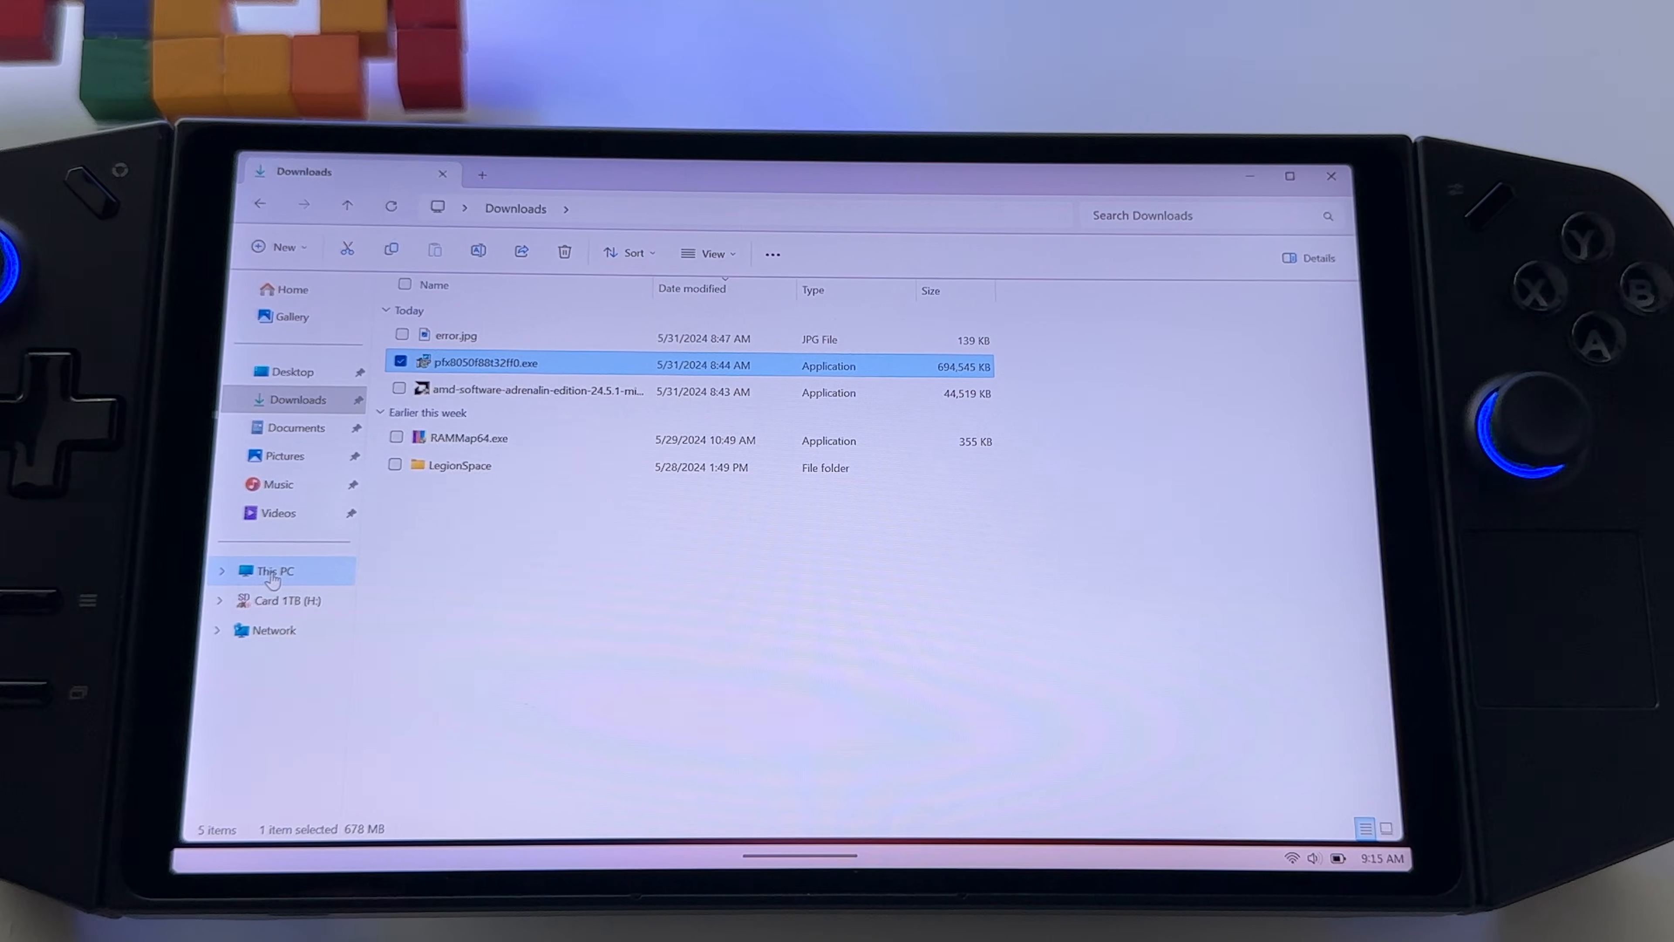
{"action": "left_click", "coordinate": [273, 570]}
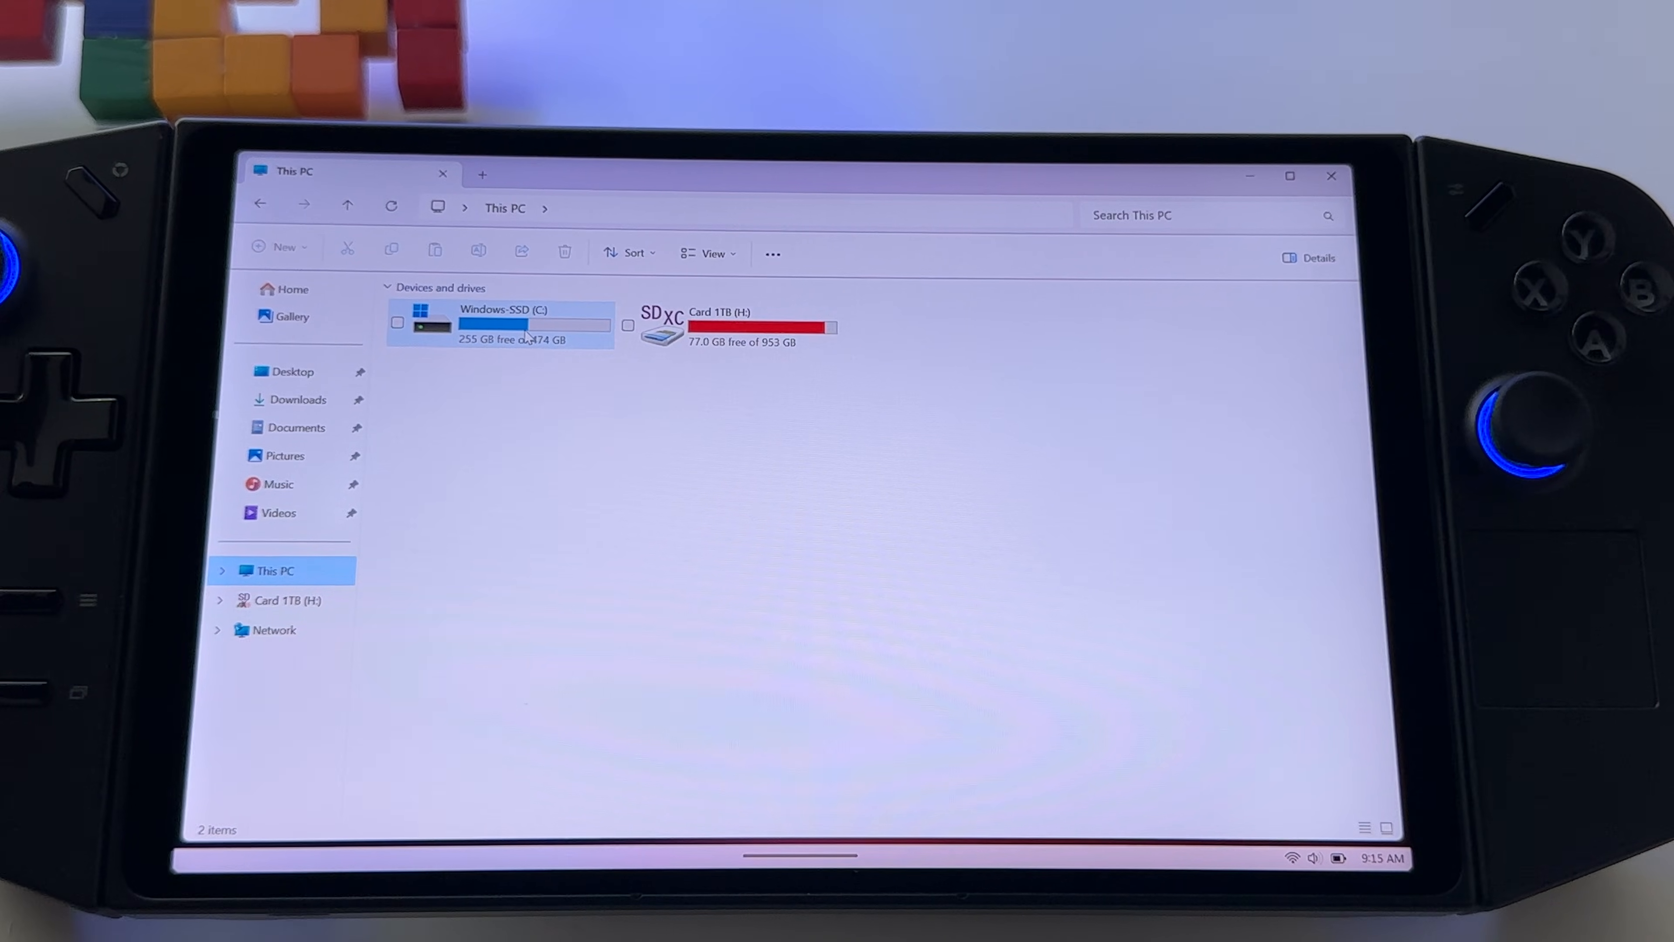
{"action": "double_click", "coordinate": [502, 324]}
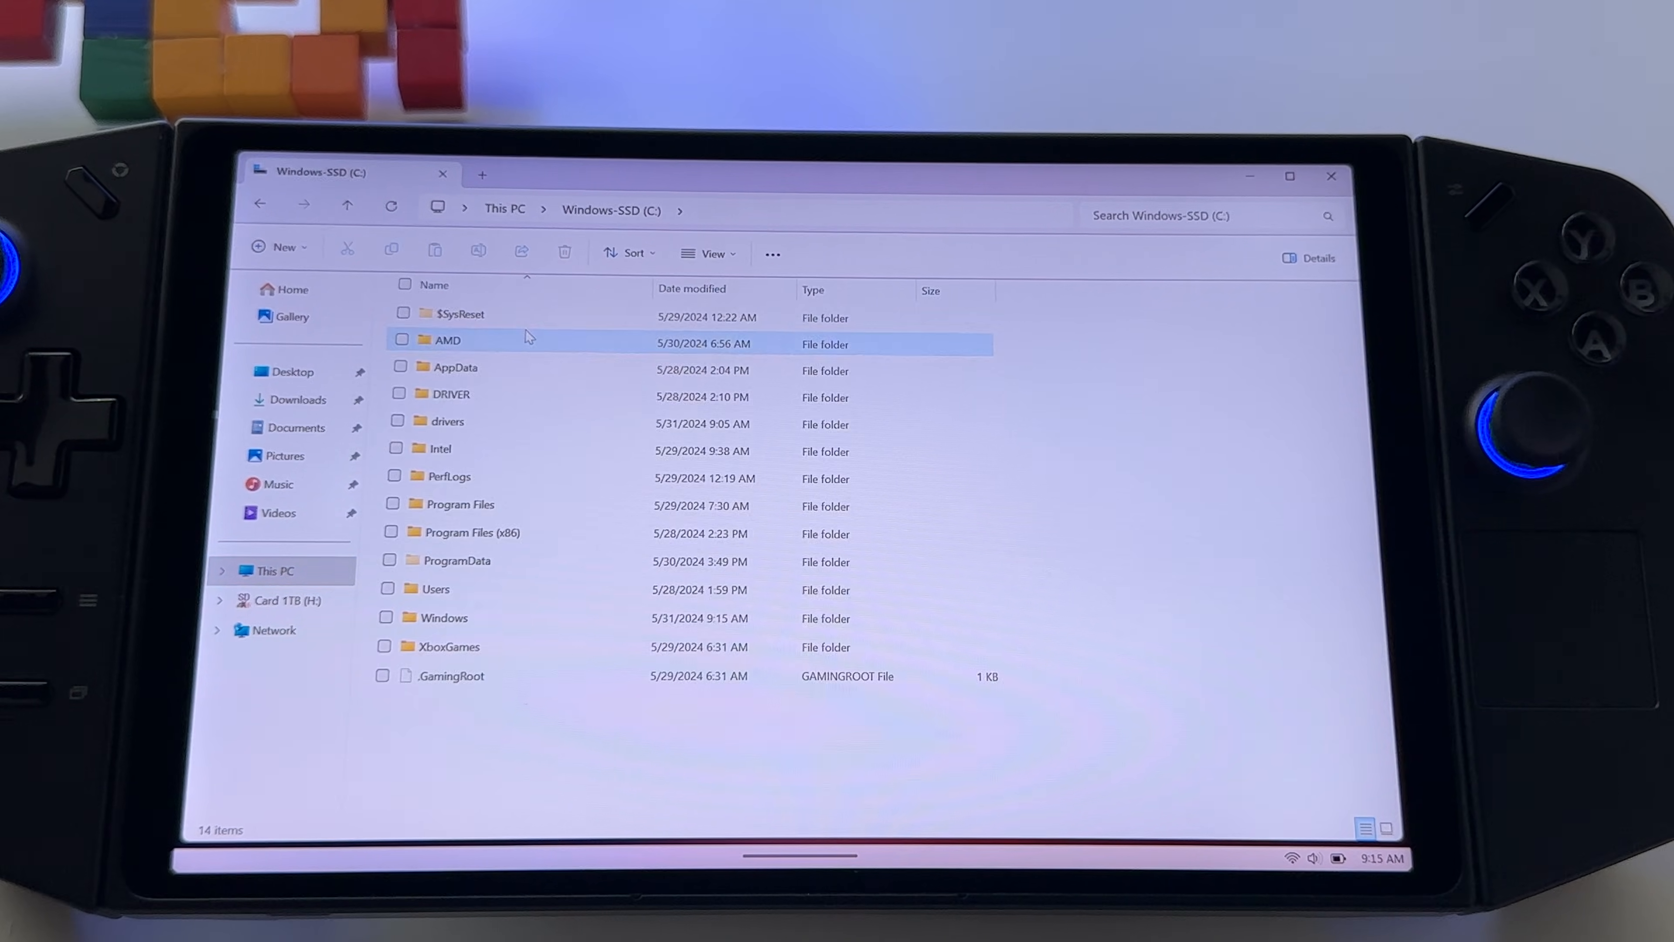
{"action": "left_click", "coordinate": [481, 396]}
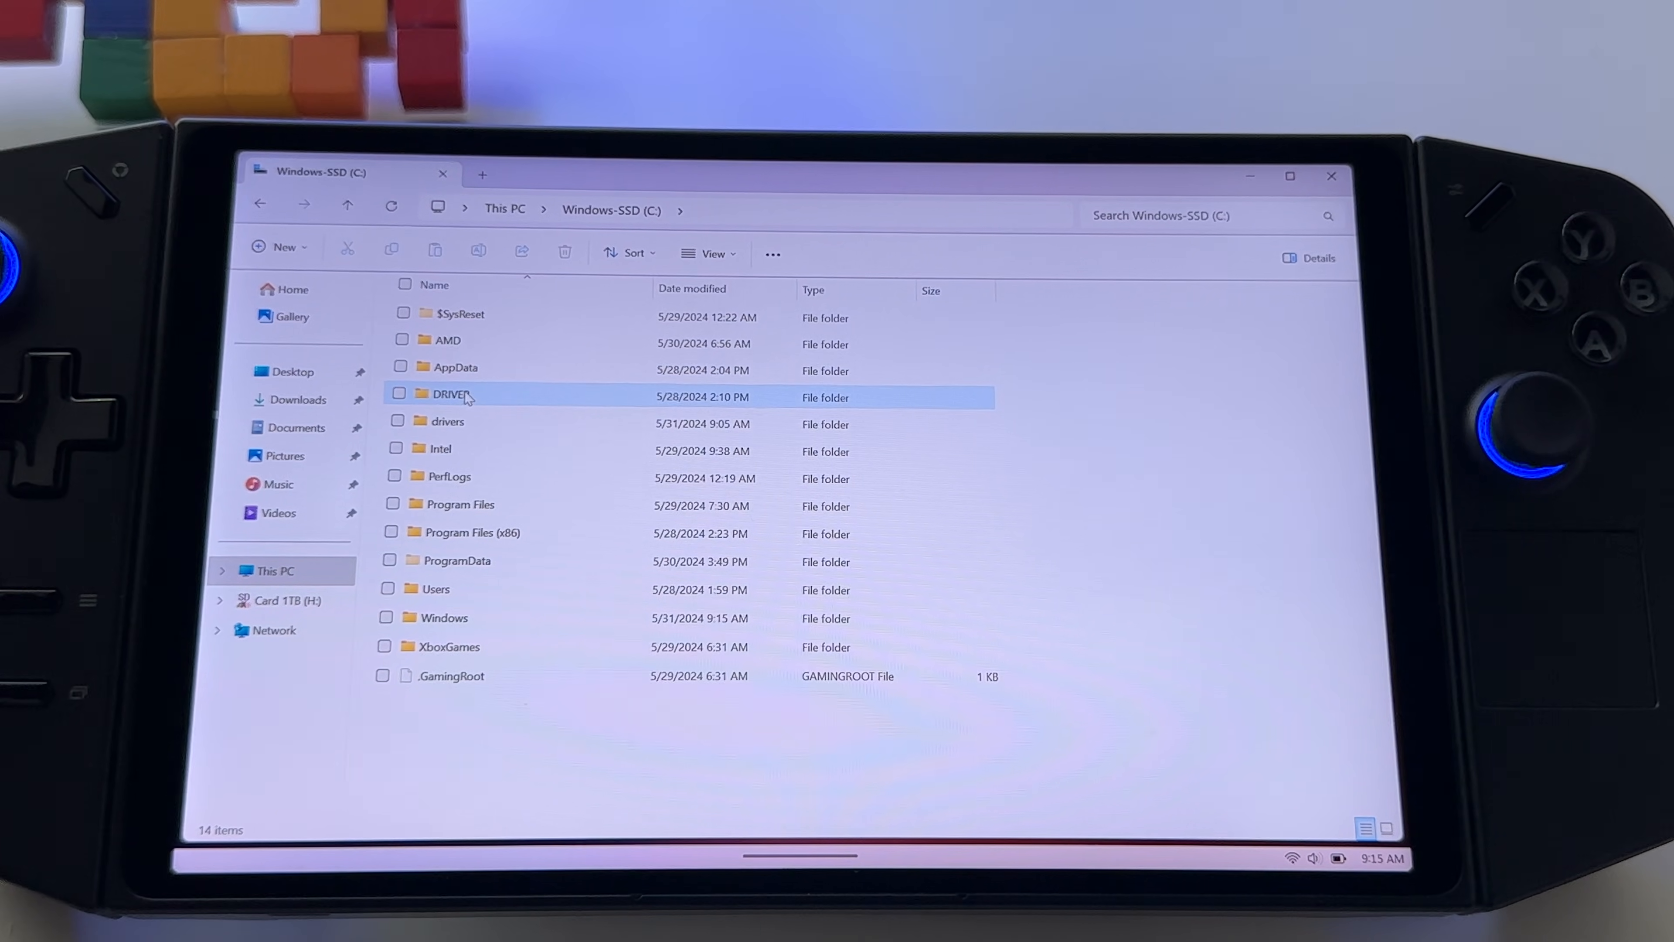
{"action": "double_click", "coordinate": [448, 396]}
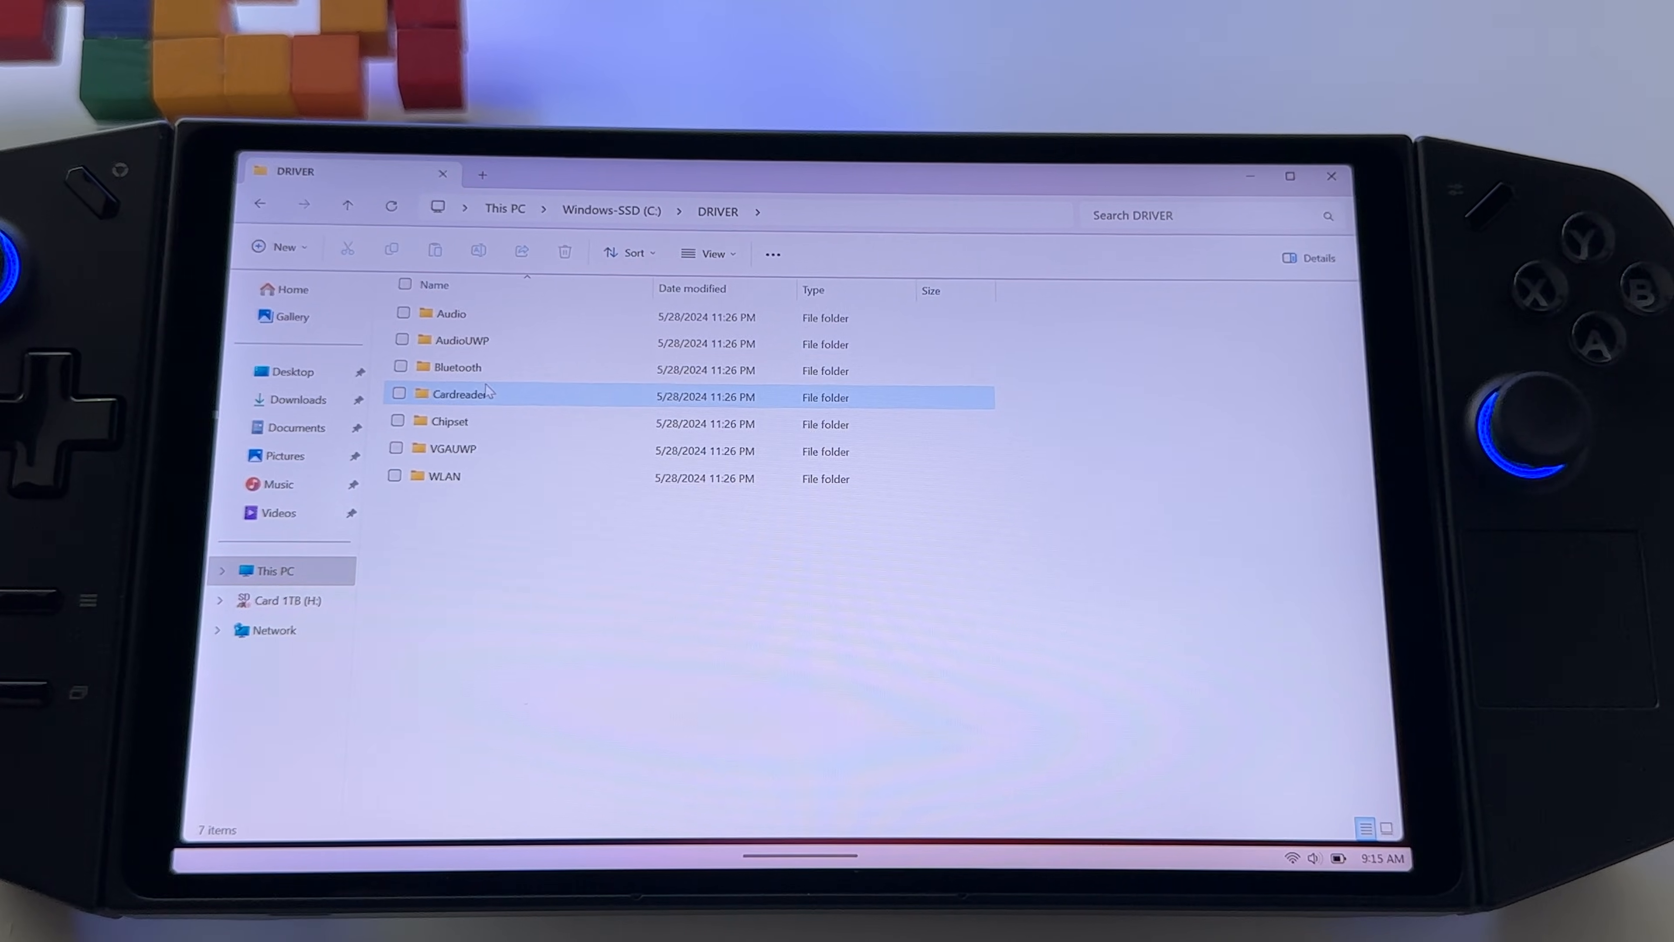
{"action": "left_click", "coordinate": [449, 422]}
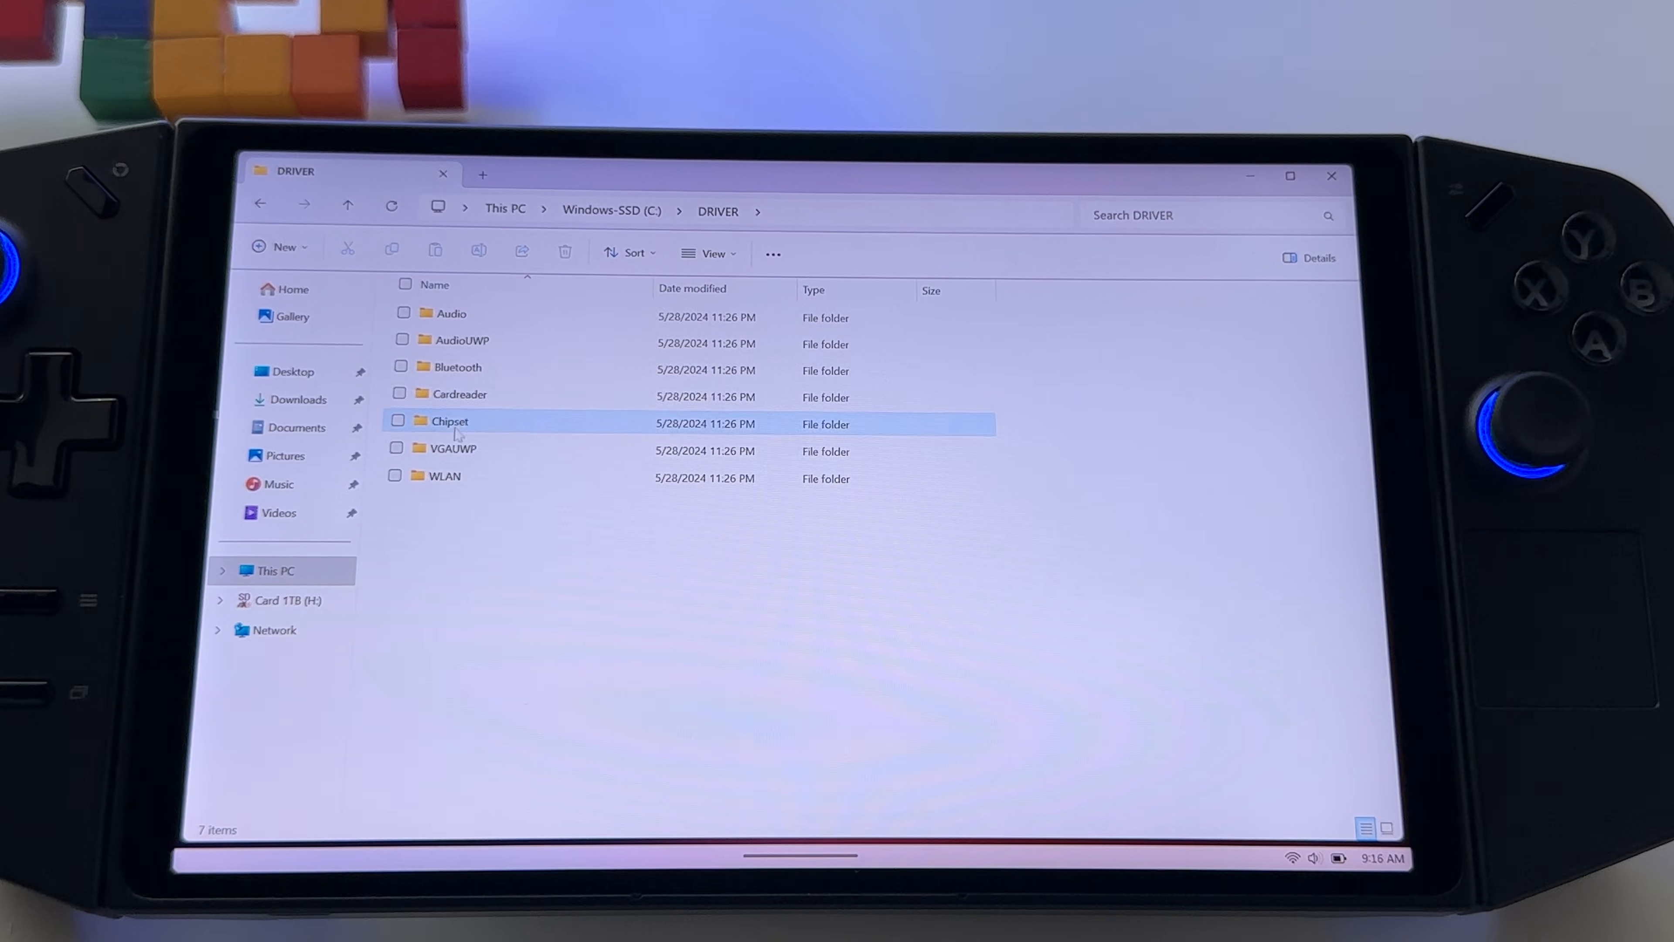
{"action": "double_click", "coordinate": [450, 421]}
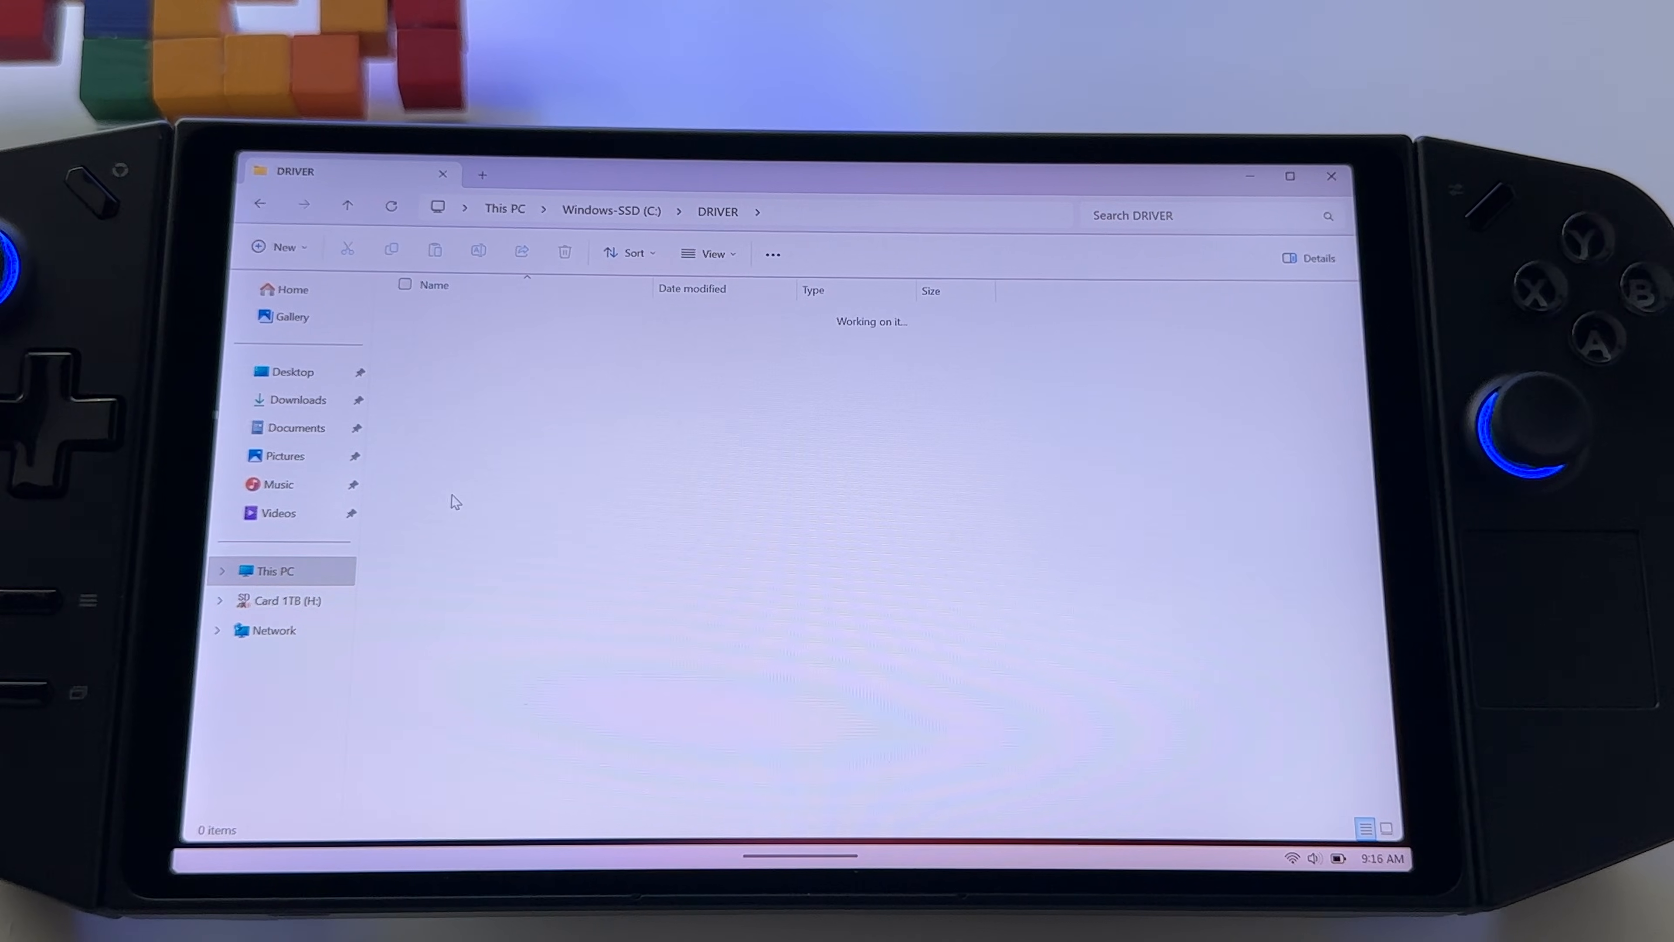
{"action": "left_click", "coordinate": [303, 204]}
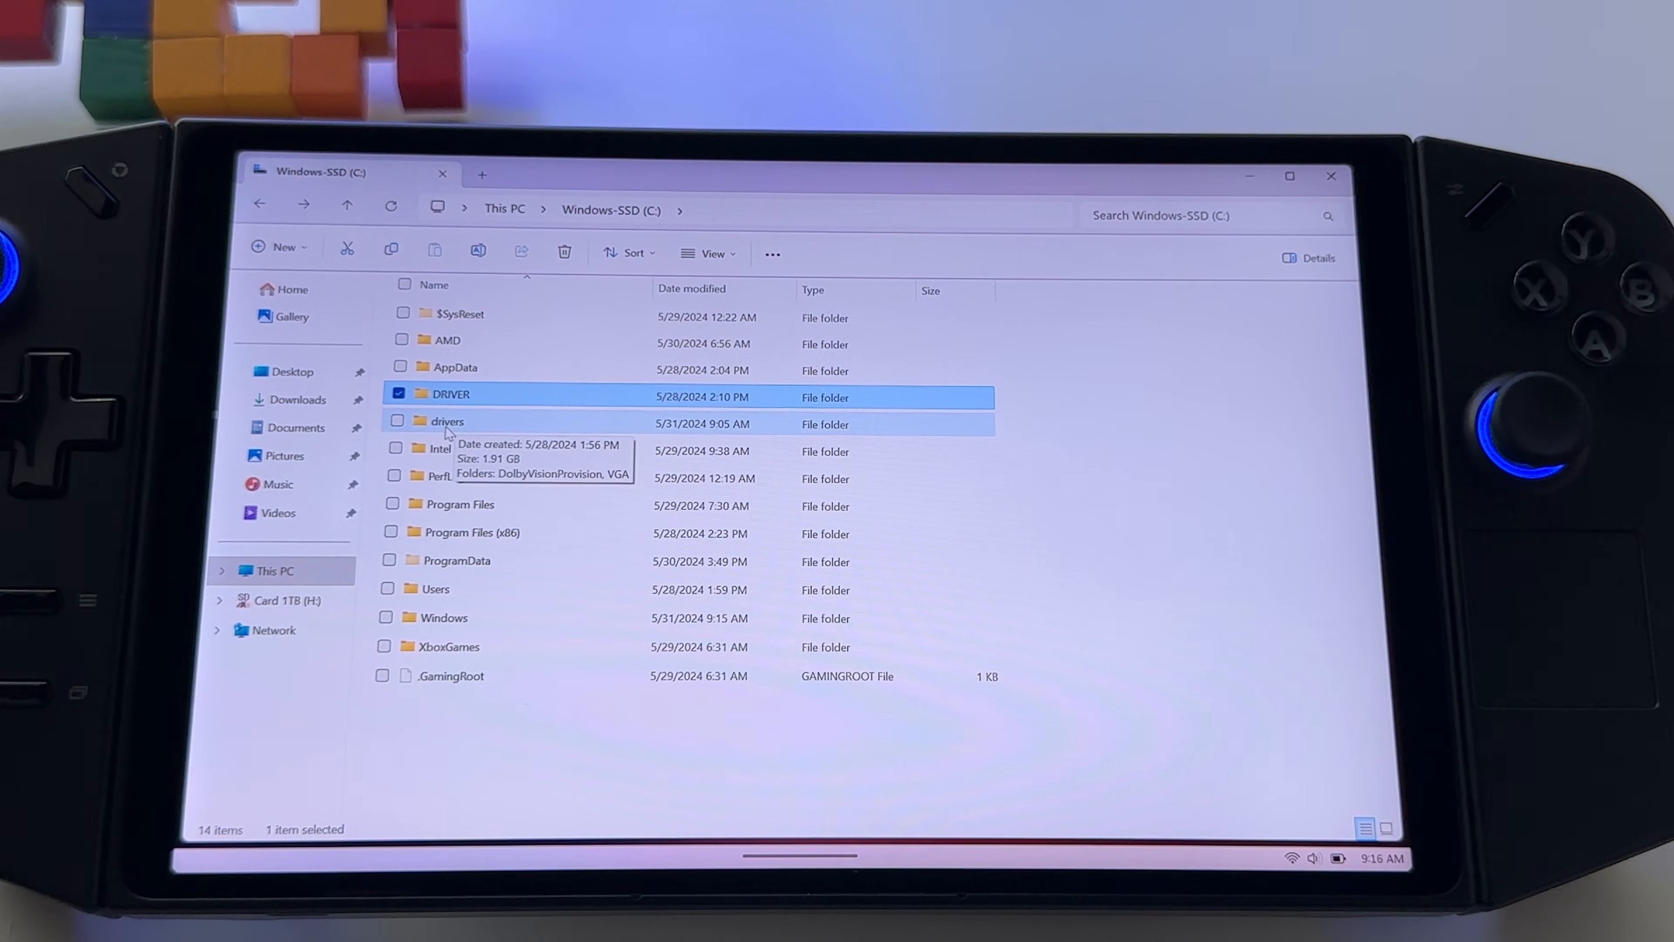
Step: Go into C:\drivers\VGA\20243105.09051677, which holds Setup.bat and the 31.0.24028.1001 folder
{"action": "left_click", "coordinate": [446, 424]}
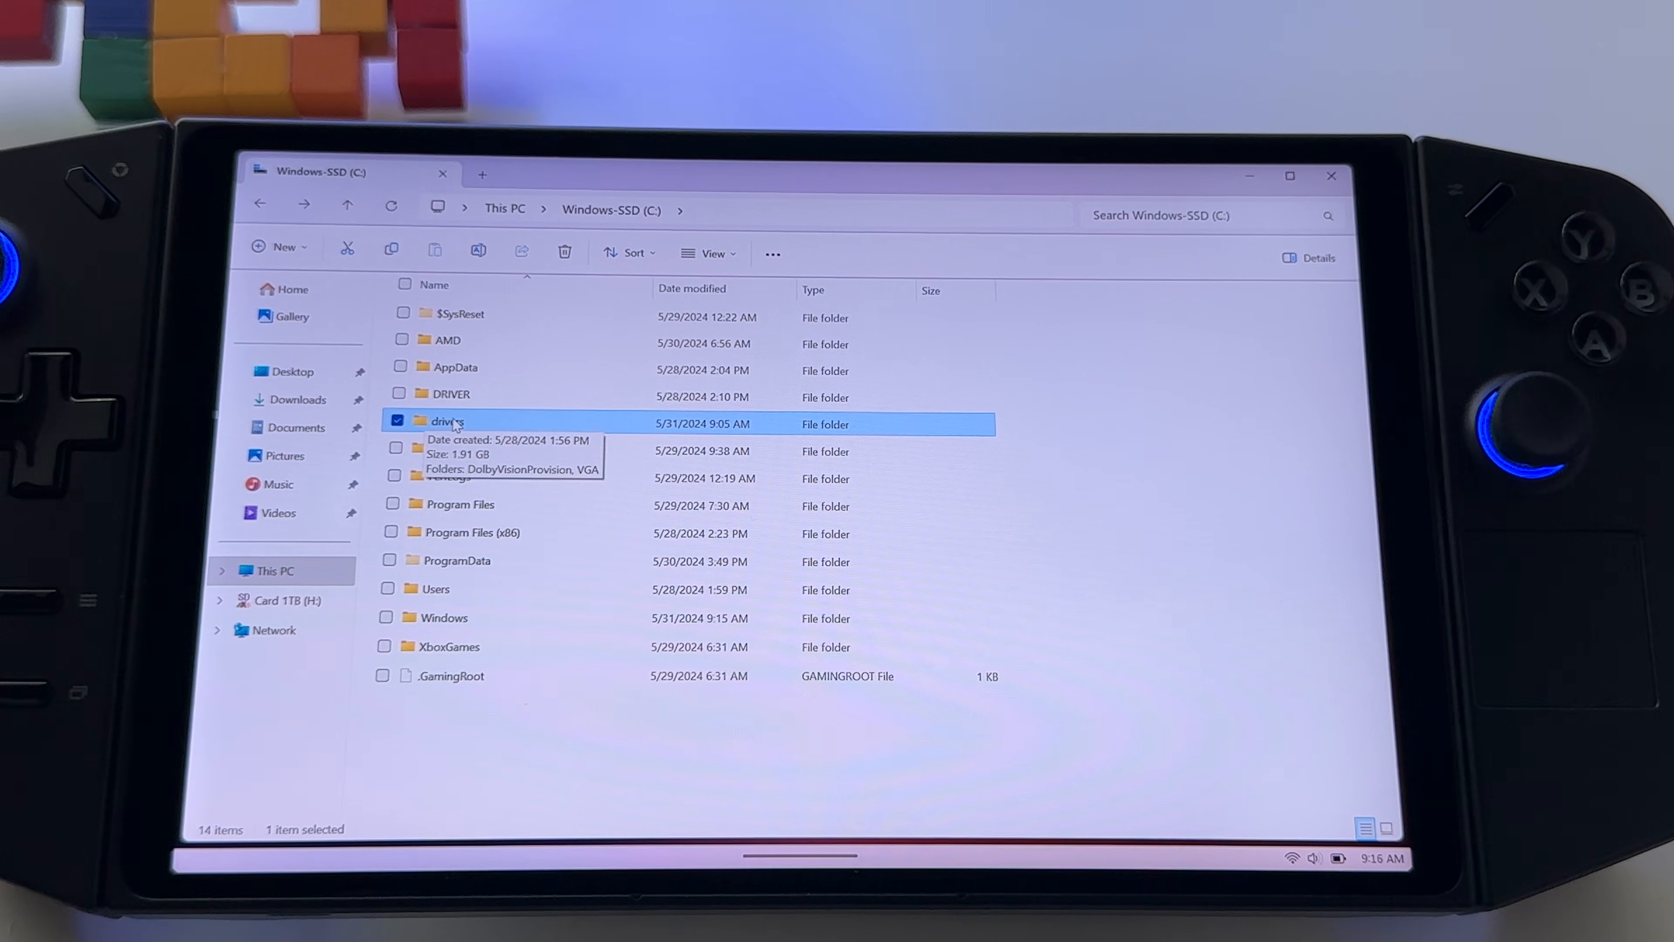
{"action": "double_click", "coordinate": [447, 421]}
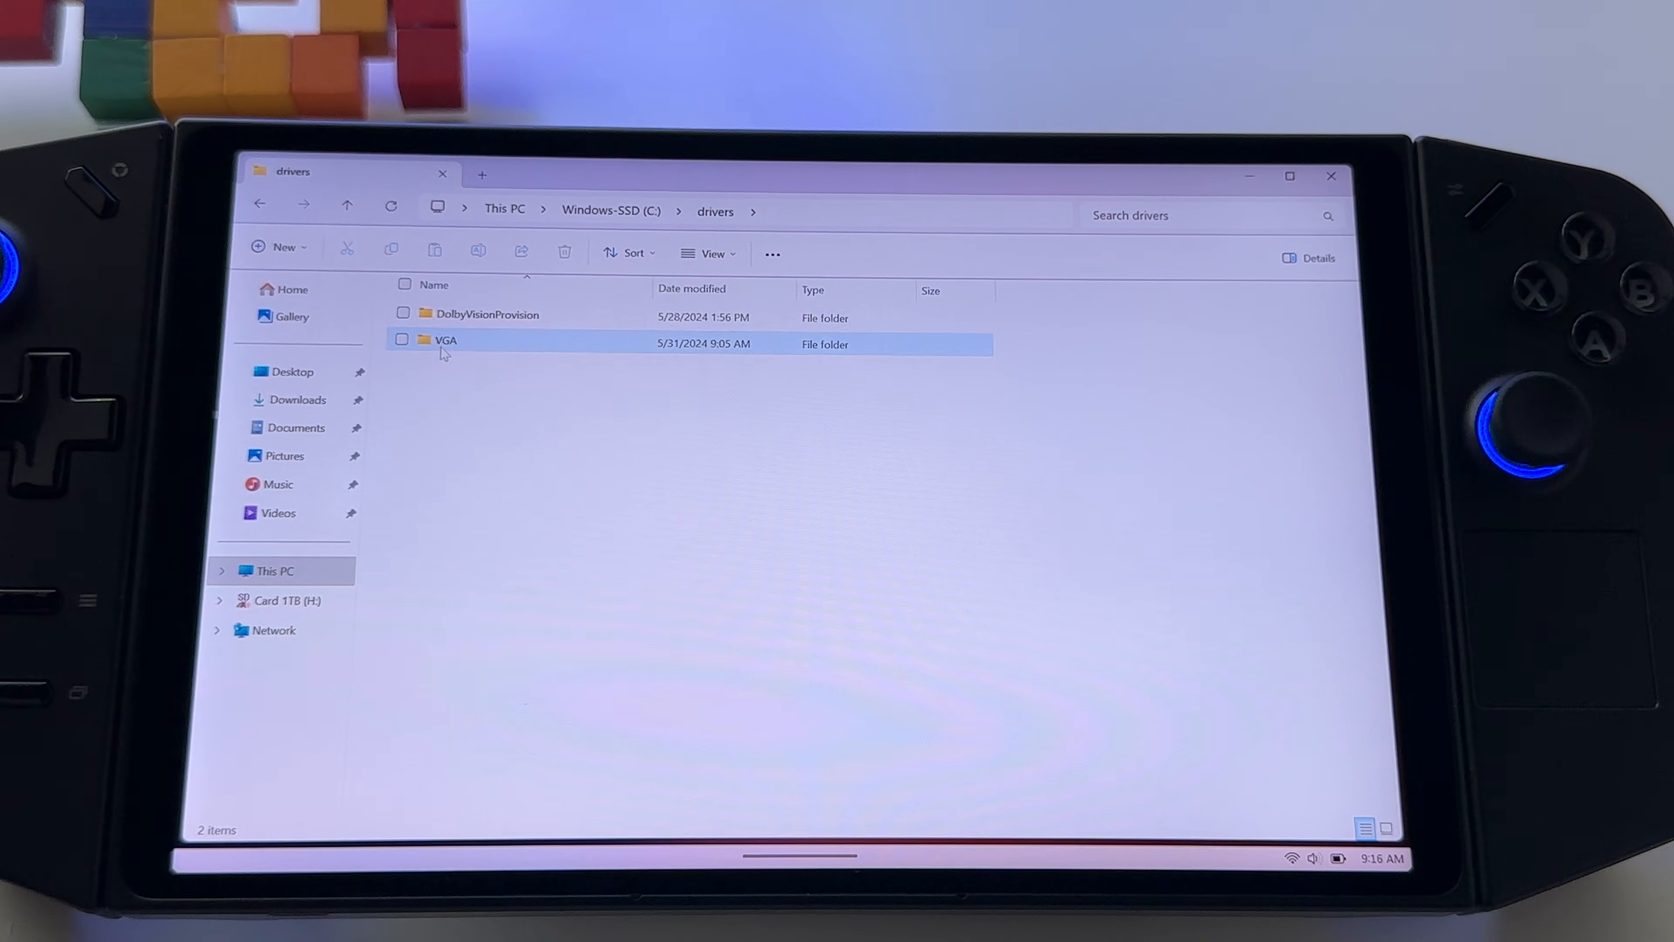
{"action": "double_click", "coordinate": [445, 341]}
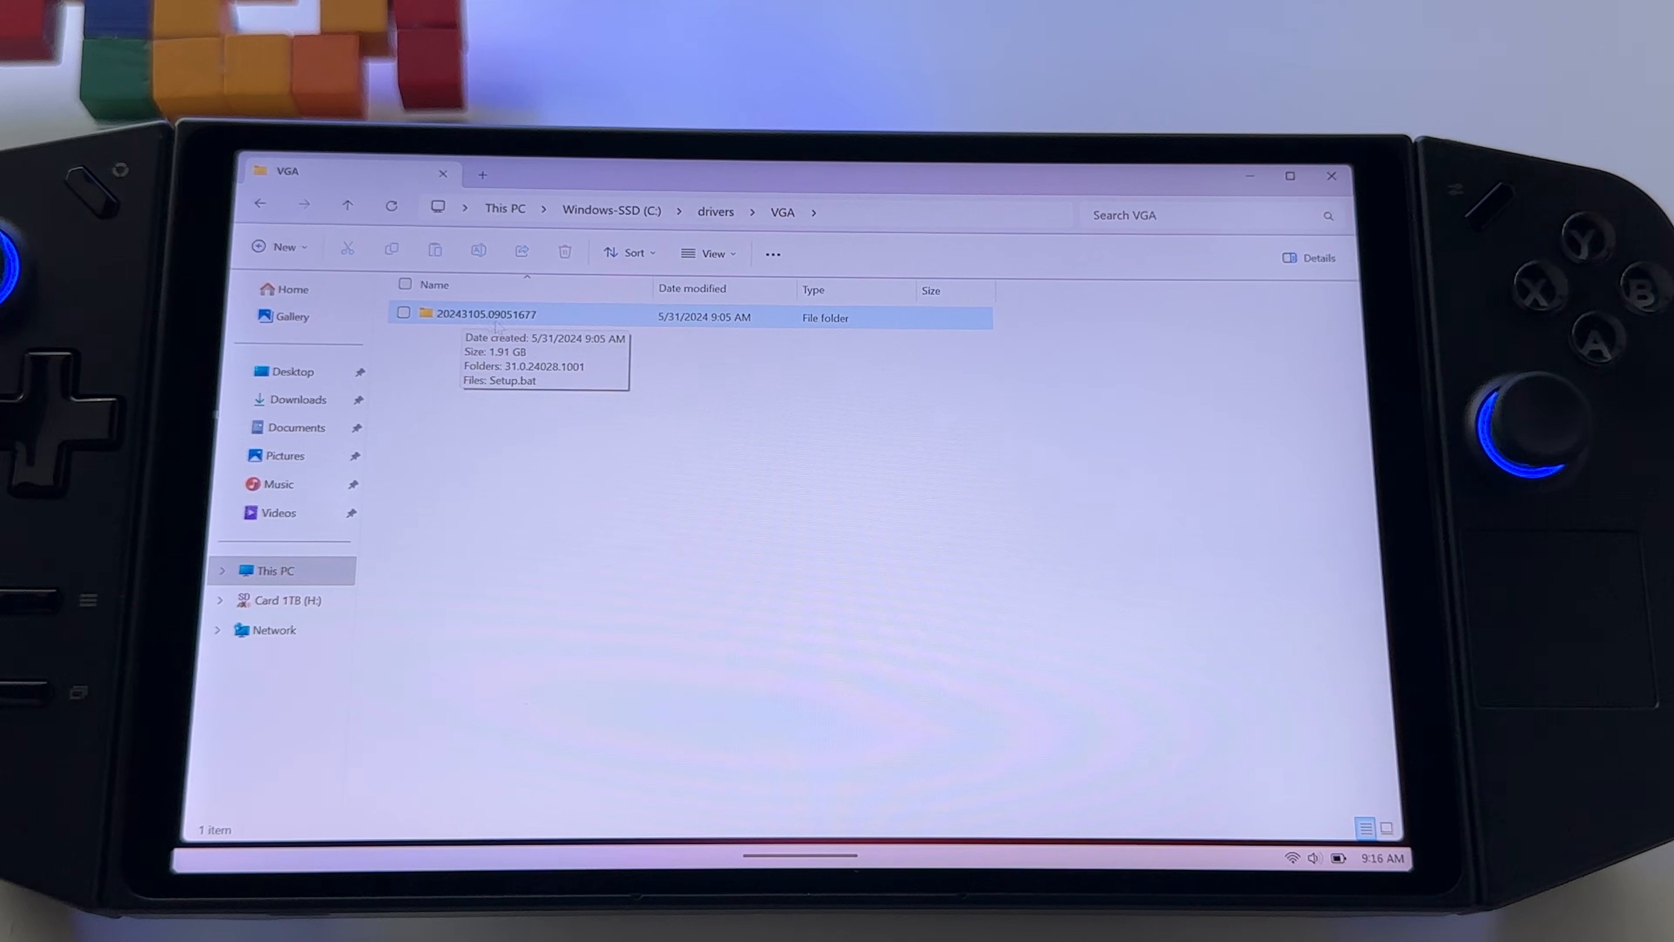
{"action": "double_click", "coordinate": [486, 314]}
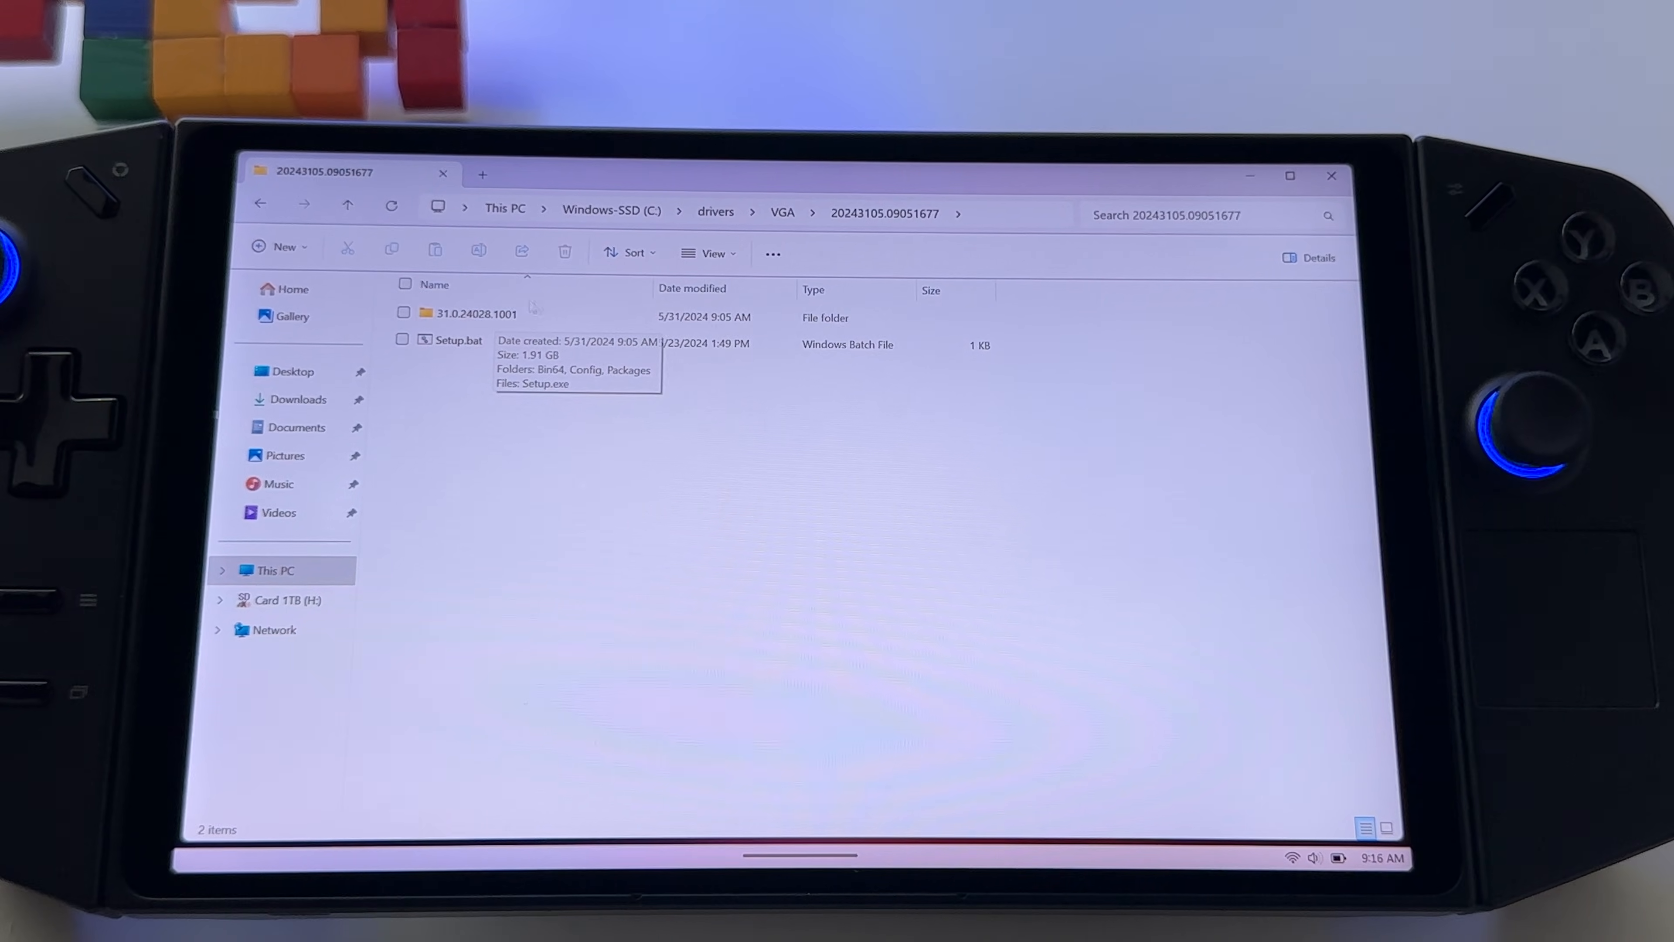
Step: Drill into 31.0.24028.1001\Packages\Appx\rsxuwp and select radeonsoftware.msix_Windows10_PreinstallKit.zip
{"action": "double_click", "coordinate": [476, 313]}
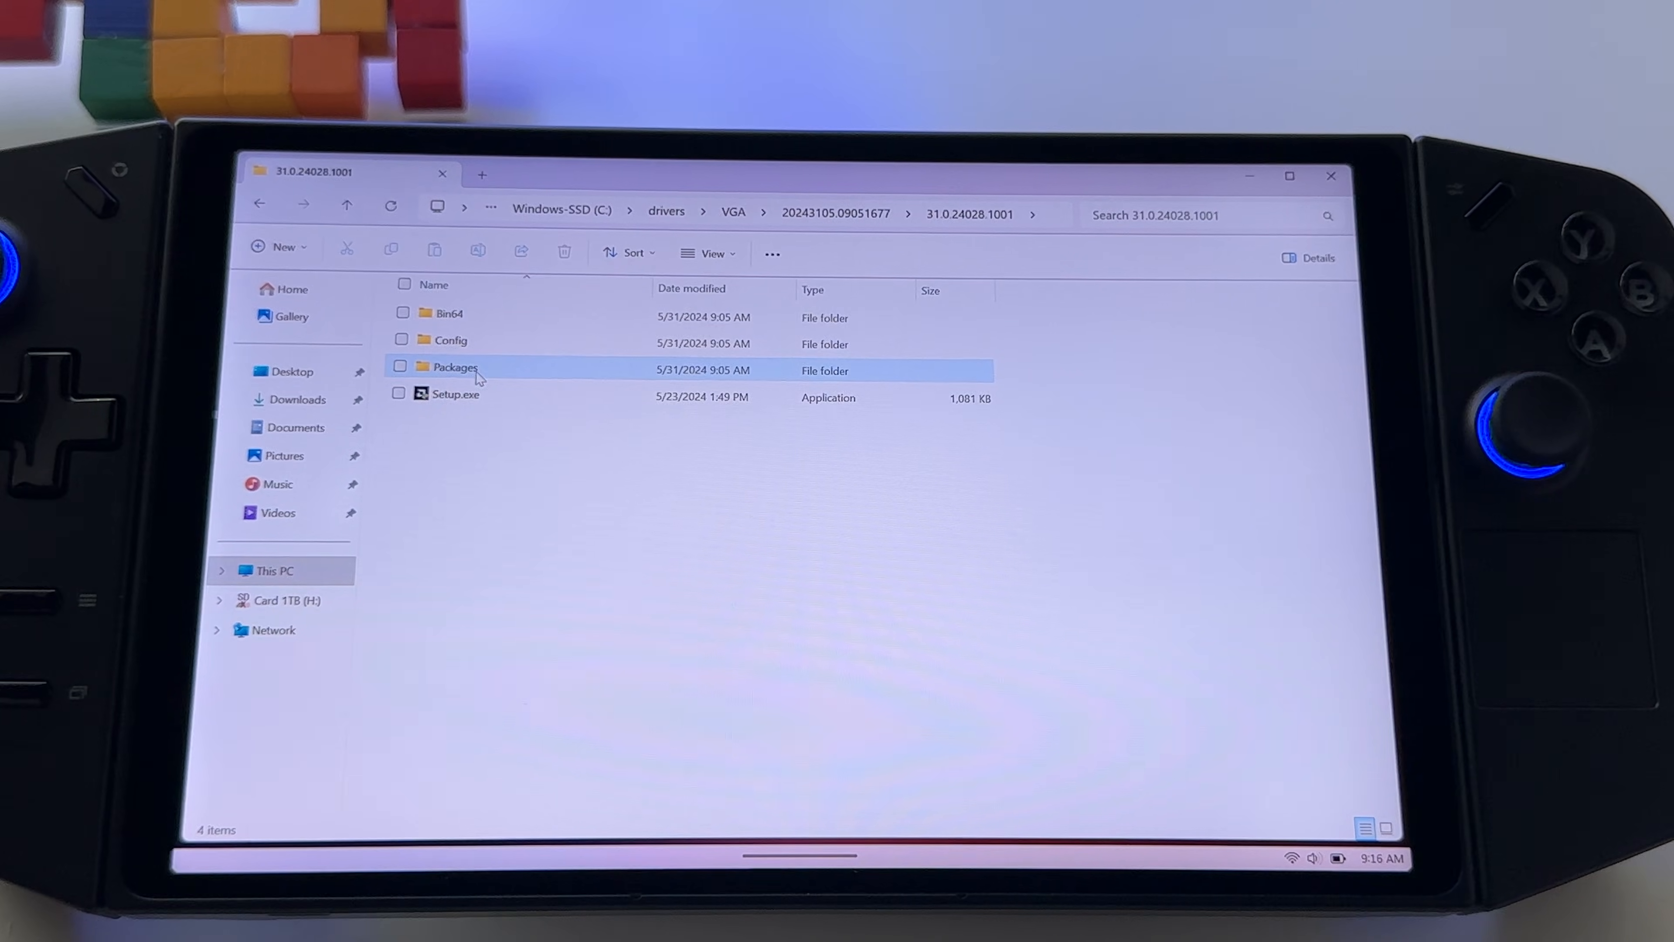
{"action": "double_click", "coordinate": [455, 367]}
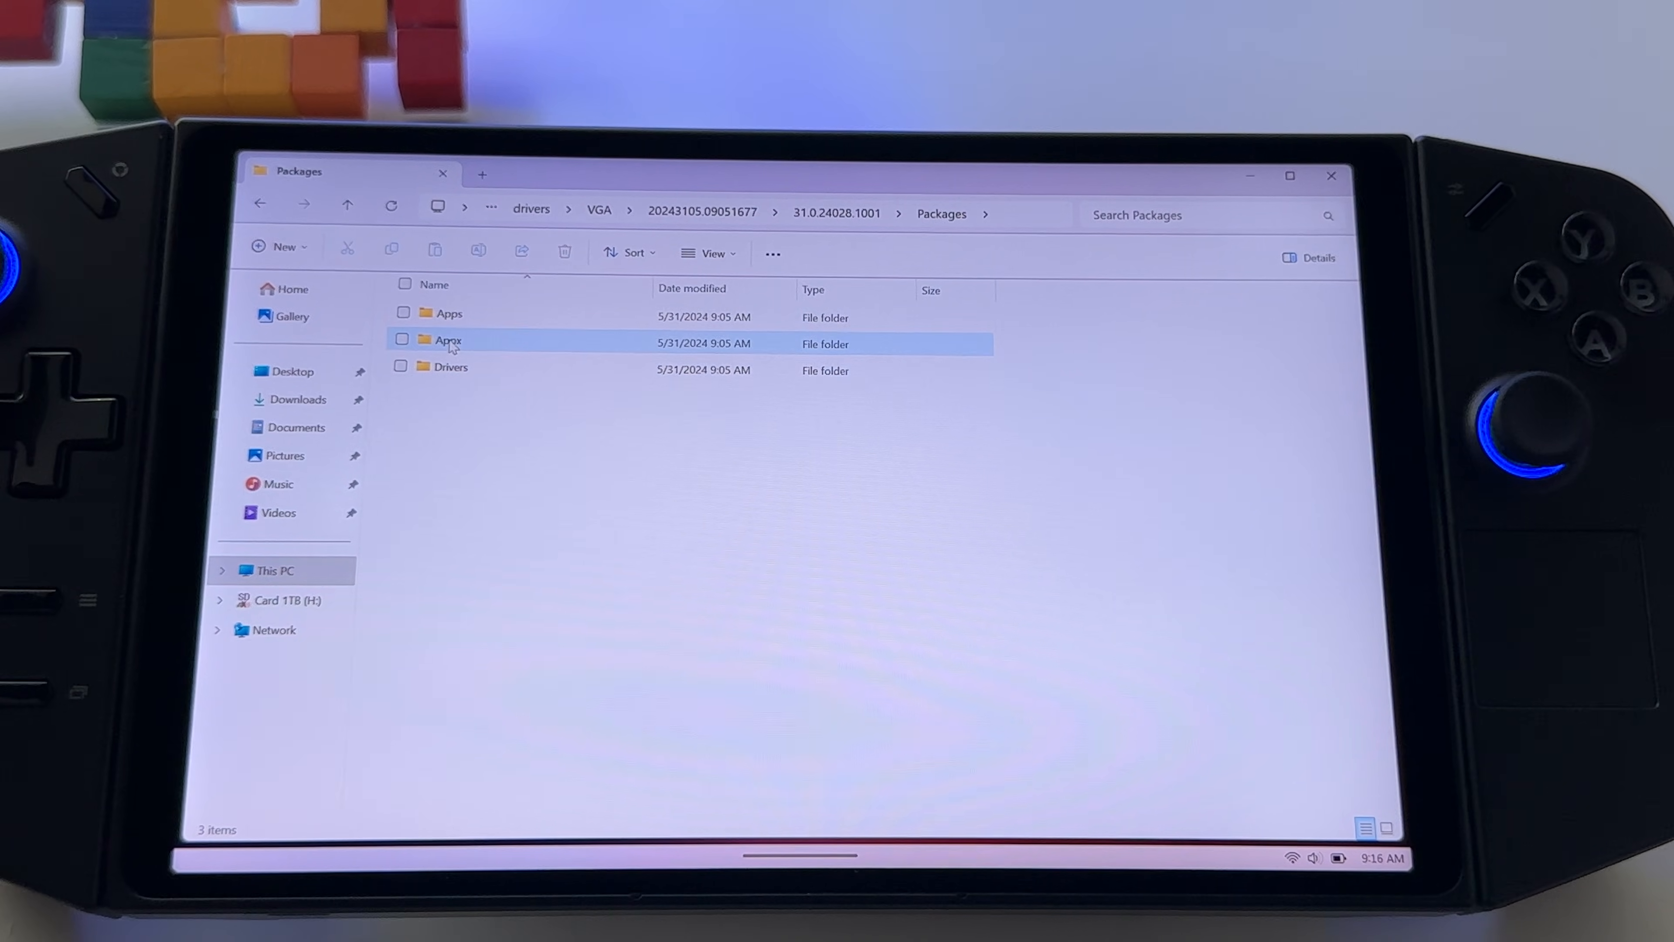
{"action": "left_click", "coordinate": [403, 340]}
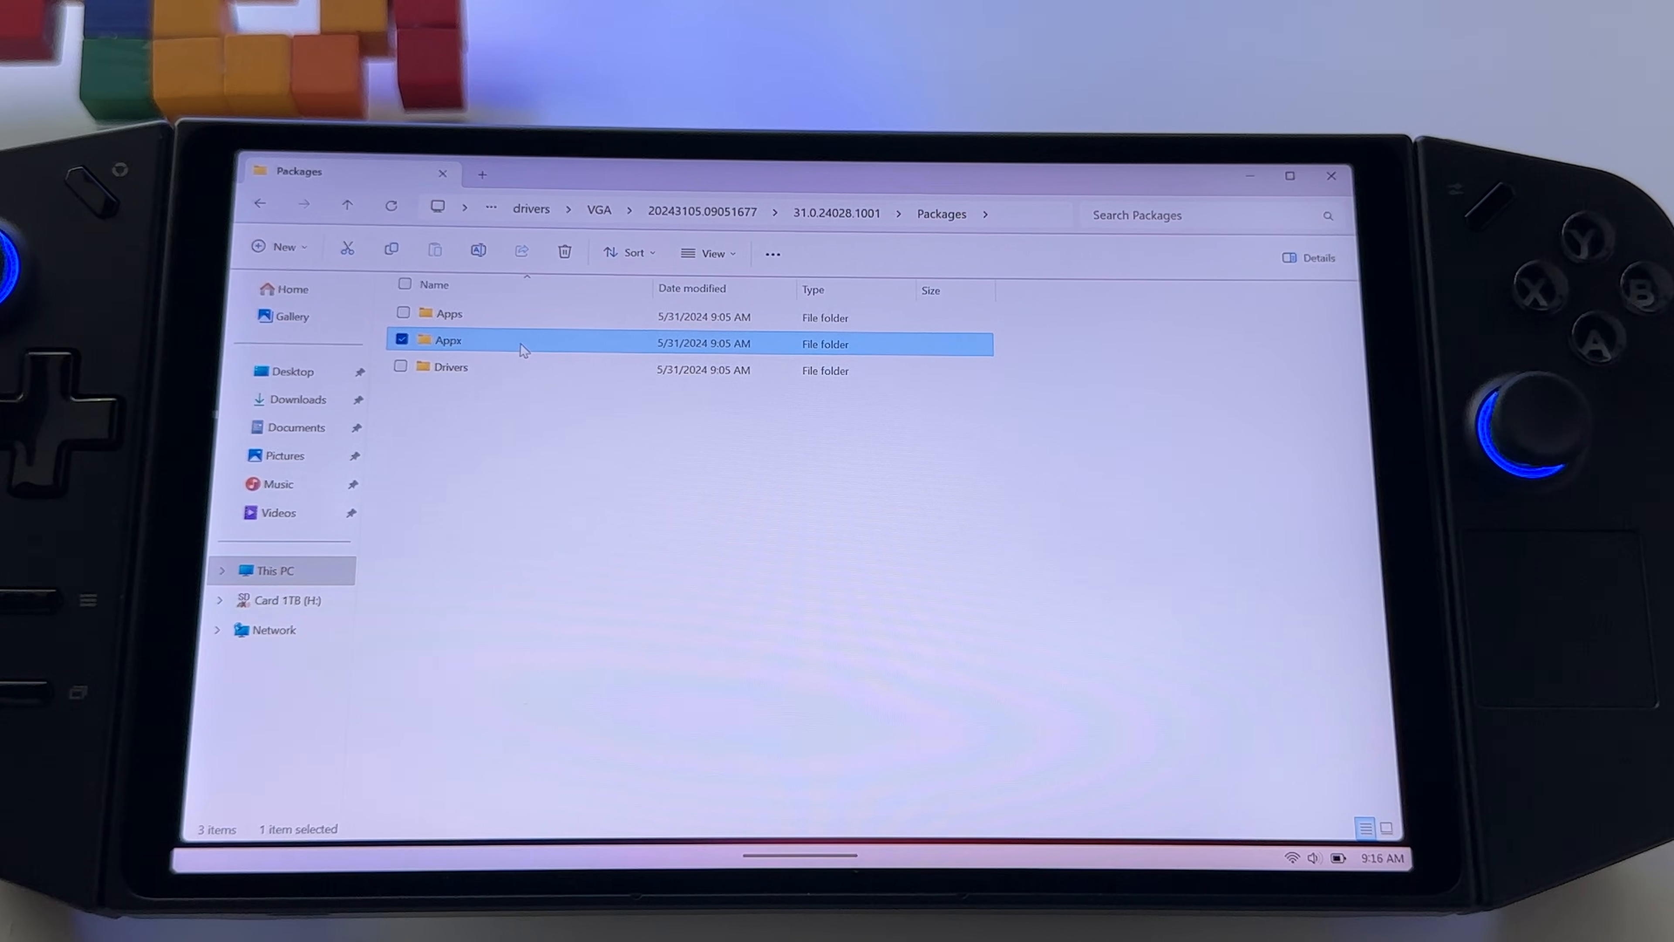
{"action": "double_click", "coordinate": [448, 340]}
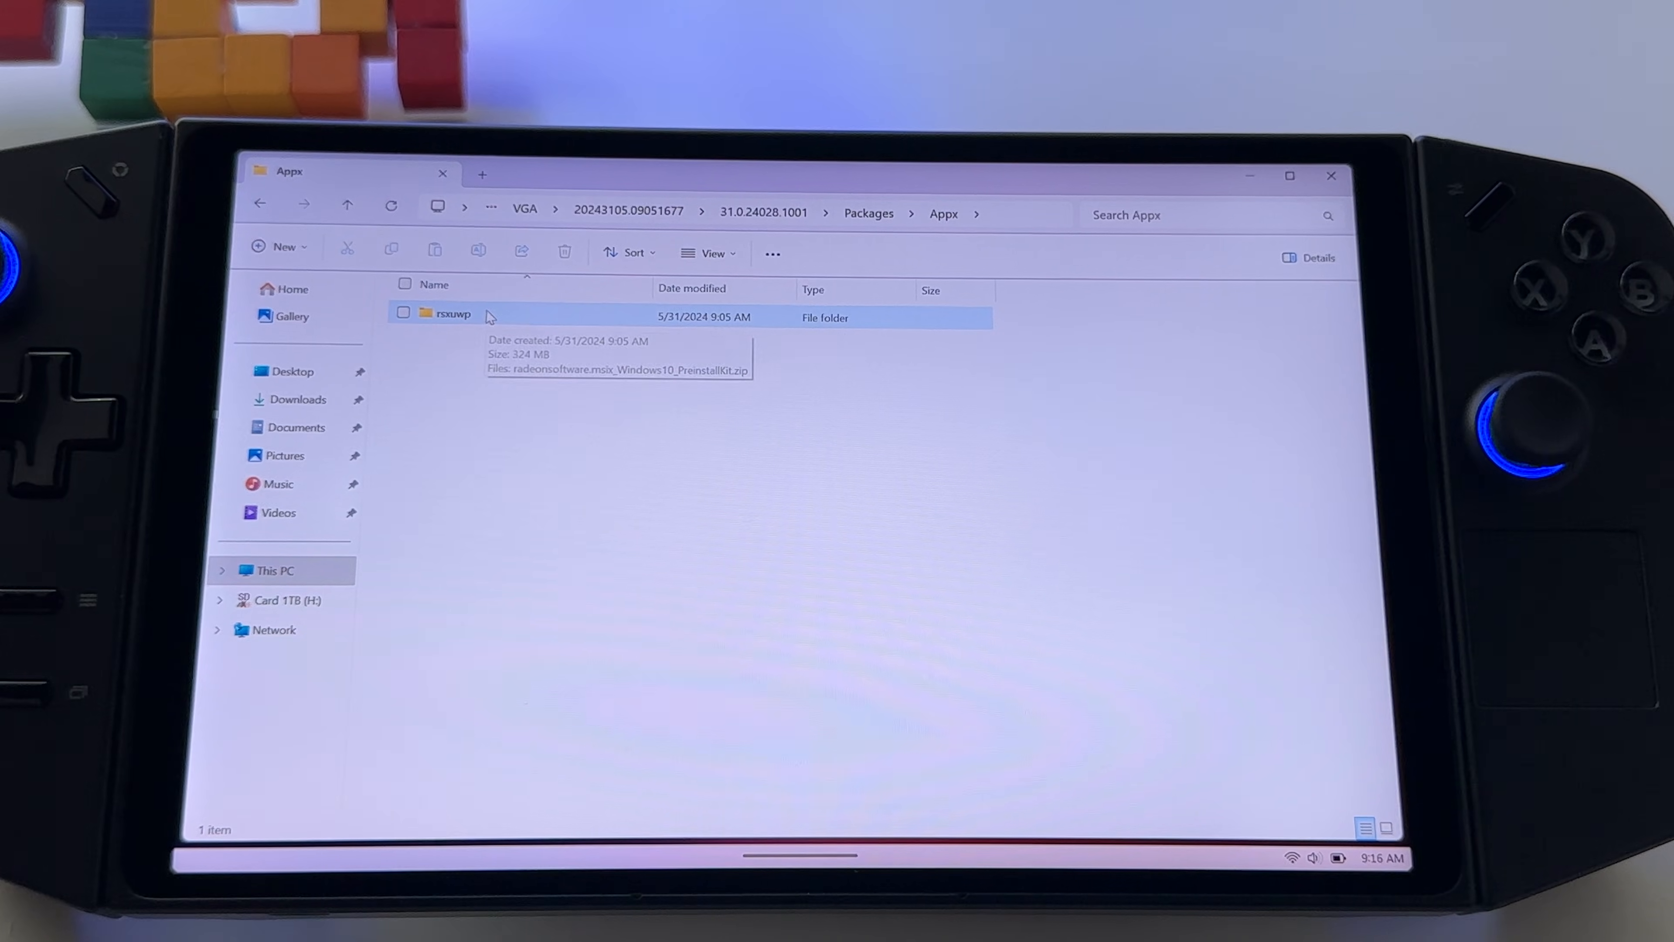
{"action": "double_click", "coordinate": [453, 314]}
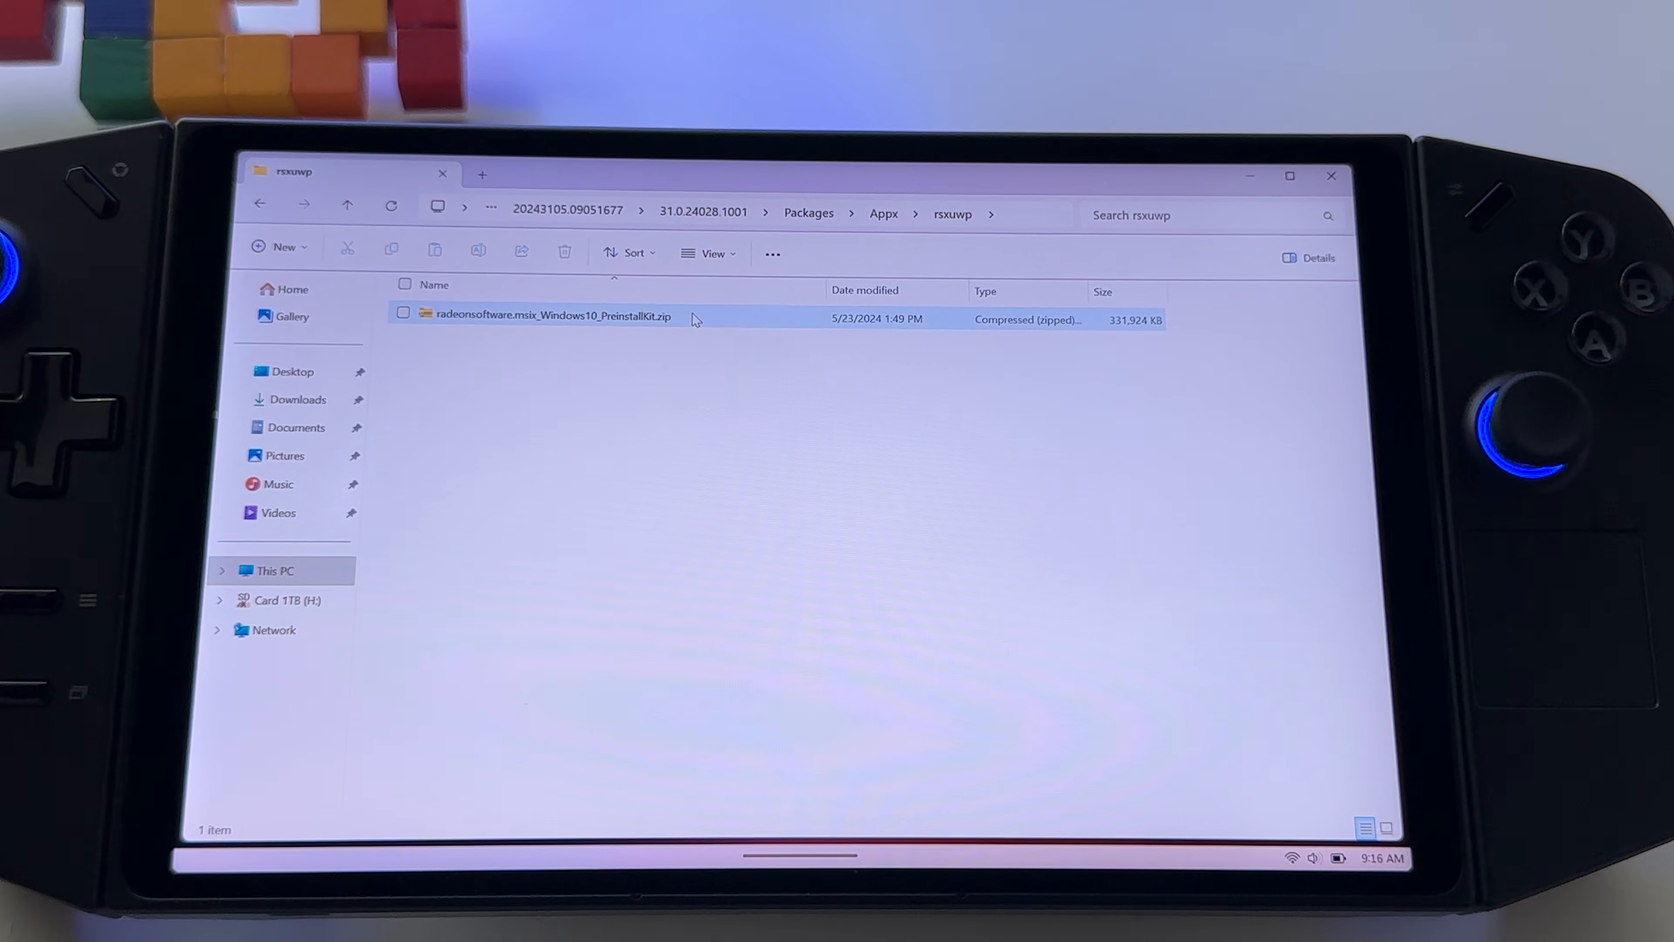
{"action": "mouse_move", "coordinate": [544, 316]}
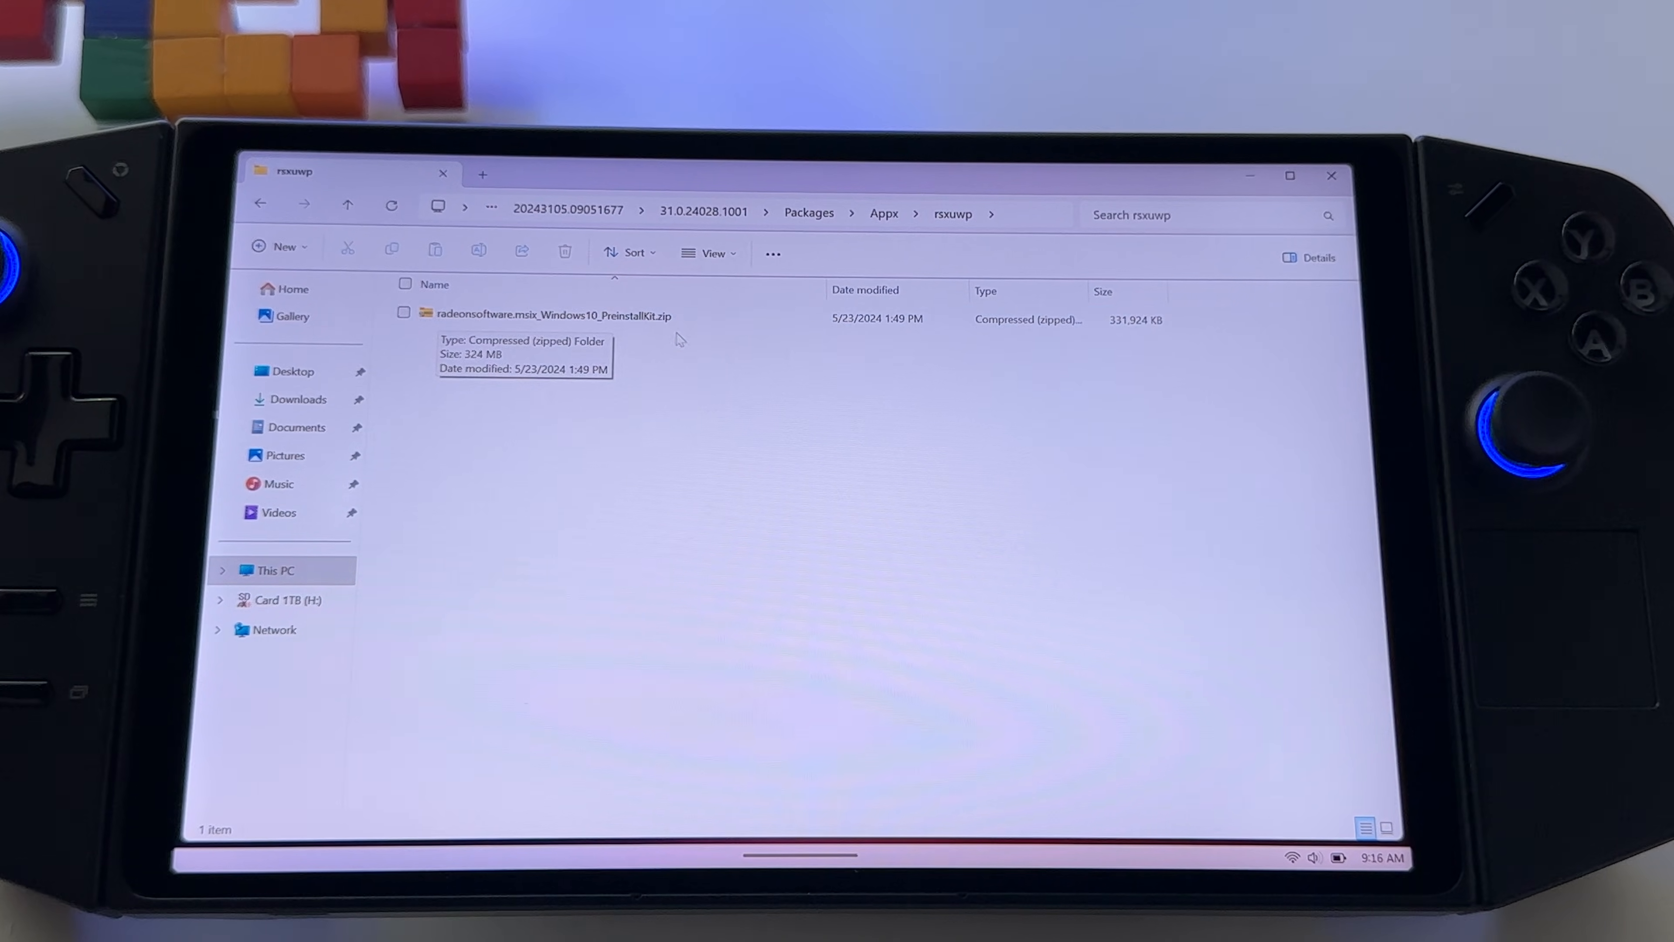
{"action": "left_click", "coordinate": [556, 315]}
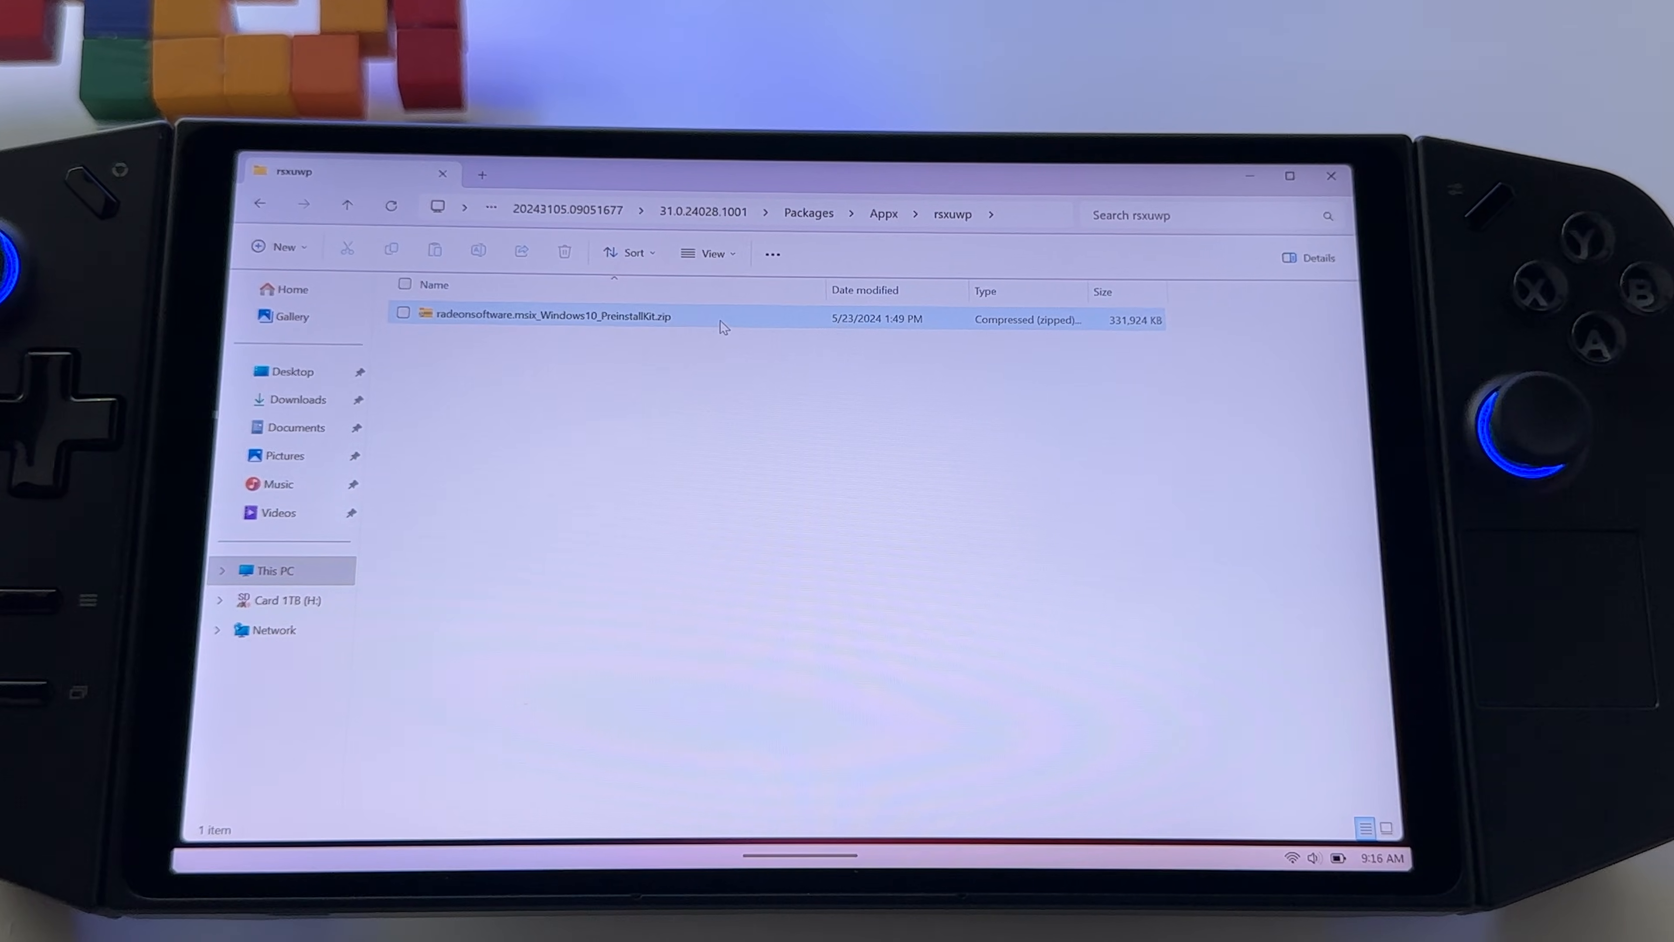
{"action": "mouse_move", "coordinate": [699, 323]}
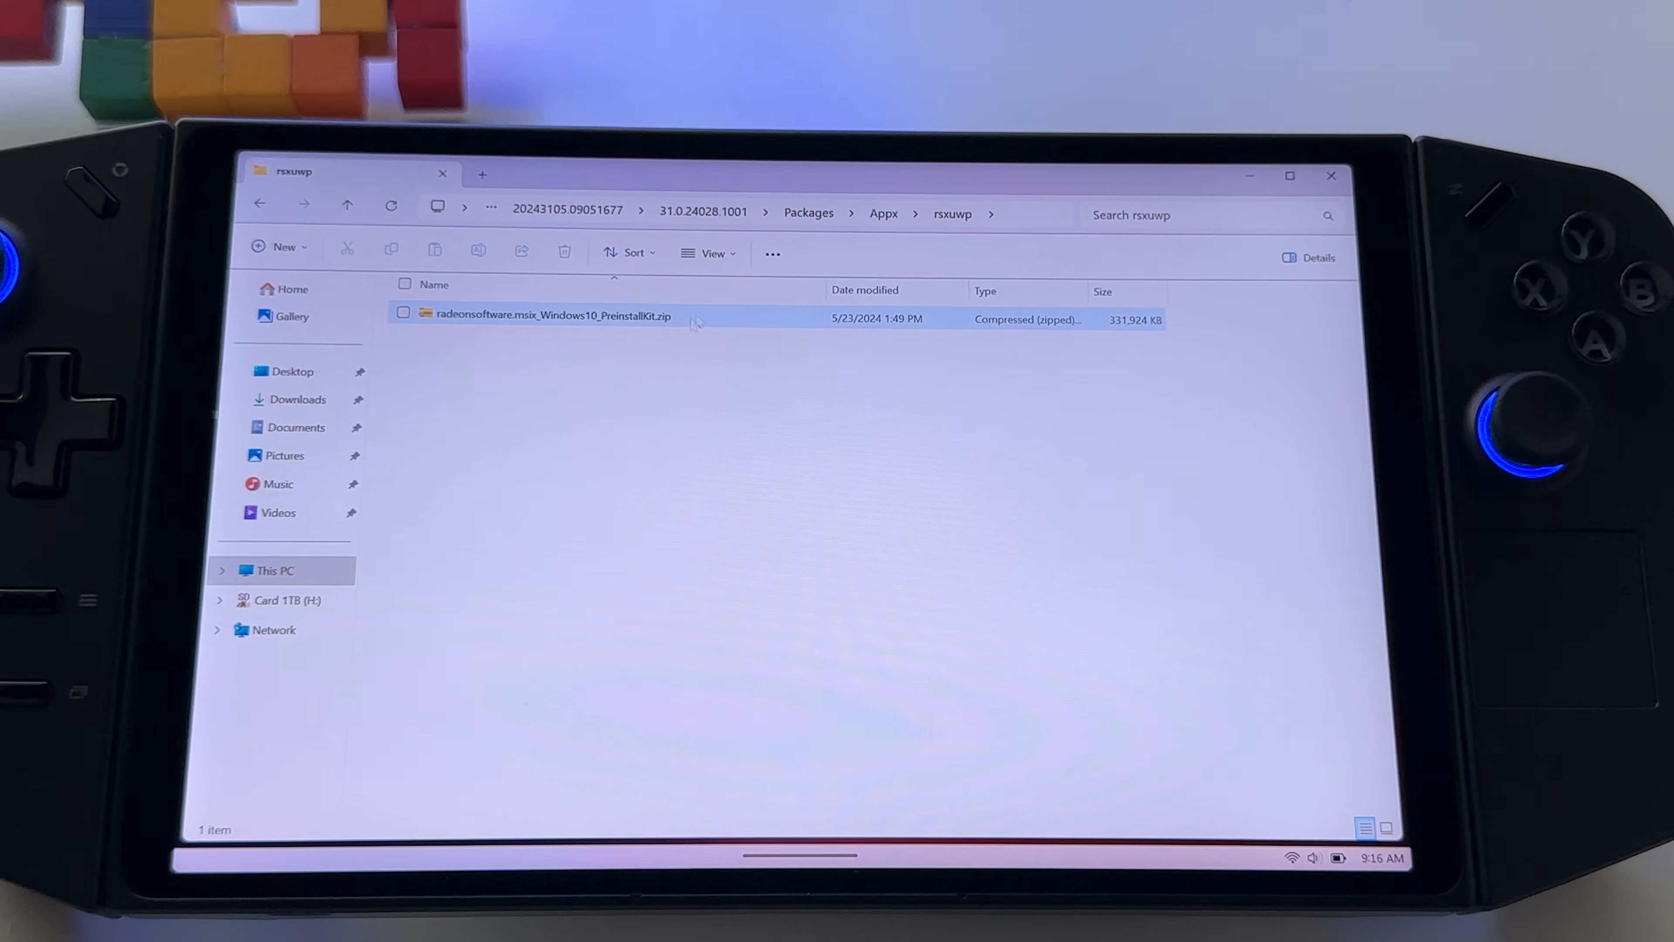
{"action": "mouse_move", "coordinate": [659, 318]}
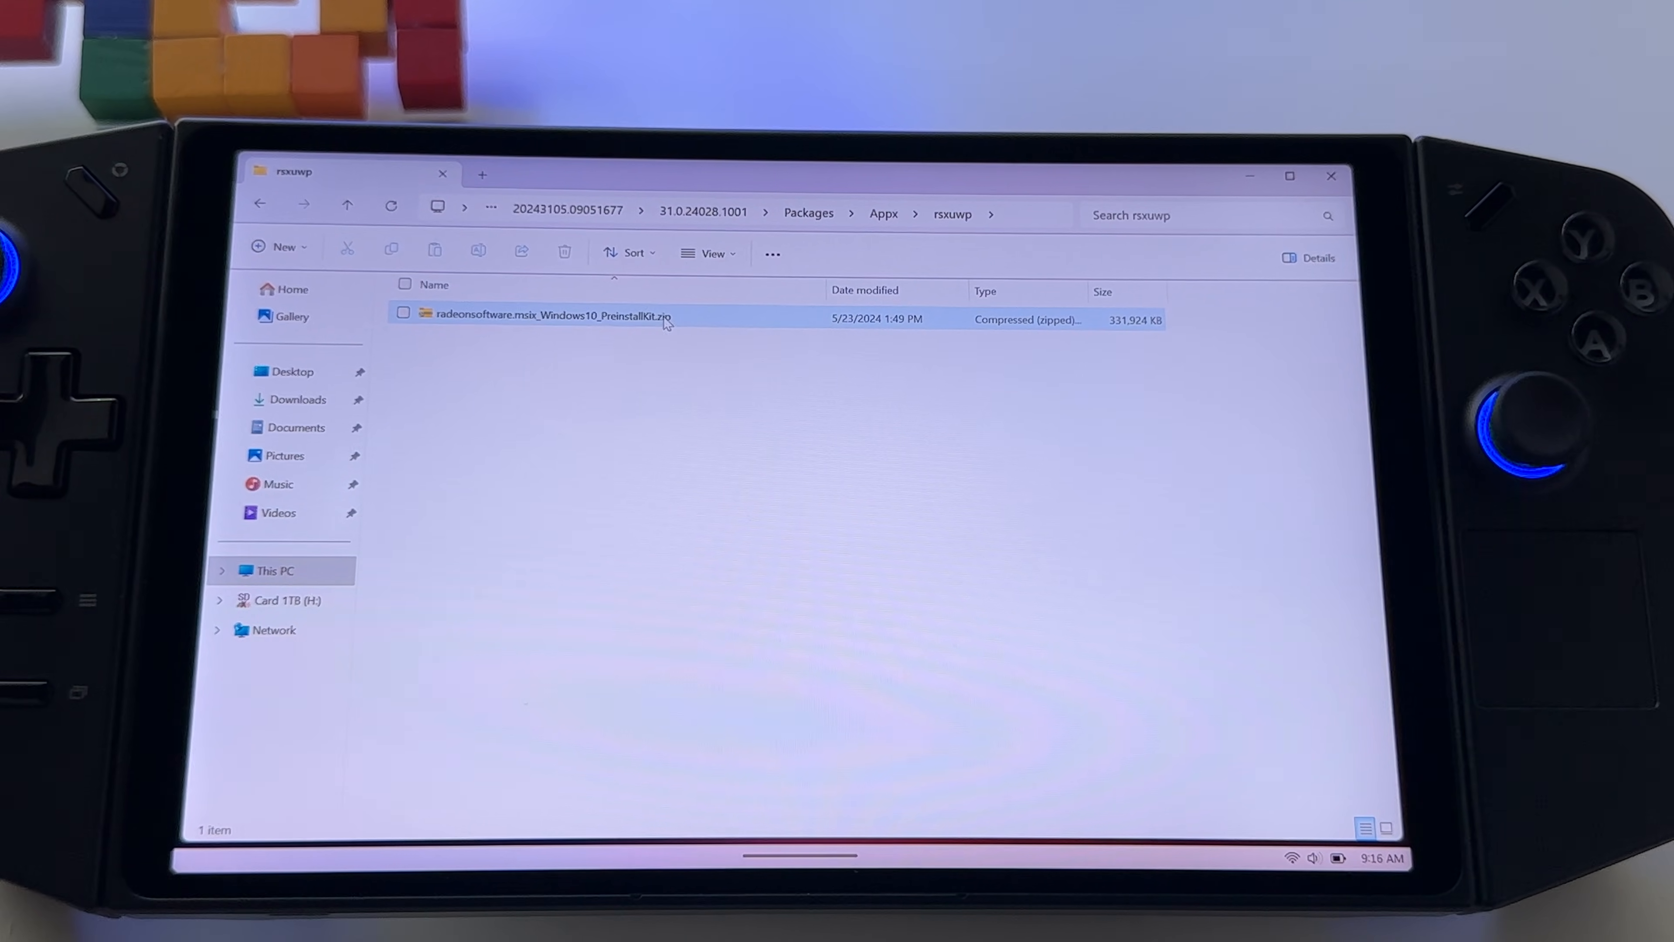
{"action": "right_click", "coordinate": [547, 315]}
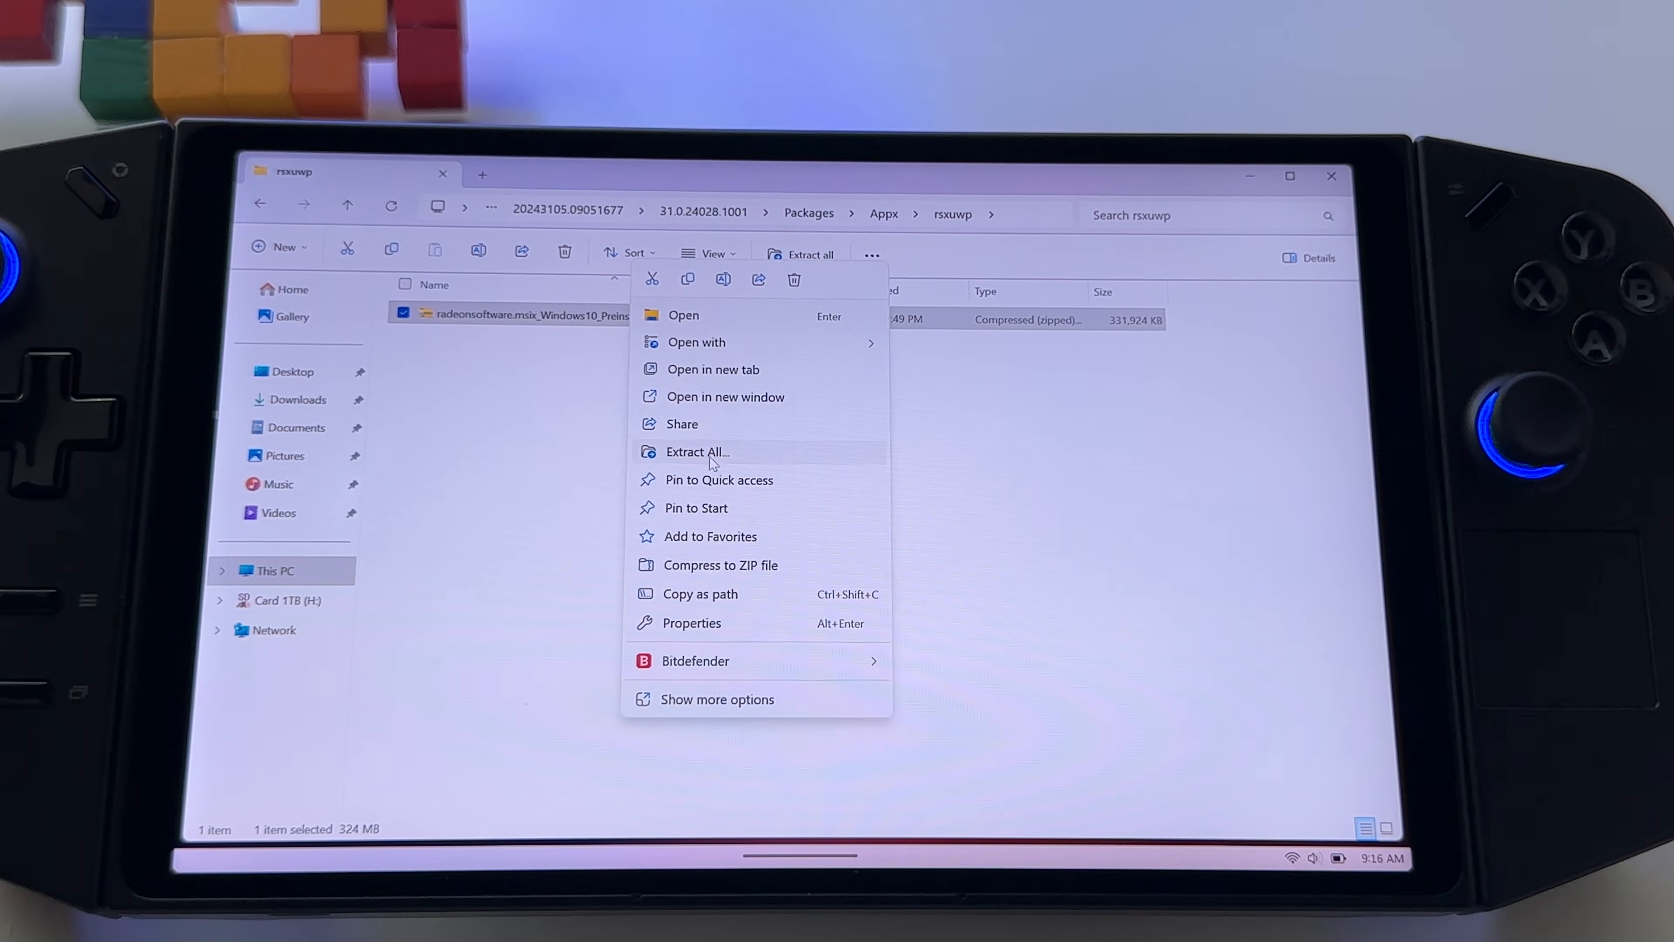
{"action": "left_click", "coordinate": [695, 452]}
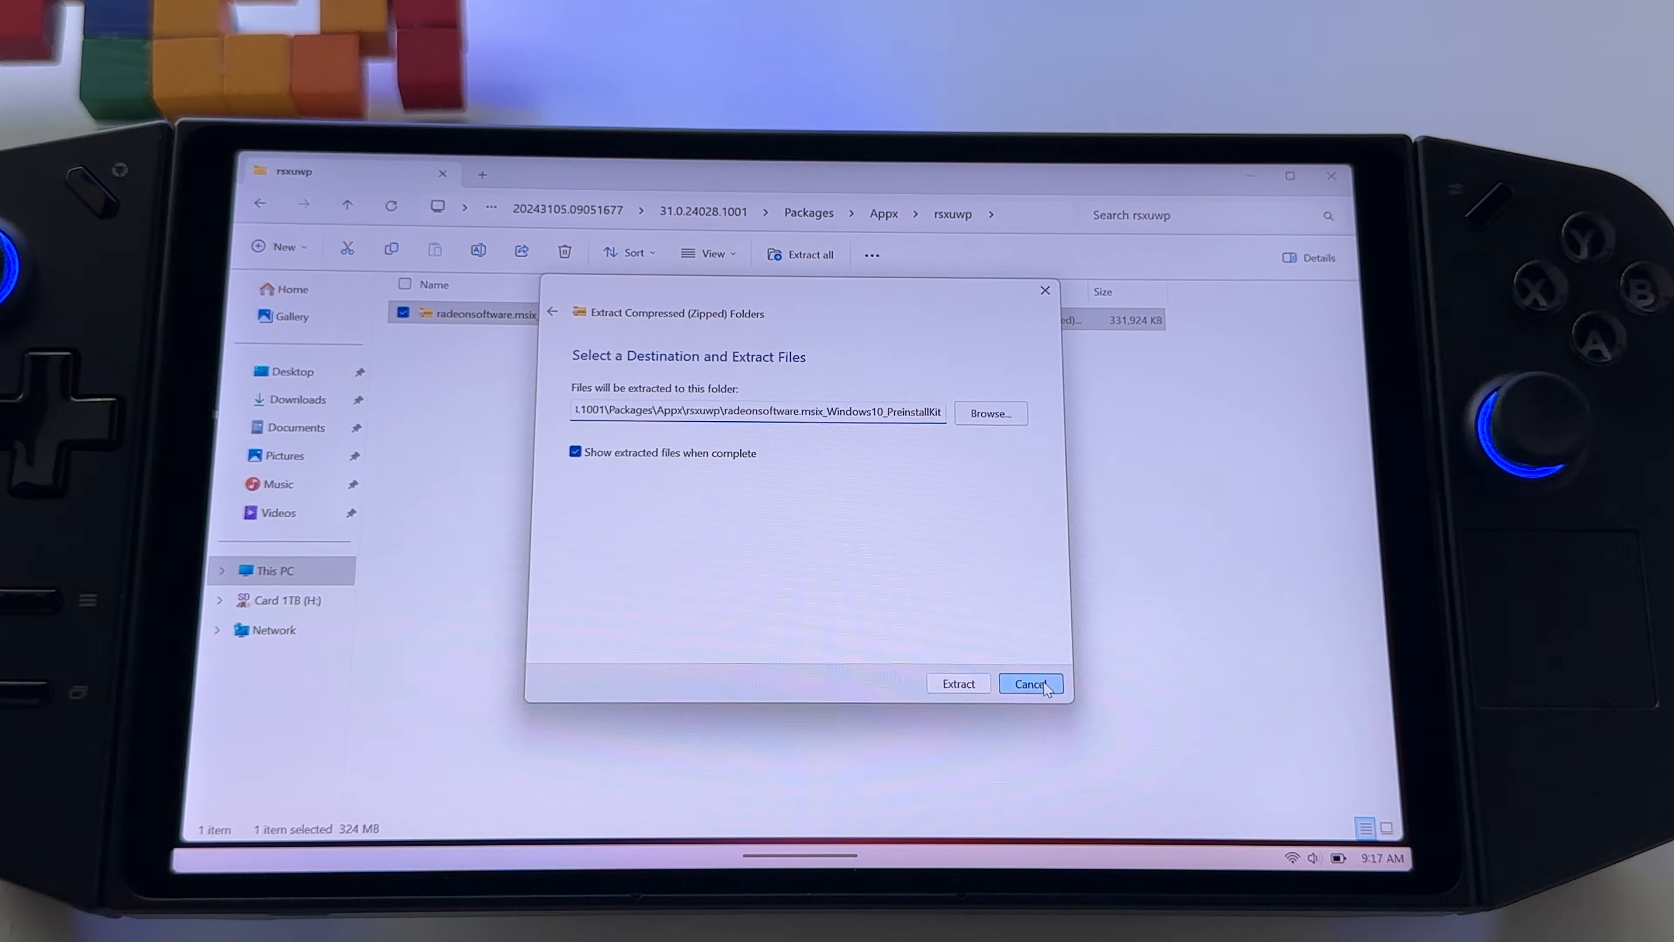
{"action": "left_click", "coordinate": [1028, 683]}
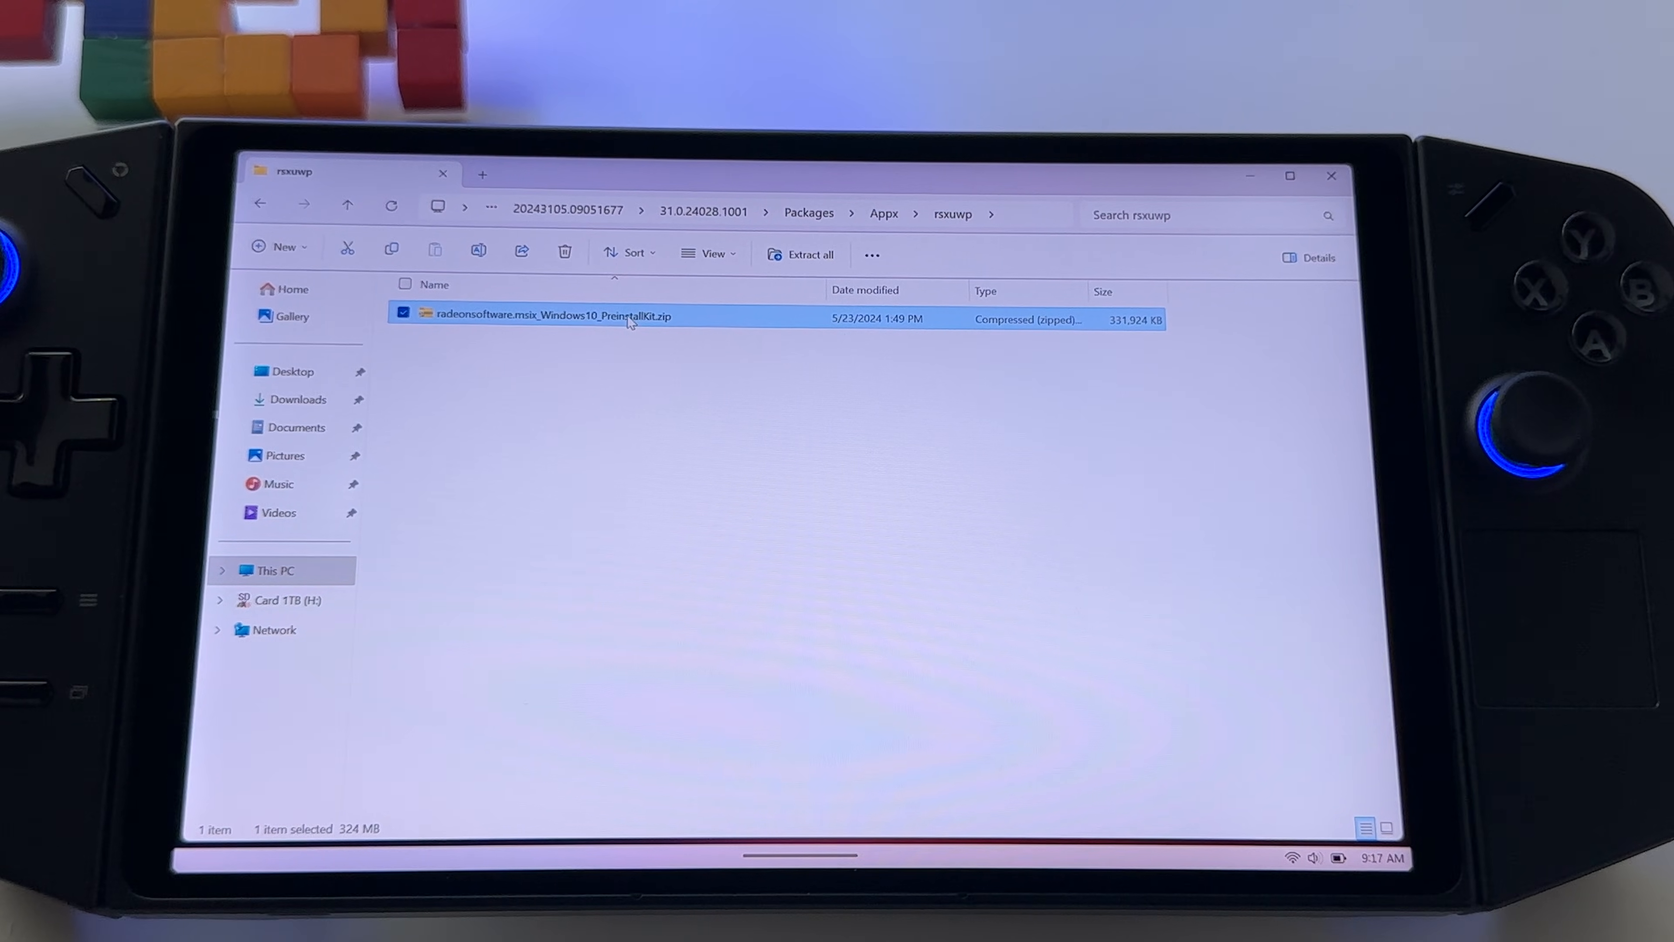
Step: Browse radeonsoftware.msix_Windows10_PreinstallKit.zip, checking its .msix package, AUMIDs.txt and VCLibs .appx files
{"action": "double_click", "coordinate": [551, 315]}
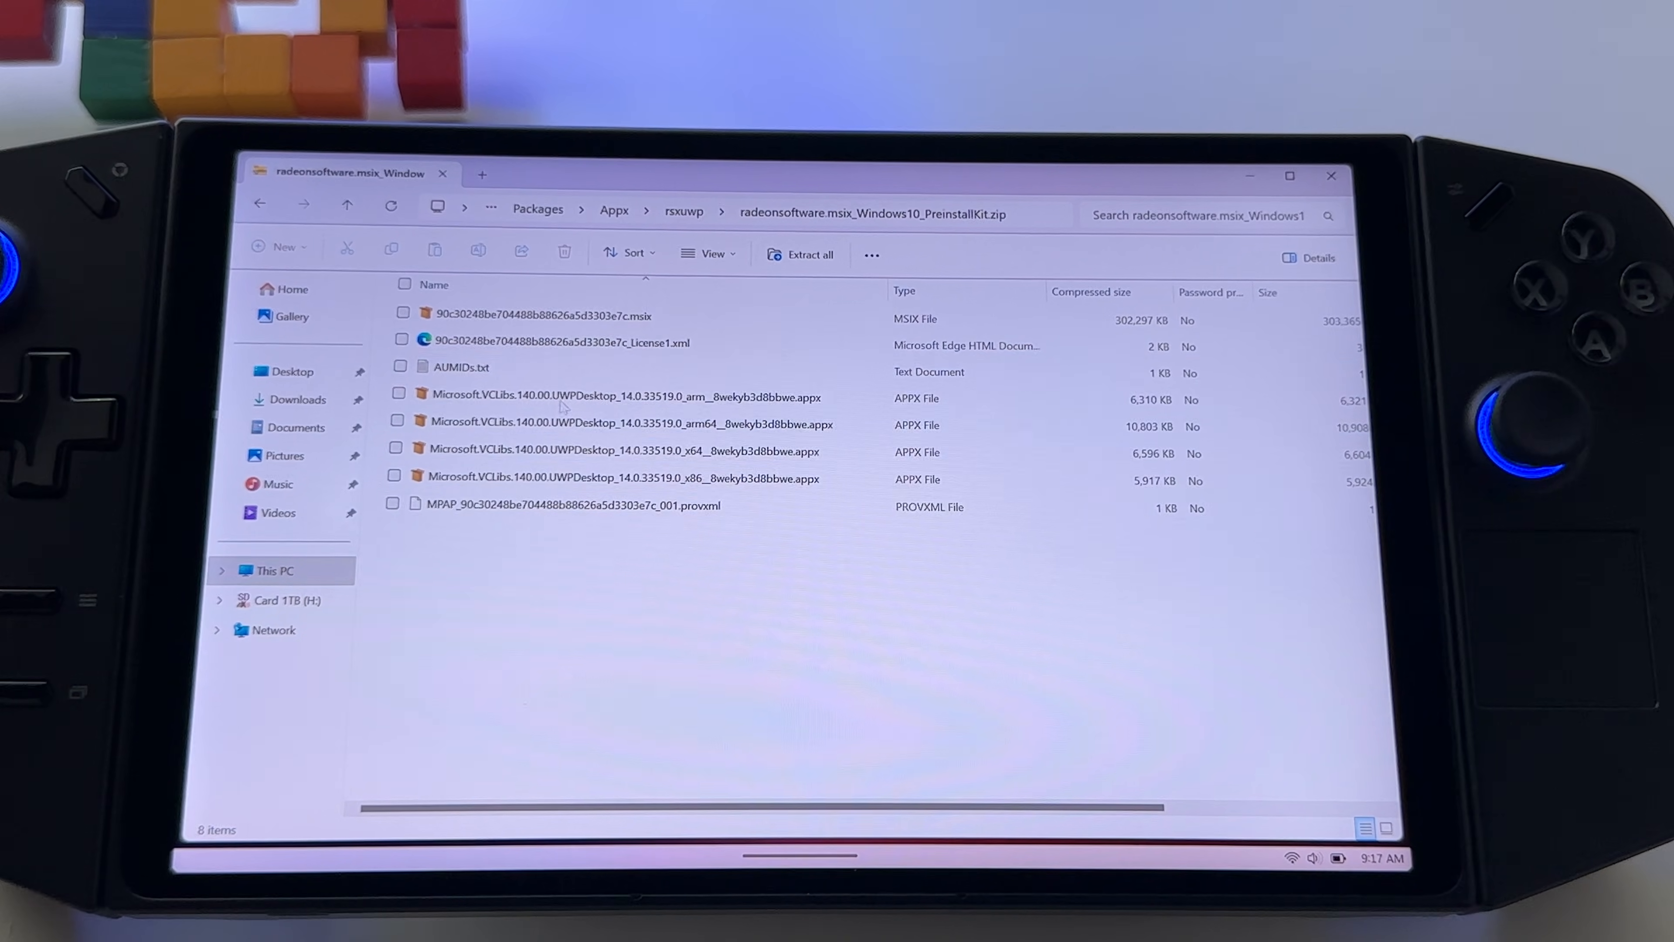
{"action": "left_click", "coordinate": [623, 451]}
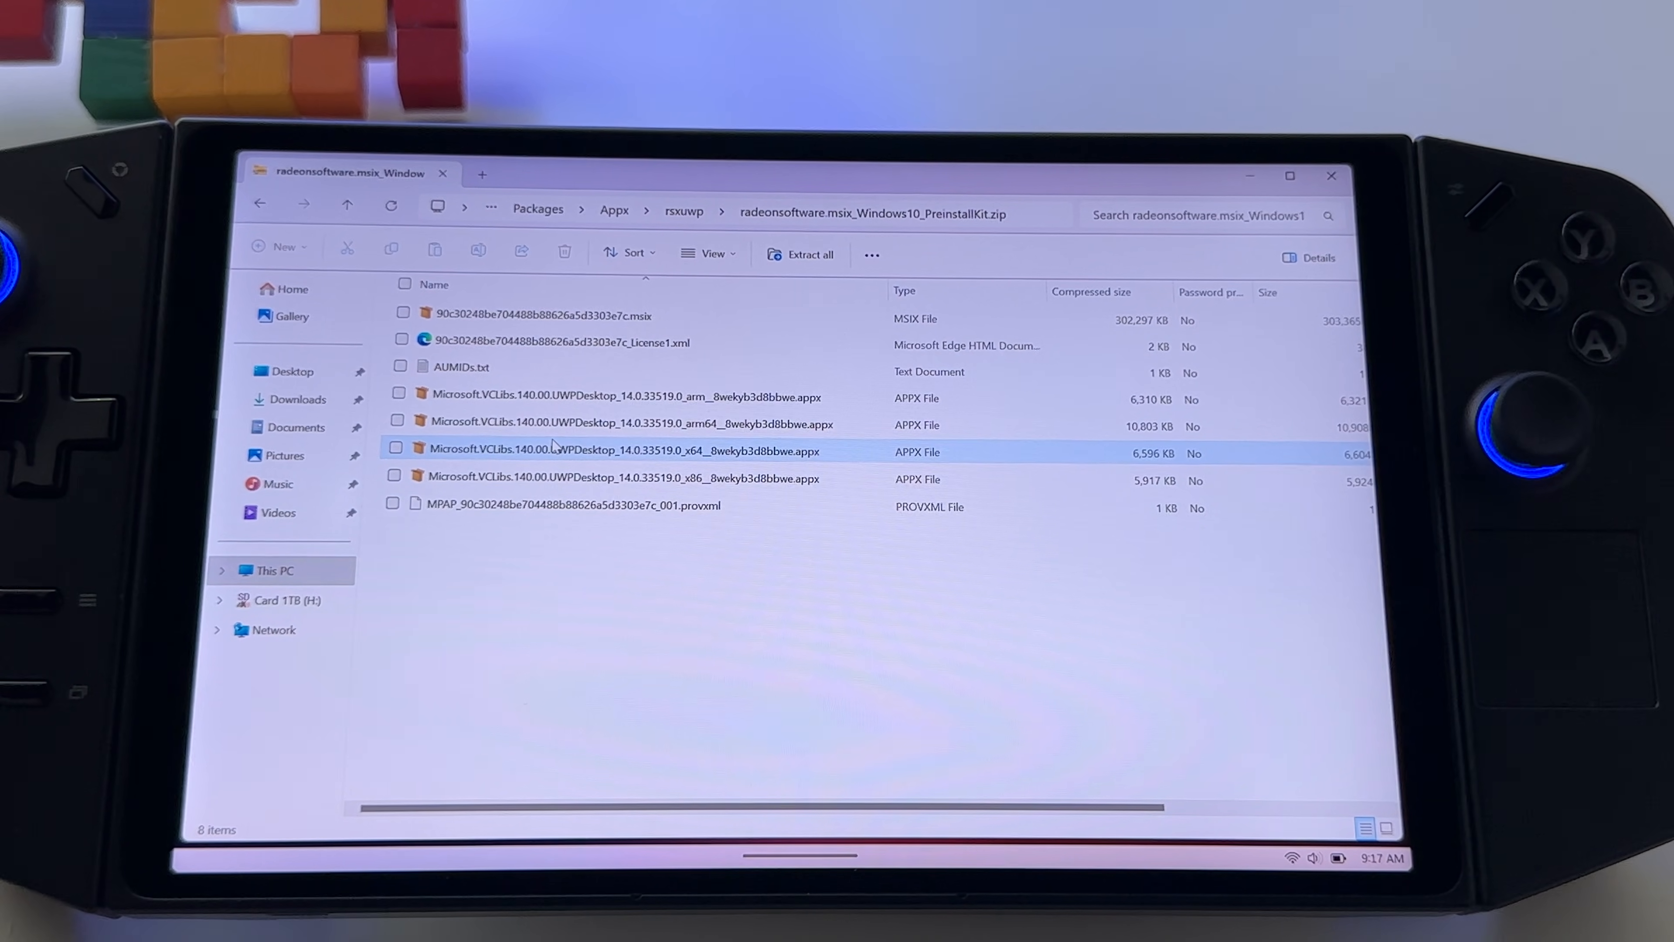
{"action": "left_click", "coordinate": [546, 315]}
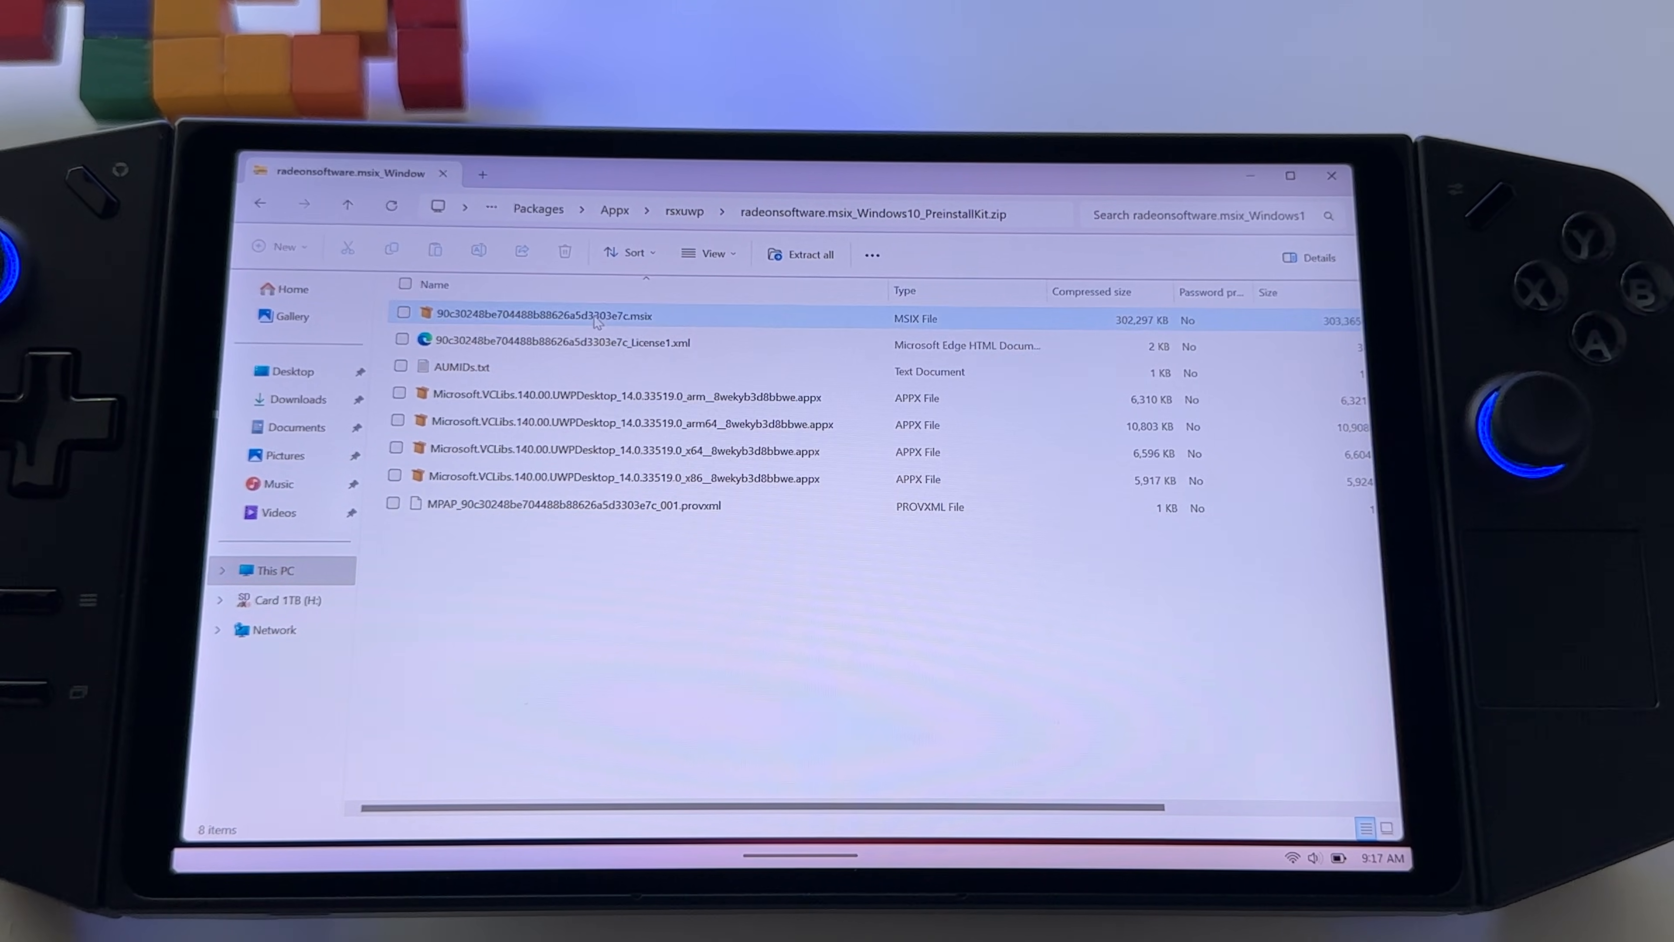
{"action": "left_click", "coordinate": [461, 366]}
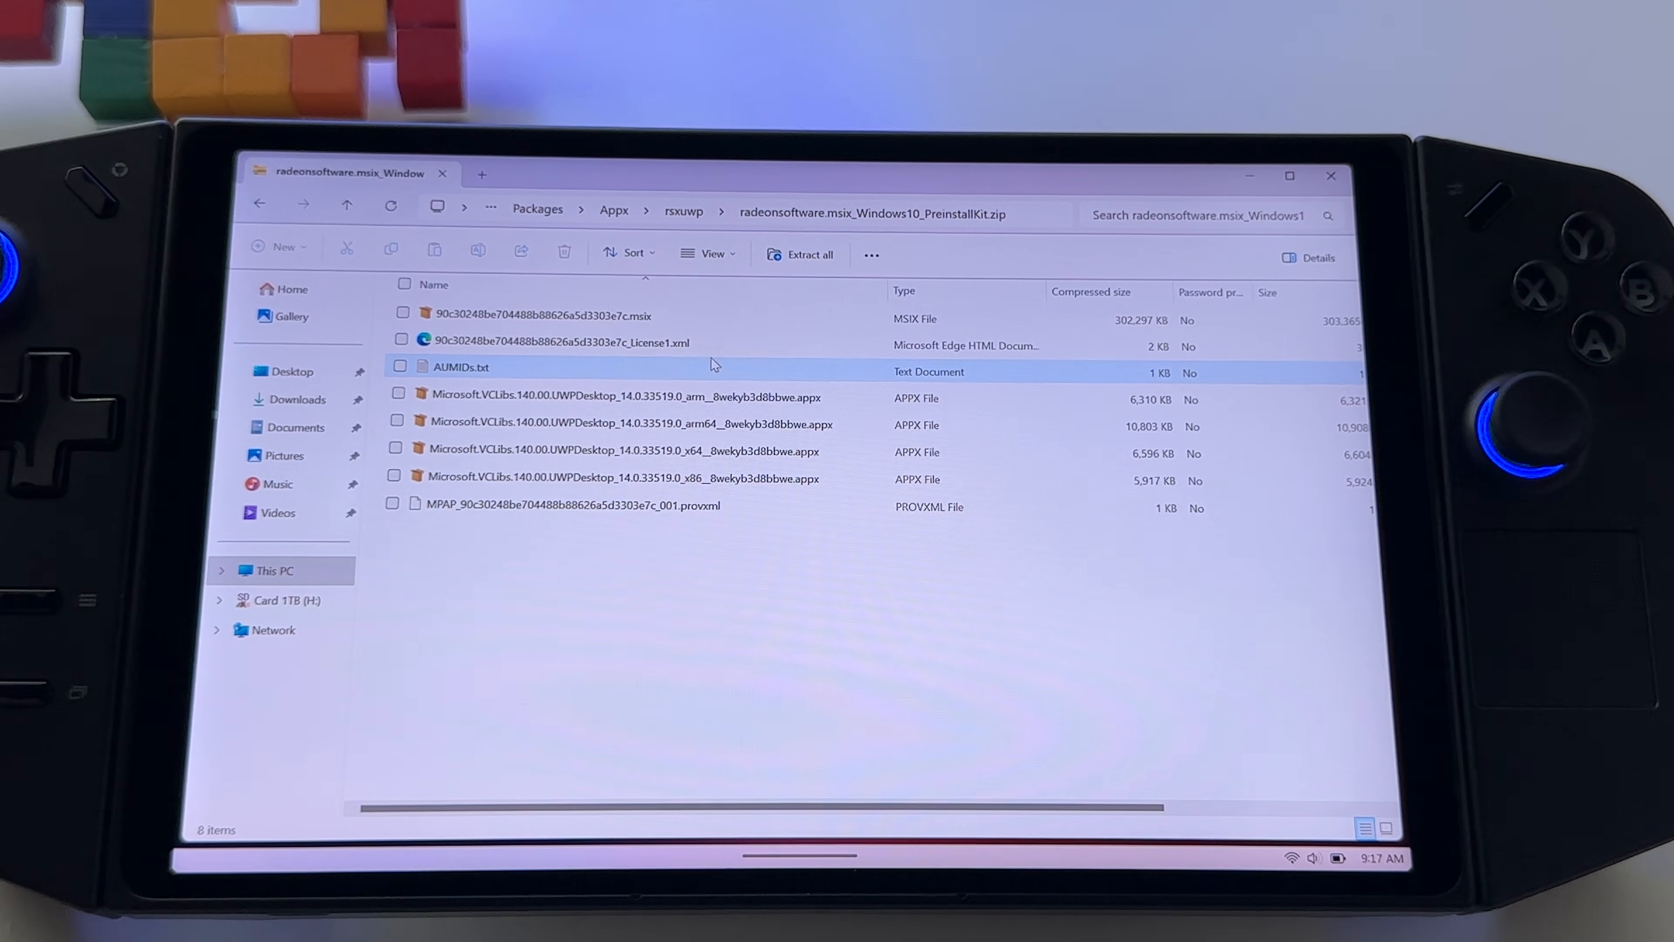
{"action": "left_click", "coordinate": [544, 315]}
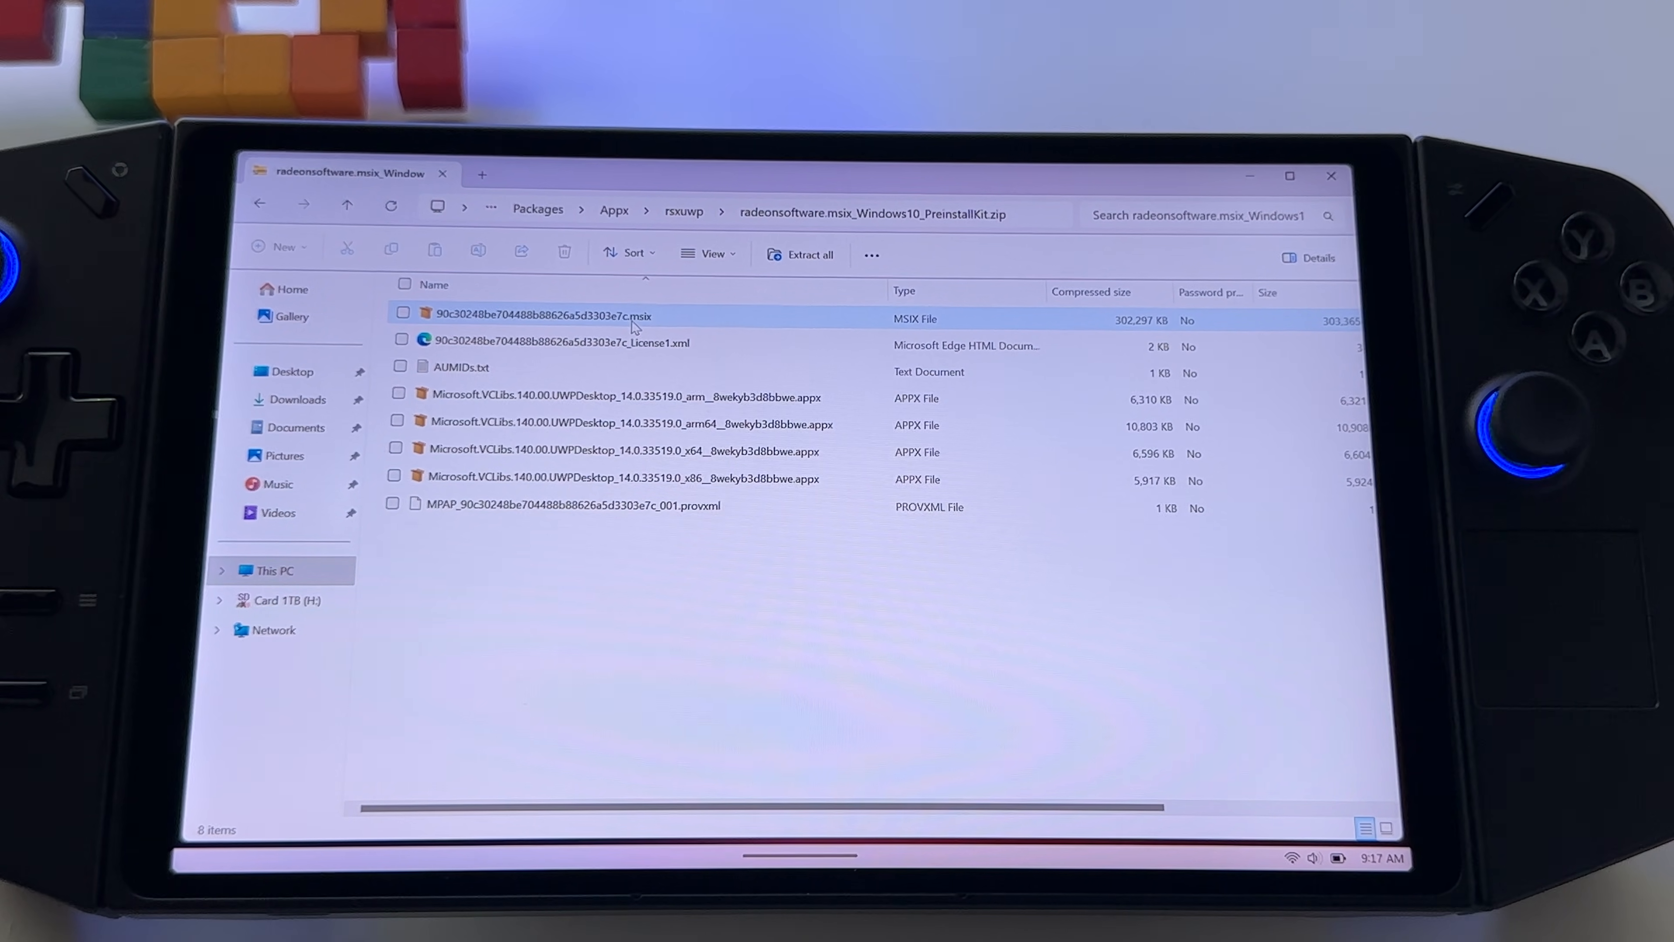
{"action": "left_click", "coordinate": [460, 367]}
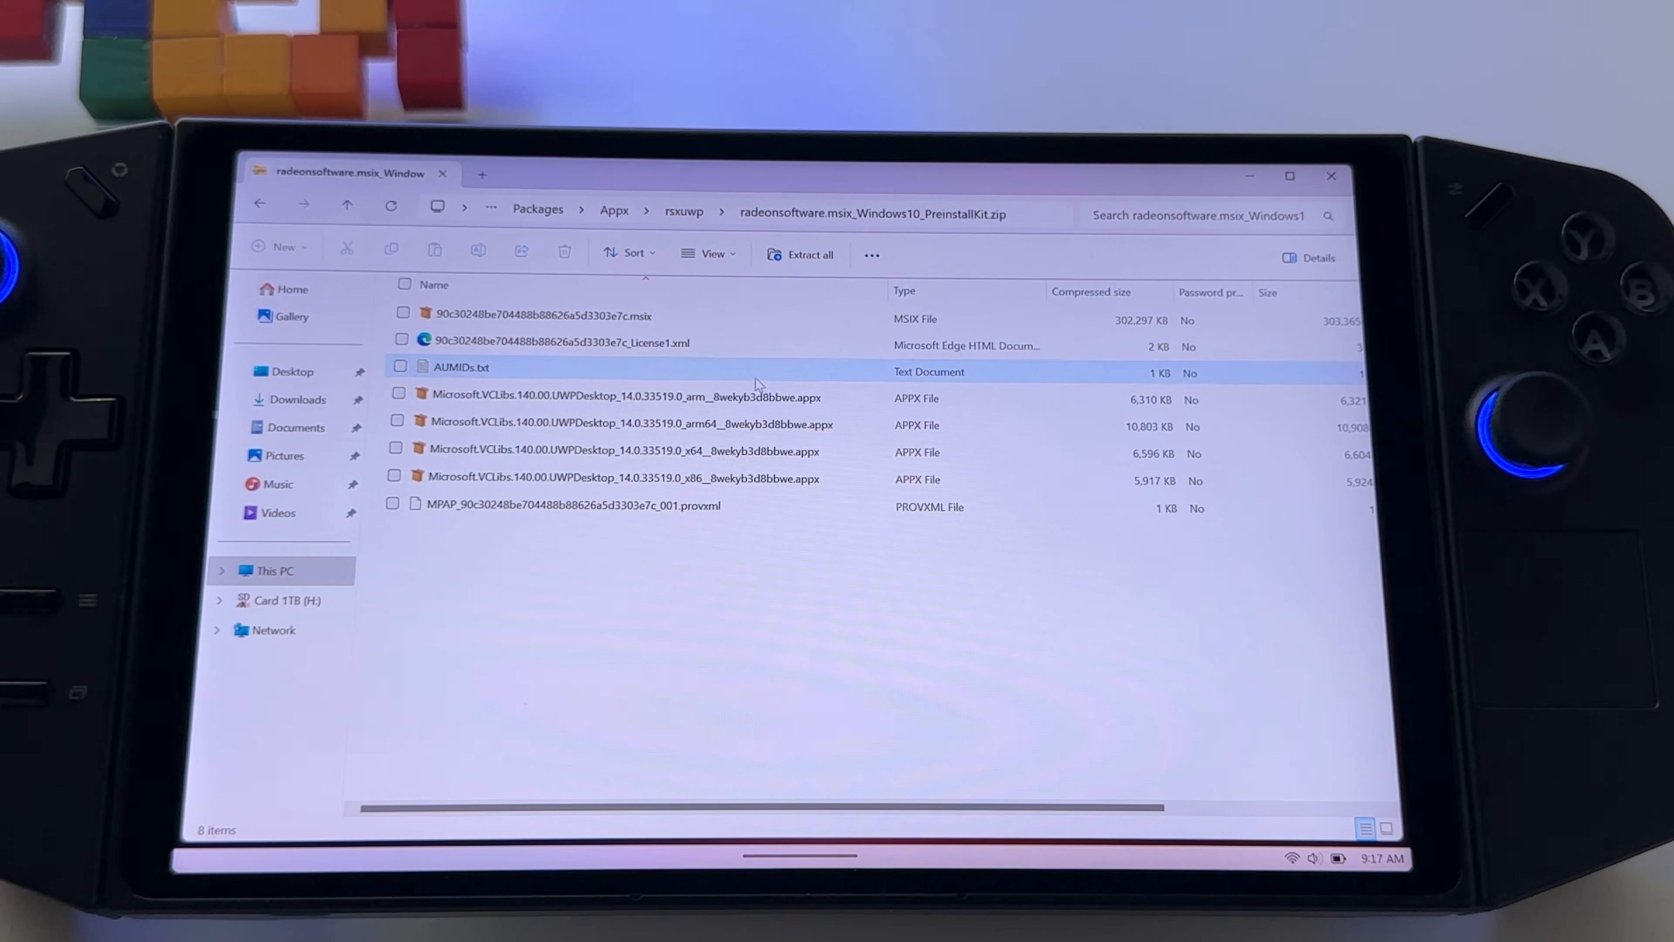
{"action": "left_click", "coordinate": [623, 479]}
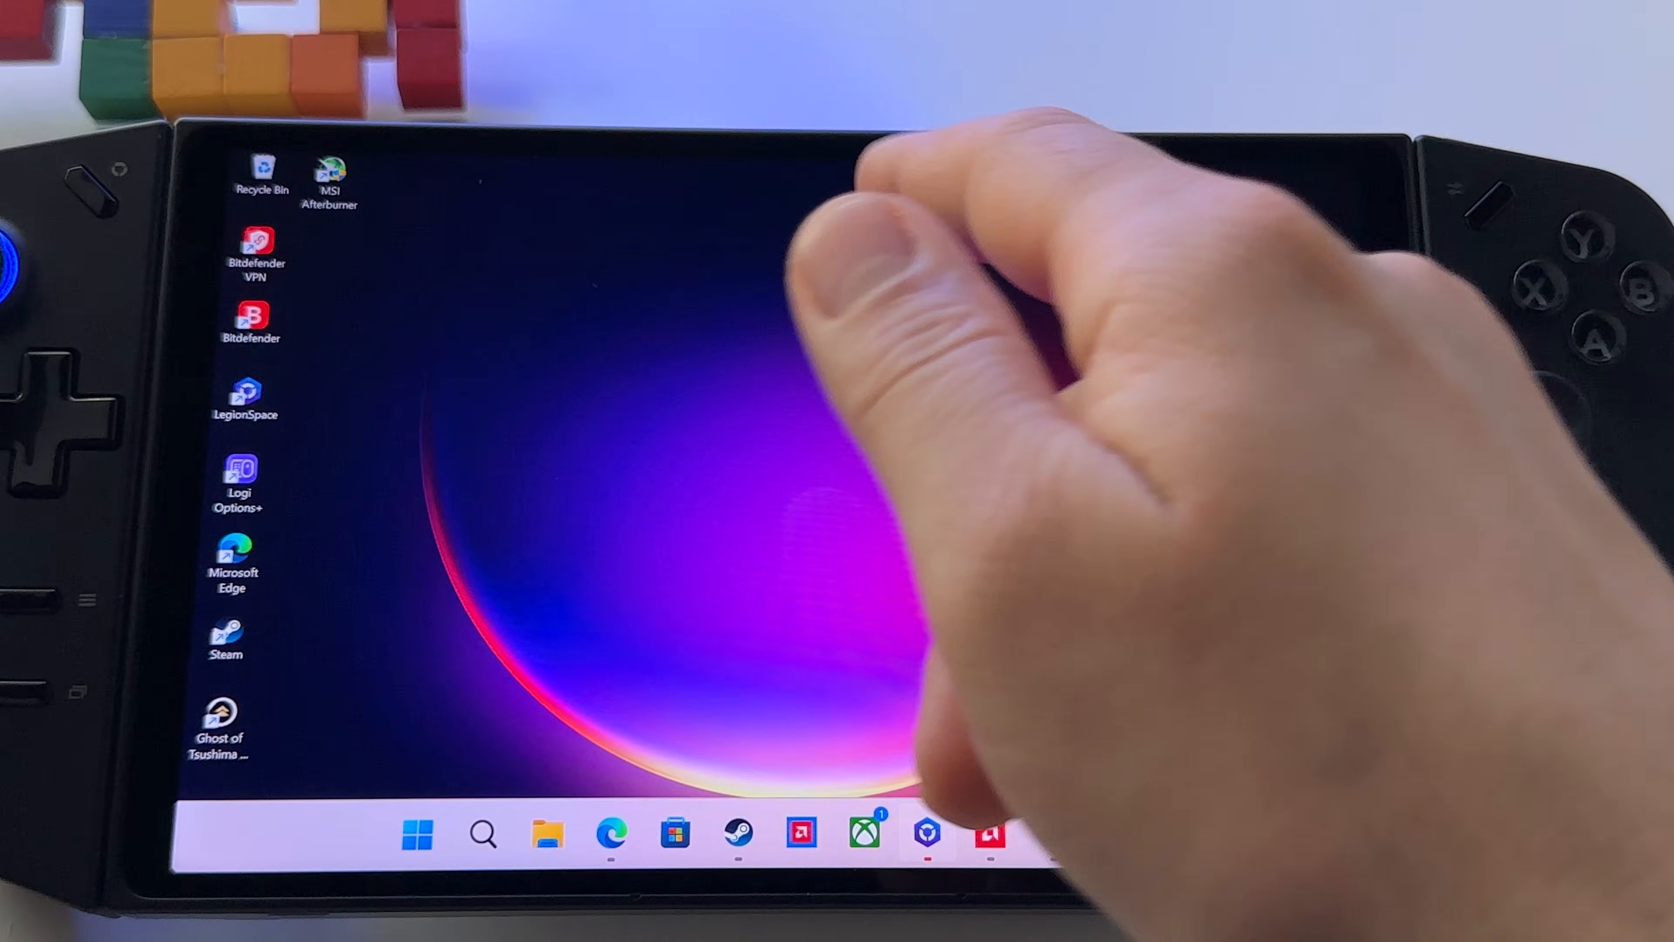
Step: Close File Explorer so the Windows desktop is left with no windows open
{"action": "left_click", "coordinate": [989, 832]}
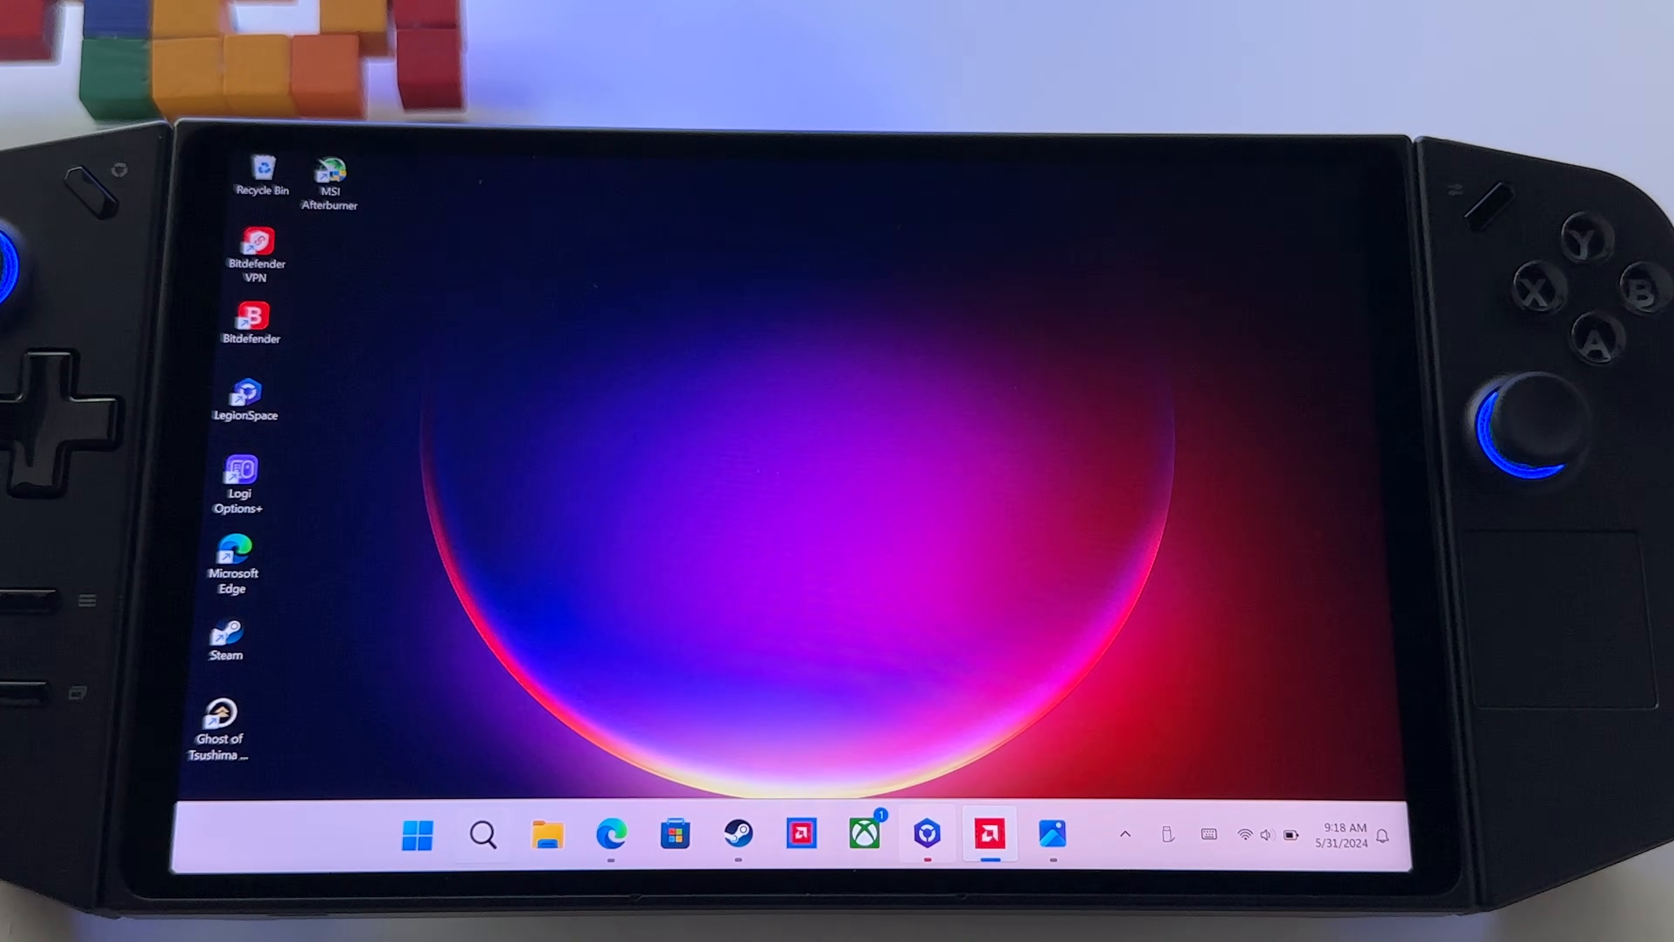
Step: Navigate File Explorer into C:\AMD\AMD-Software-Installer
{"action": "left_click", "coordinate": [548, 836]}
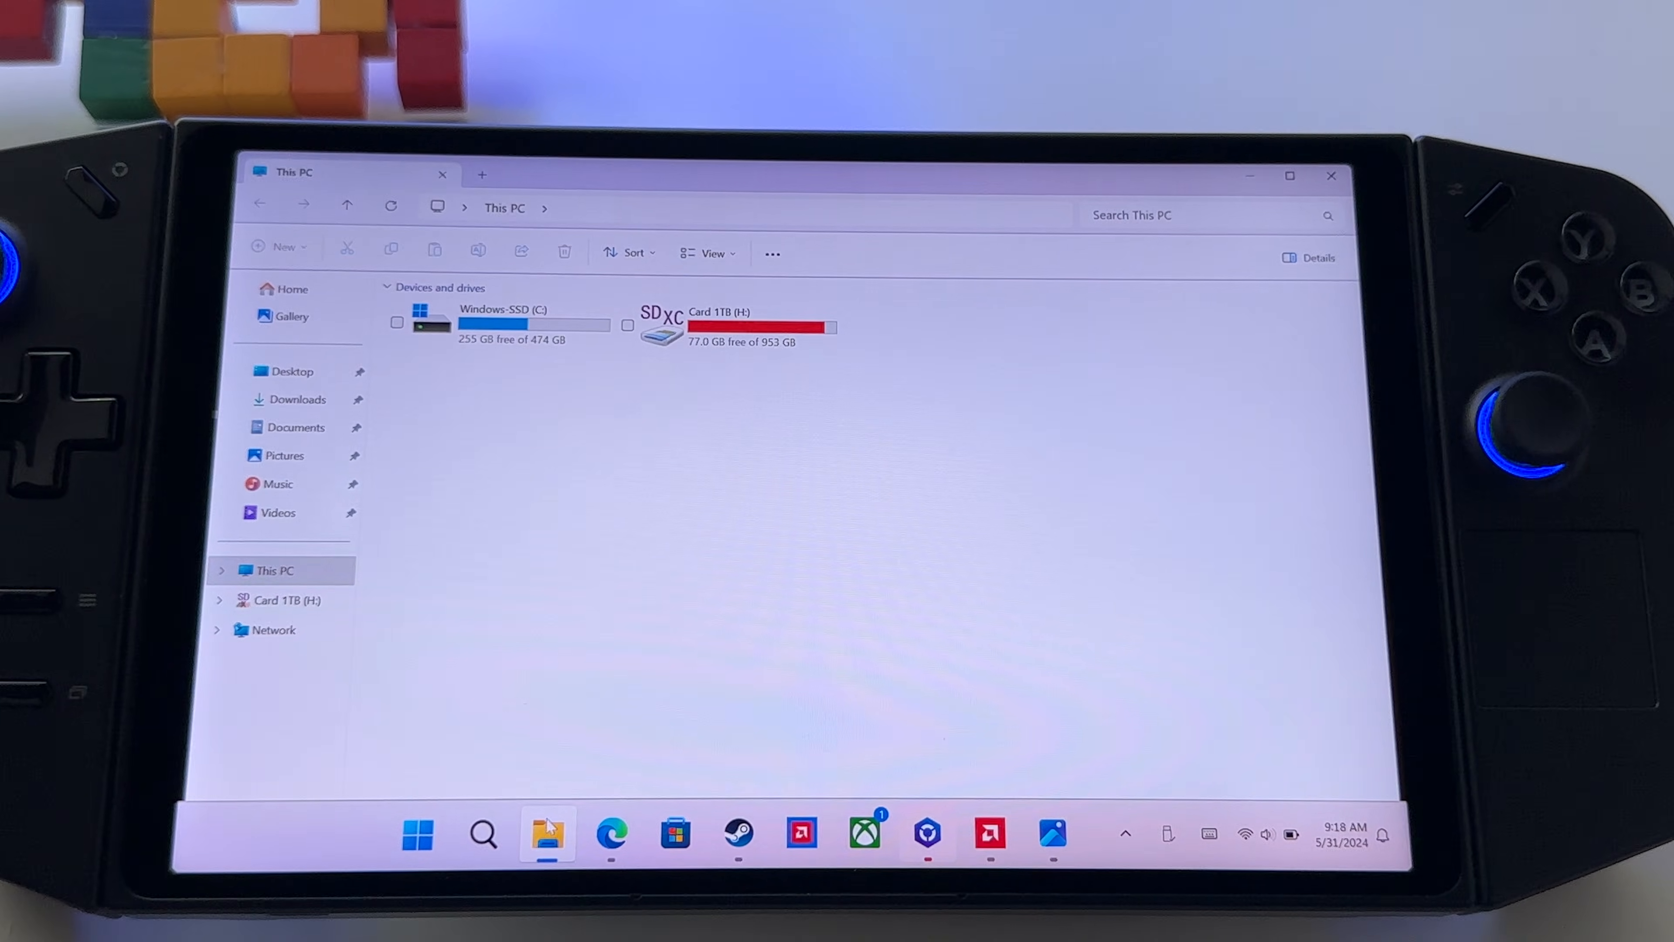
{"action": "double_click", "coordinate": [503, 322]}
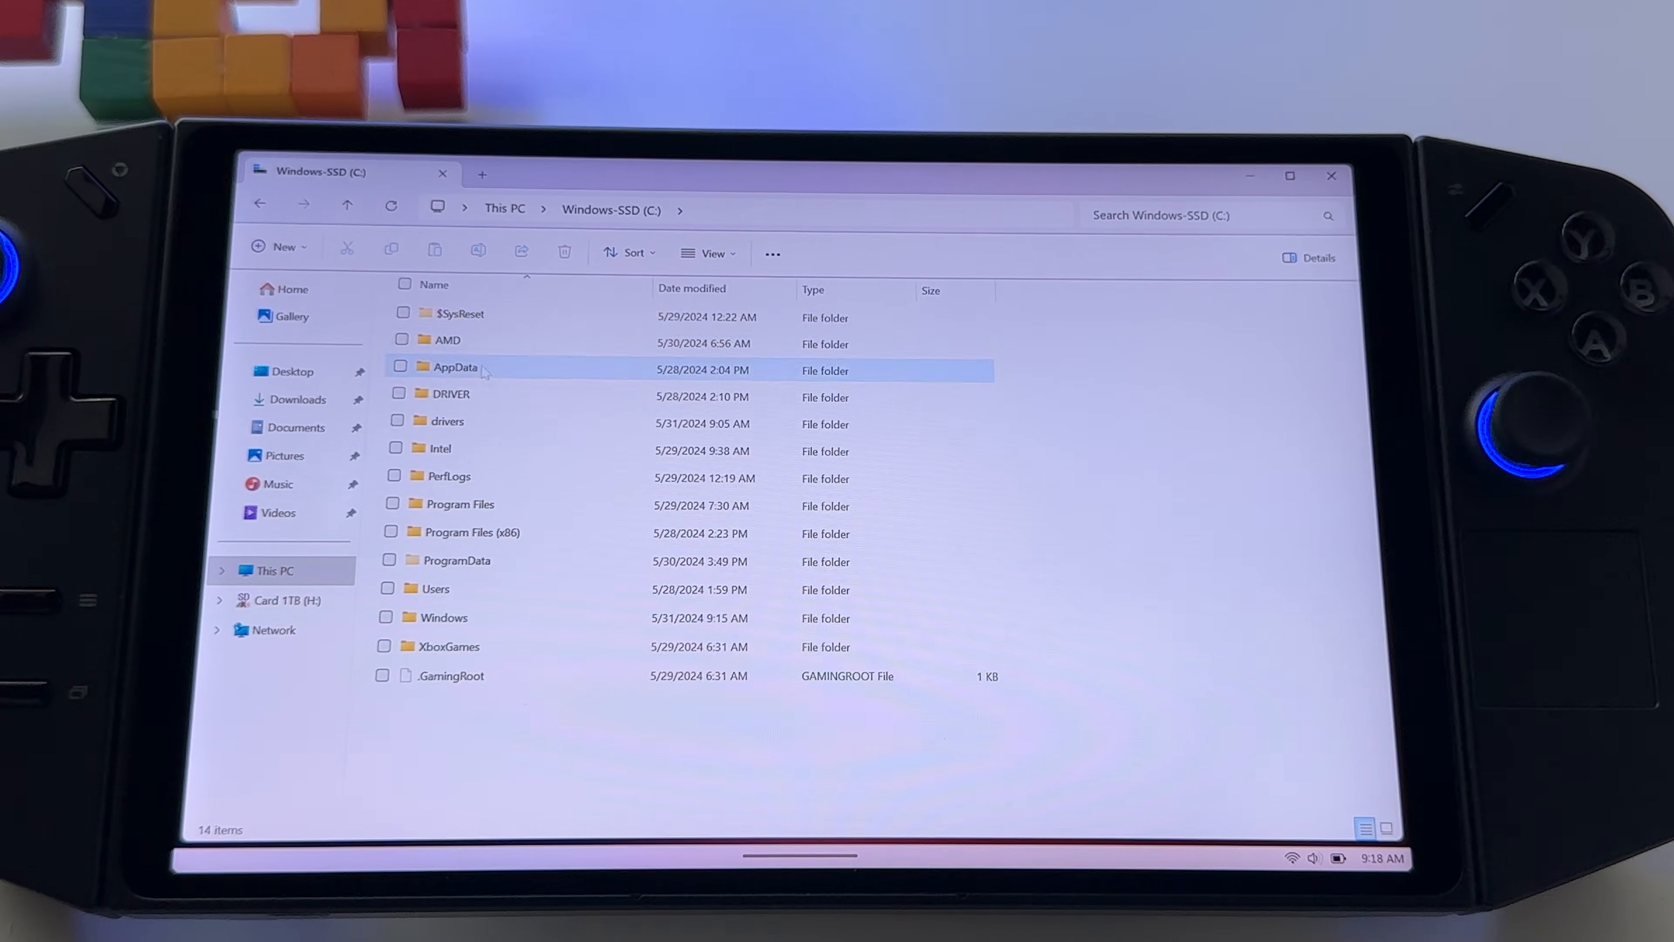
{"action": "left_click", "coordinate": [446, 339]}
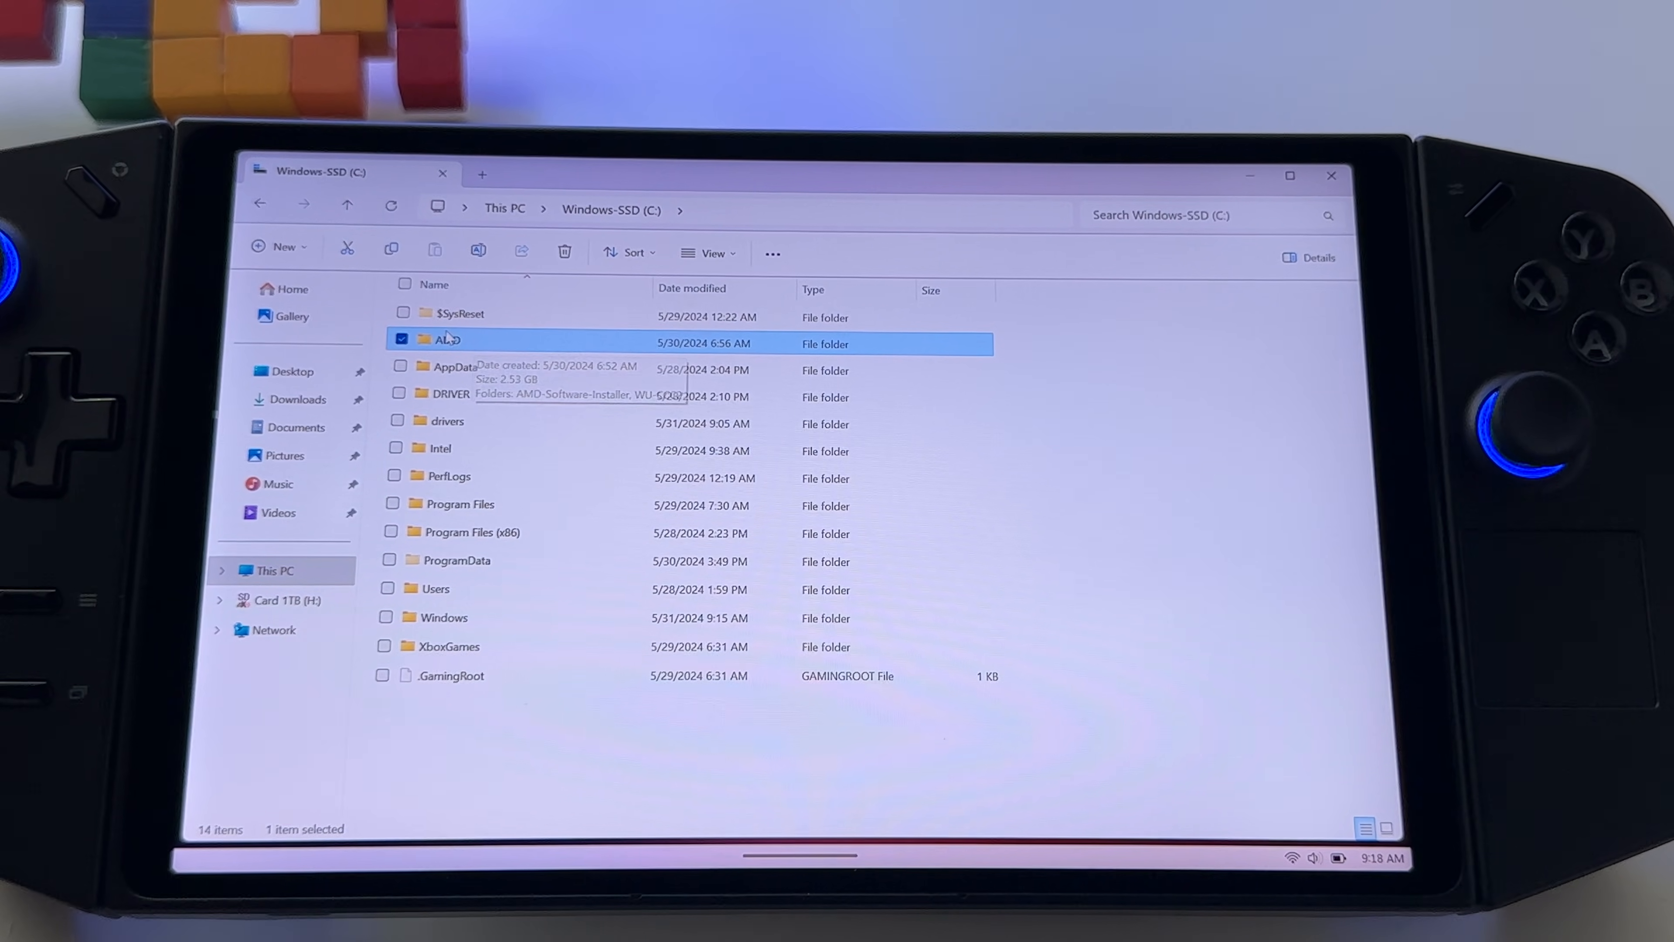
{"action": "double_click", "coordinate": [445, 343]}
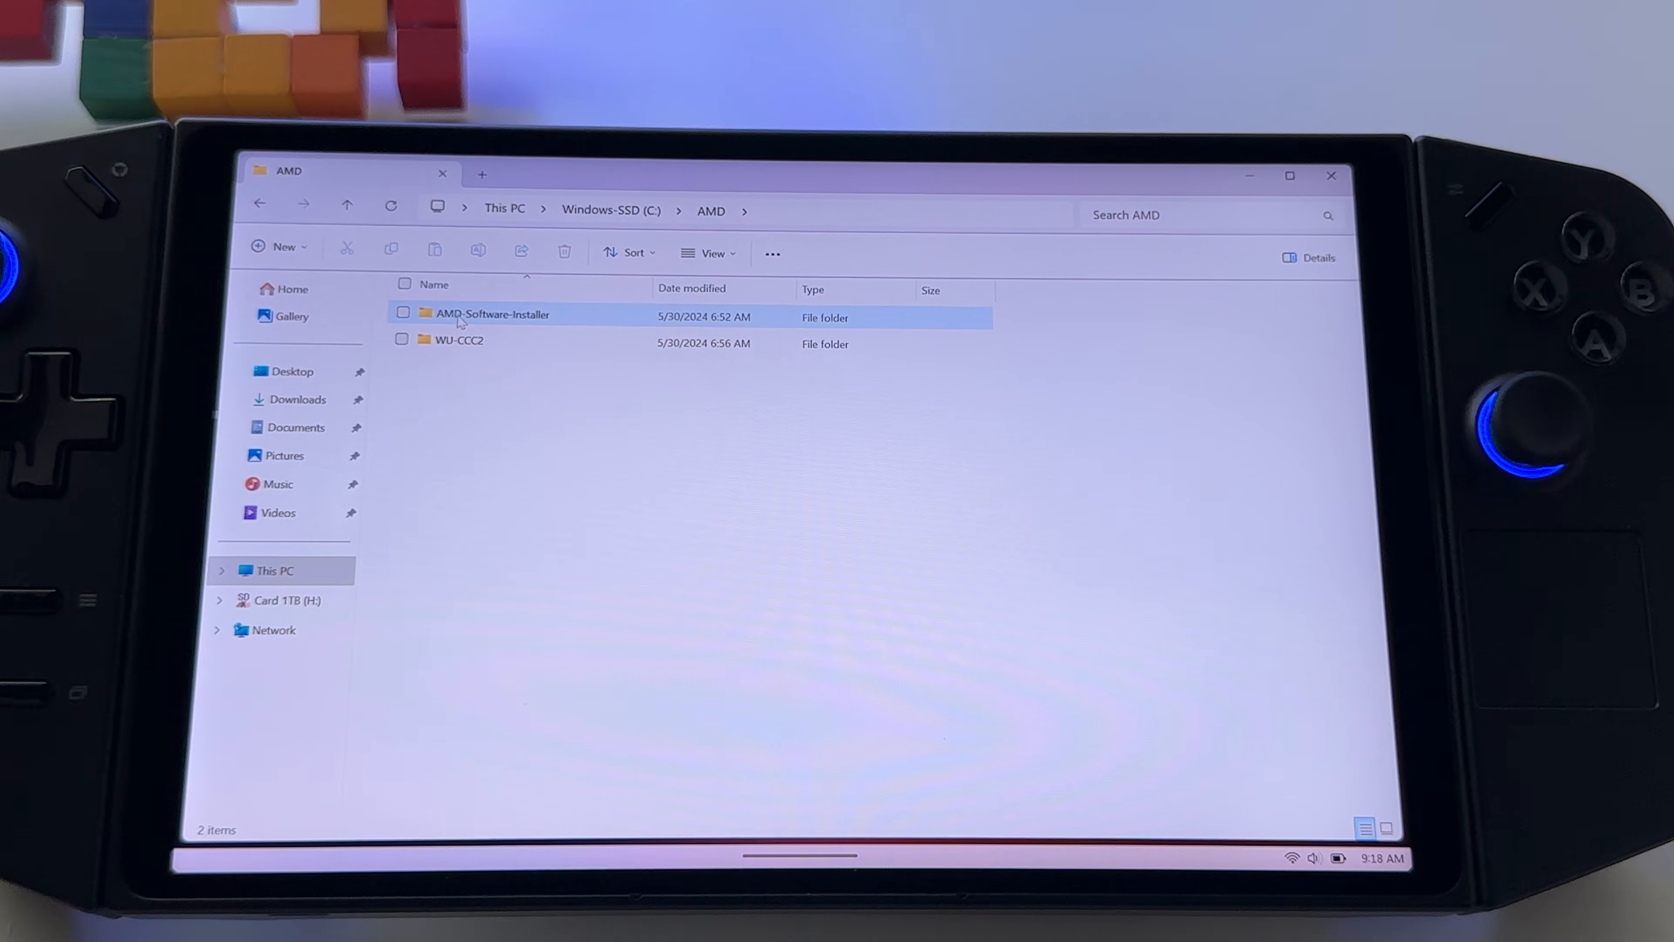
{"action": "double_click", "coordinate": [491, 317]}
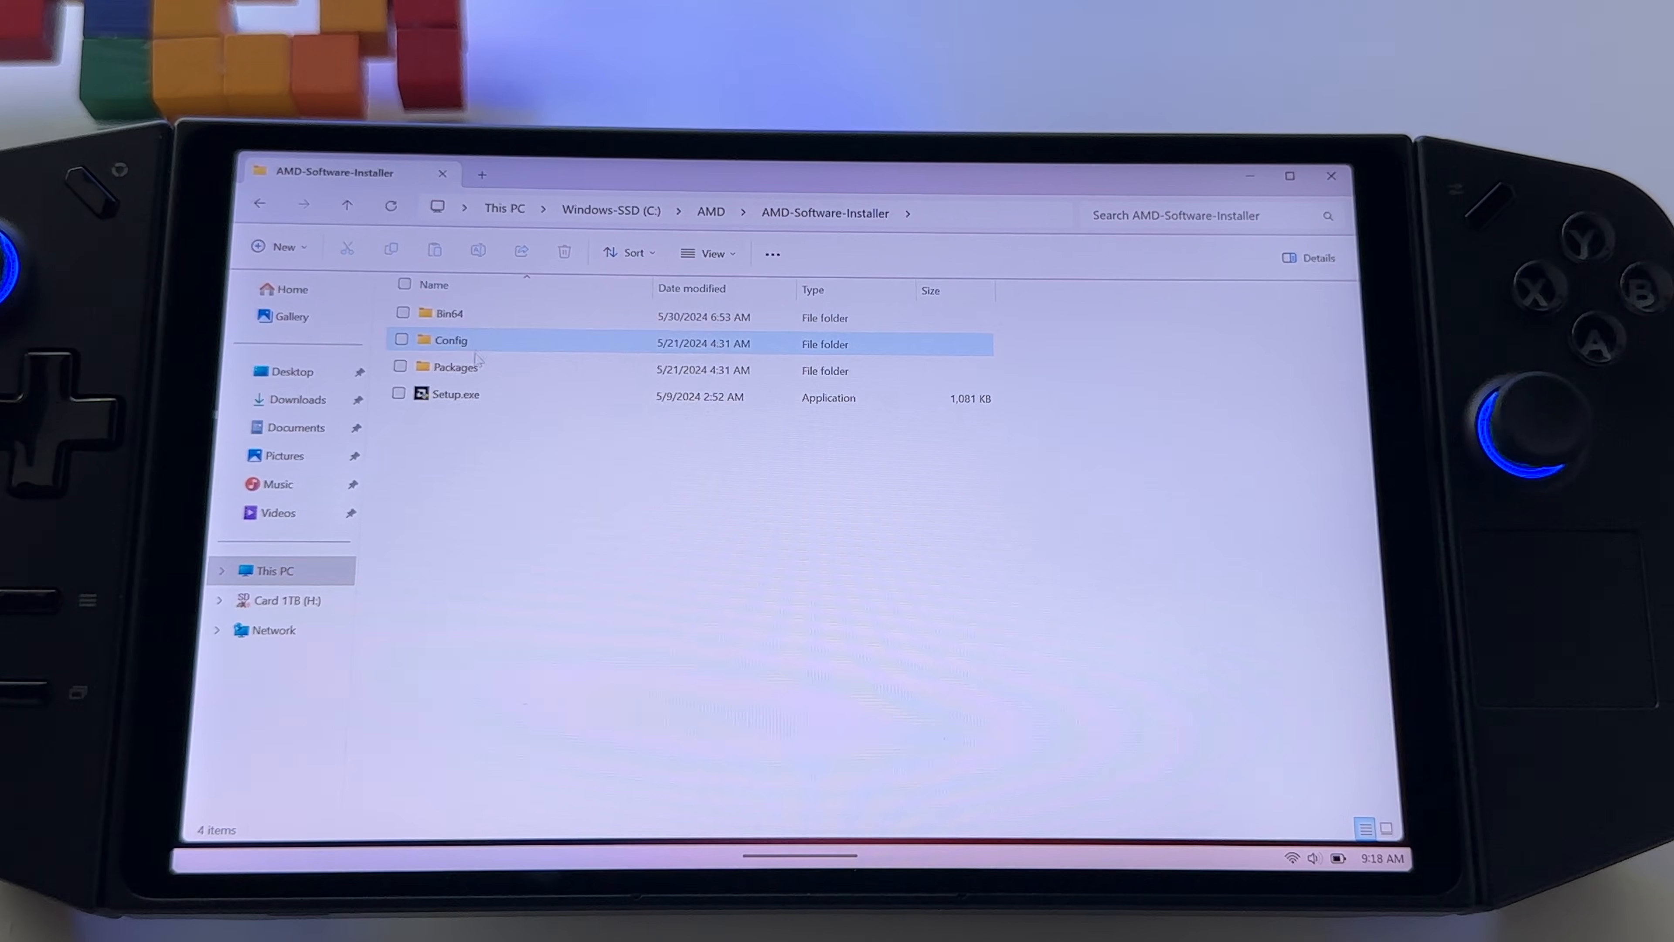
Step: Drill through Packages\Drivers\Display into WT6A_INF and select the B402774 folder
{"action": "double_click", "coordinate": [456, 367]}
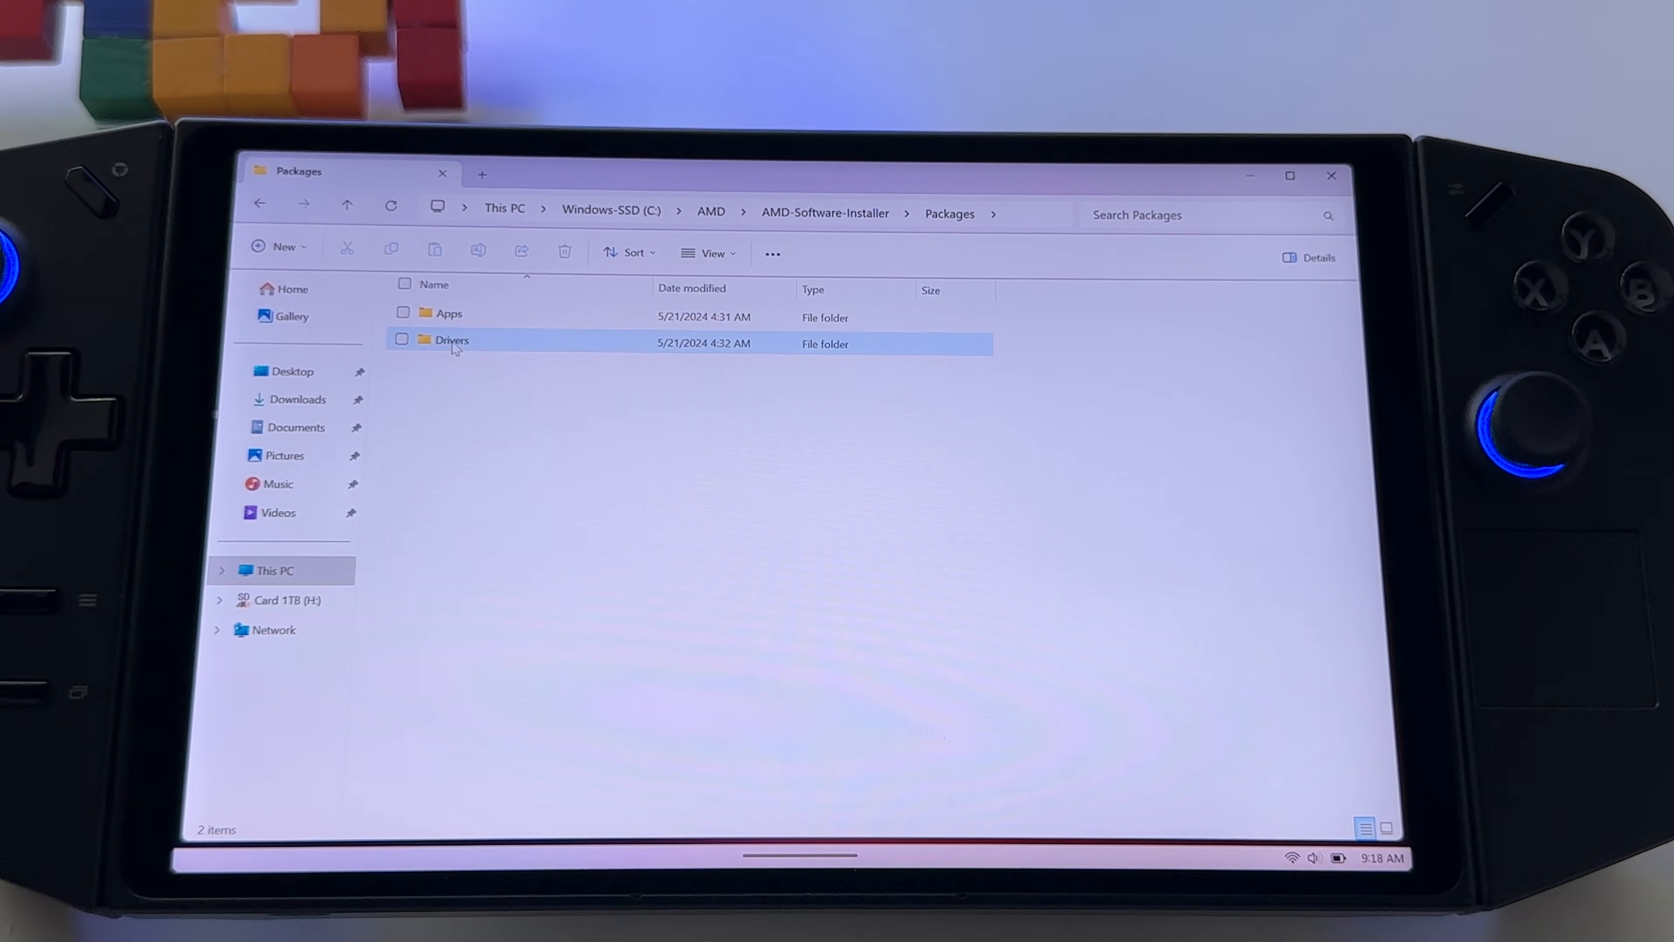
{"action": "double_click", "coordinate": [452, 339]}
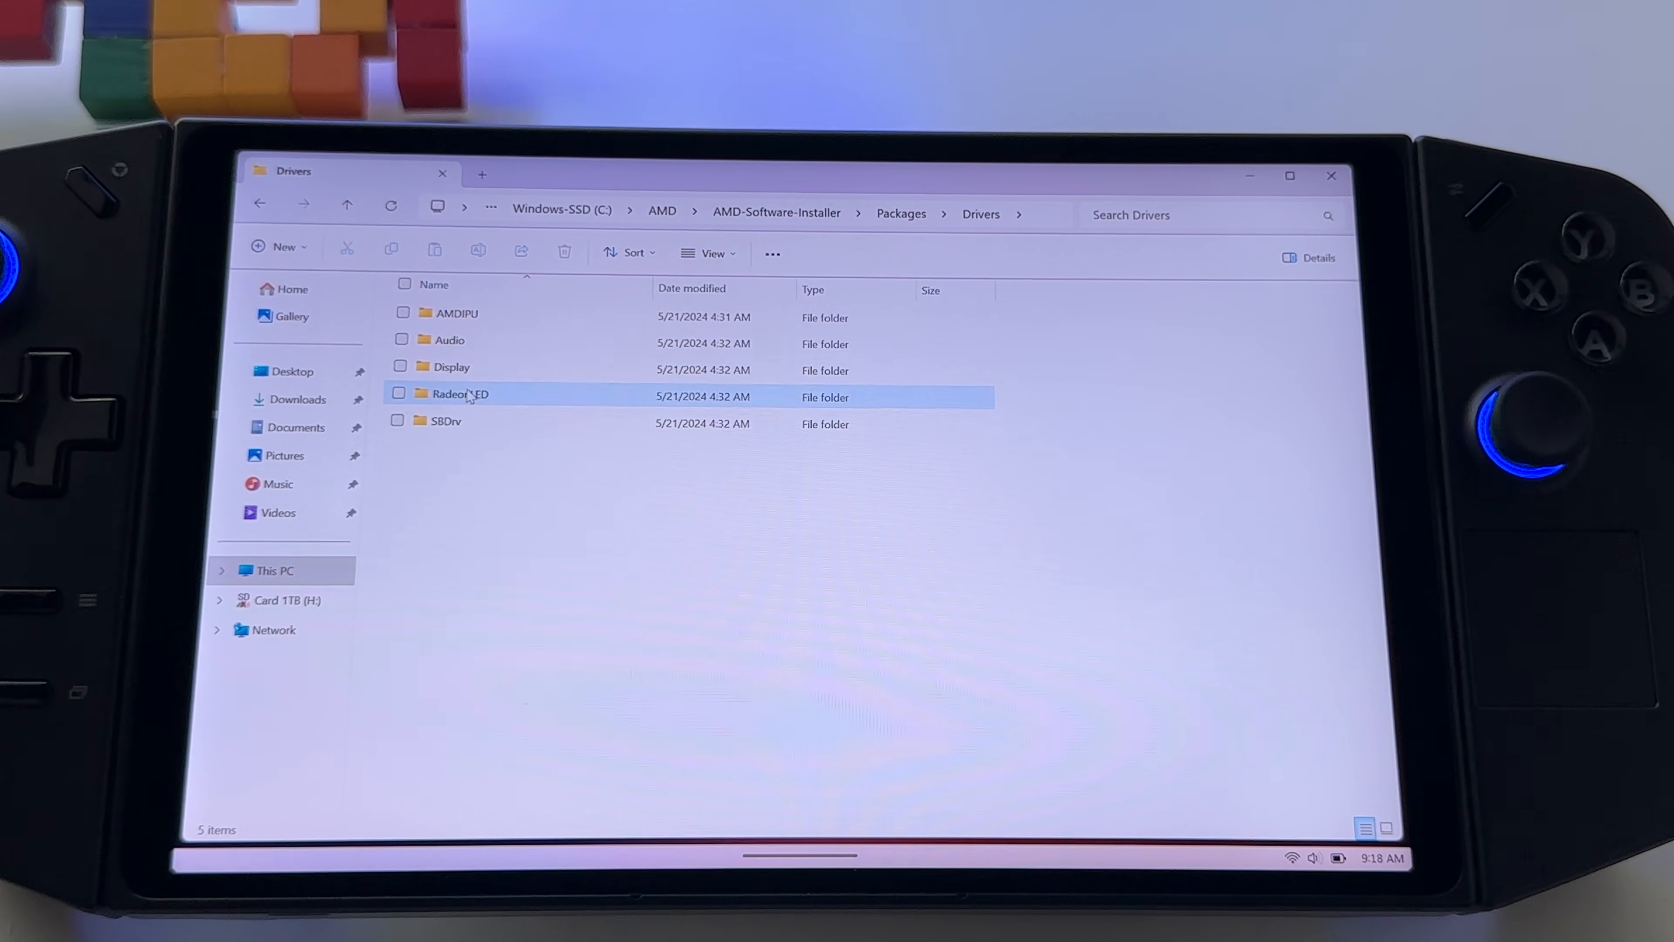
{"action": "double_click", "coordinate": [451, 366]}
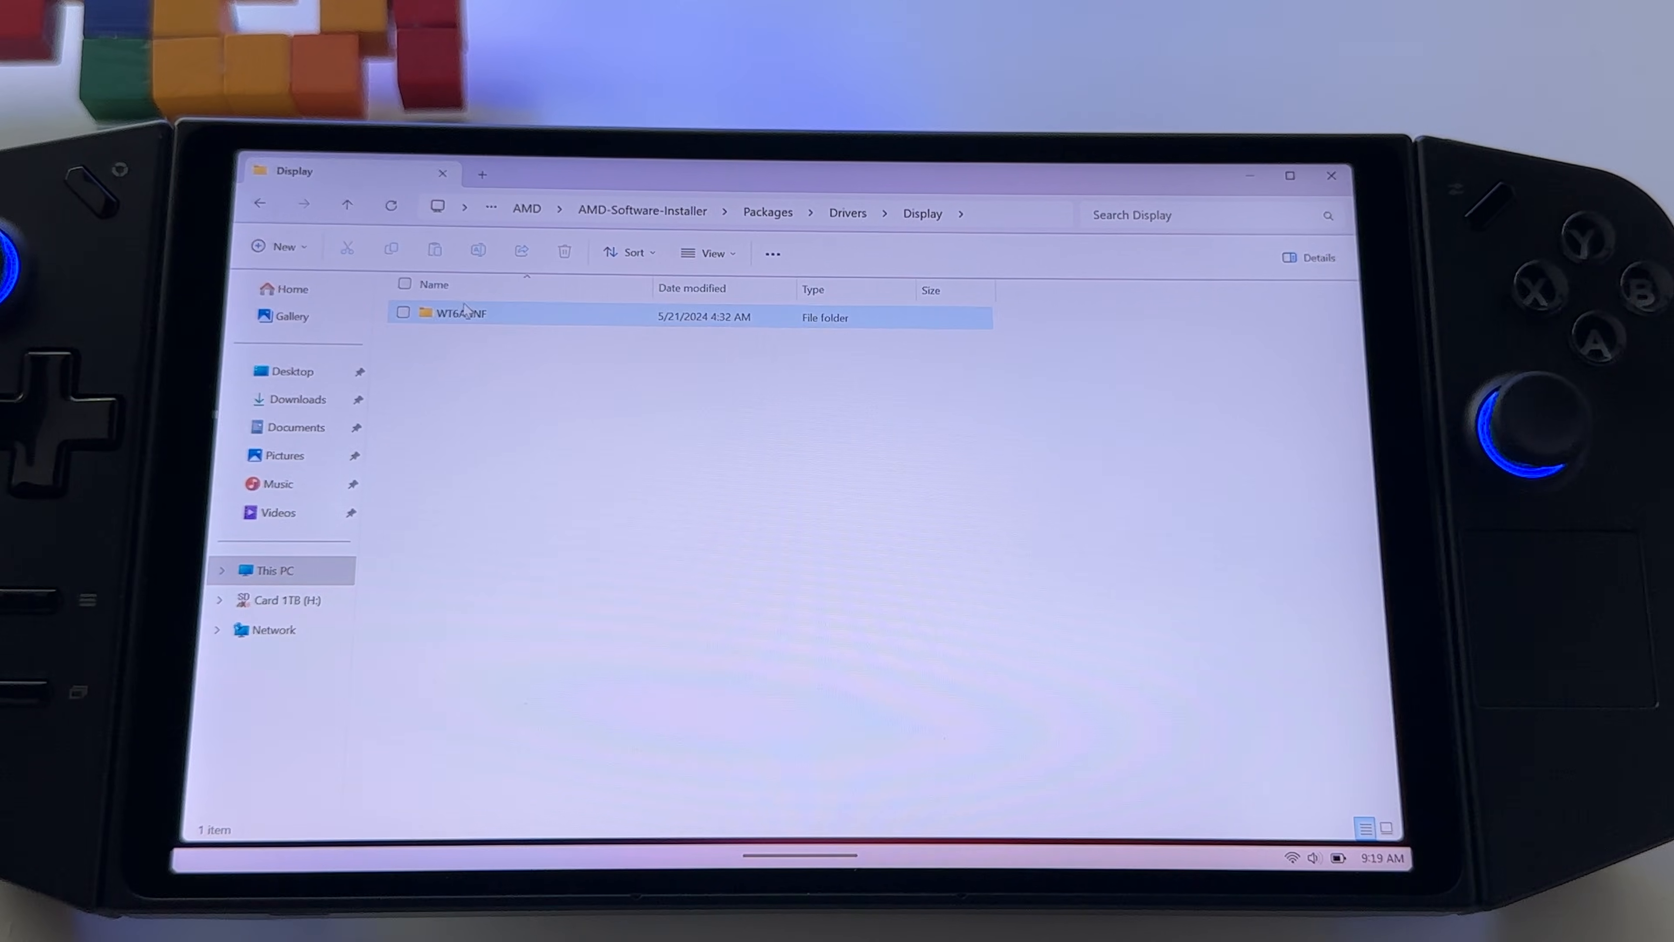
{"action": "double_click", "coordinate": [460, 313]}
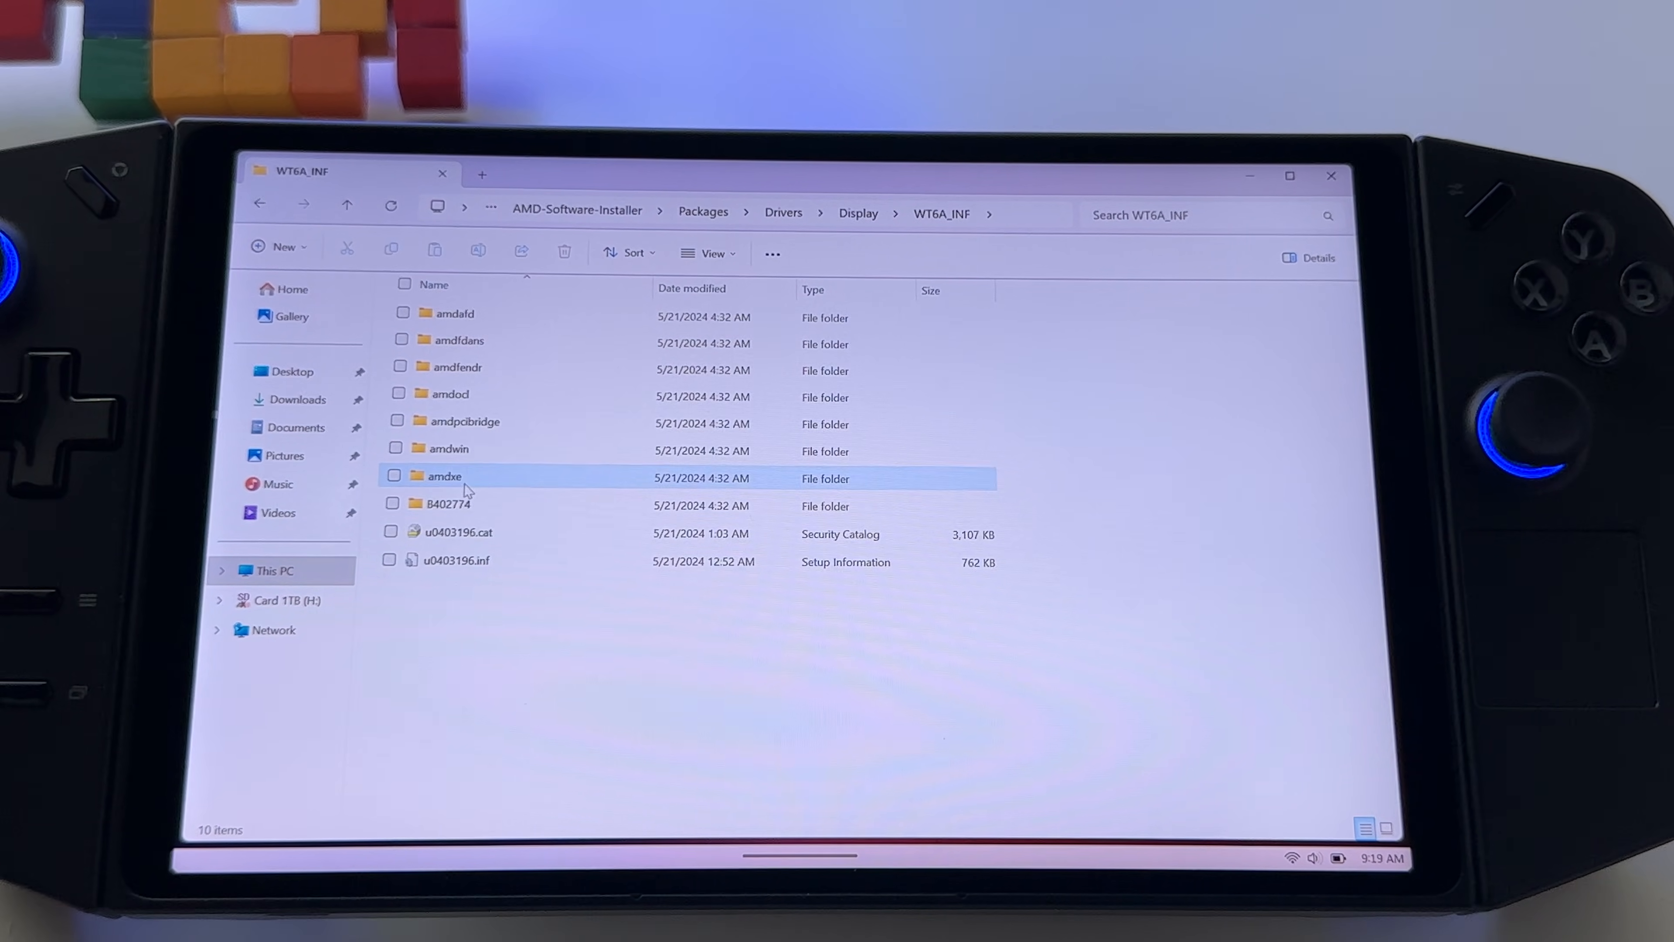
{"action": "left_click", "coordinate": [449, 504]}
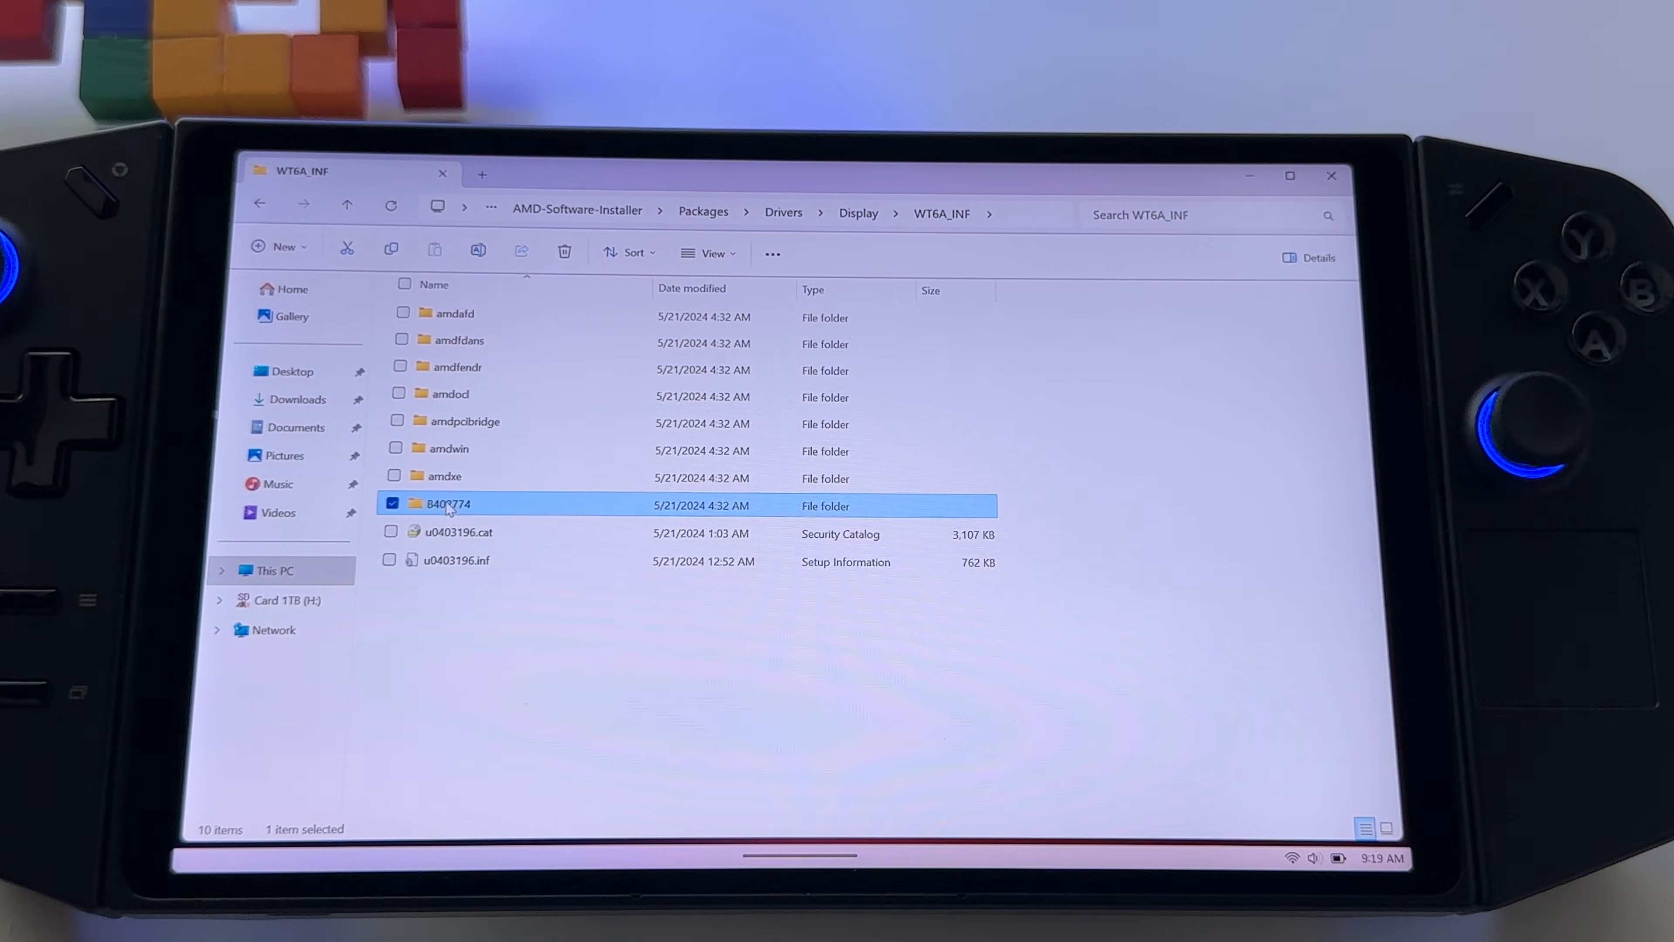
Step: Look through the B402774 folder's driver files such as amdkmdag.sys and the DLLs
{"action": "double_click", "coordinate": [447, 504]}
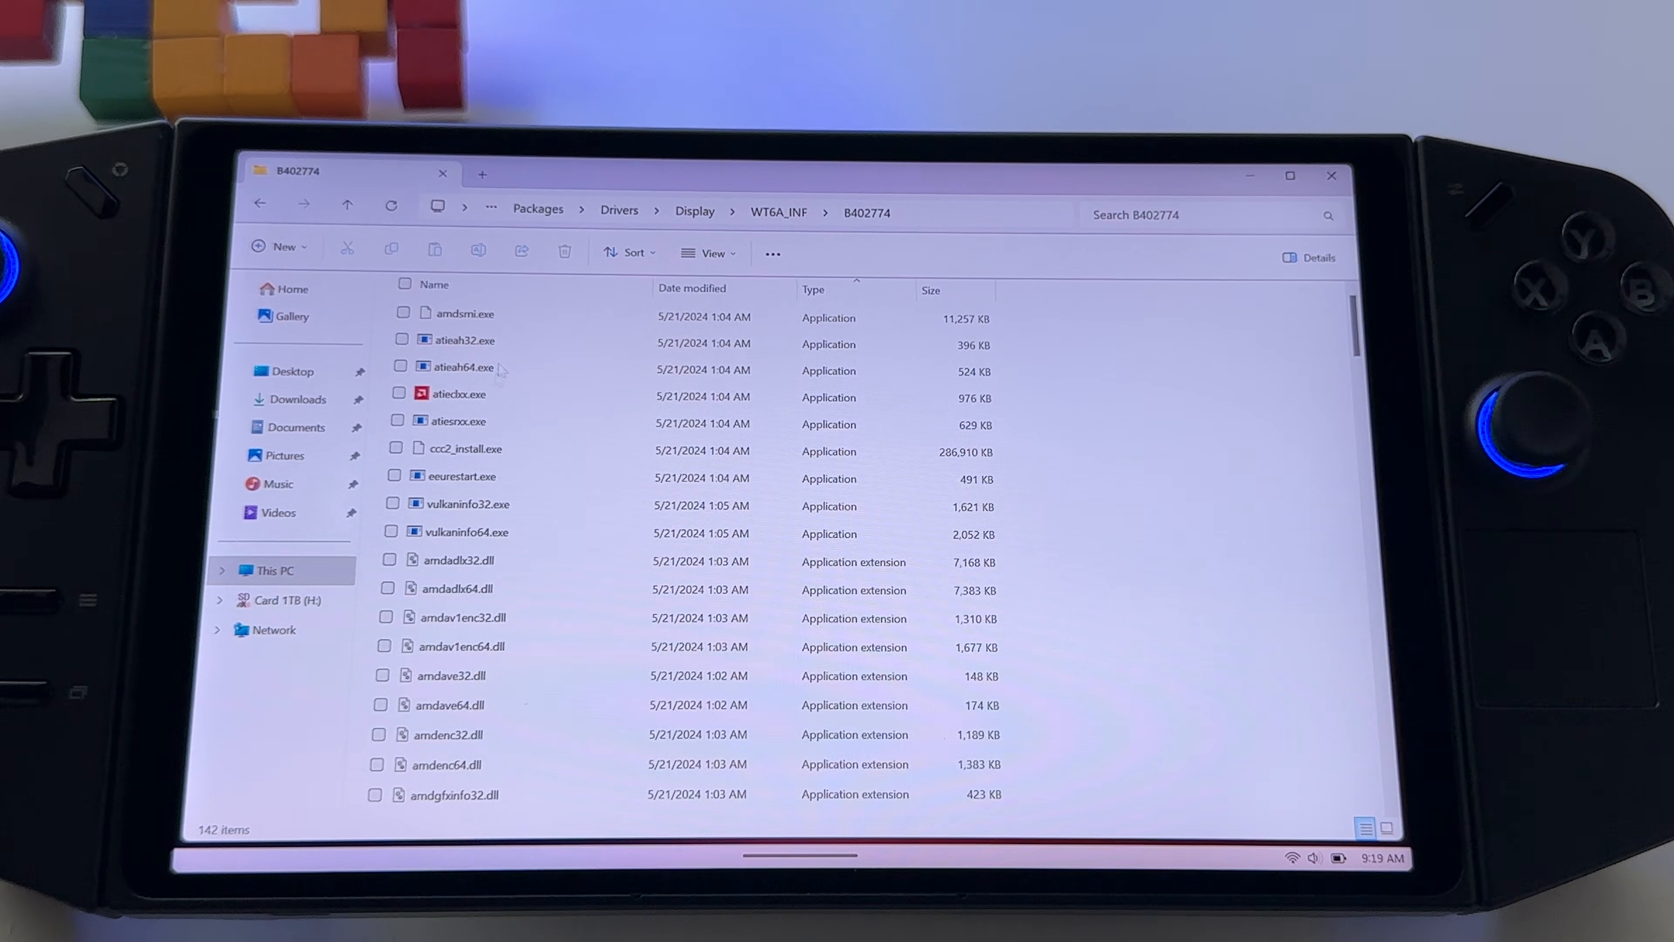
{"action": "left_click", "coordinate": [815, 290]}
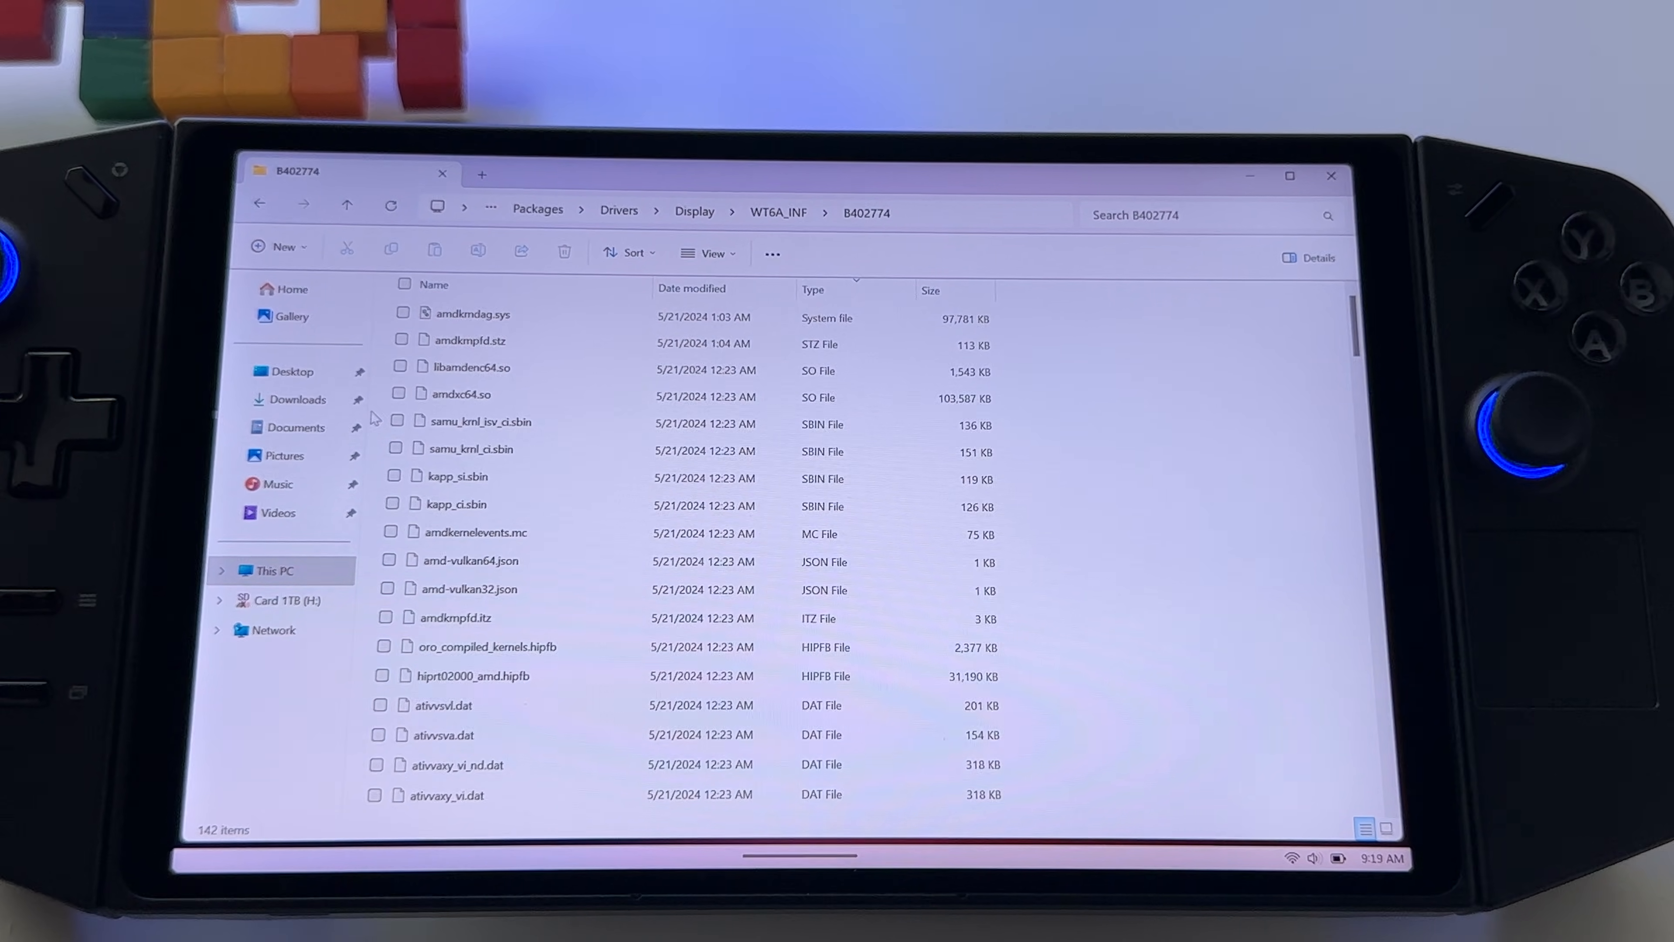
{"action": "scroll", "scroll_direction": "down", "scroll_amount": 3}
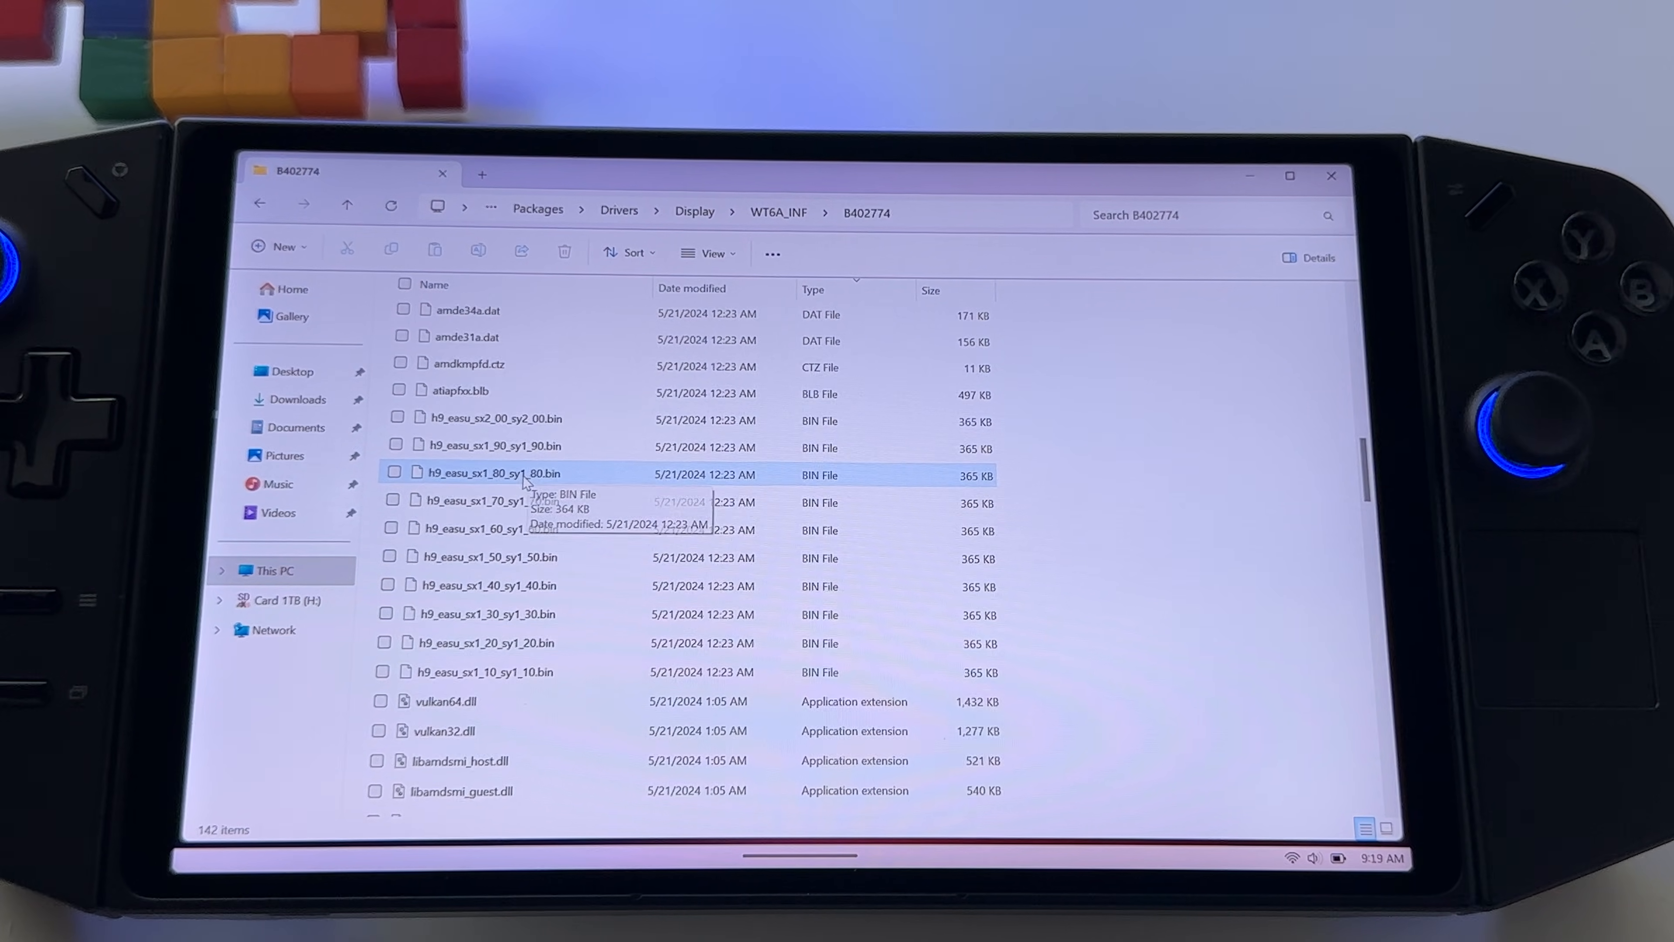
{"action": "scroll", "scroll_direction": "down", "scroll_amount": 3}
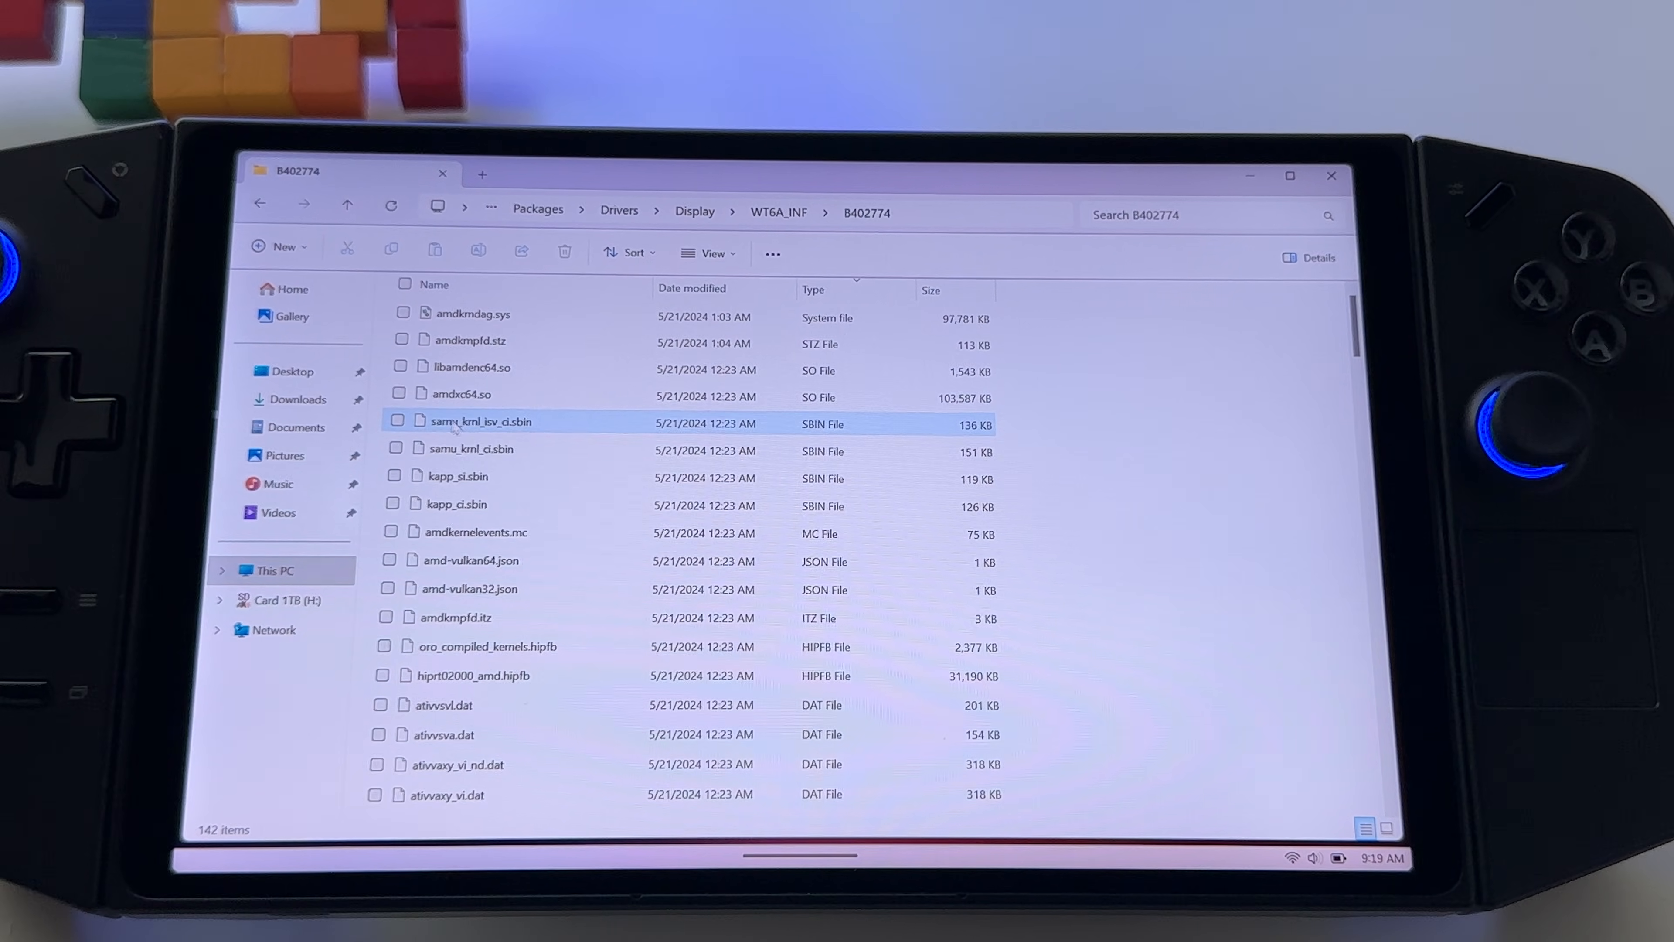
{"action": "left_click", "coordinate": [461, 396]}
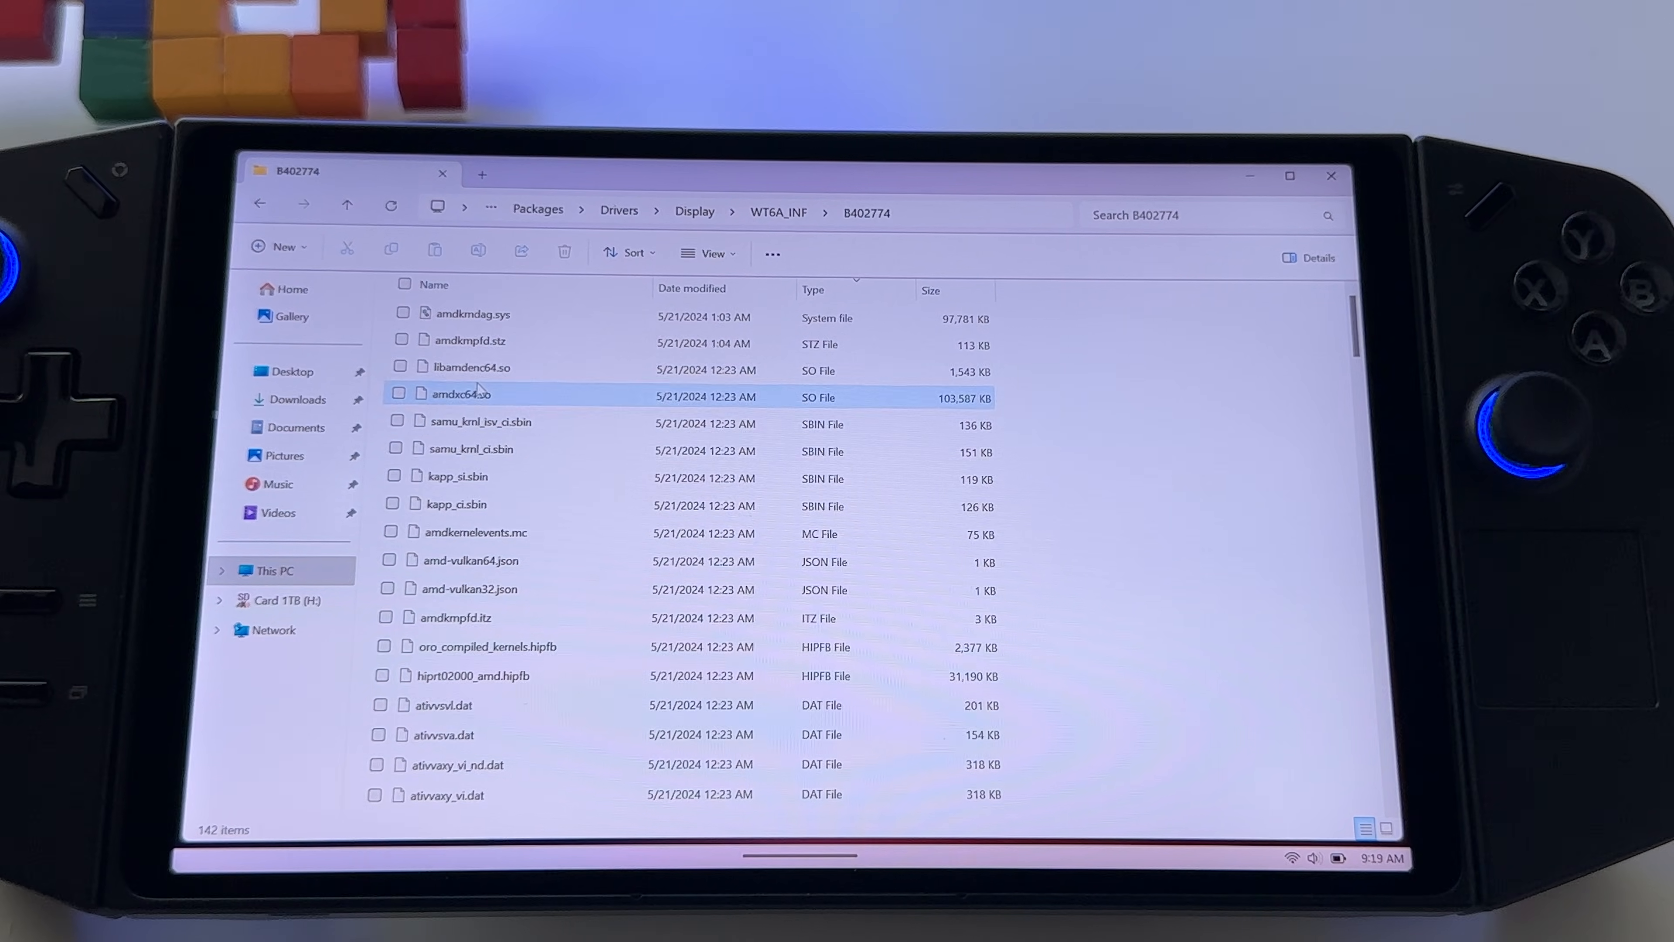
{"action": "left_click", "coordinate": [471, 367]}
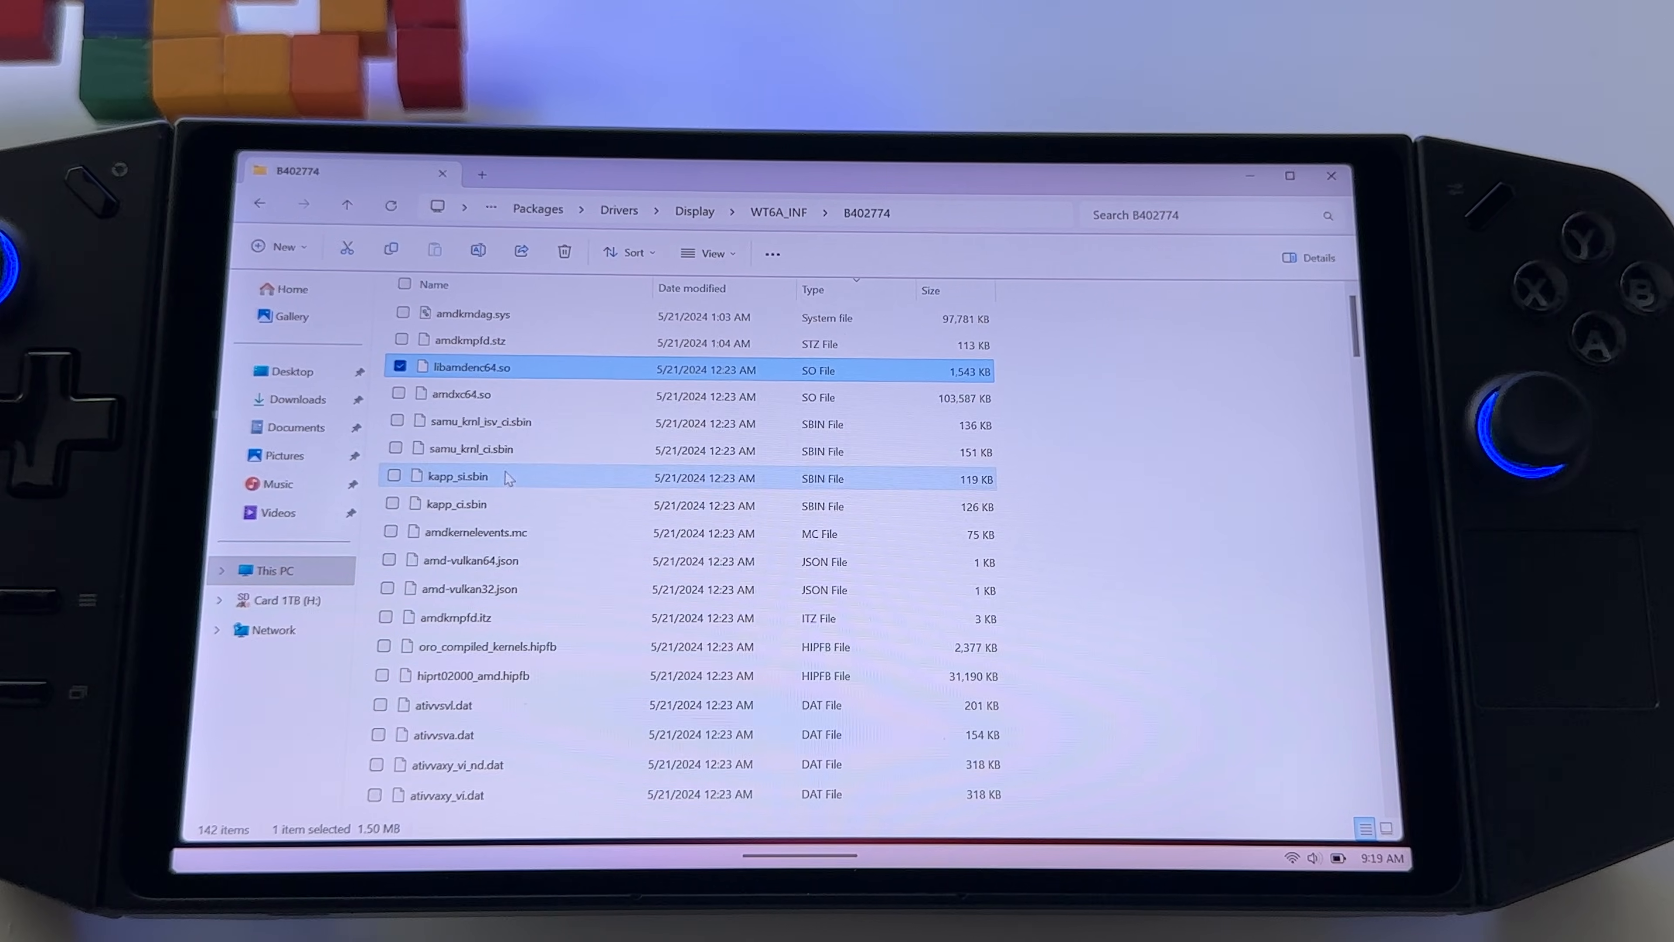
{"action": "mouse_move", "coordinate": [457, 476]}
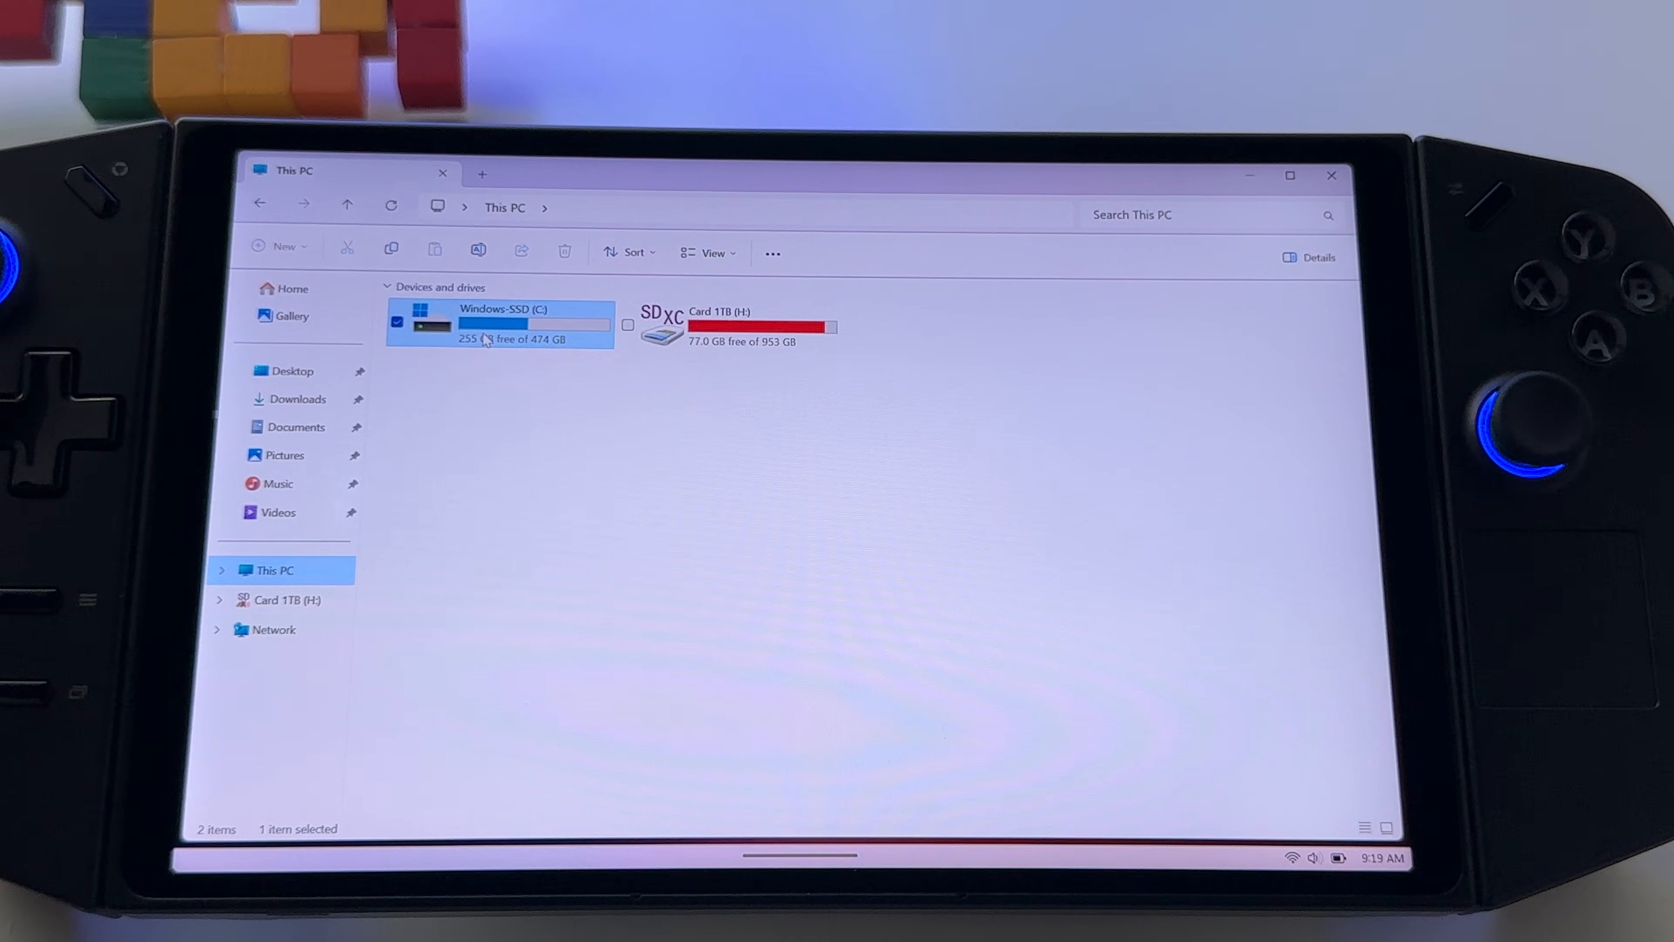
Step: Navigate into C:\drivers\VGA and the Lenovo package's 31.0.24028.1001 folder
{"action": "double_click", "coordinate": [503, 320]}
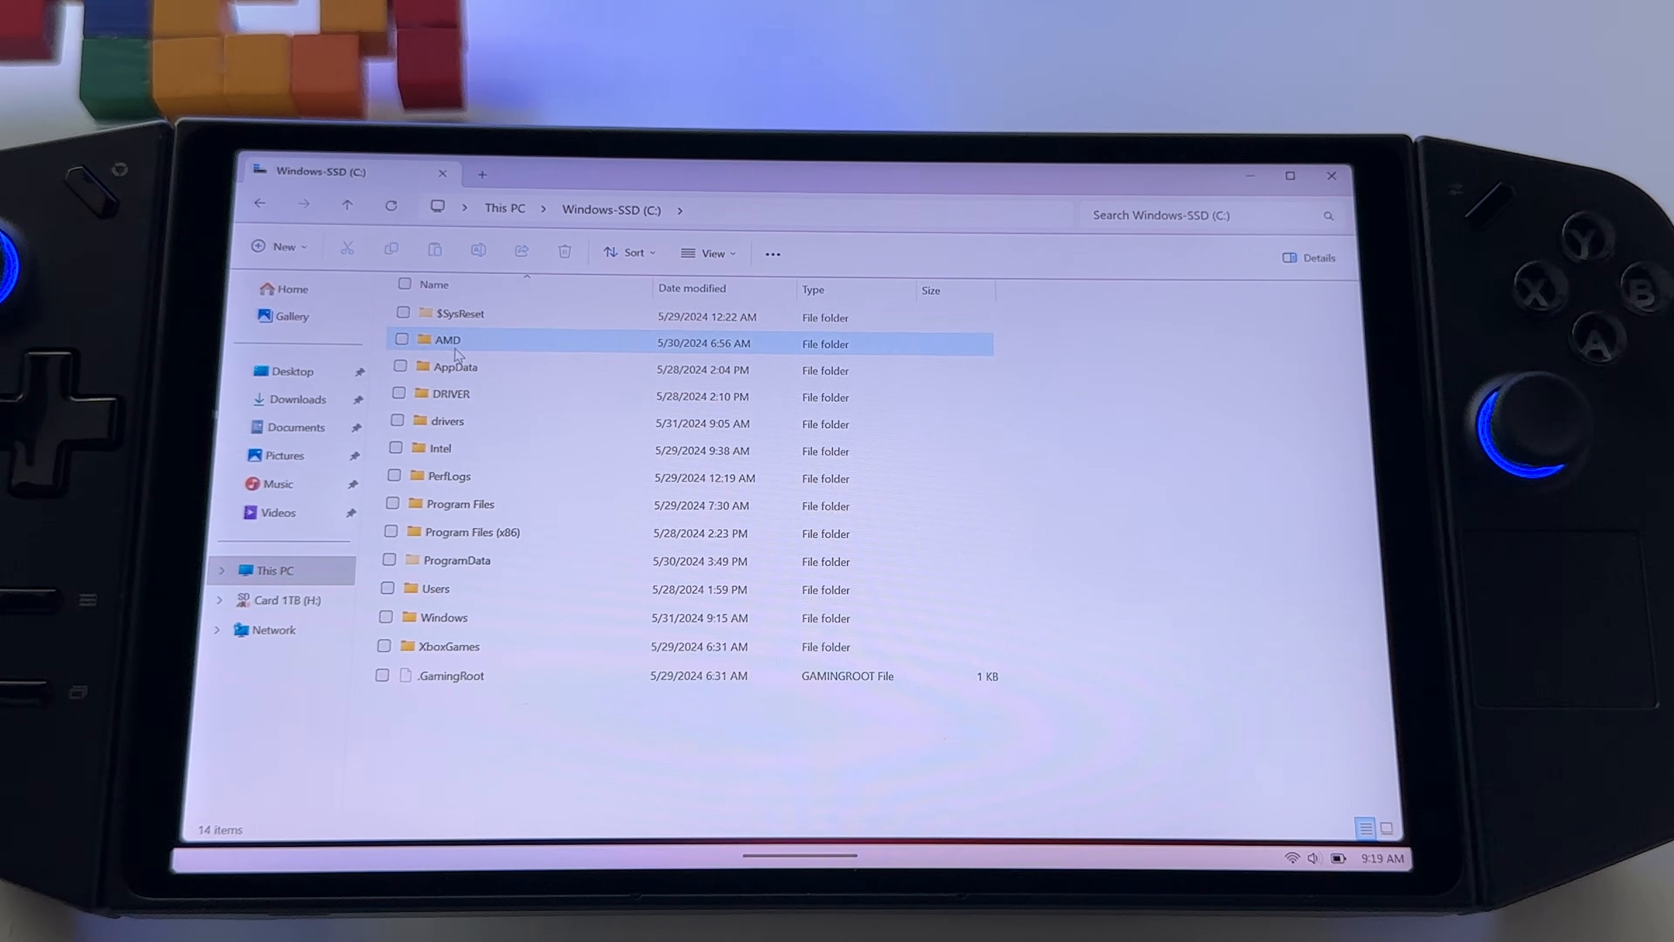
{"action": "double_click", "coordinate": [447, 420]}
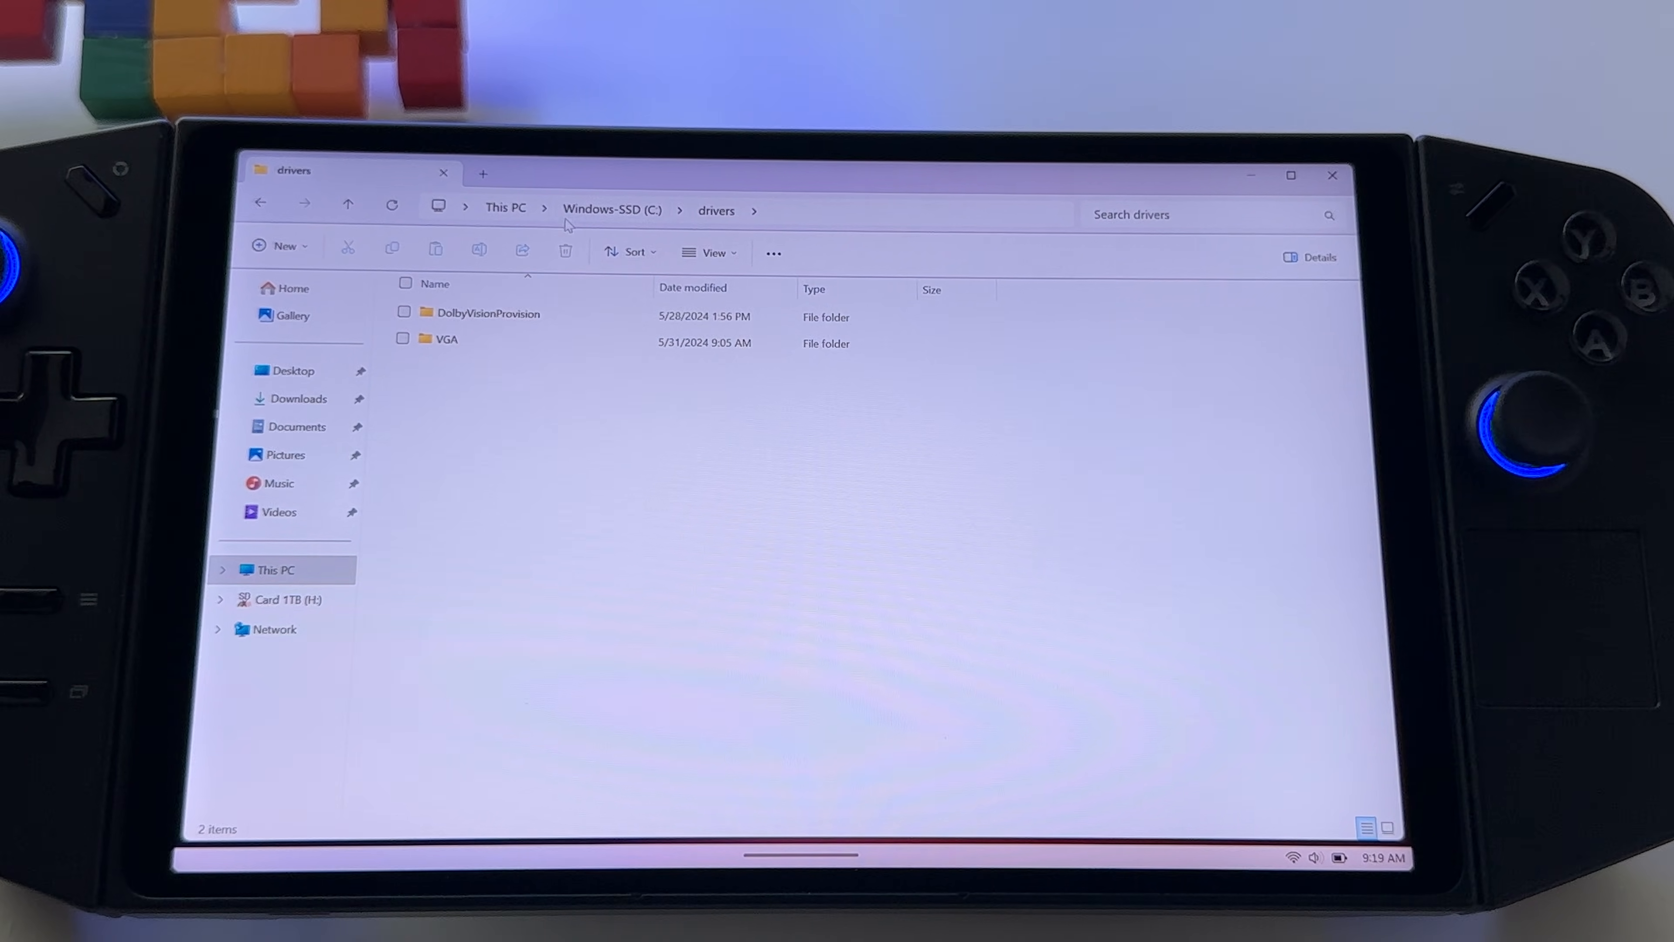
{"action": "left_click", "coordinate": [486, 315]}
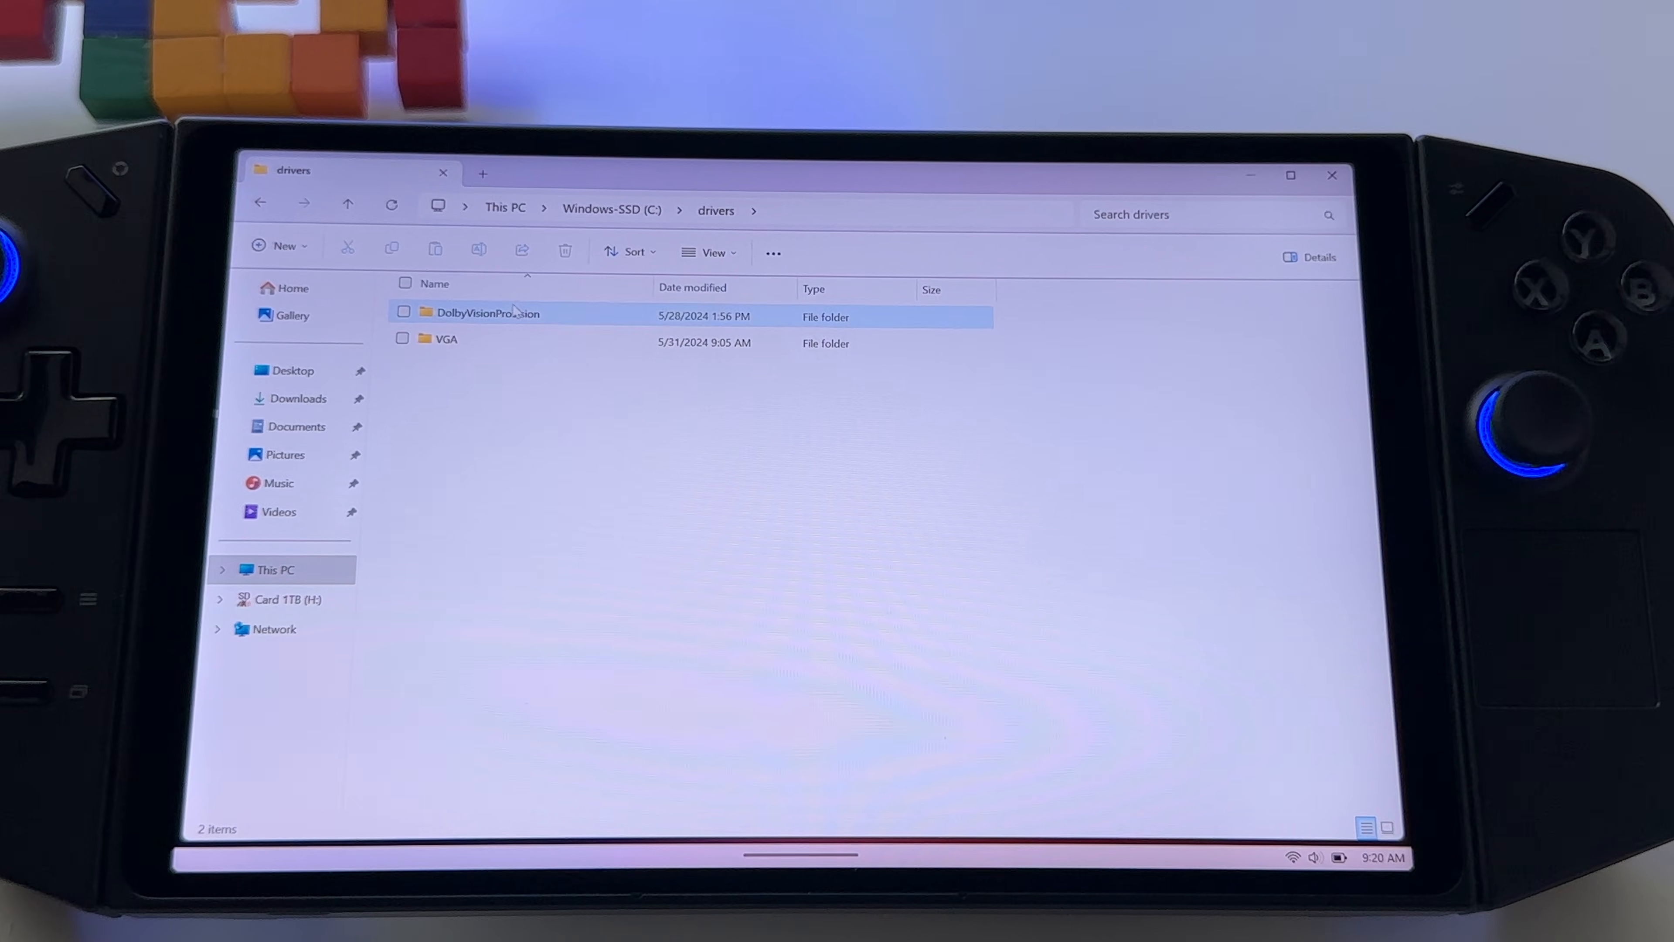
{"action": "double_click", "coordinate": [445, 338]}
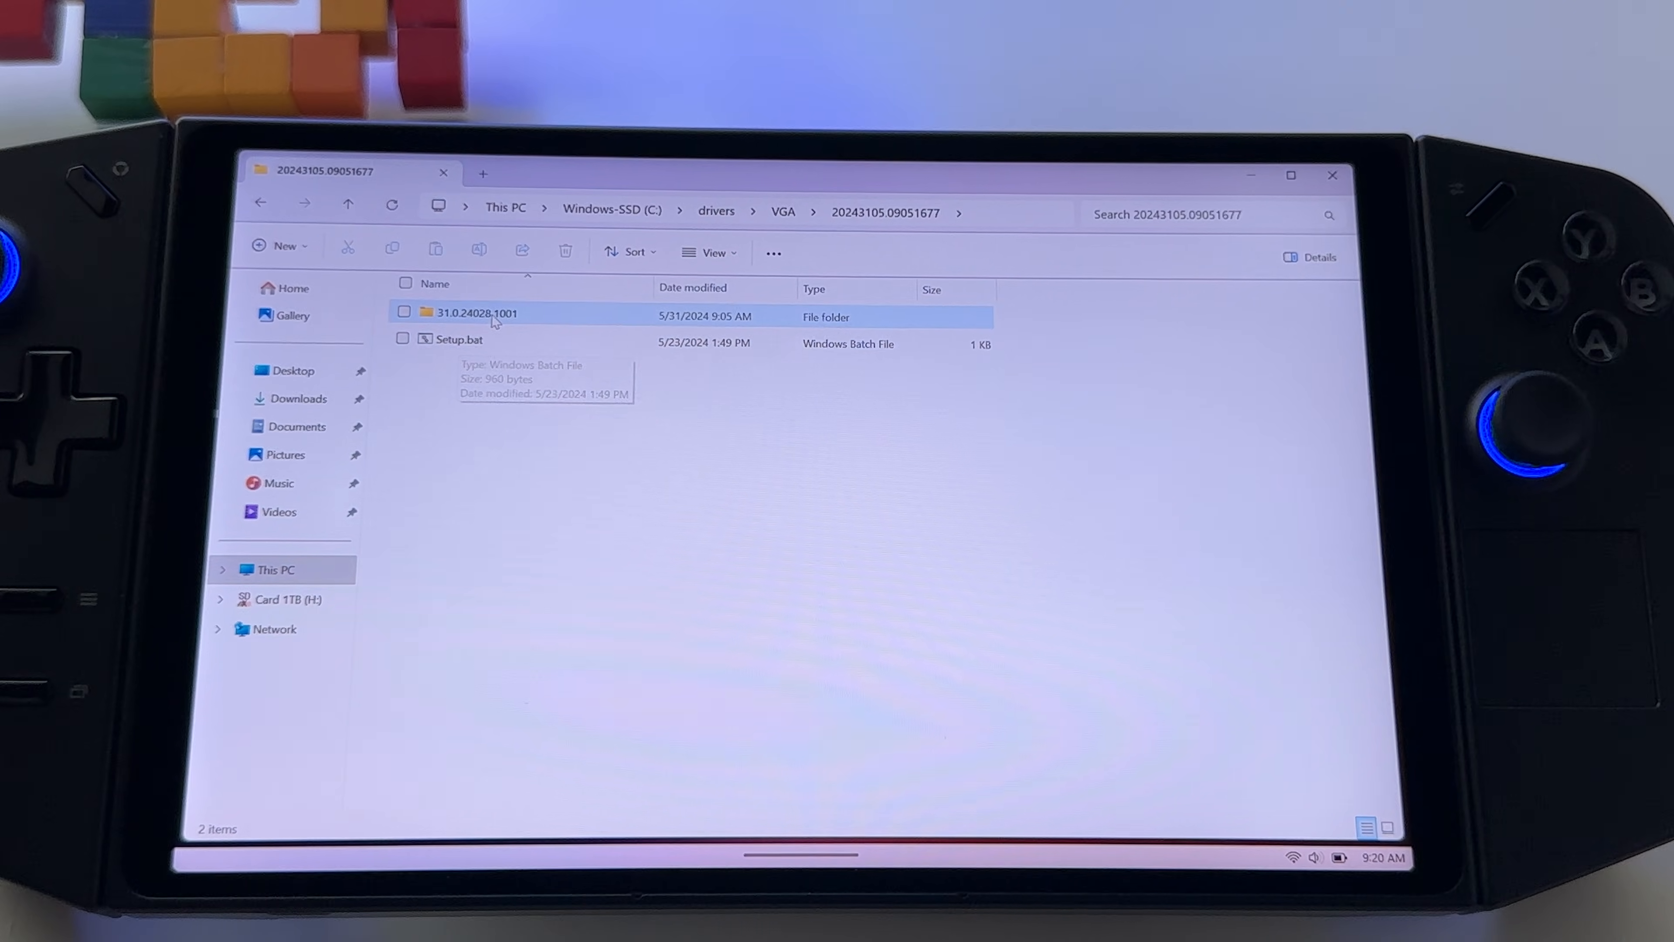
{"action": "double_click", "coordinate": [475, 312]}
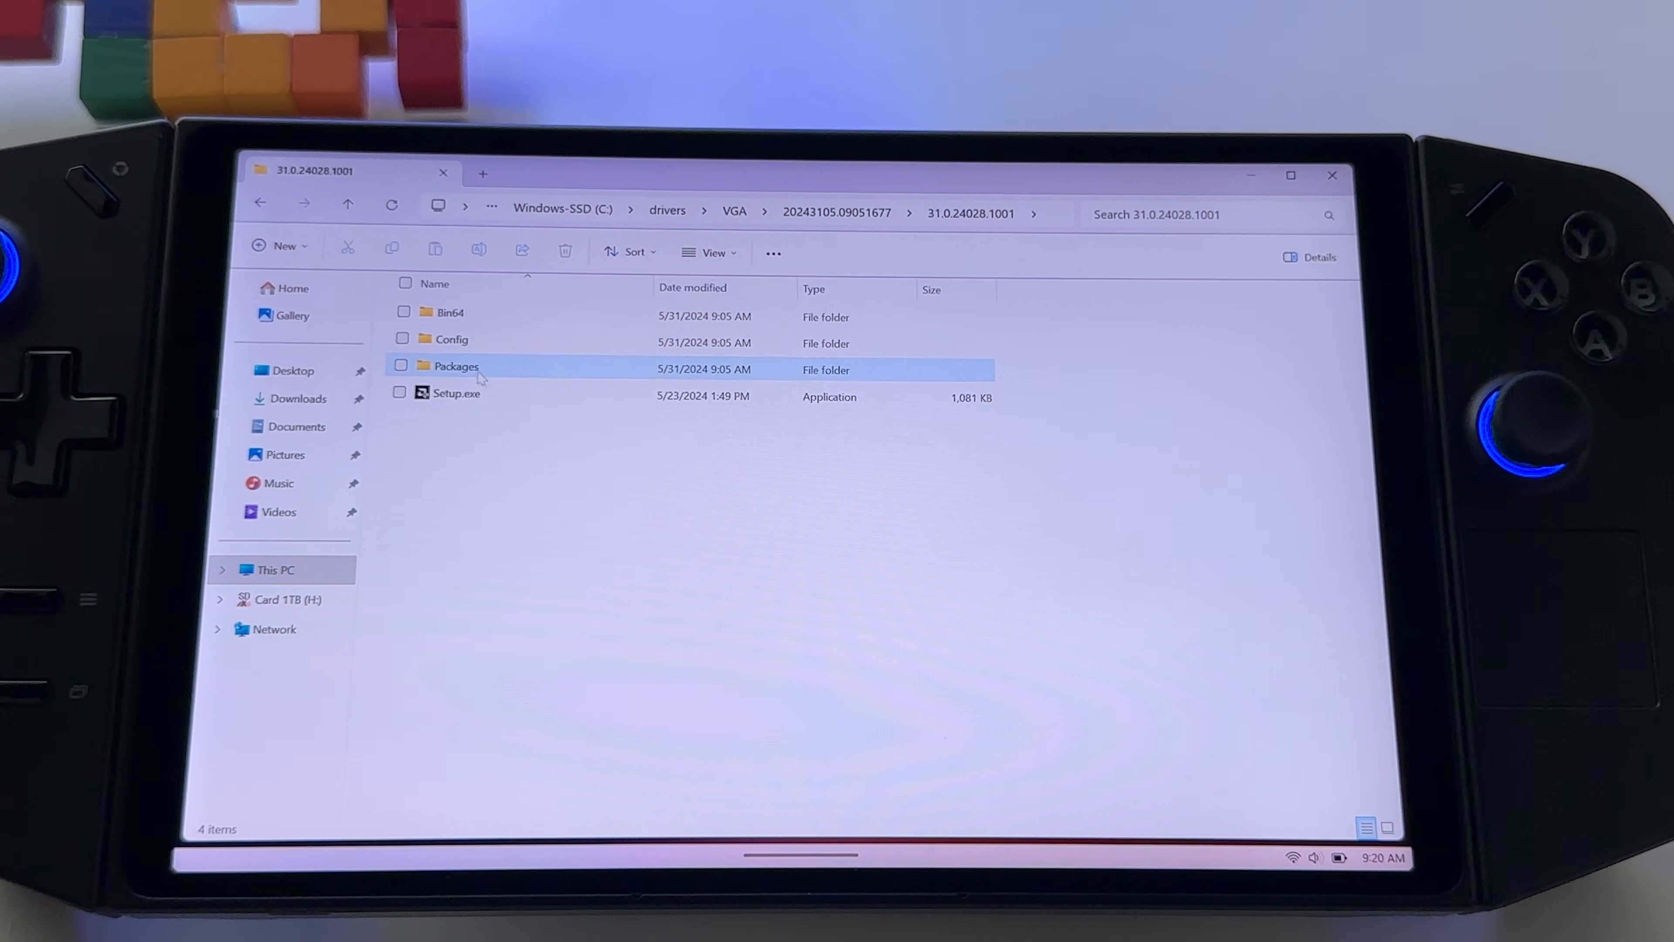
Step: Drill through Packages\Drivers\Display\WT6A_INF into the UWPPair folder
{"action": "double_click", "coordinate": [456, 368]}
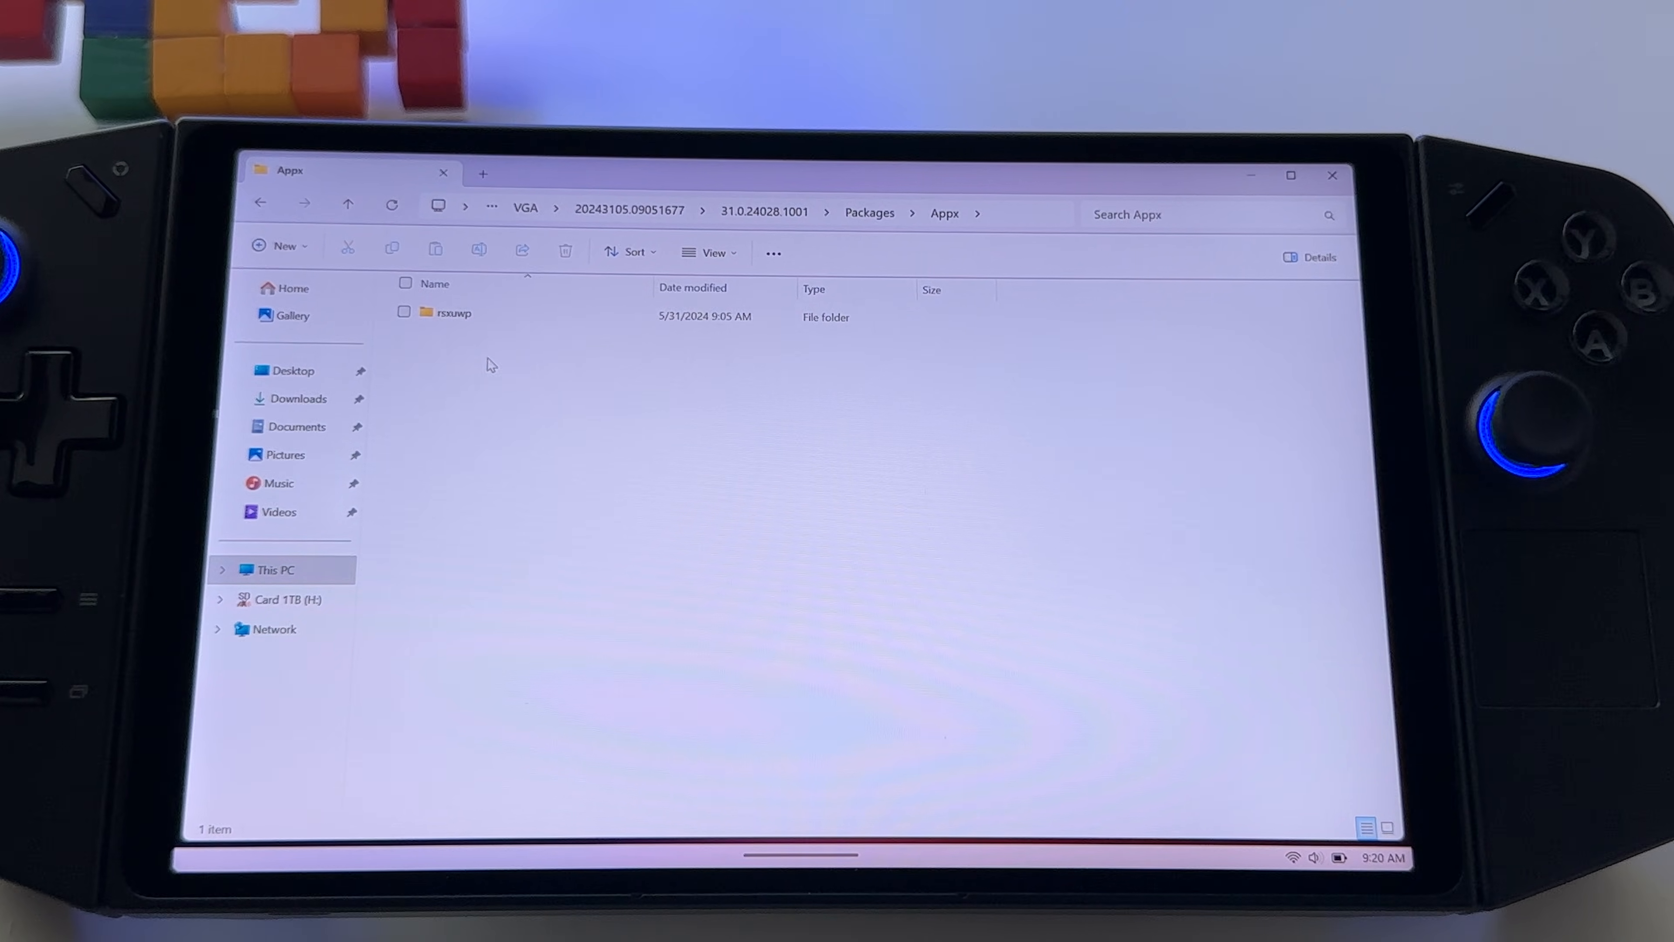
{"action": "double_click", "coordinate": [453, 312]}
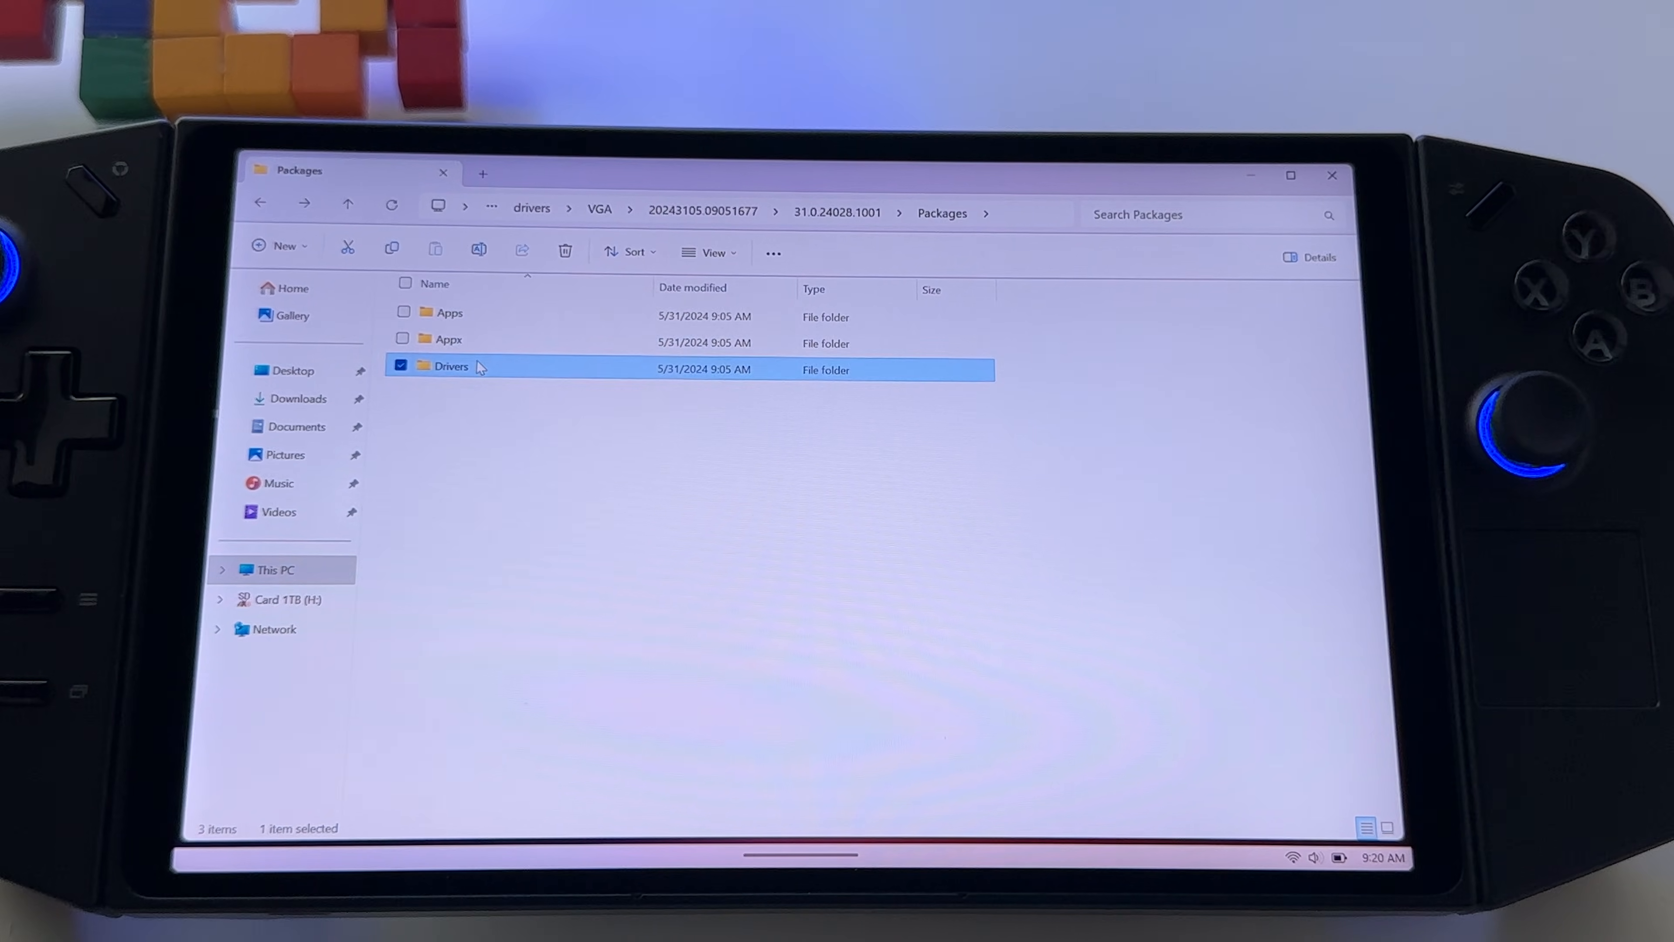
{"action": "double_click", "coordinate": [451, 368]}
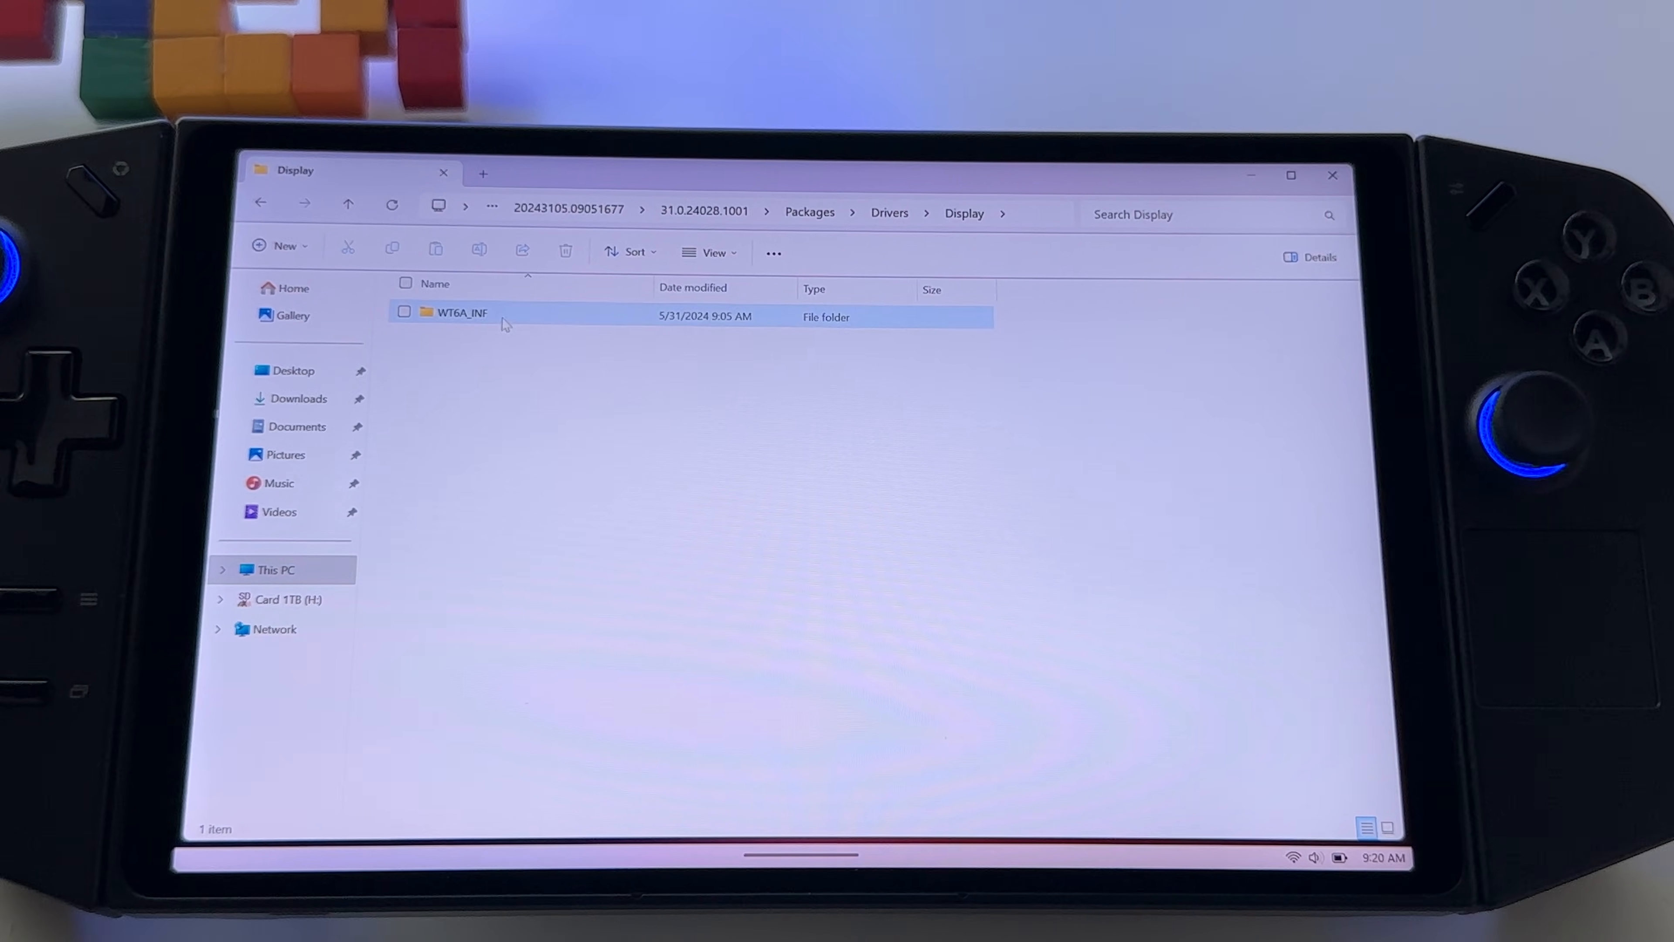
{"action": "double_click", "coordinate": [461, 312]}
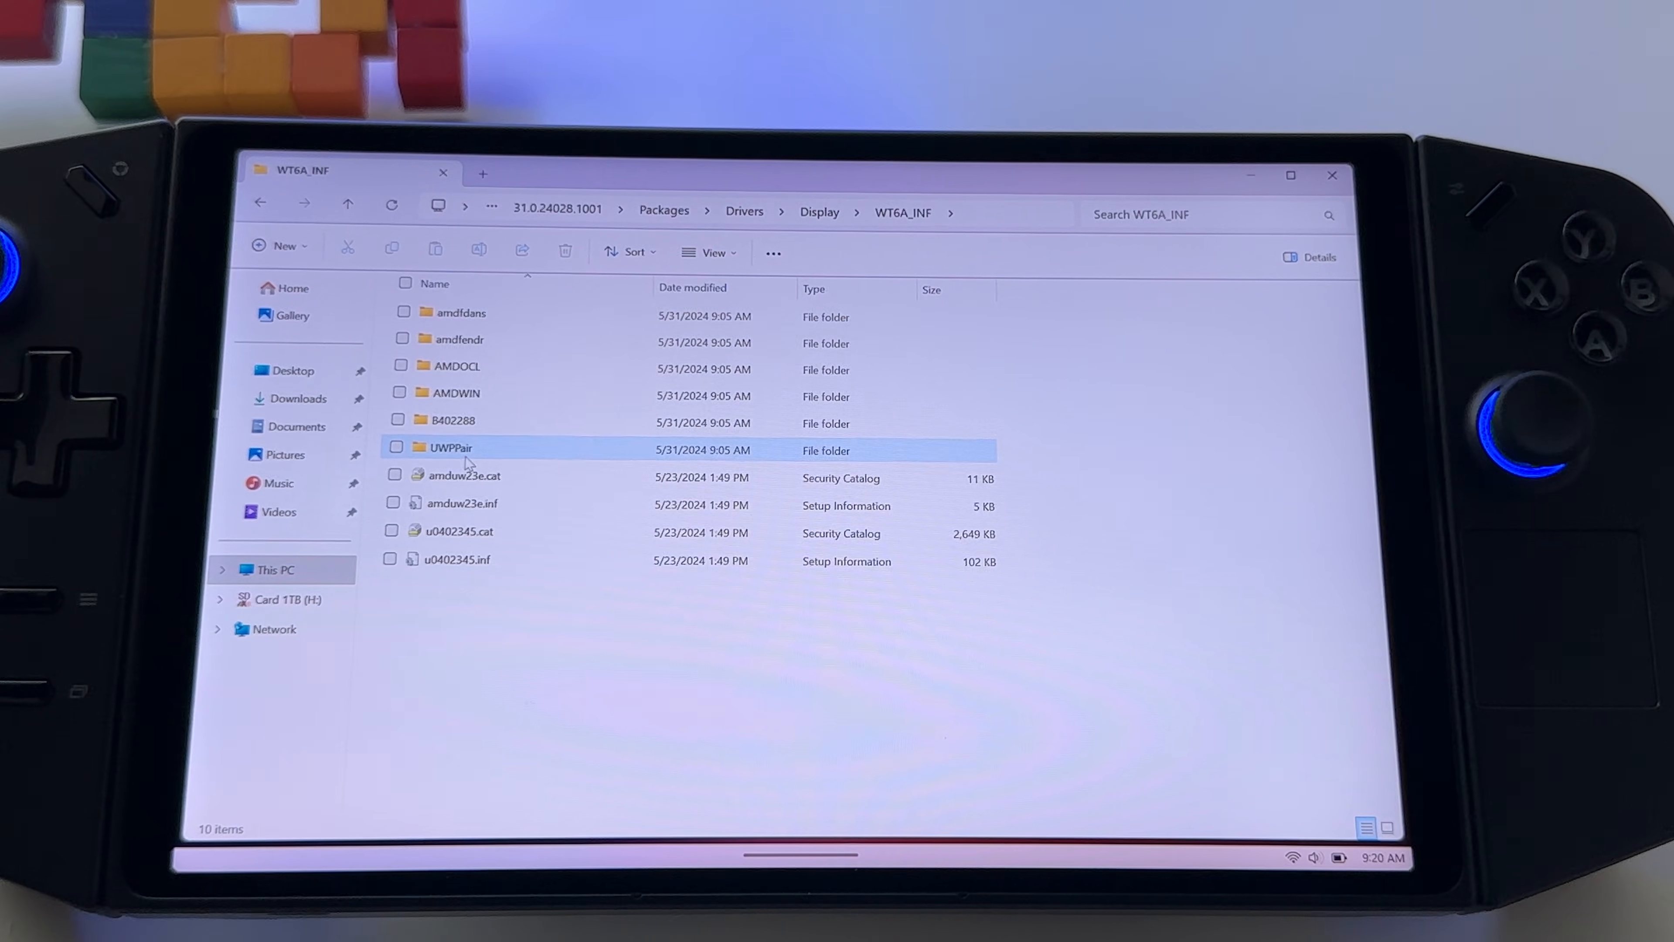
{"action": "double_click", "coordinate": [447, 447]}
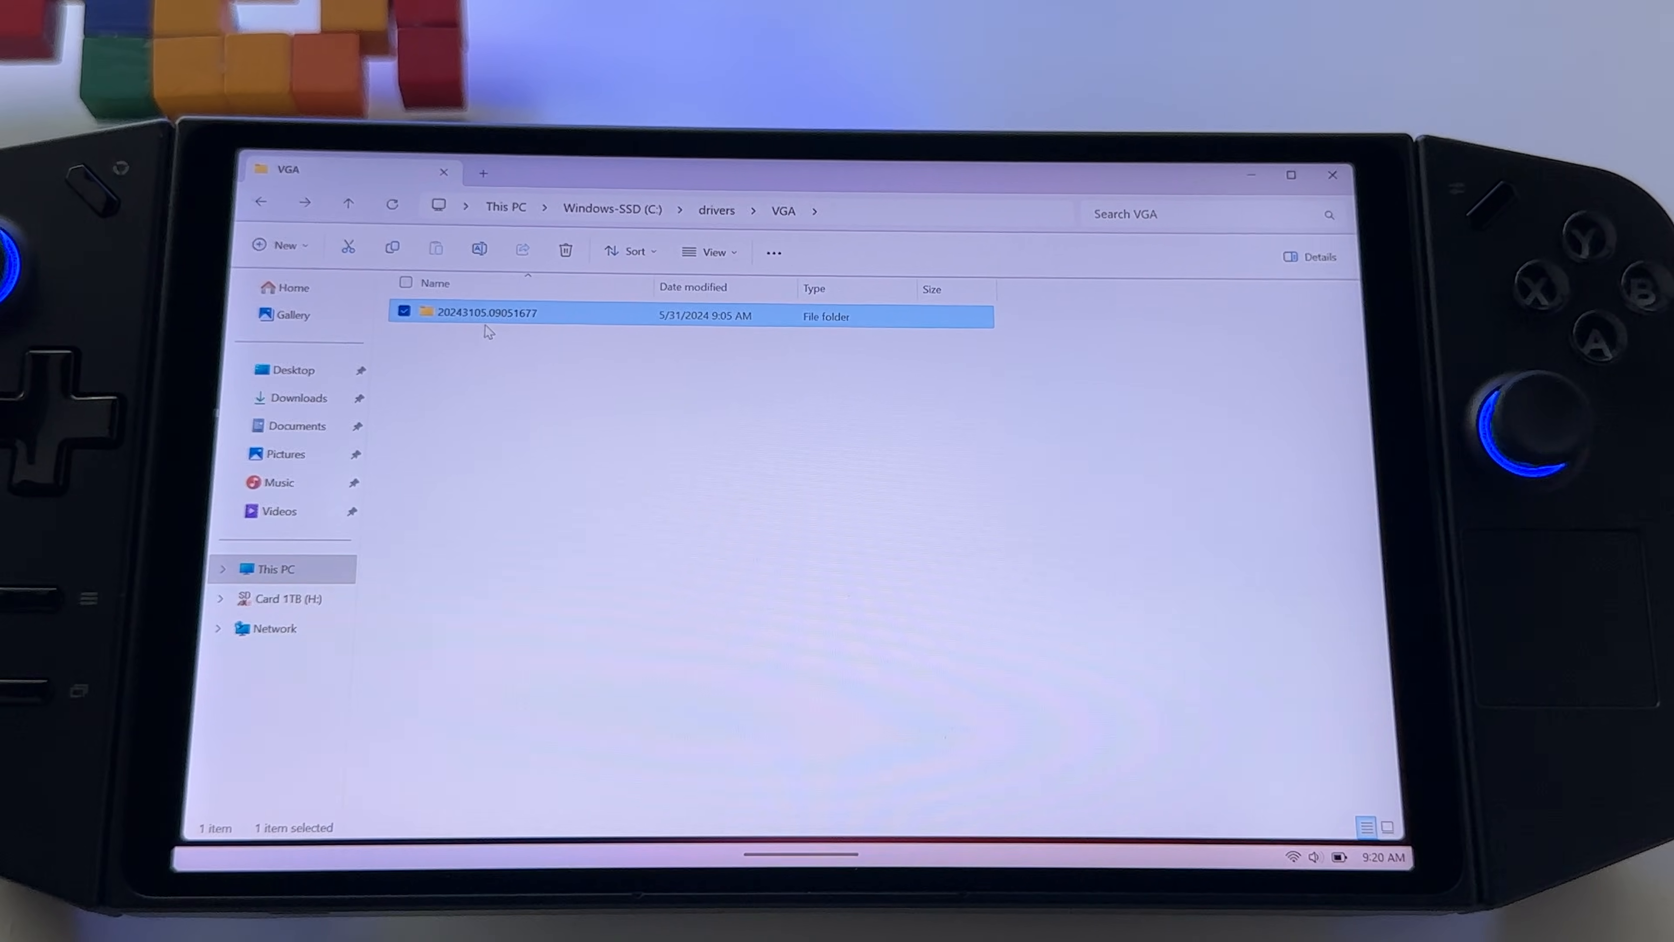
Step: Return via VGA to the package's Packages\Drivers\Display\WT6A_INF folder and select UWPPair
{"action": "left_click", "coordinate": [347, 204]}
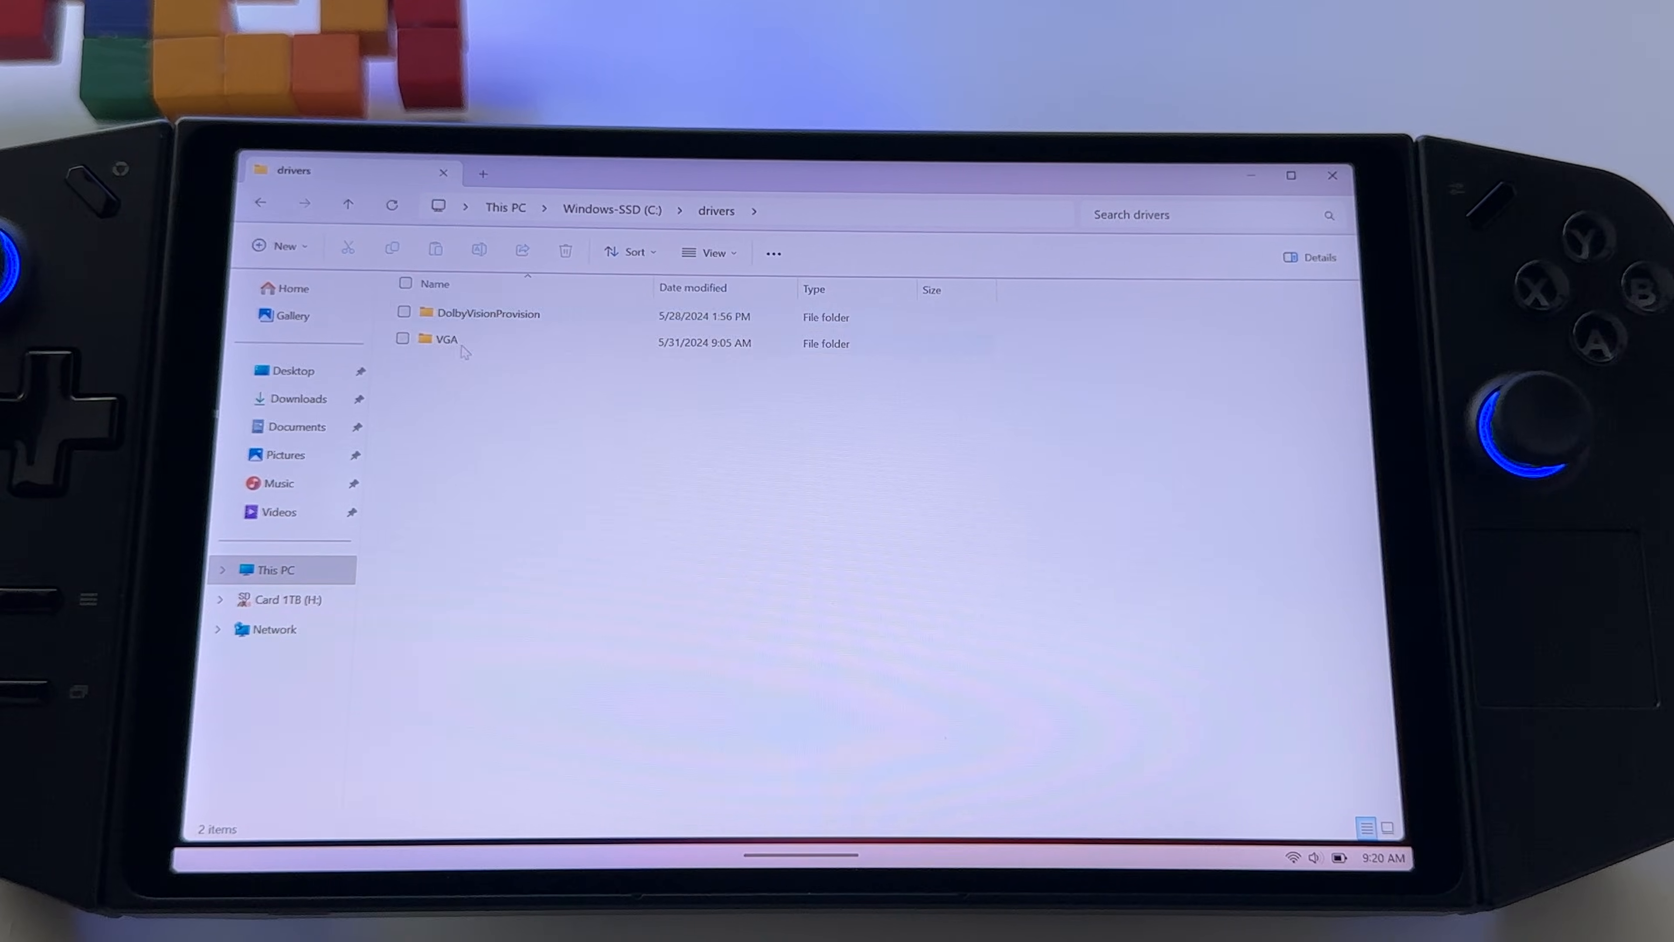
{"action": "double_click", "coordinate": [446, 339]}
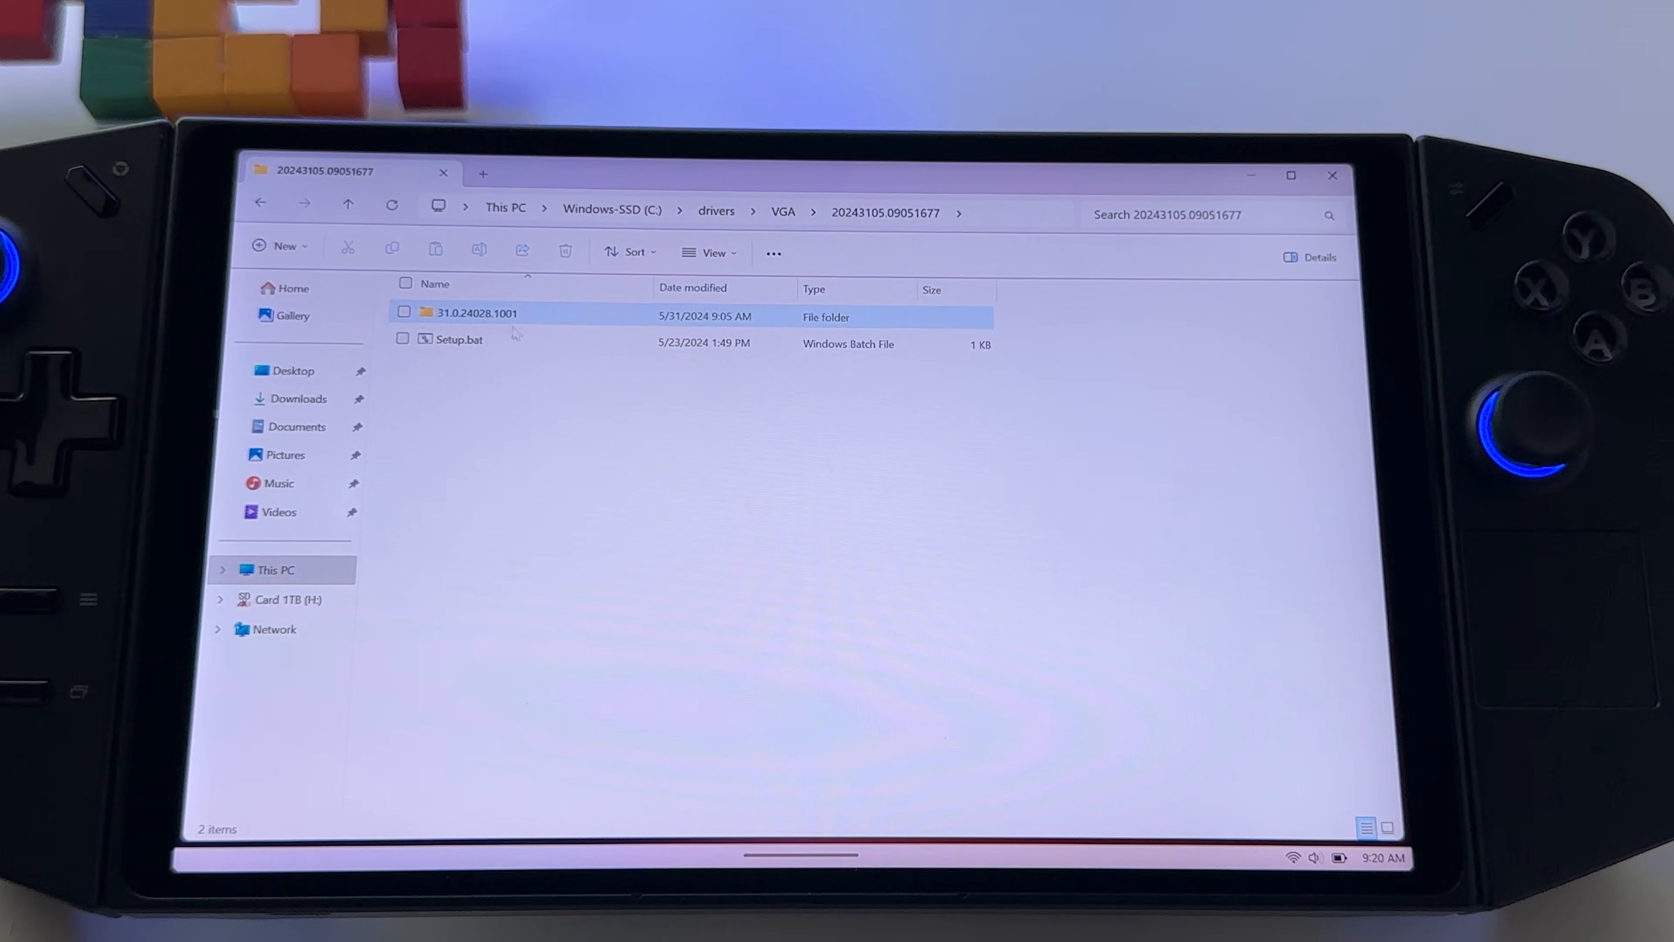
{"action": "double_click", "coordinate": [477, 313]}
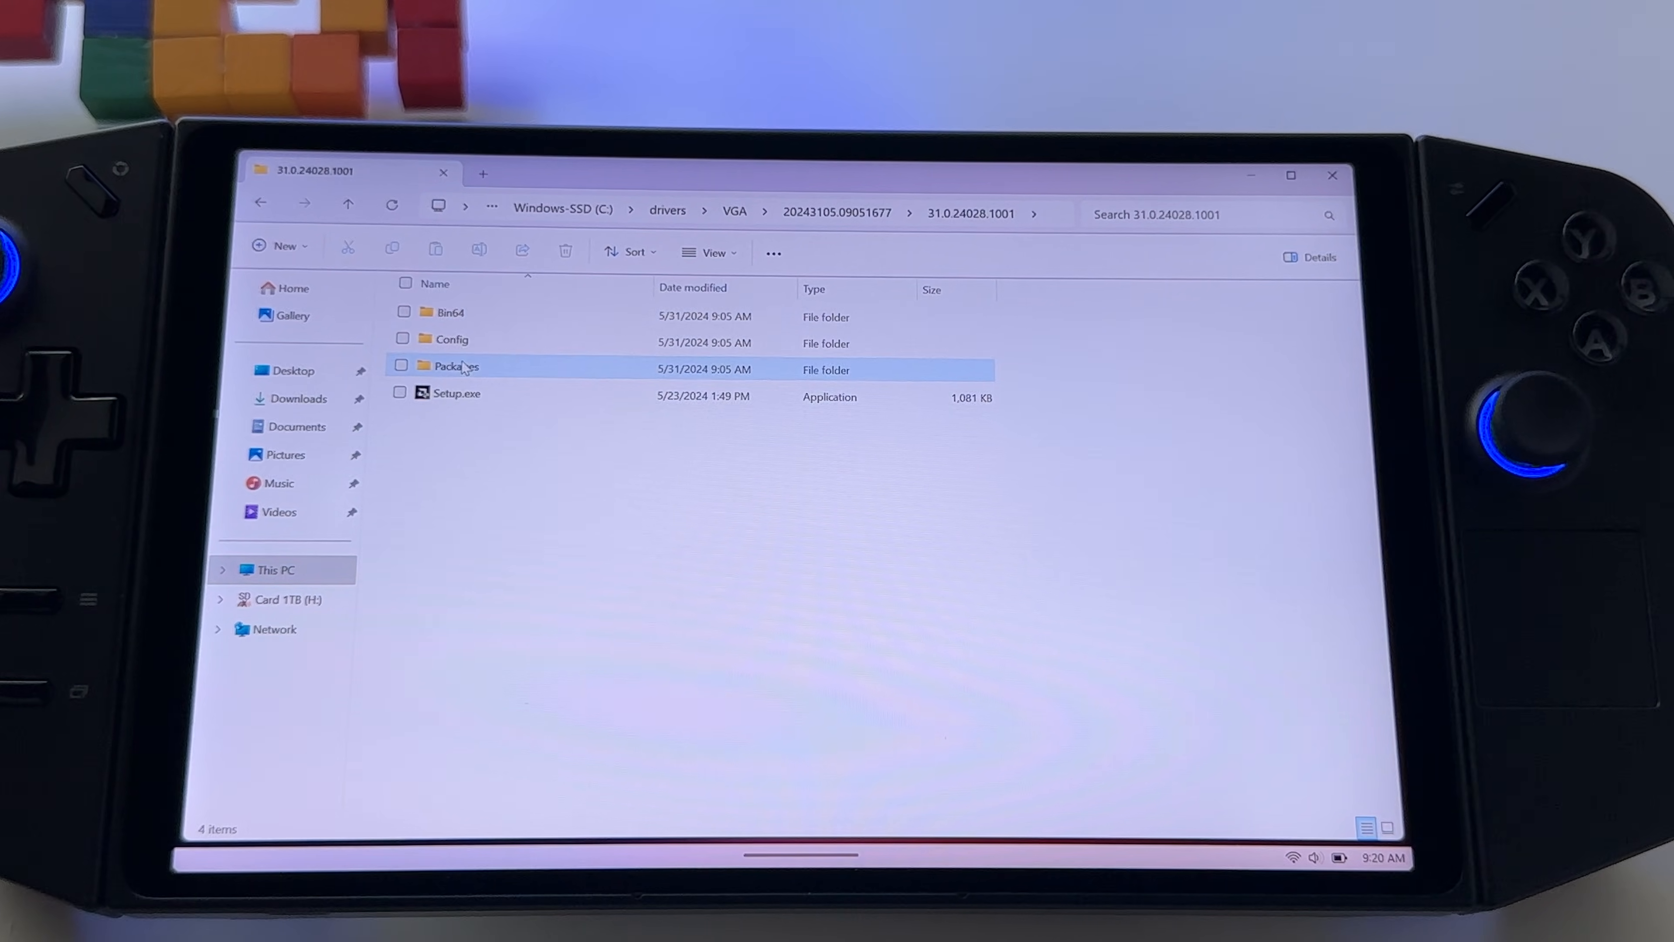
{"action": "double_click", "coordinate": [457, 368]}
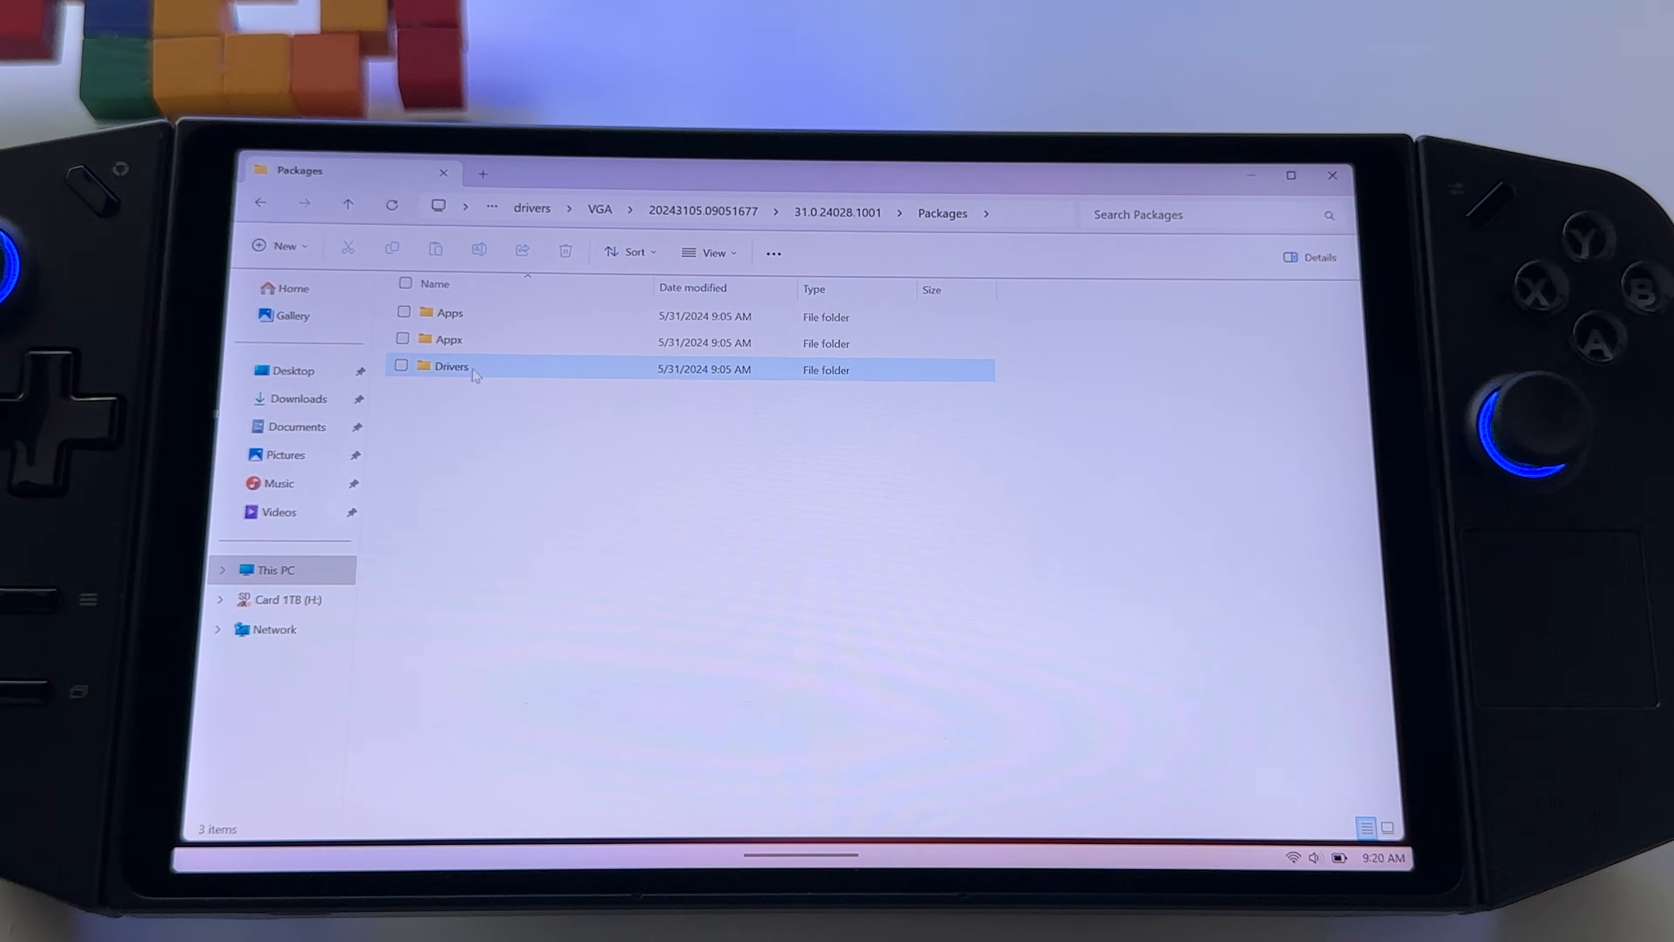
{"action": "double_click", "coordinate": [451, 368]}
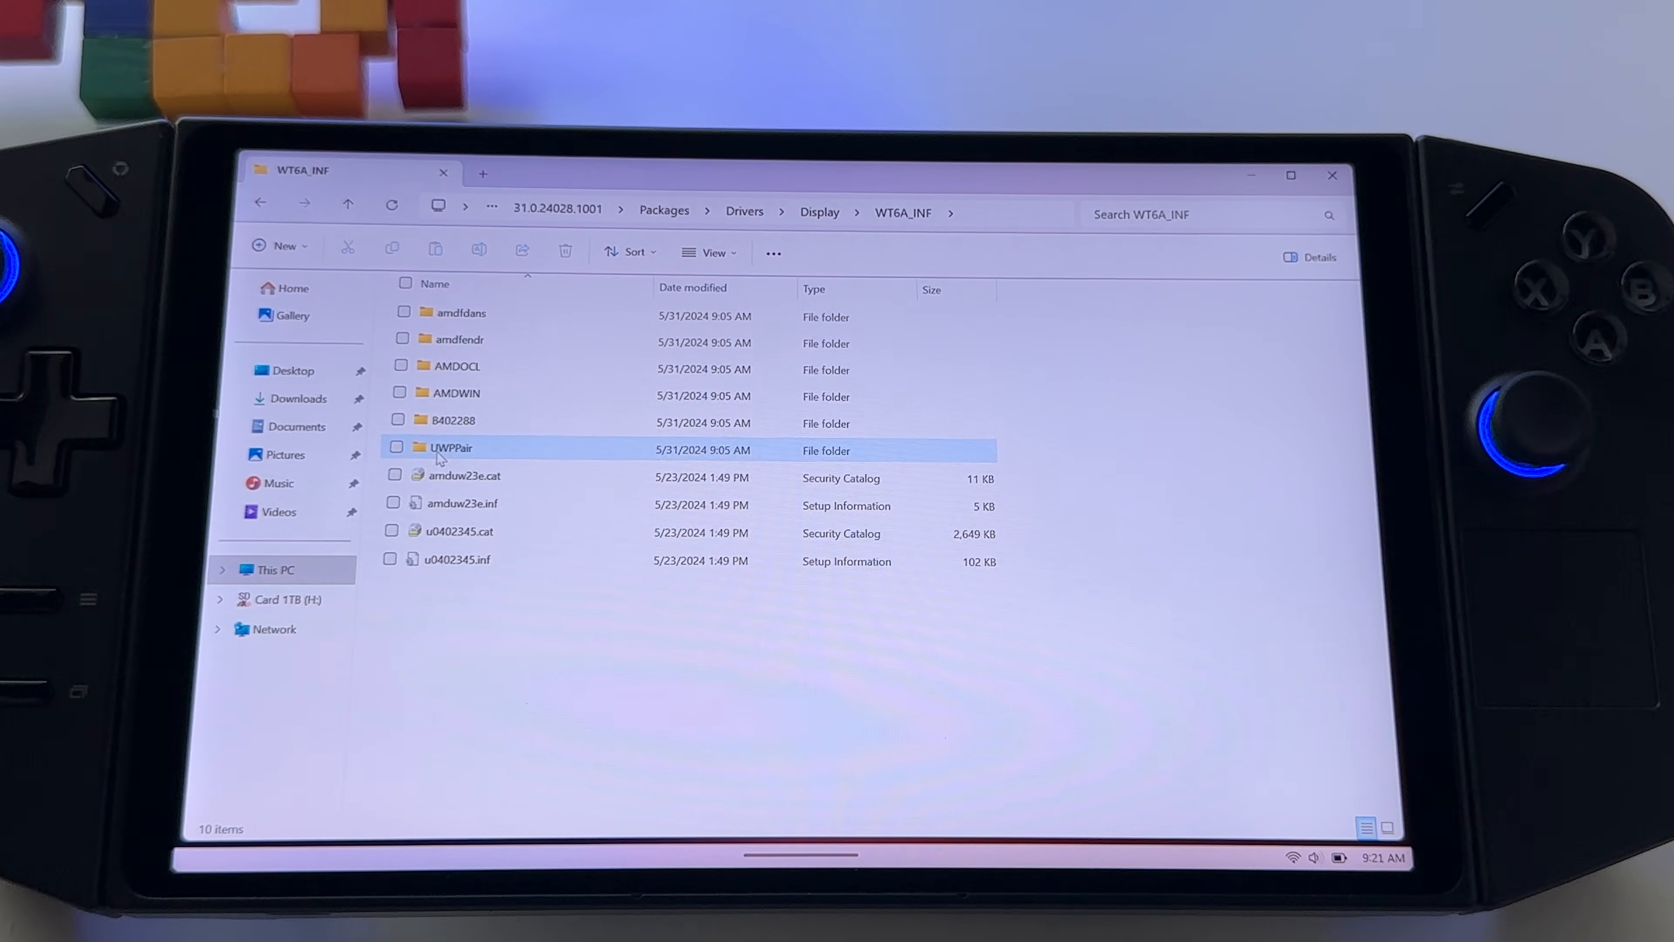
{"action": "left_click", "coordinate": [404, 446]}
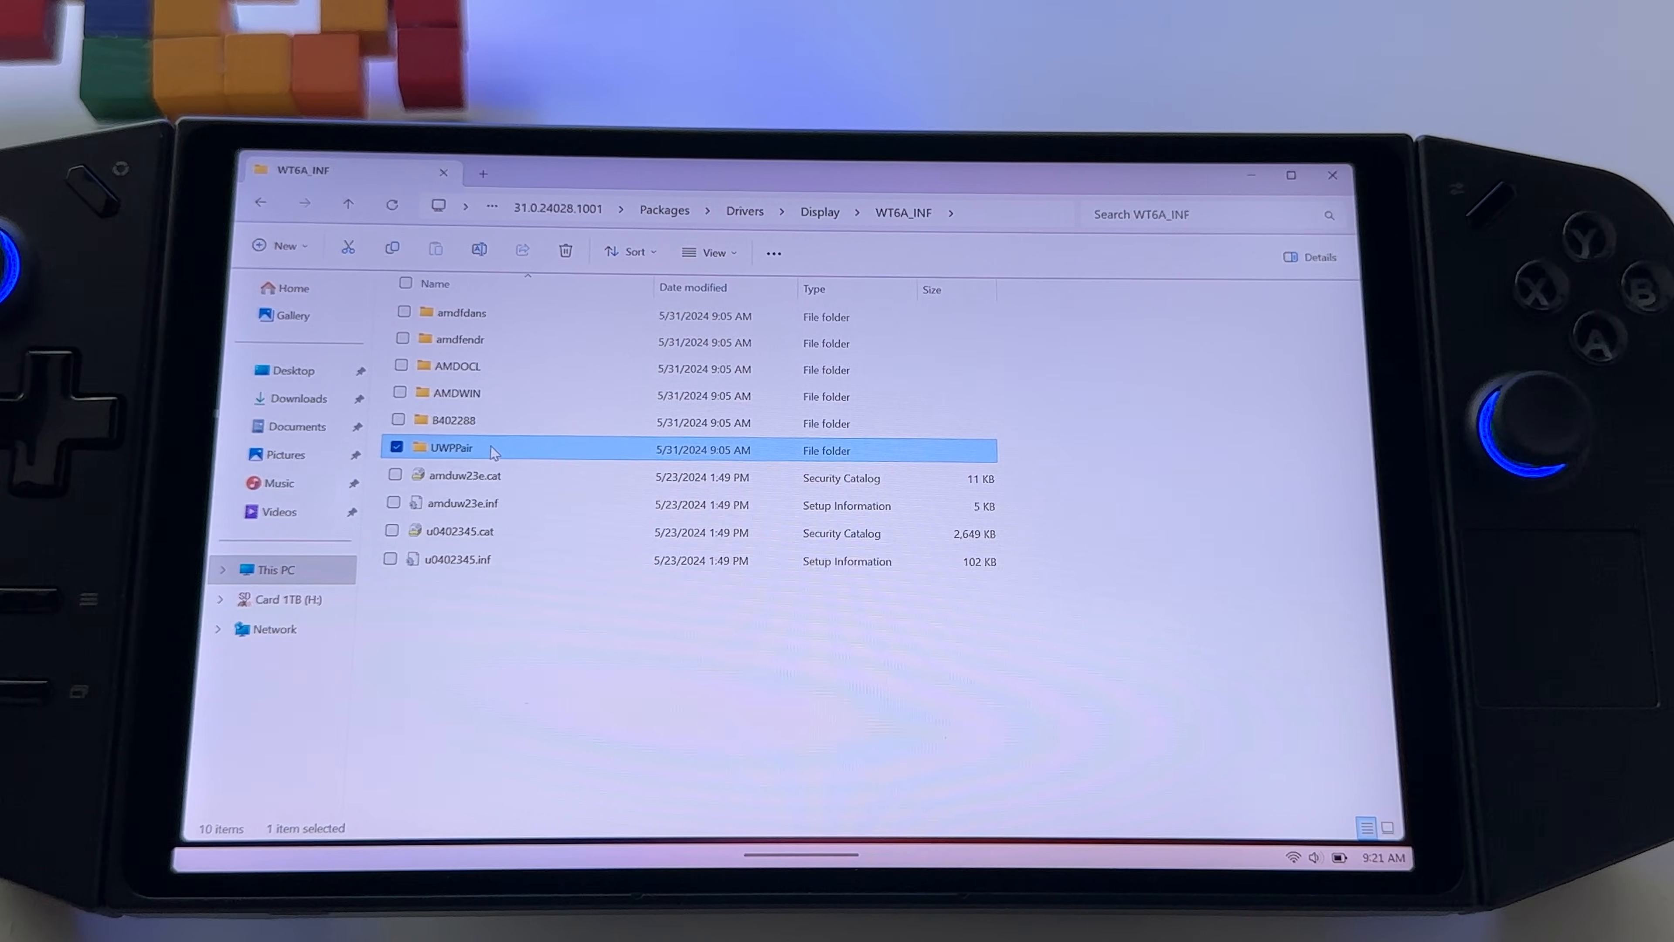
Step: Install UWPPair.inf from the UWPPair folder via its context-menu Install command
{"action": "double_click", "coordinate": [452, 447]}
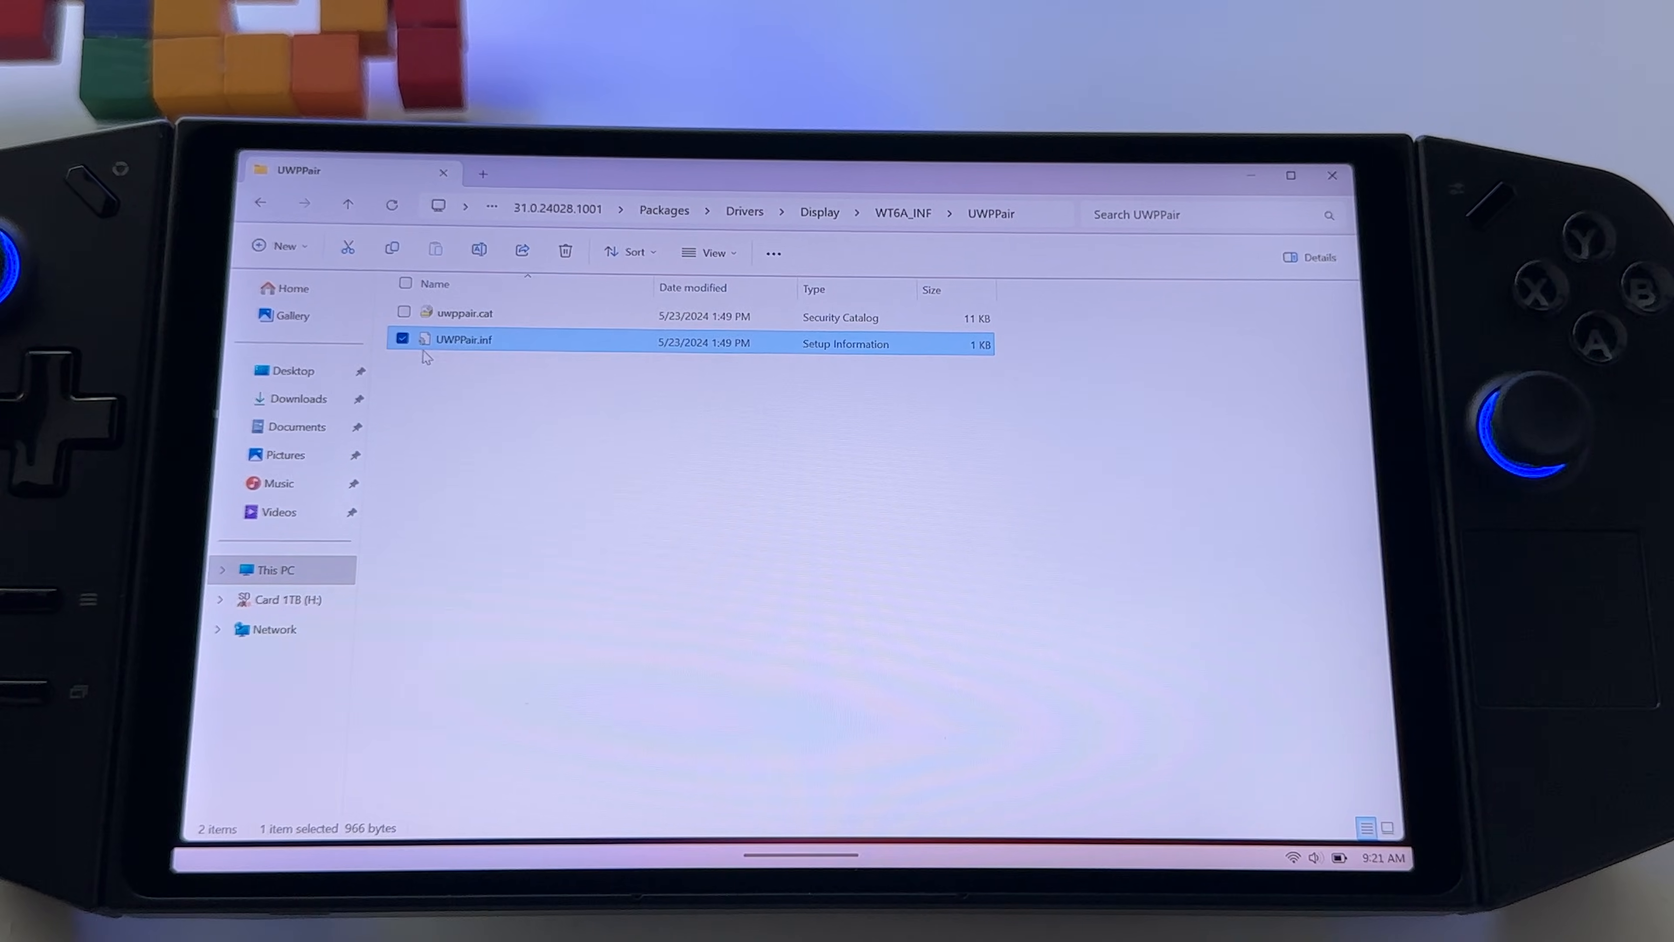
{"action": "mouse_move", "coordinate": [512, 347]}
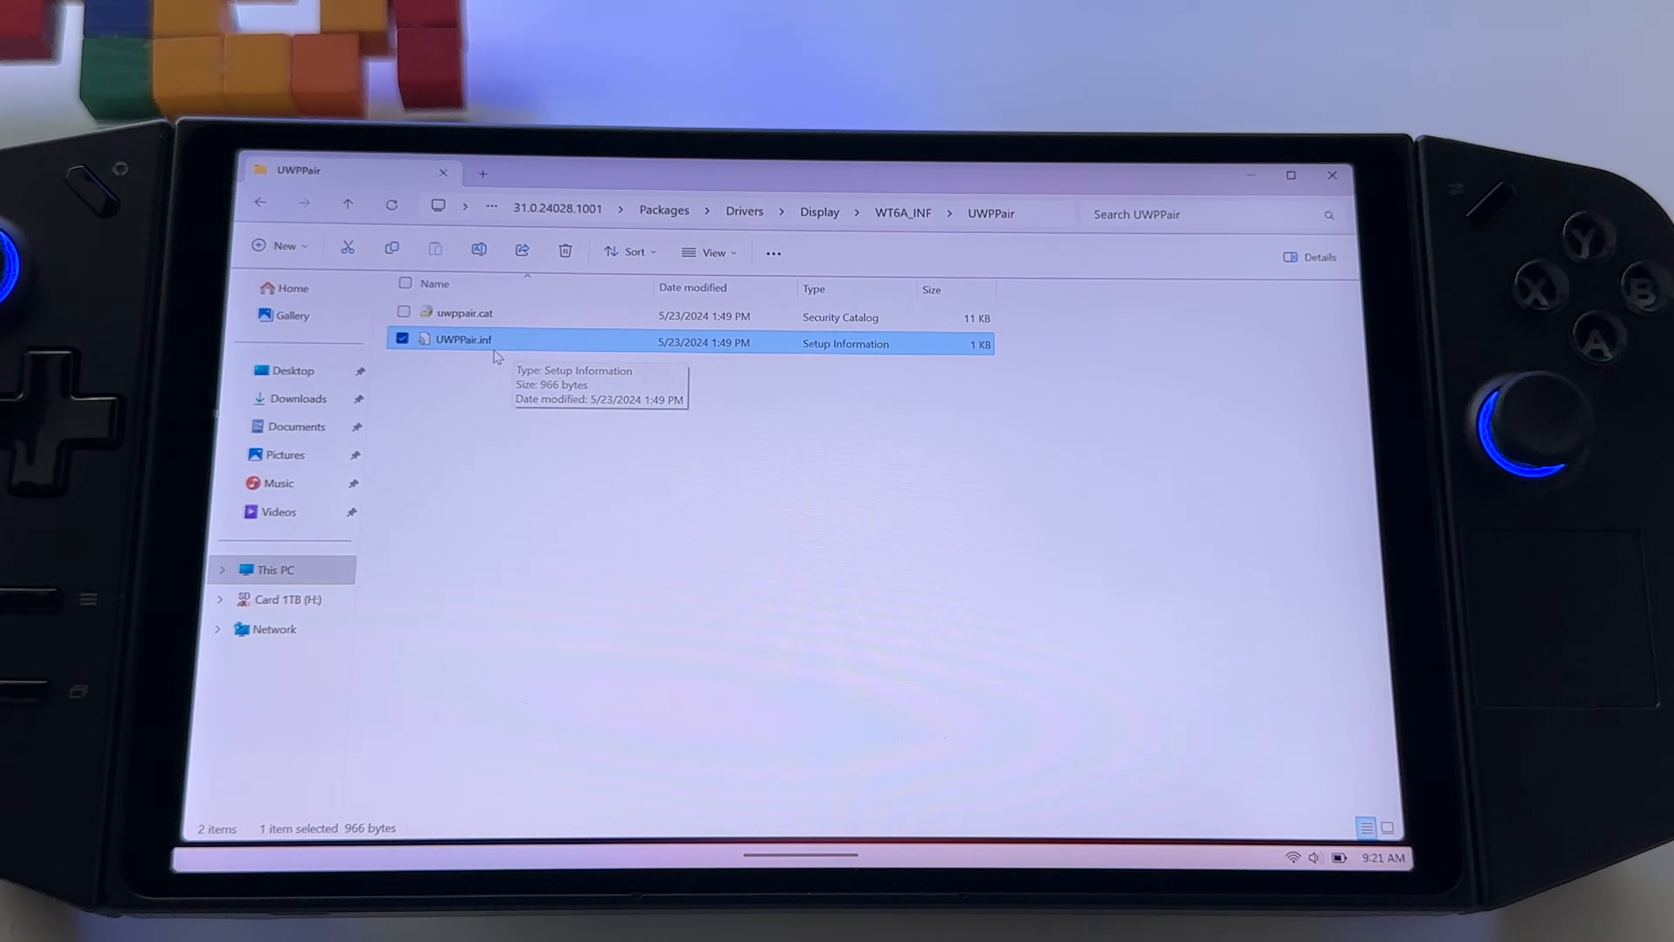
{"action": "right_click", "coordinate": [463, 339]}
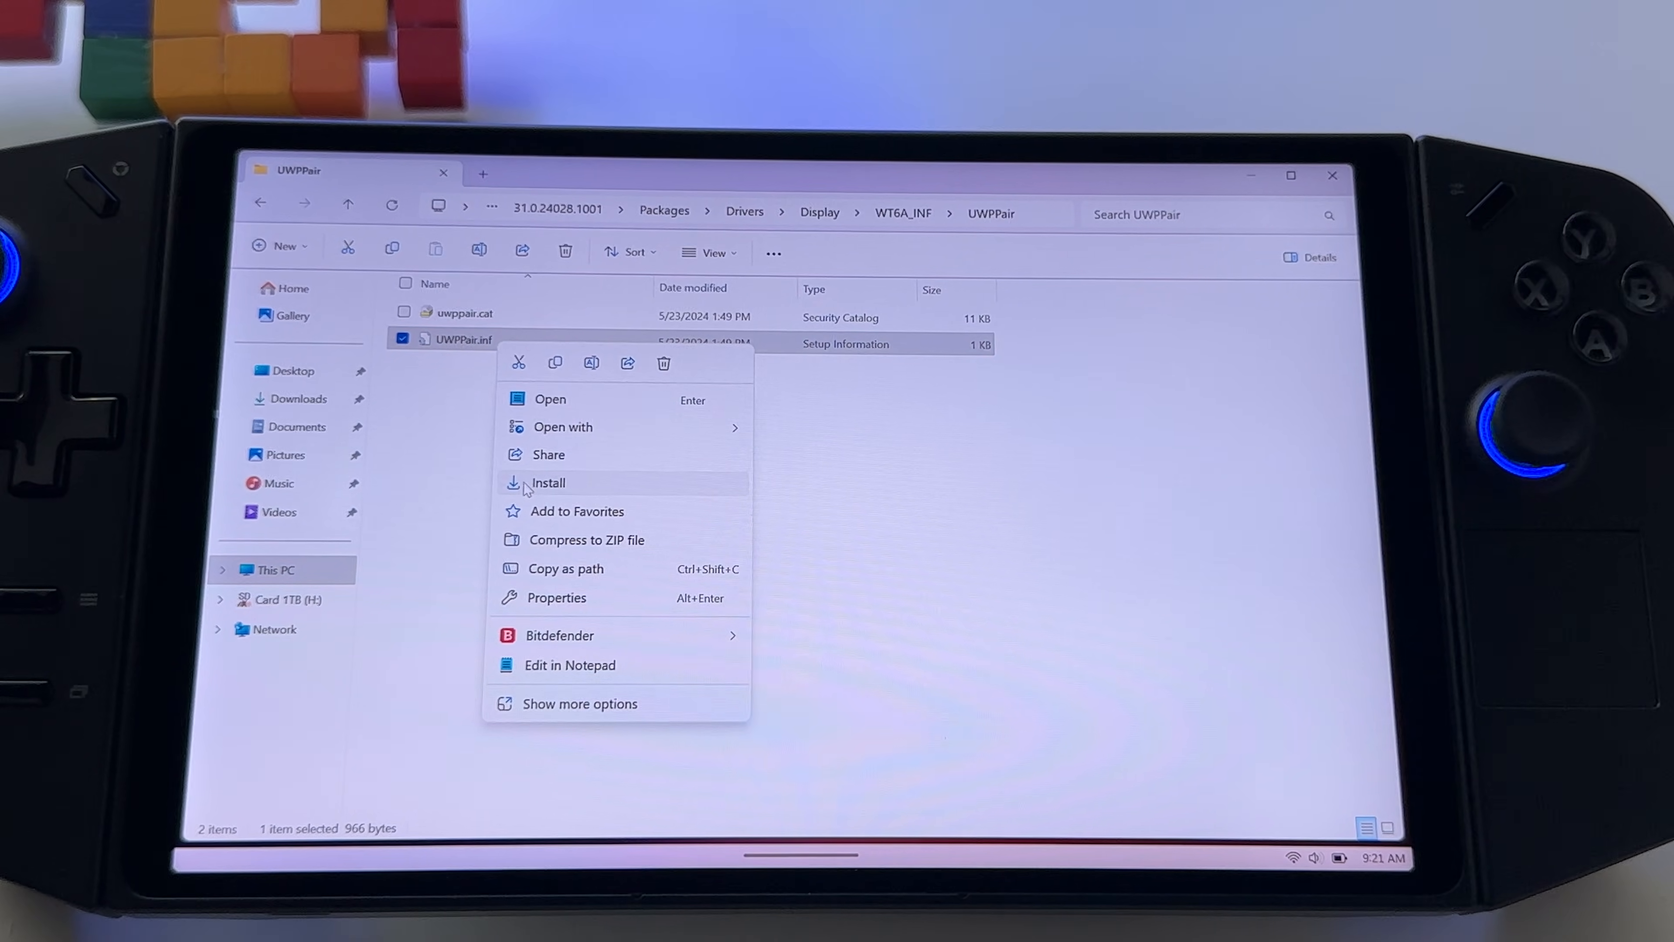
{"action": "left_click", "coordinate": [548, 481]}
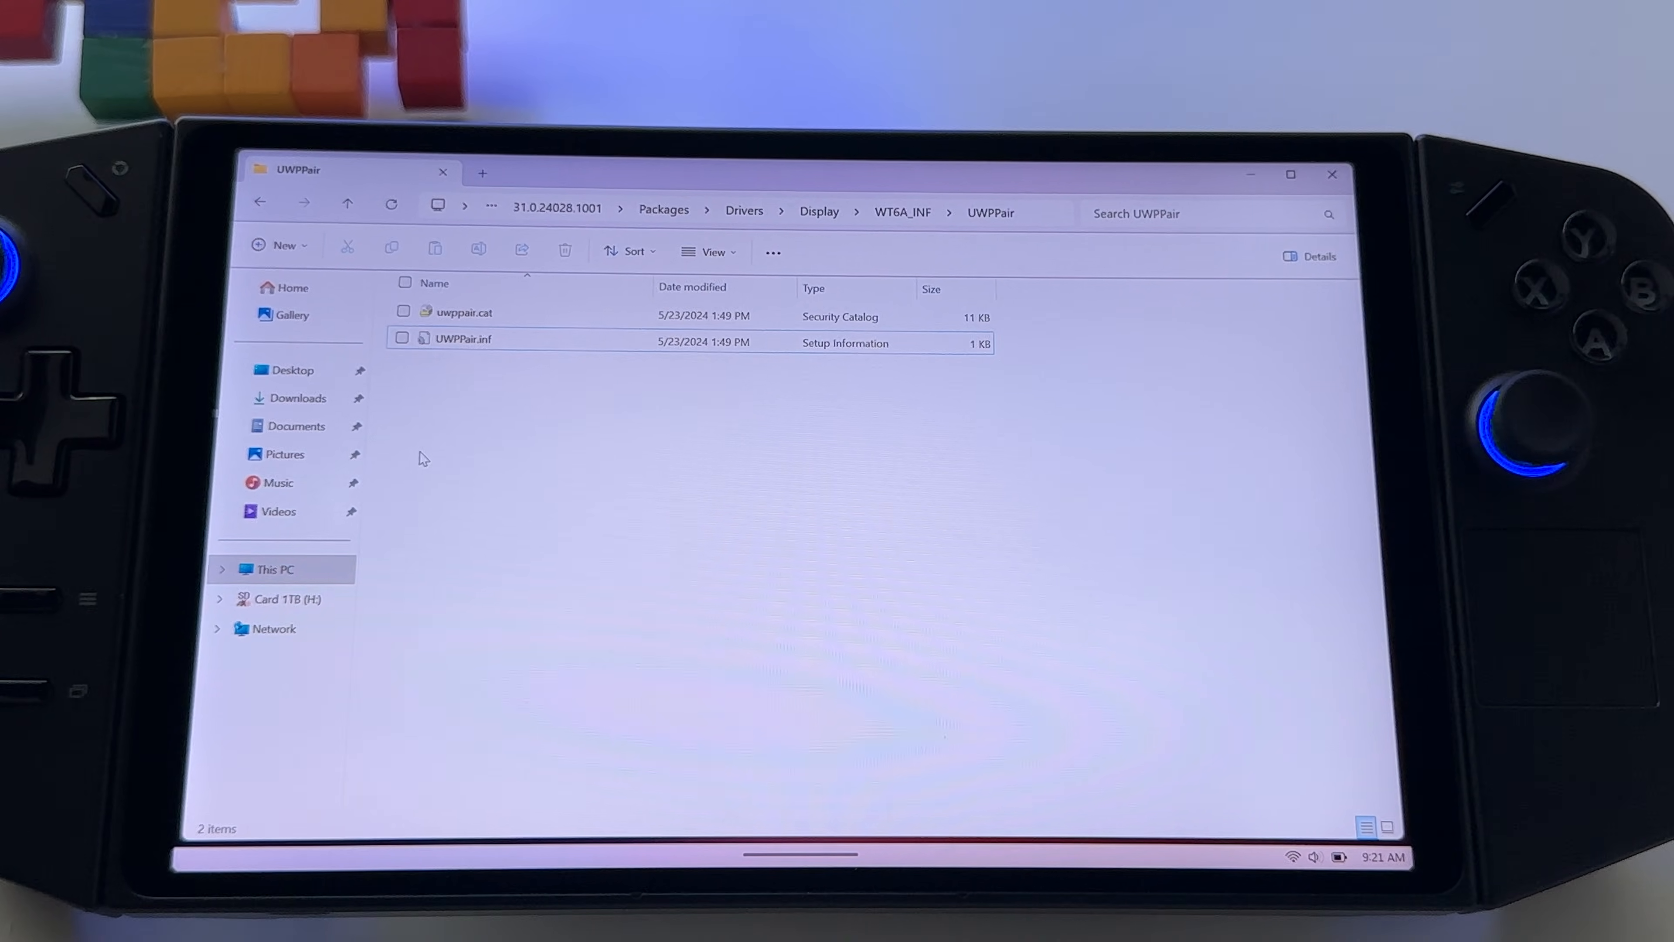